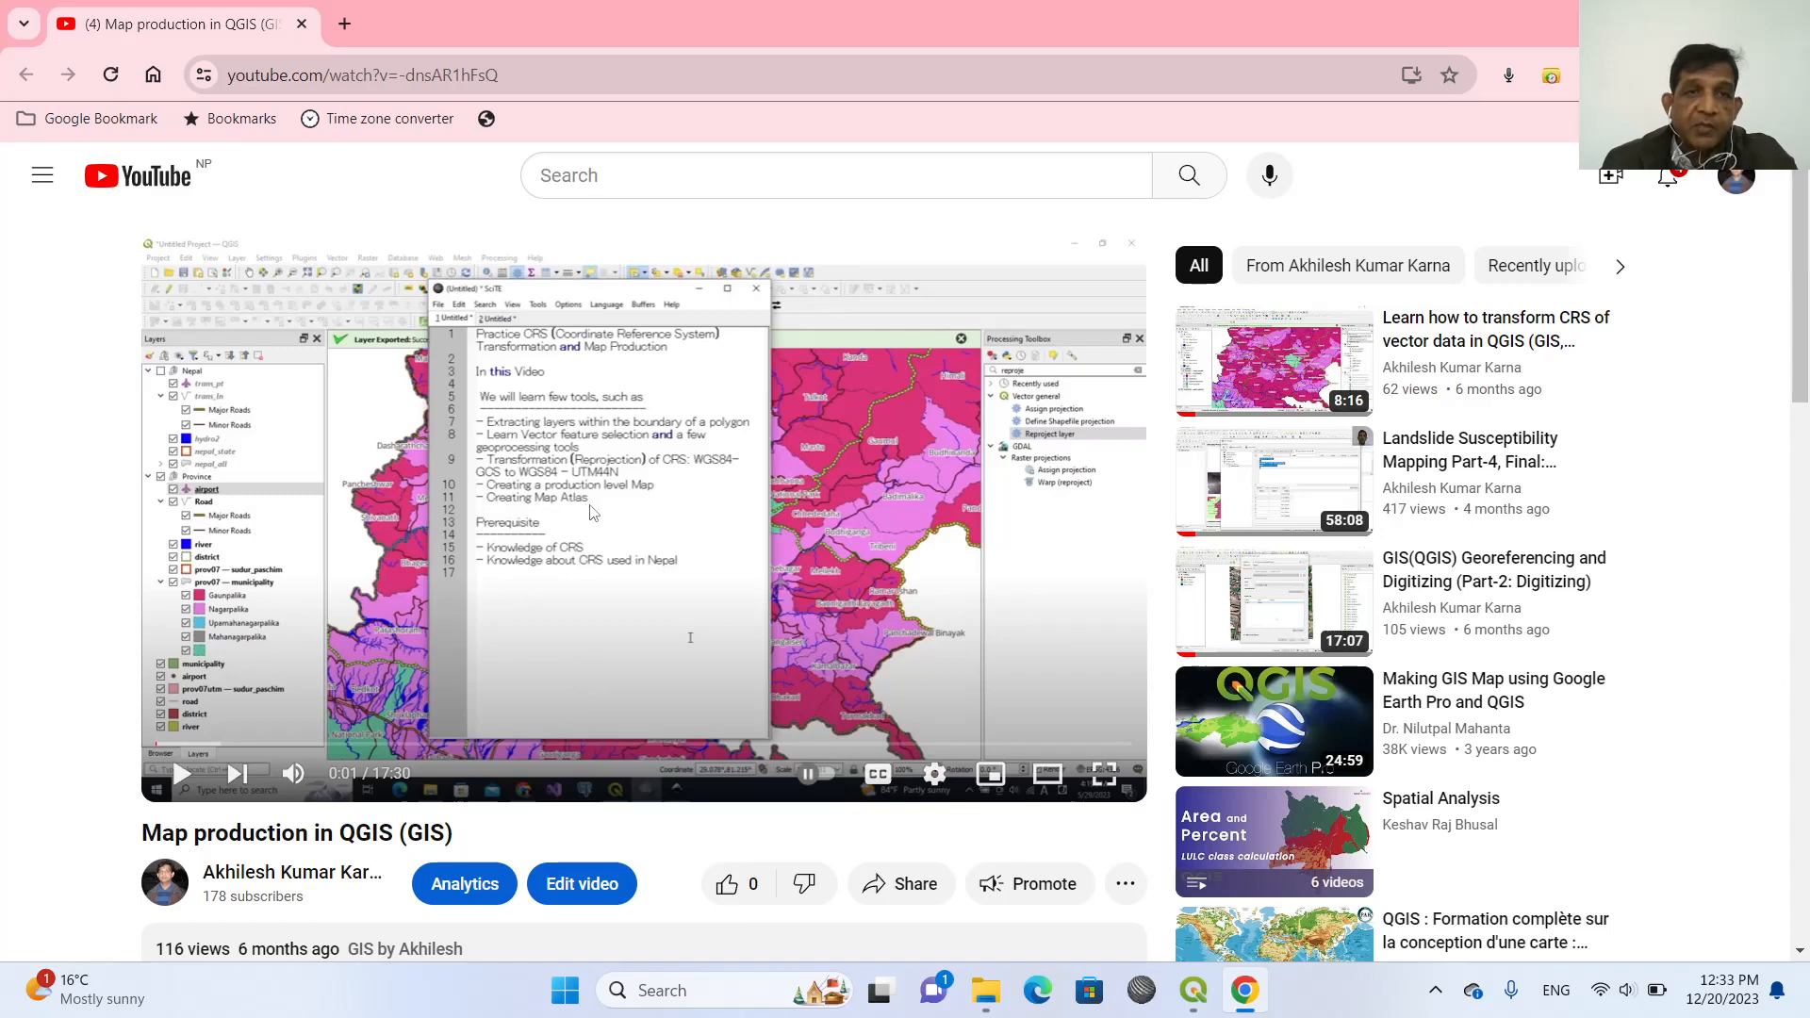
mouse_move(678, 634)
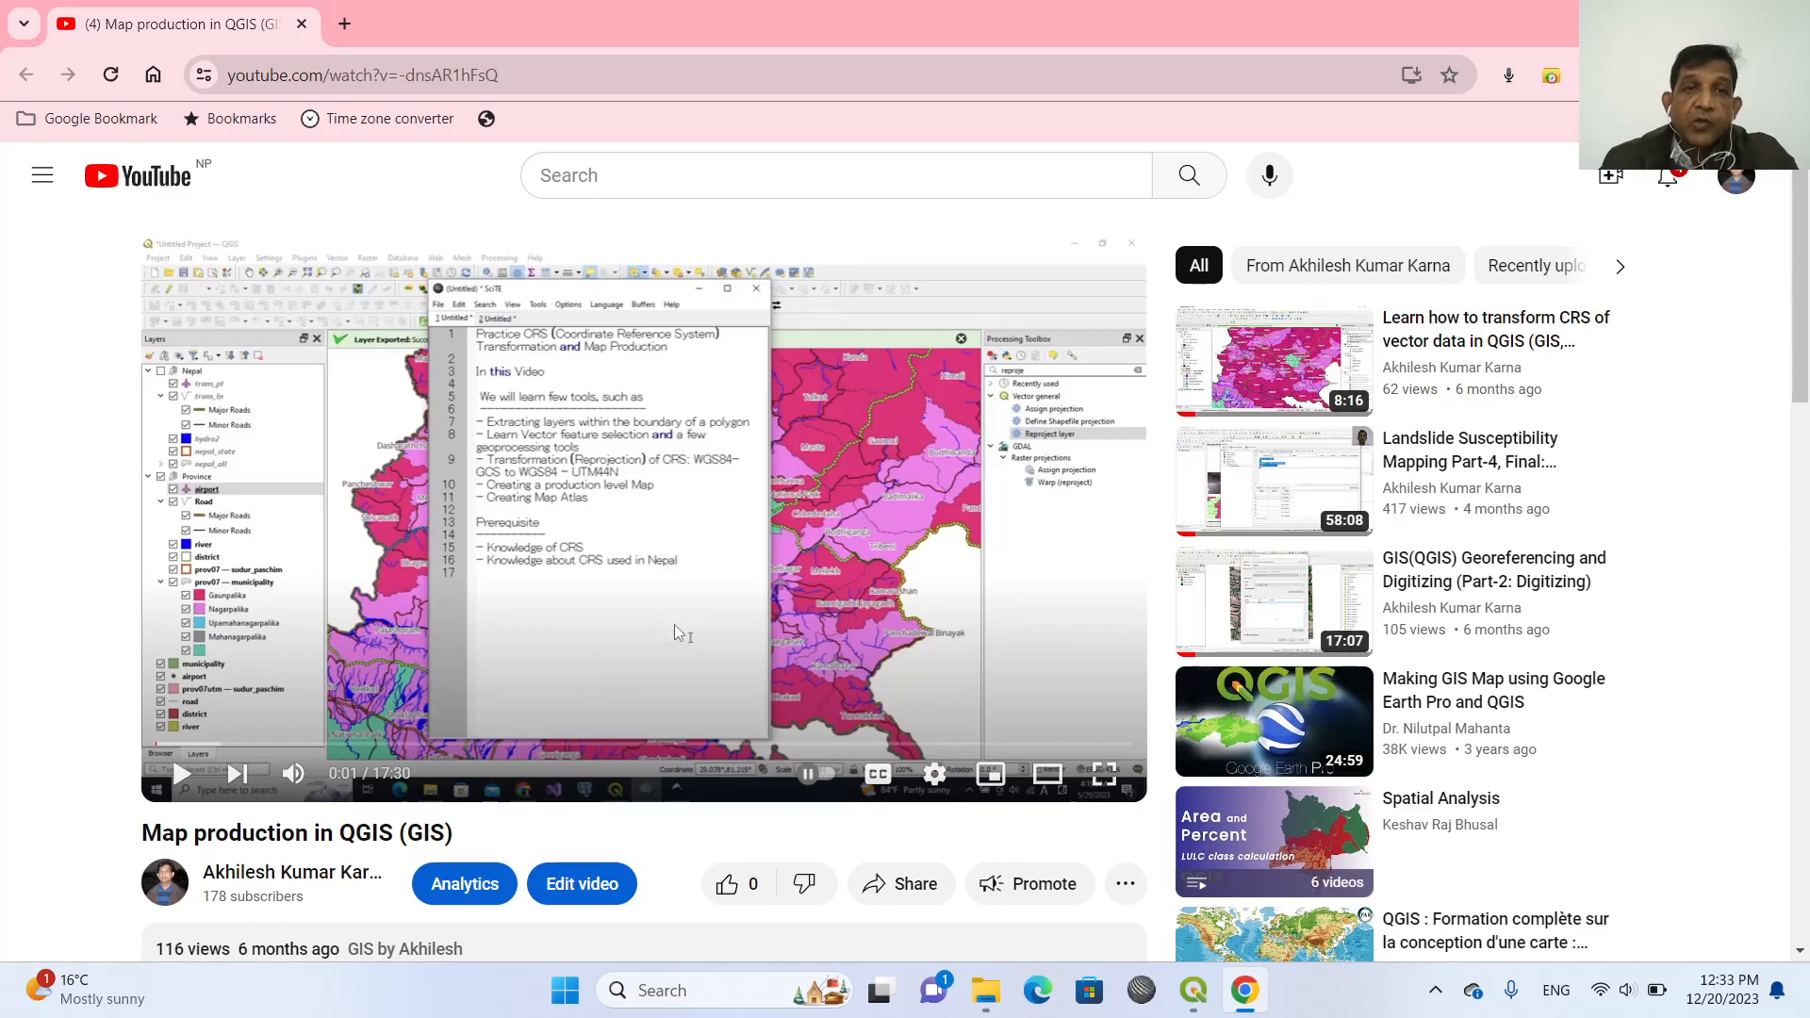
mouse_move(637, 615)
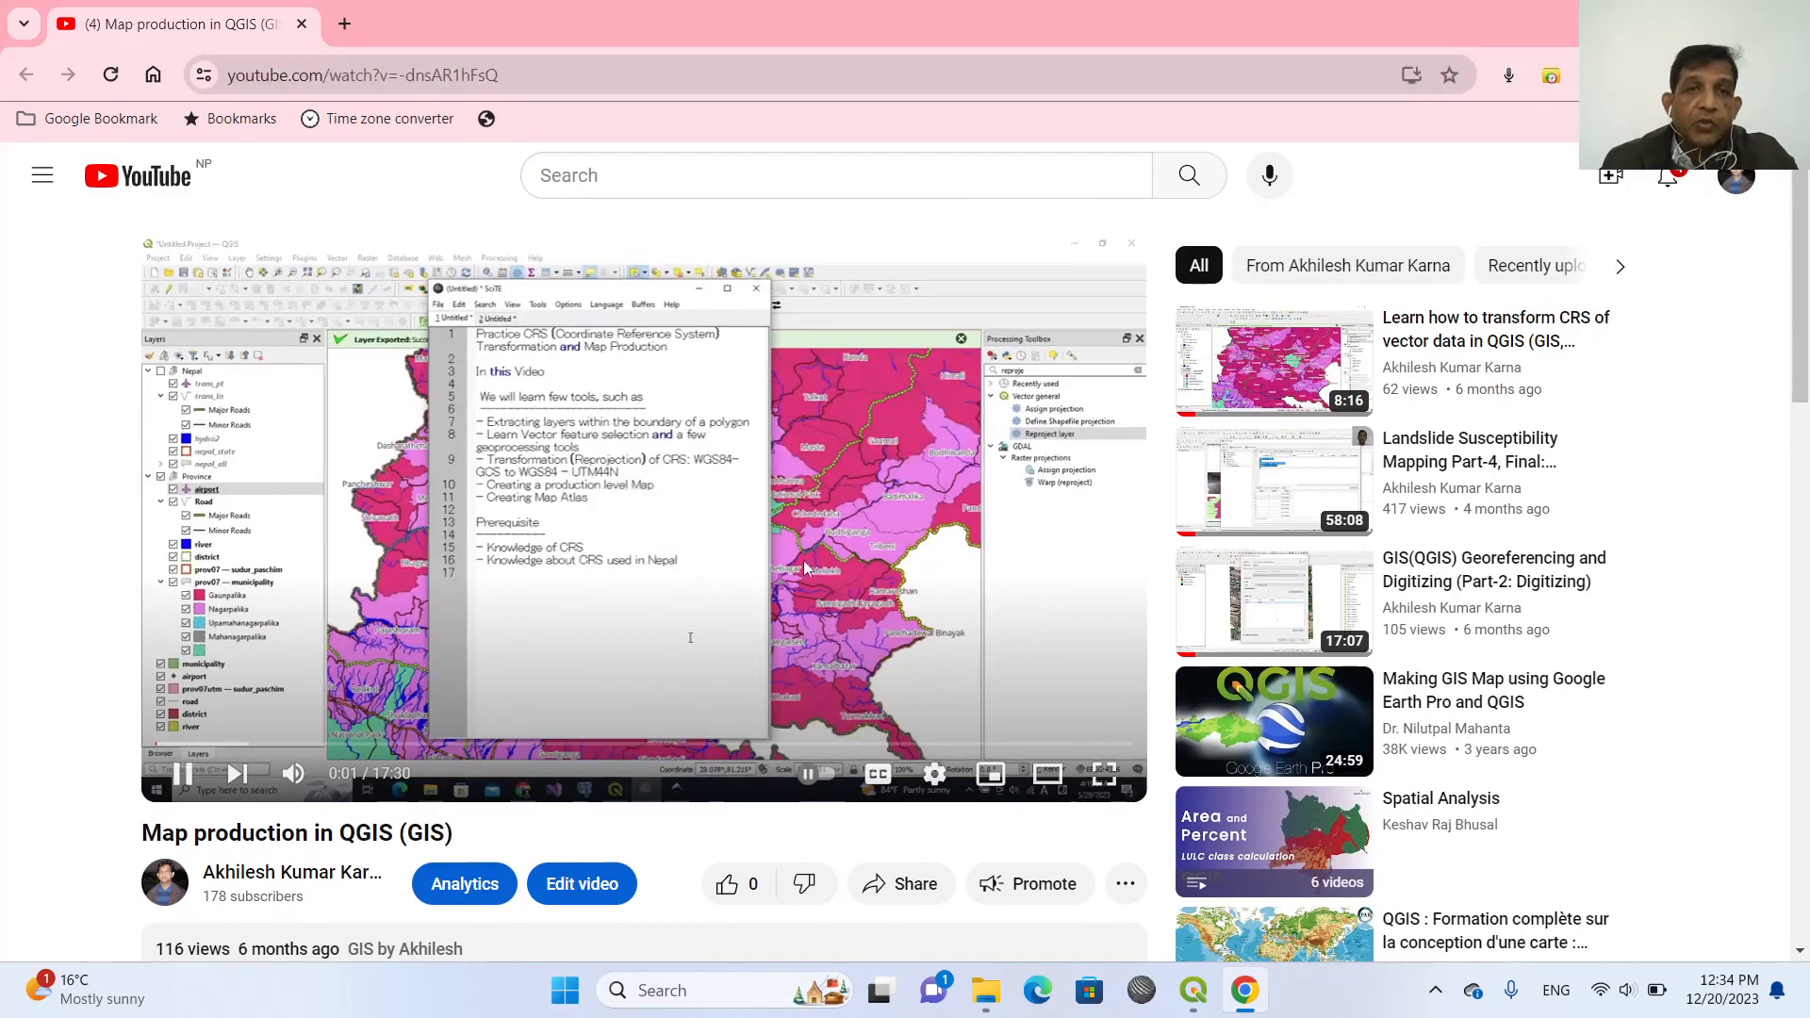
Pause the tutorial, switch to the crs_practice_2 project and show the Project menu's layouts.
click(641, 520)
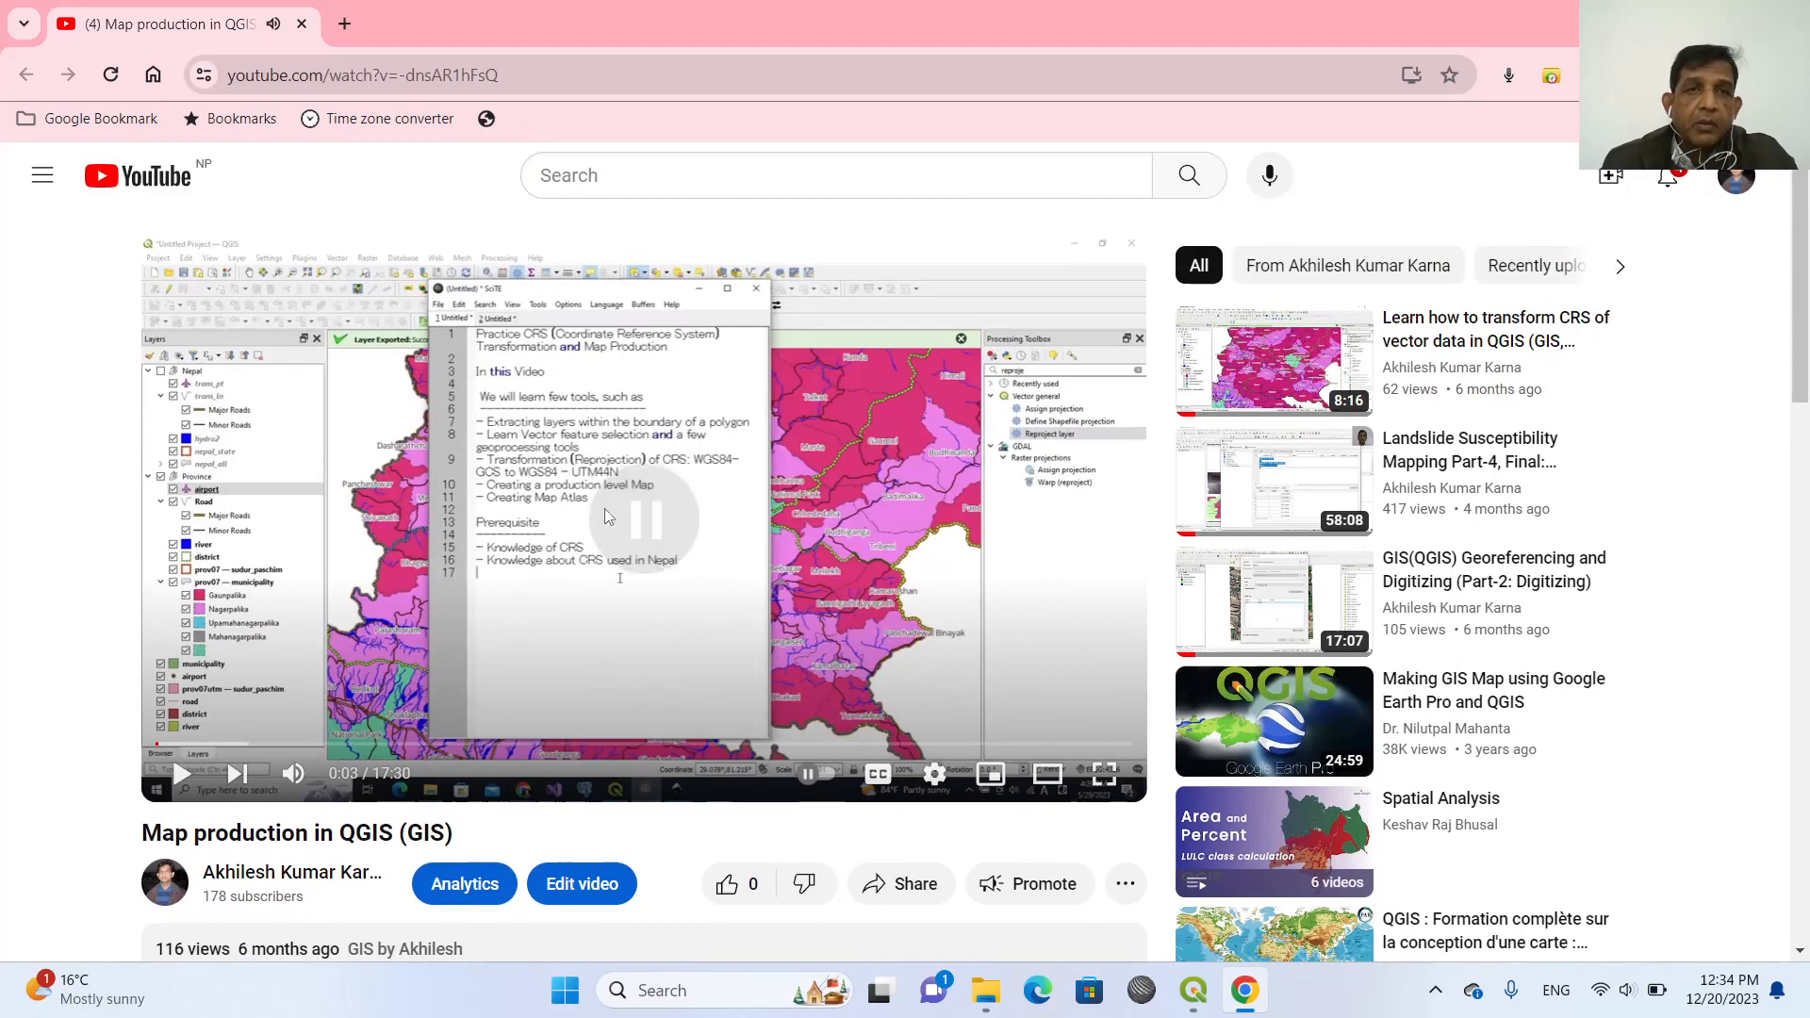
mouse_move(888, 633)
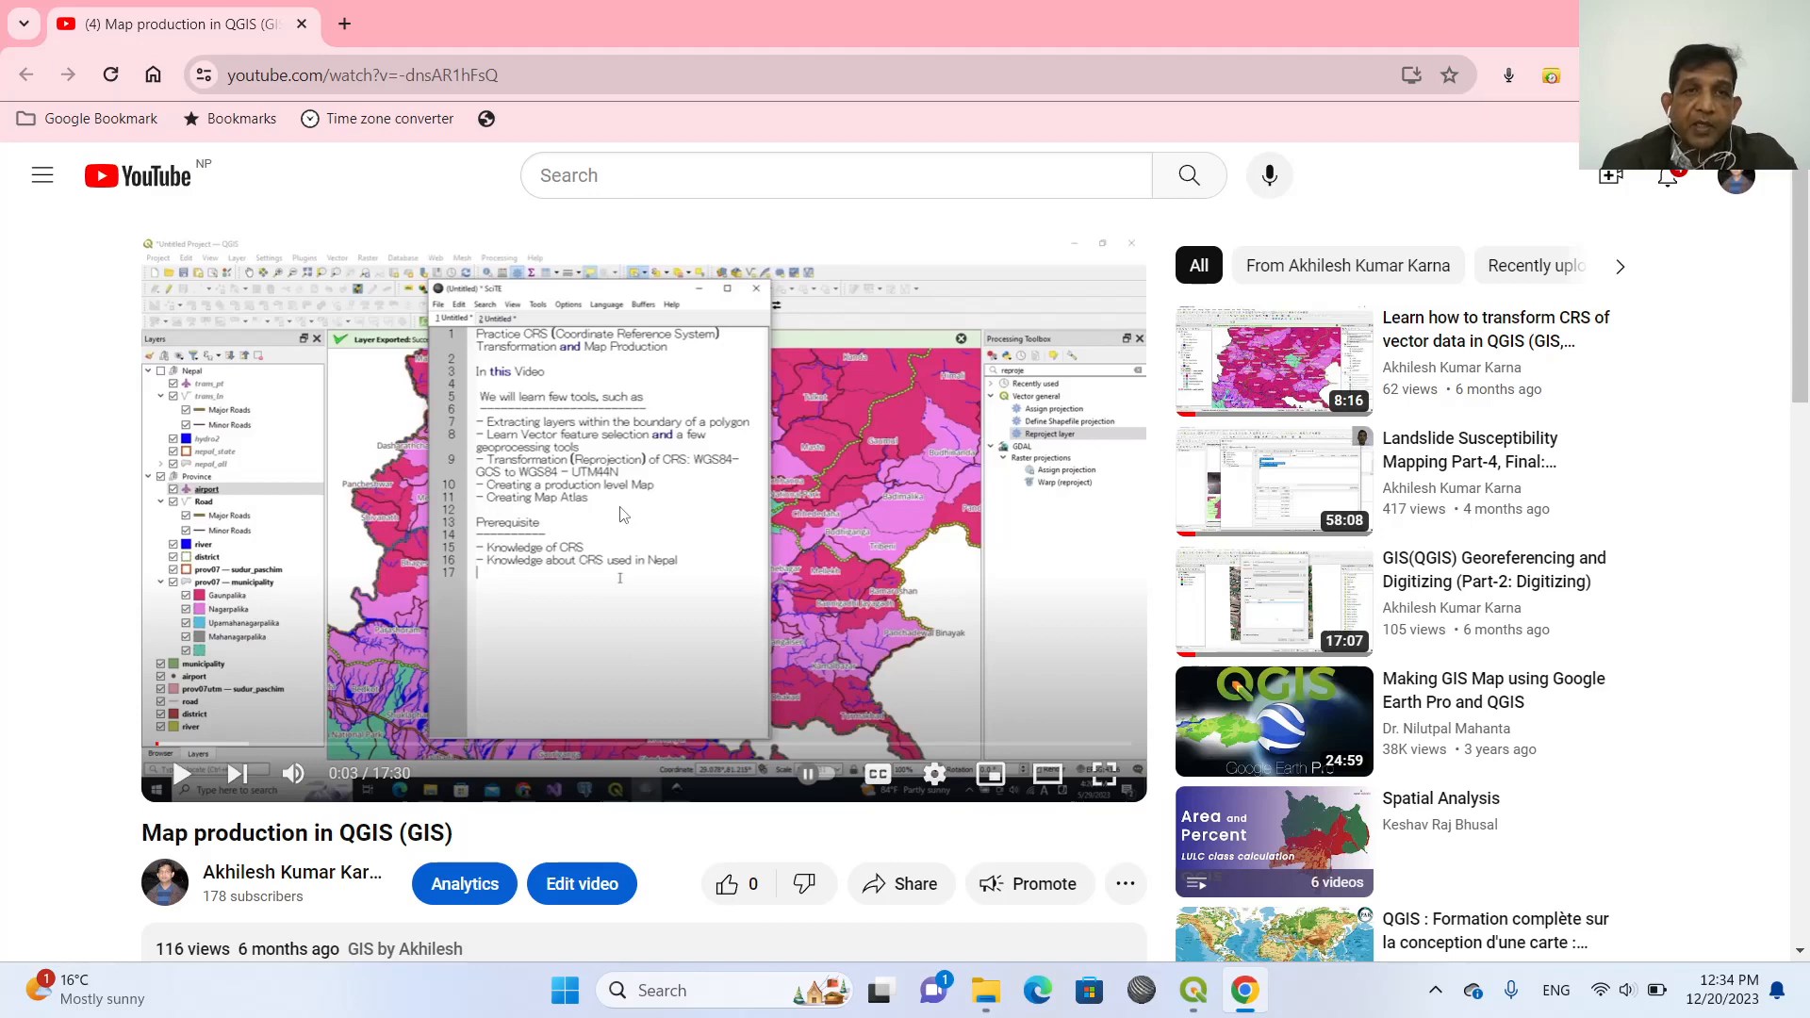
mouse_move(1372, 31)
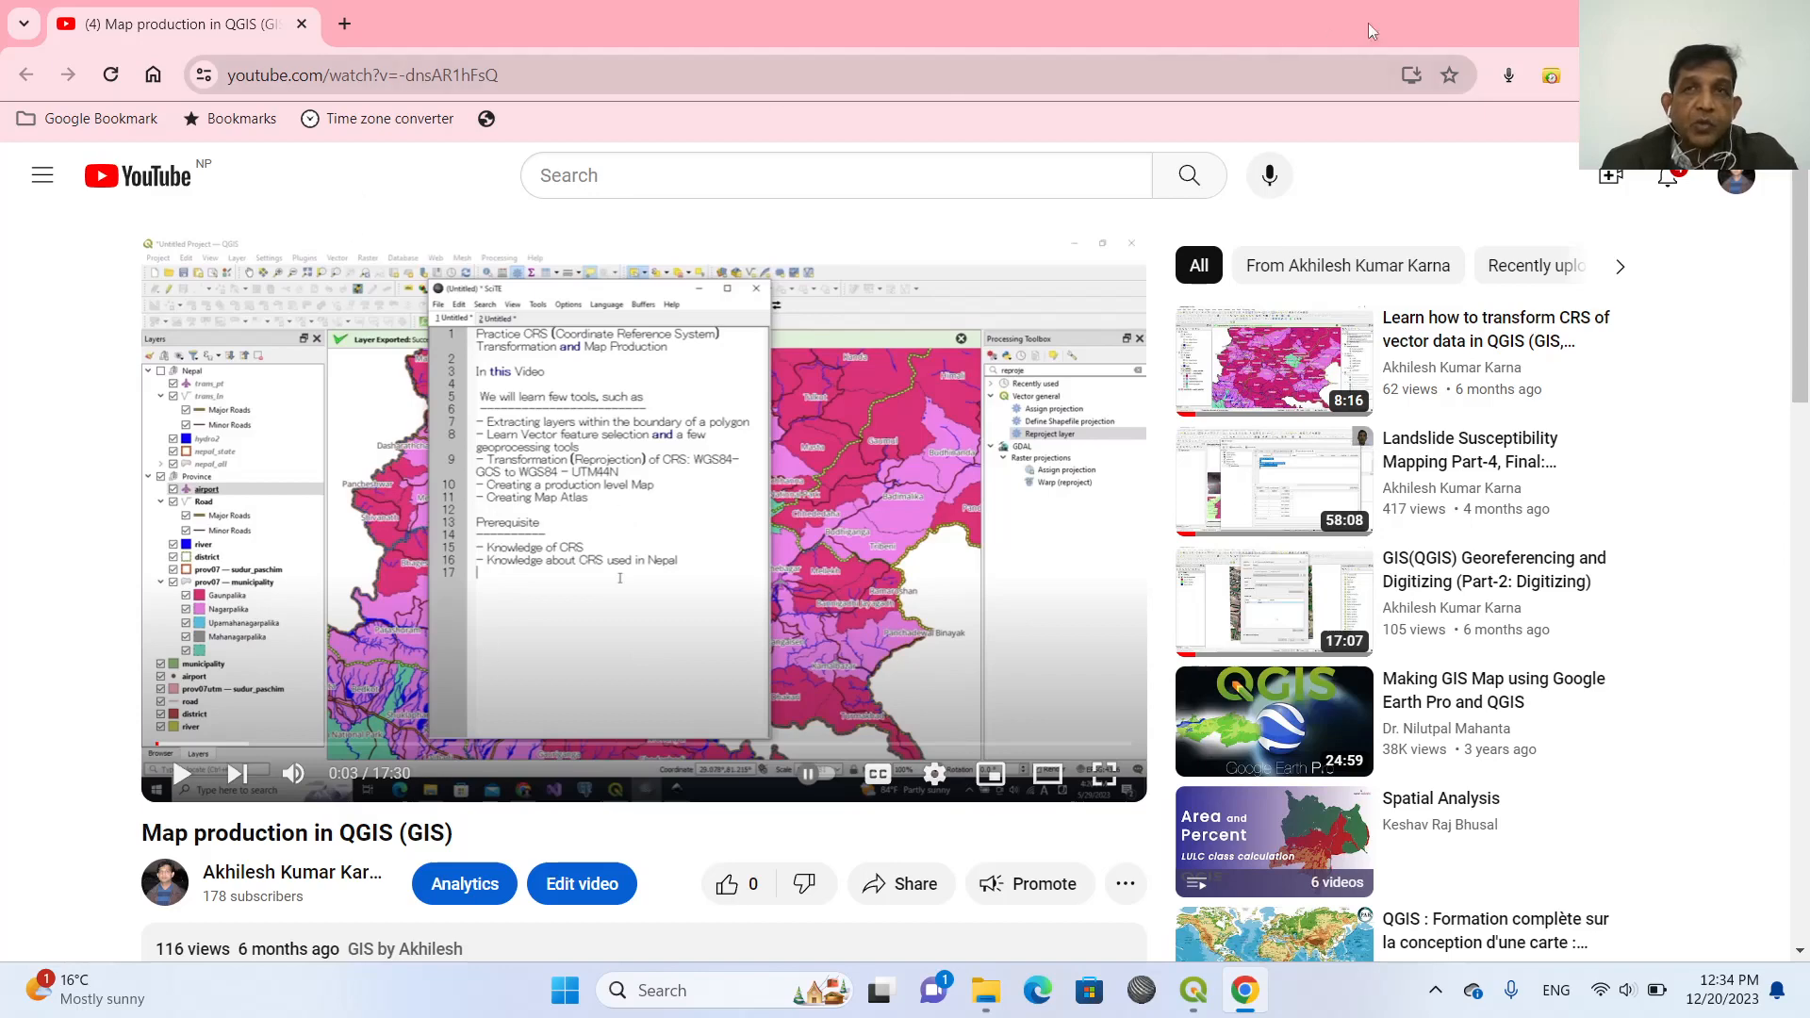
click(1192, 990)
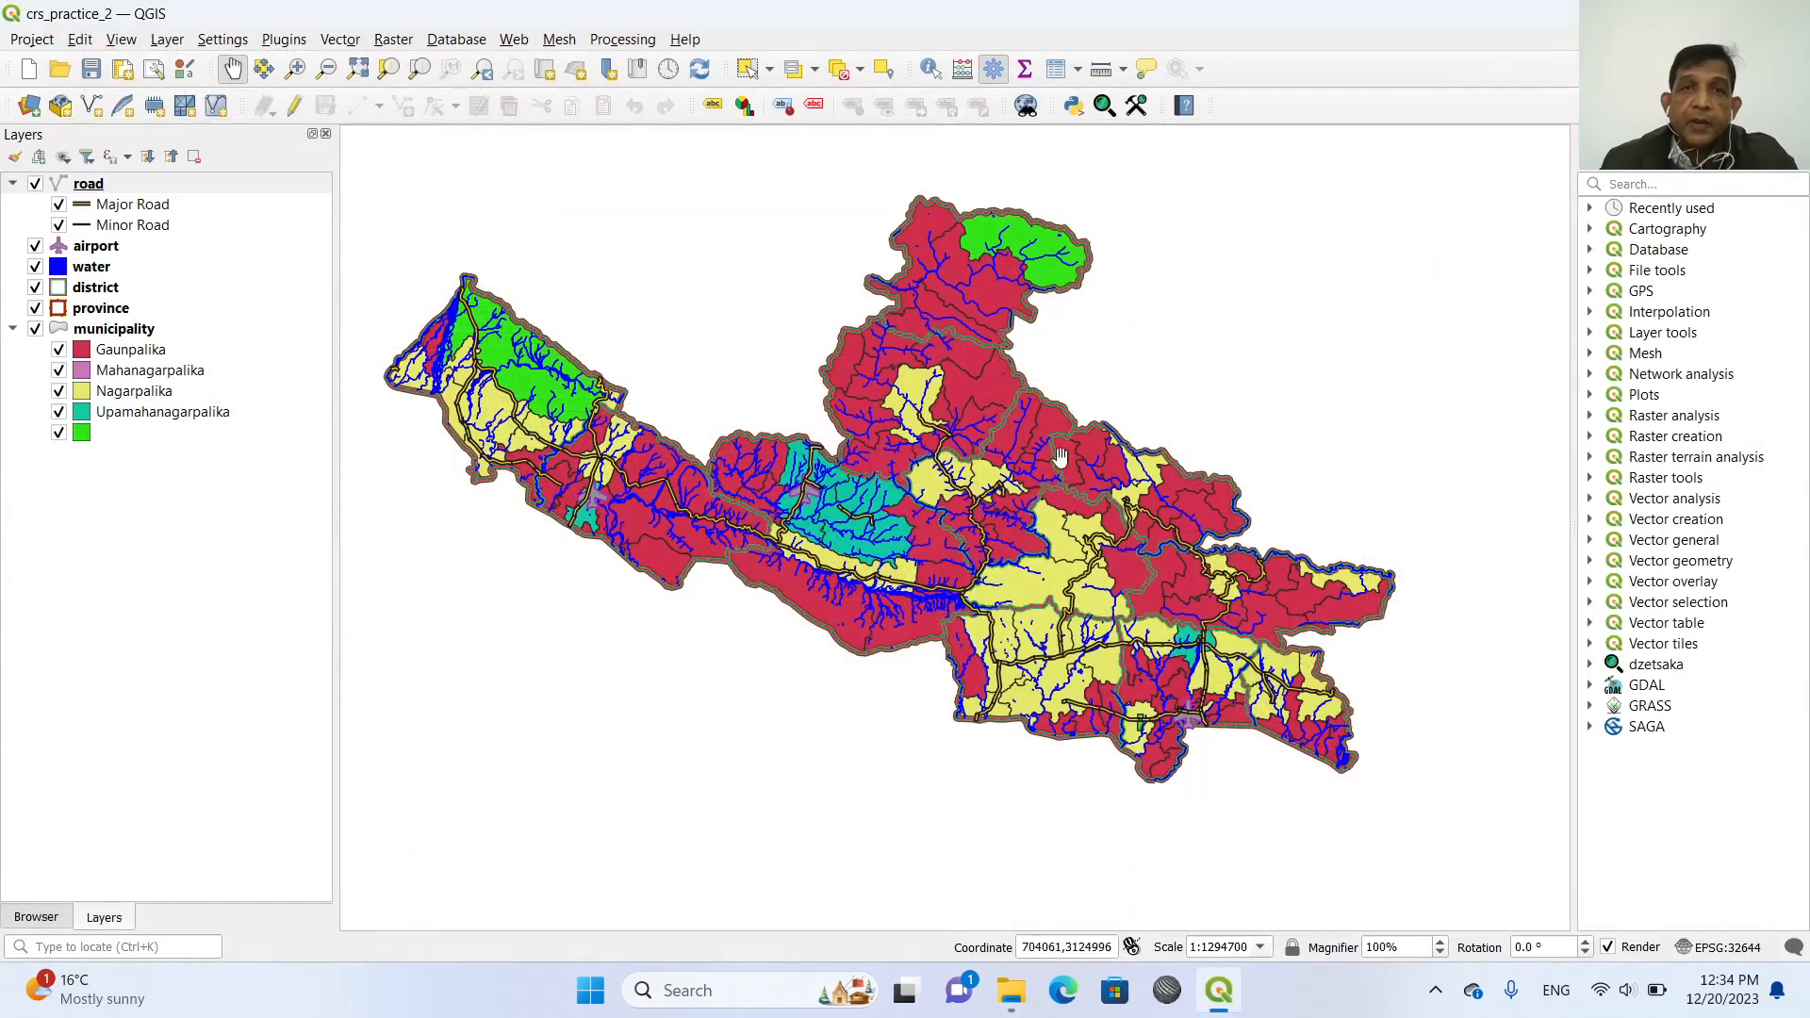
mouse_move(1362, 317)
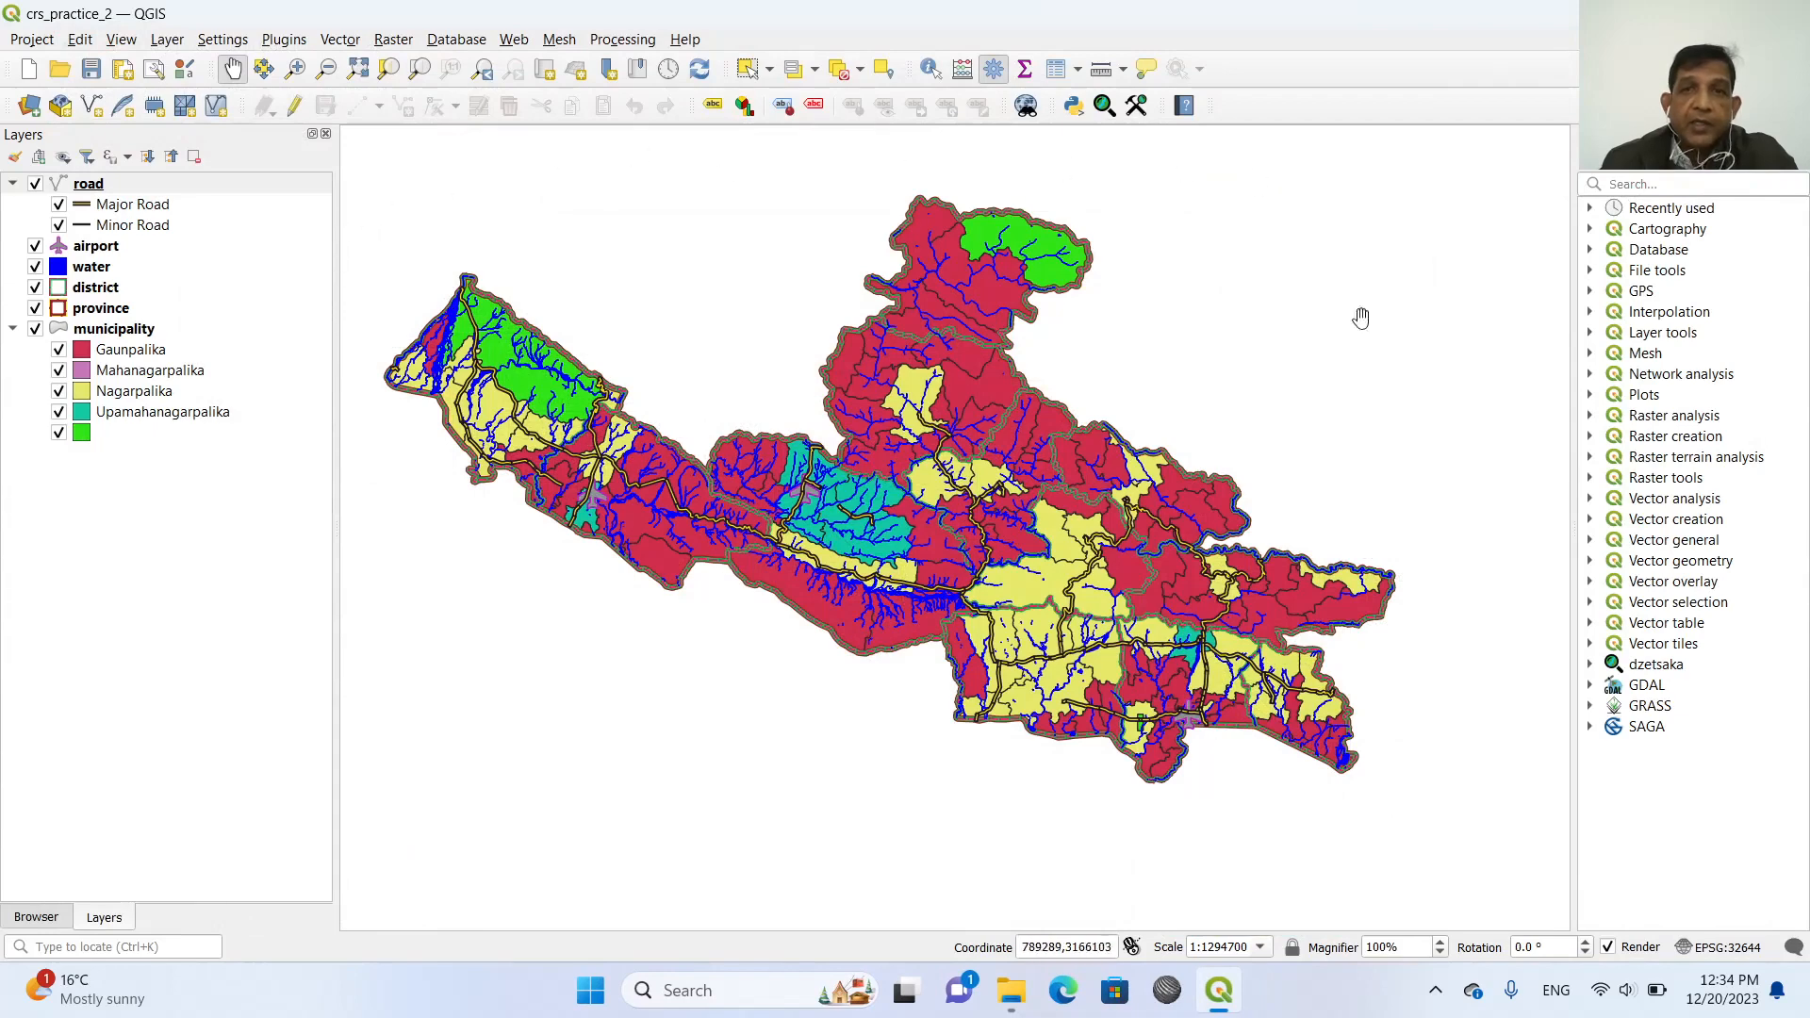
mouse_move(410, 358)
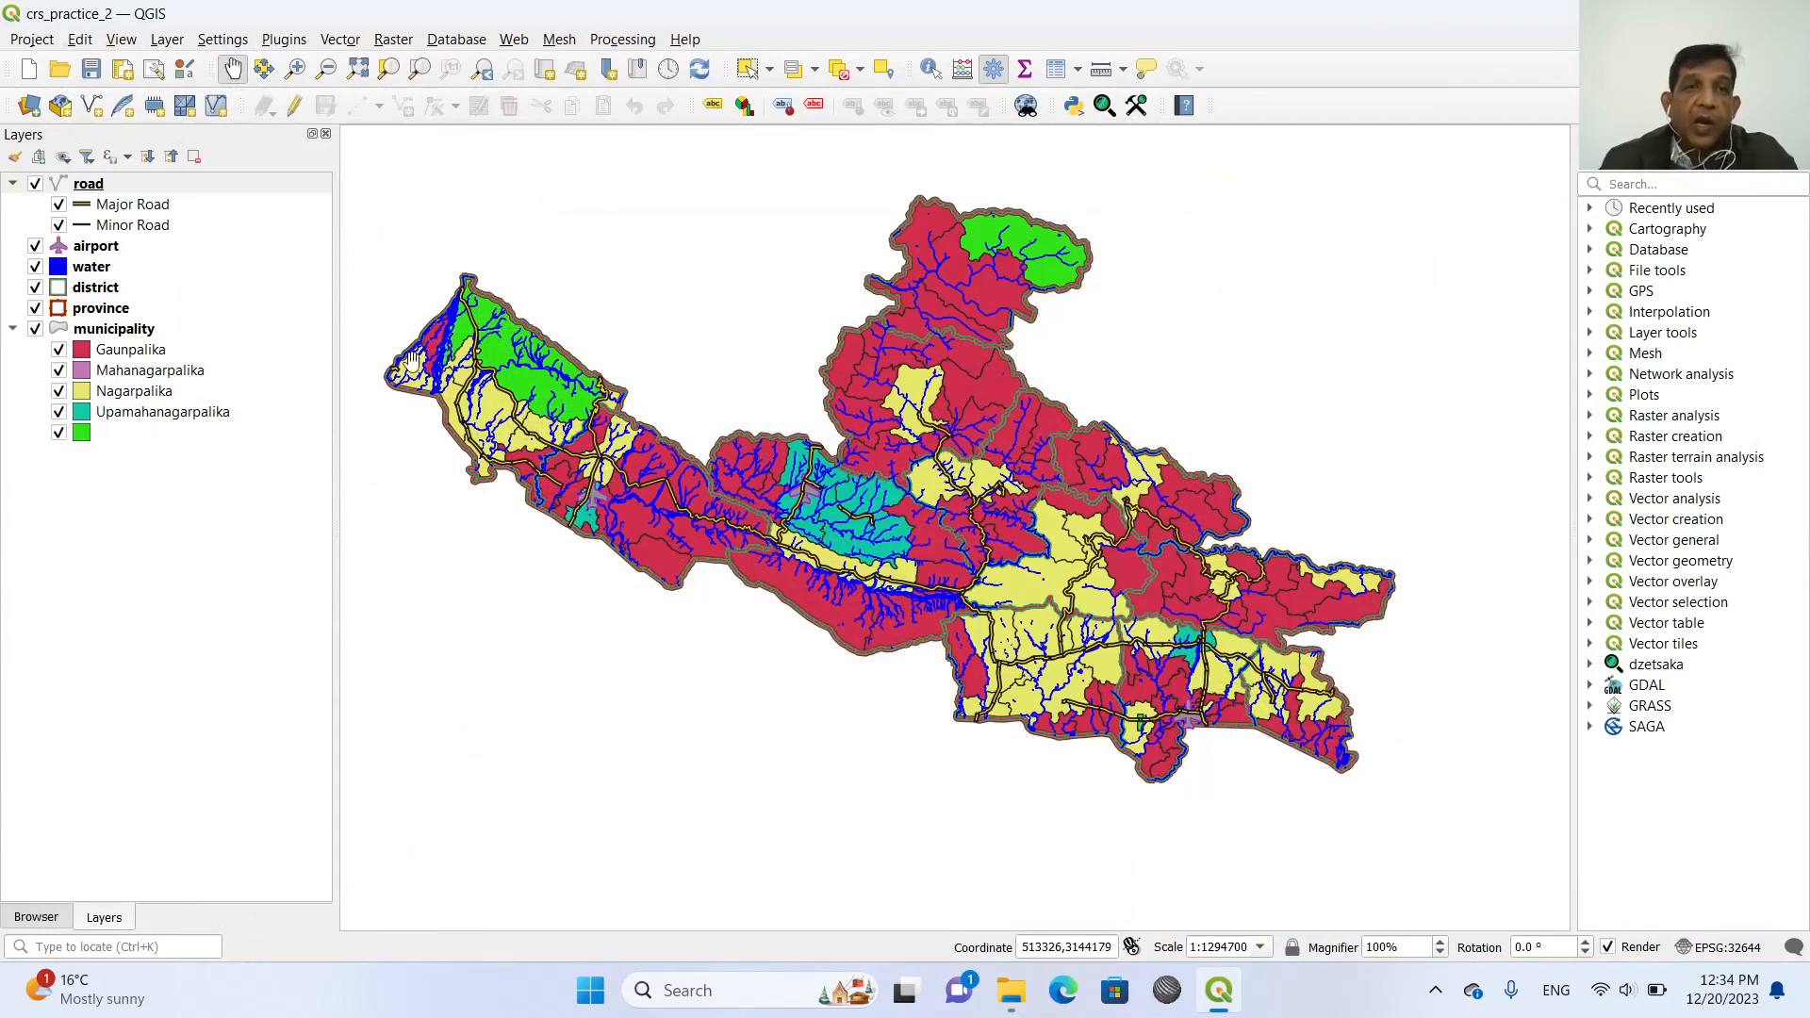
mouse_move(1404, 724)
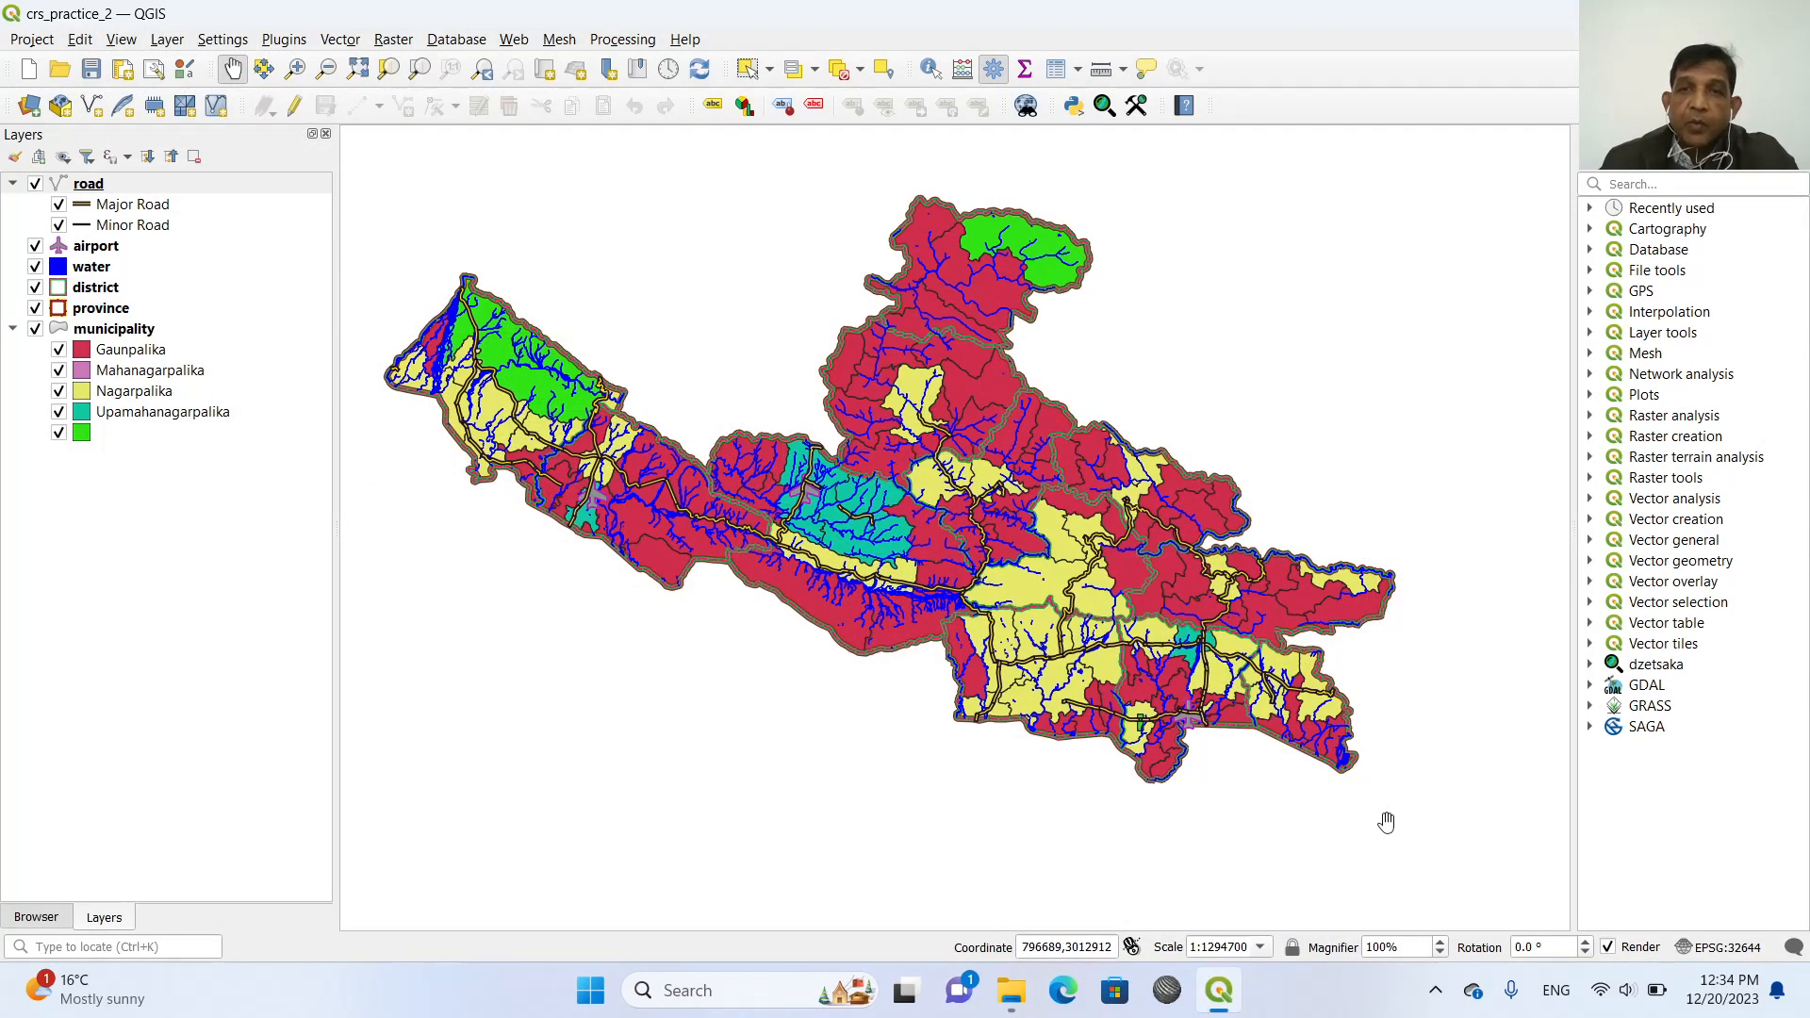
mouse_move(1226, 596)
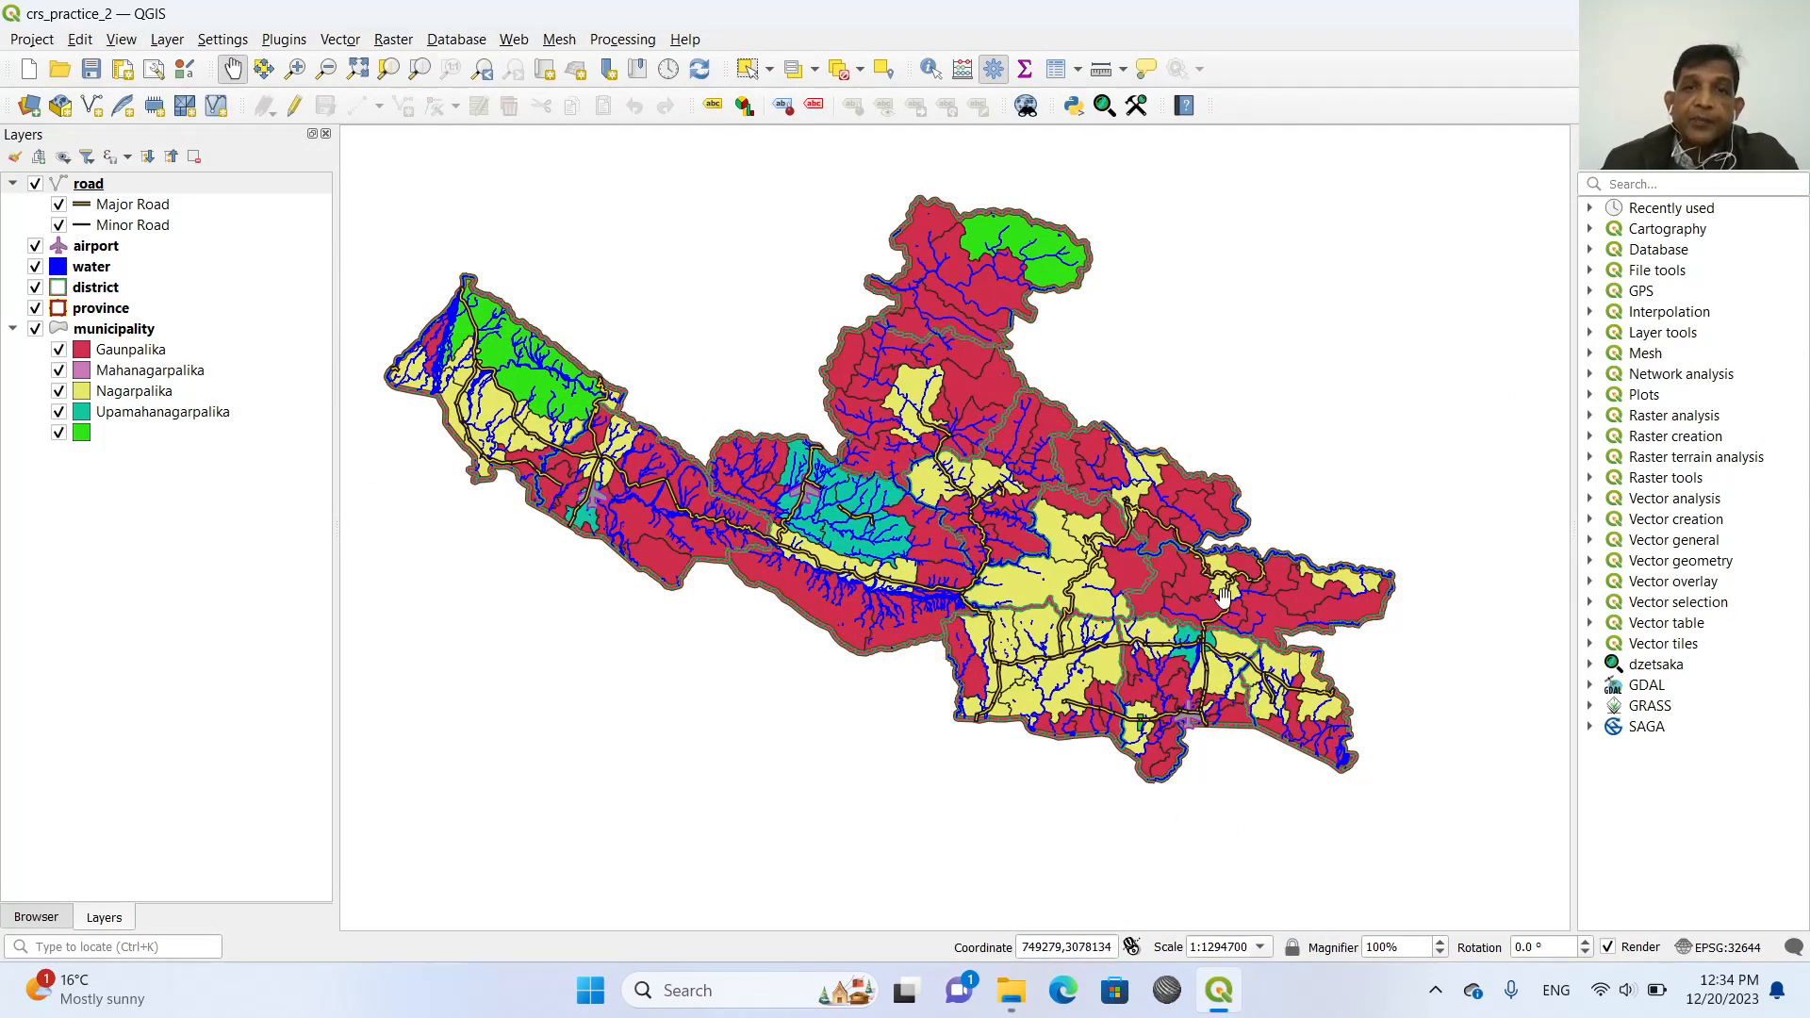
click(32, 40)
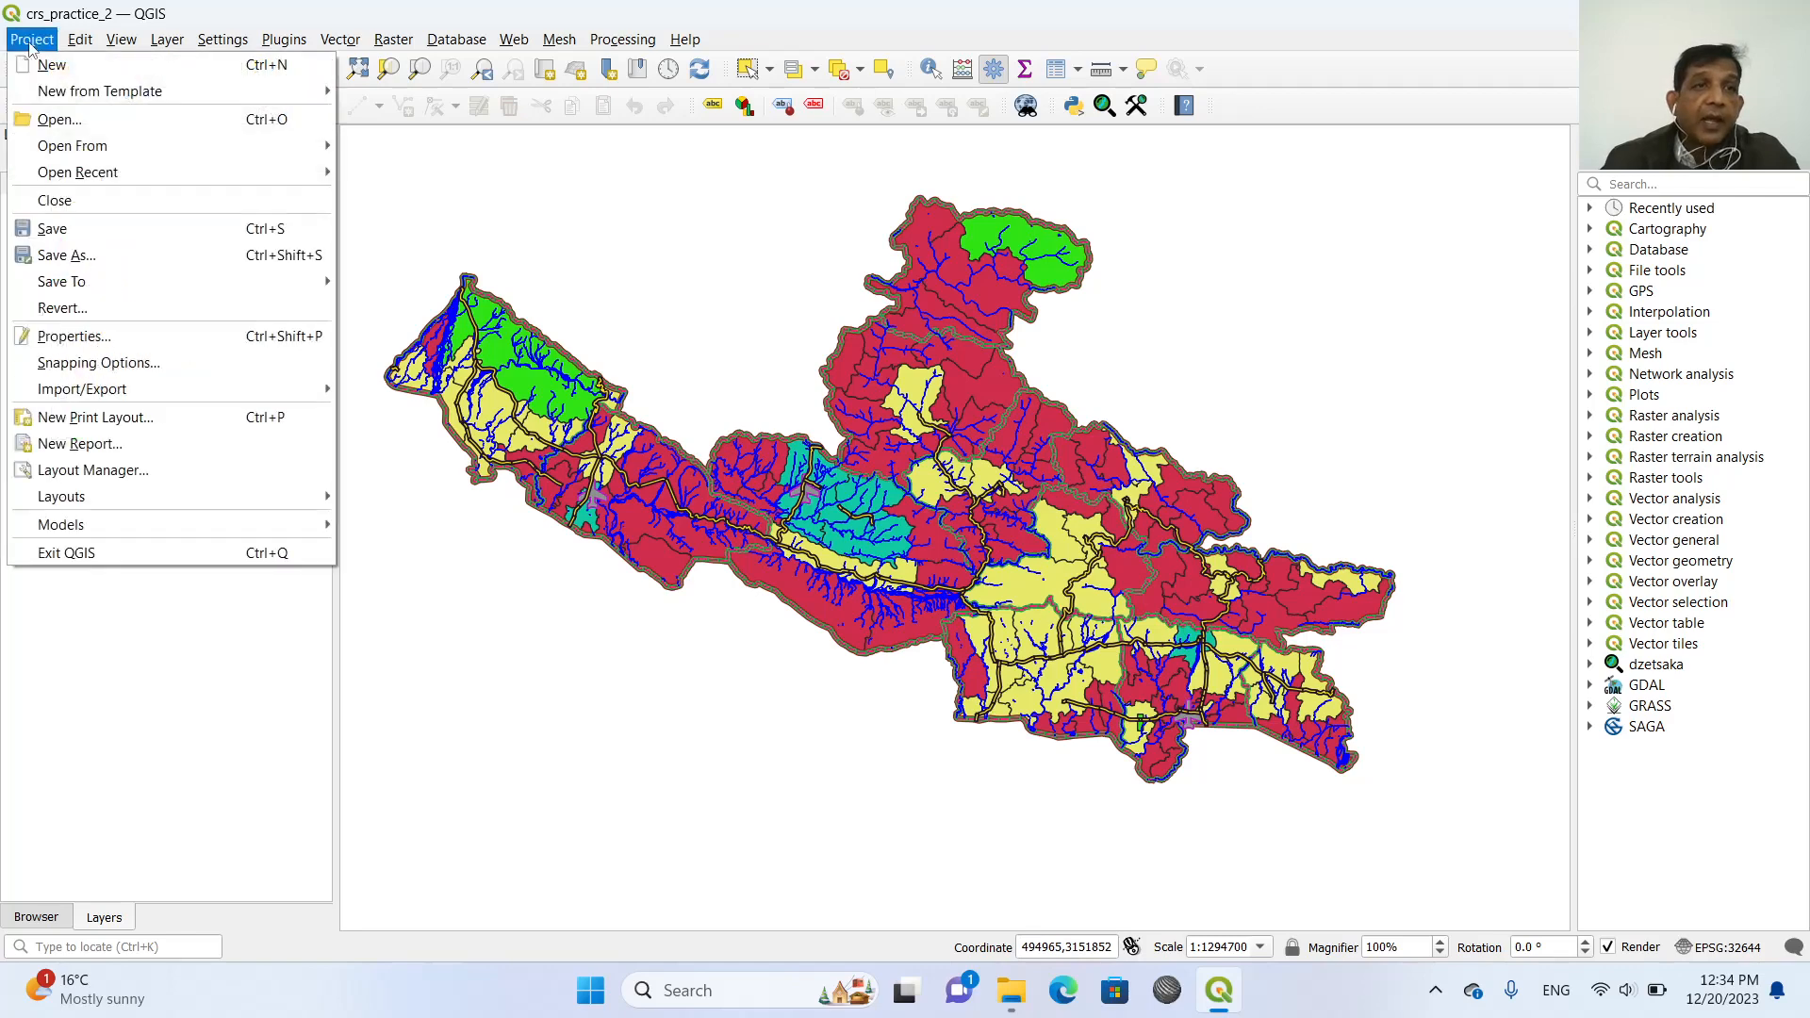
mouse_move(62, 496)
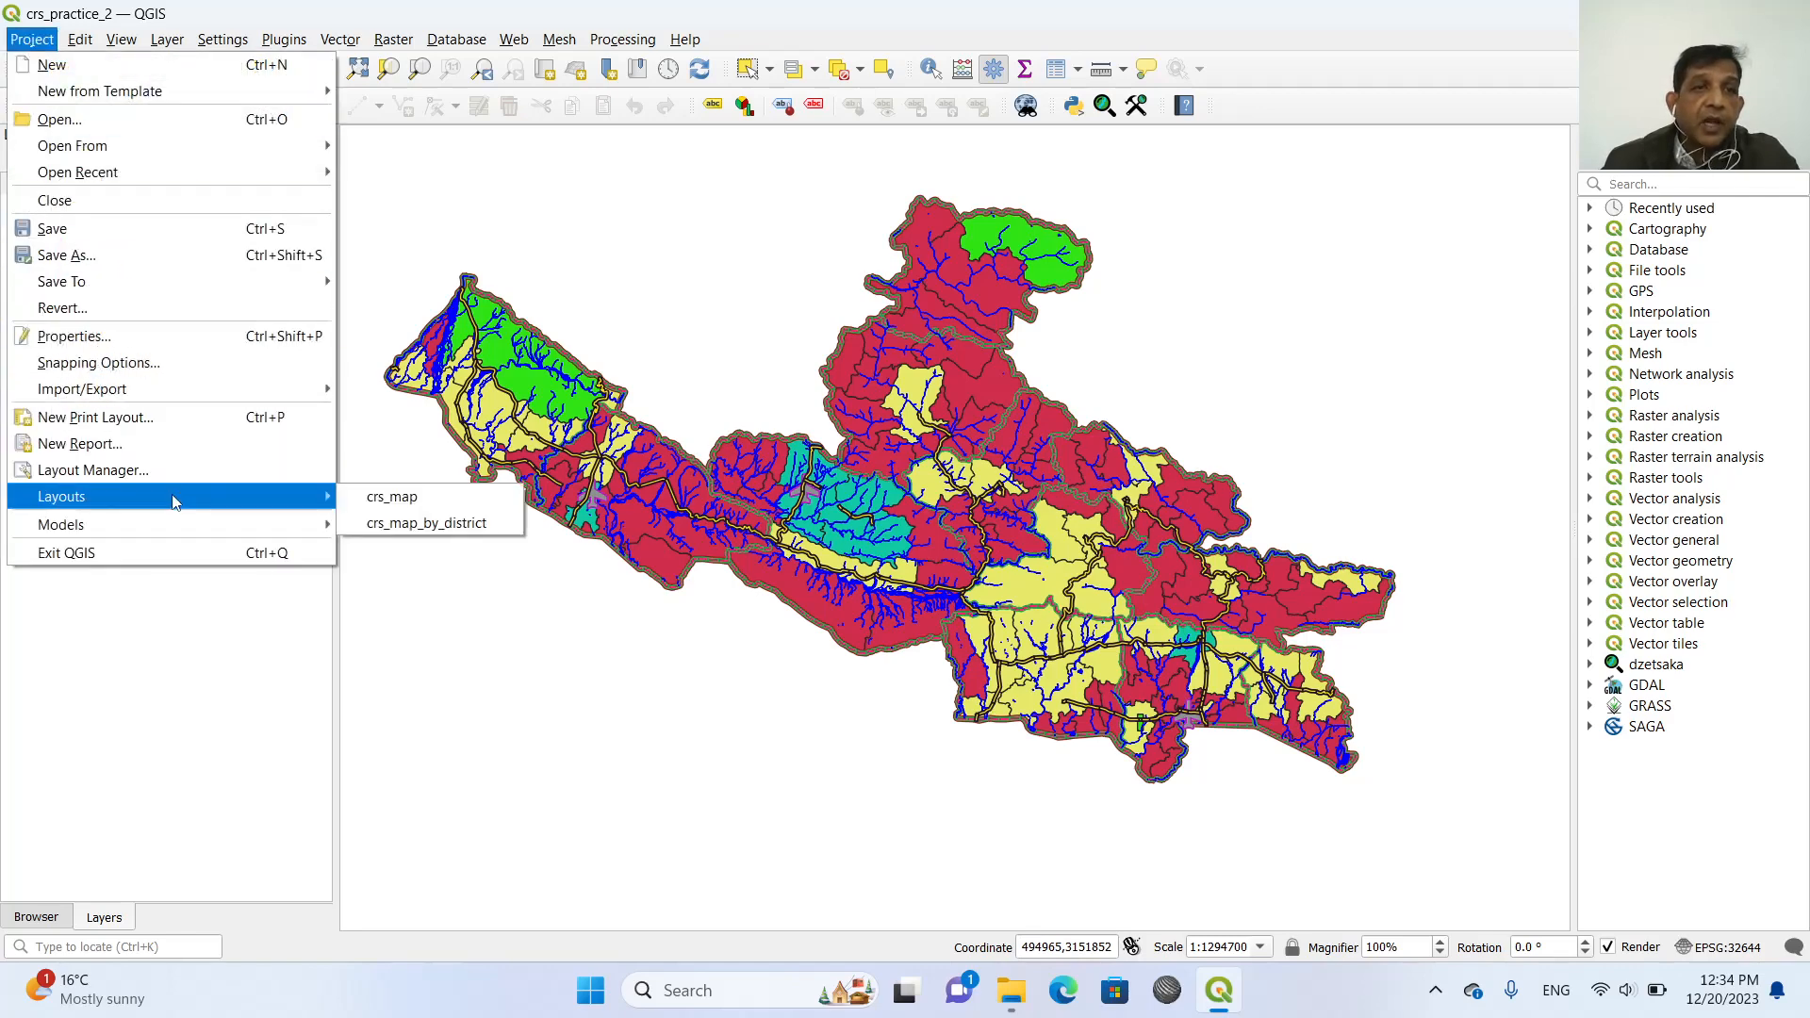
Open the crs_map layout of Lumbini Province and maximize the layout designer.
click(392, 497)
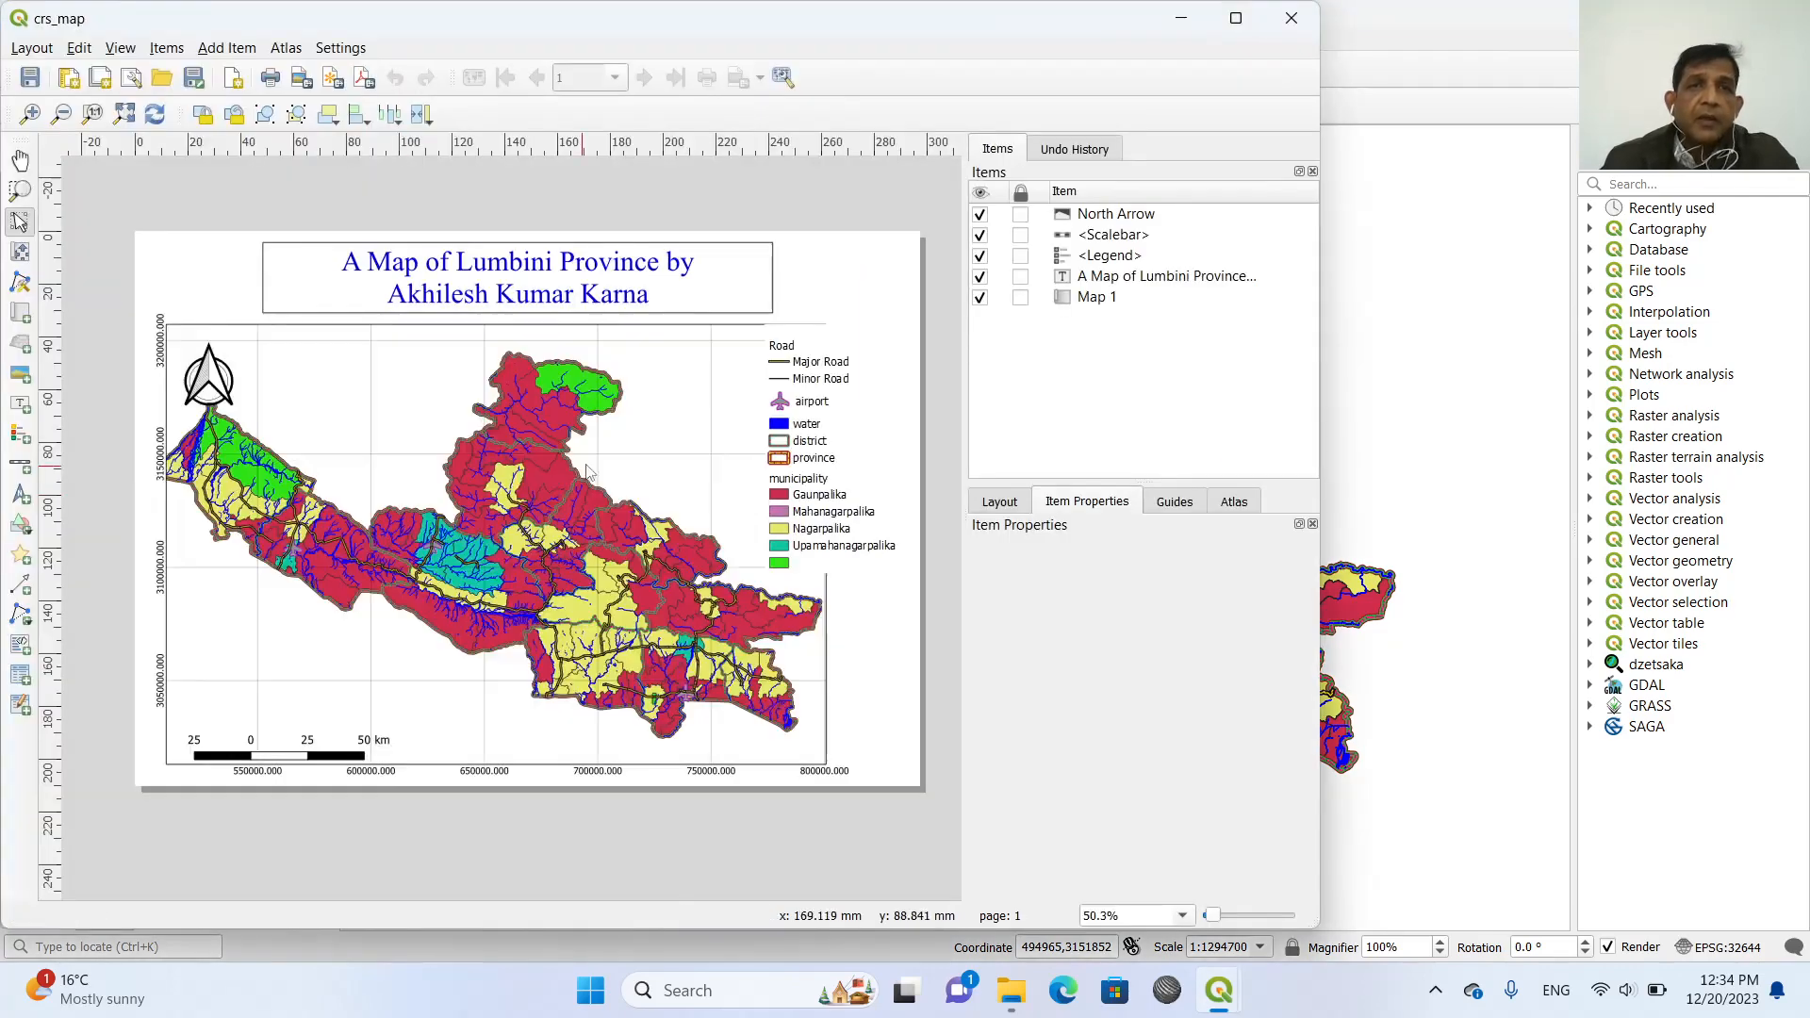
mouse_move(886, 287)
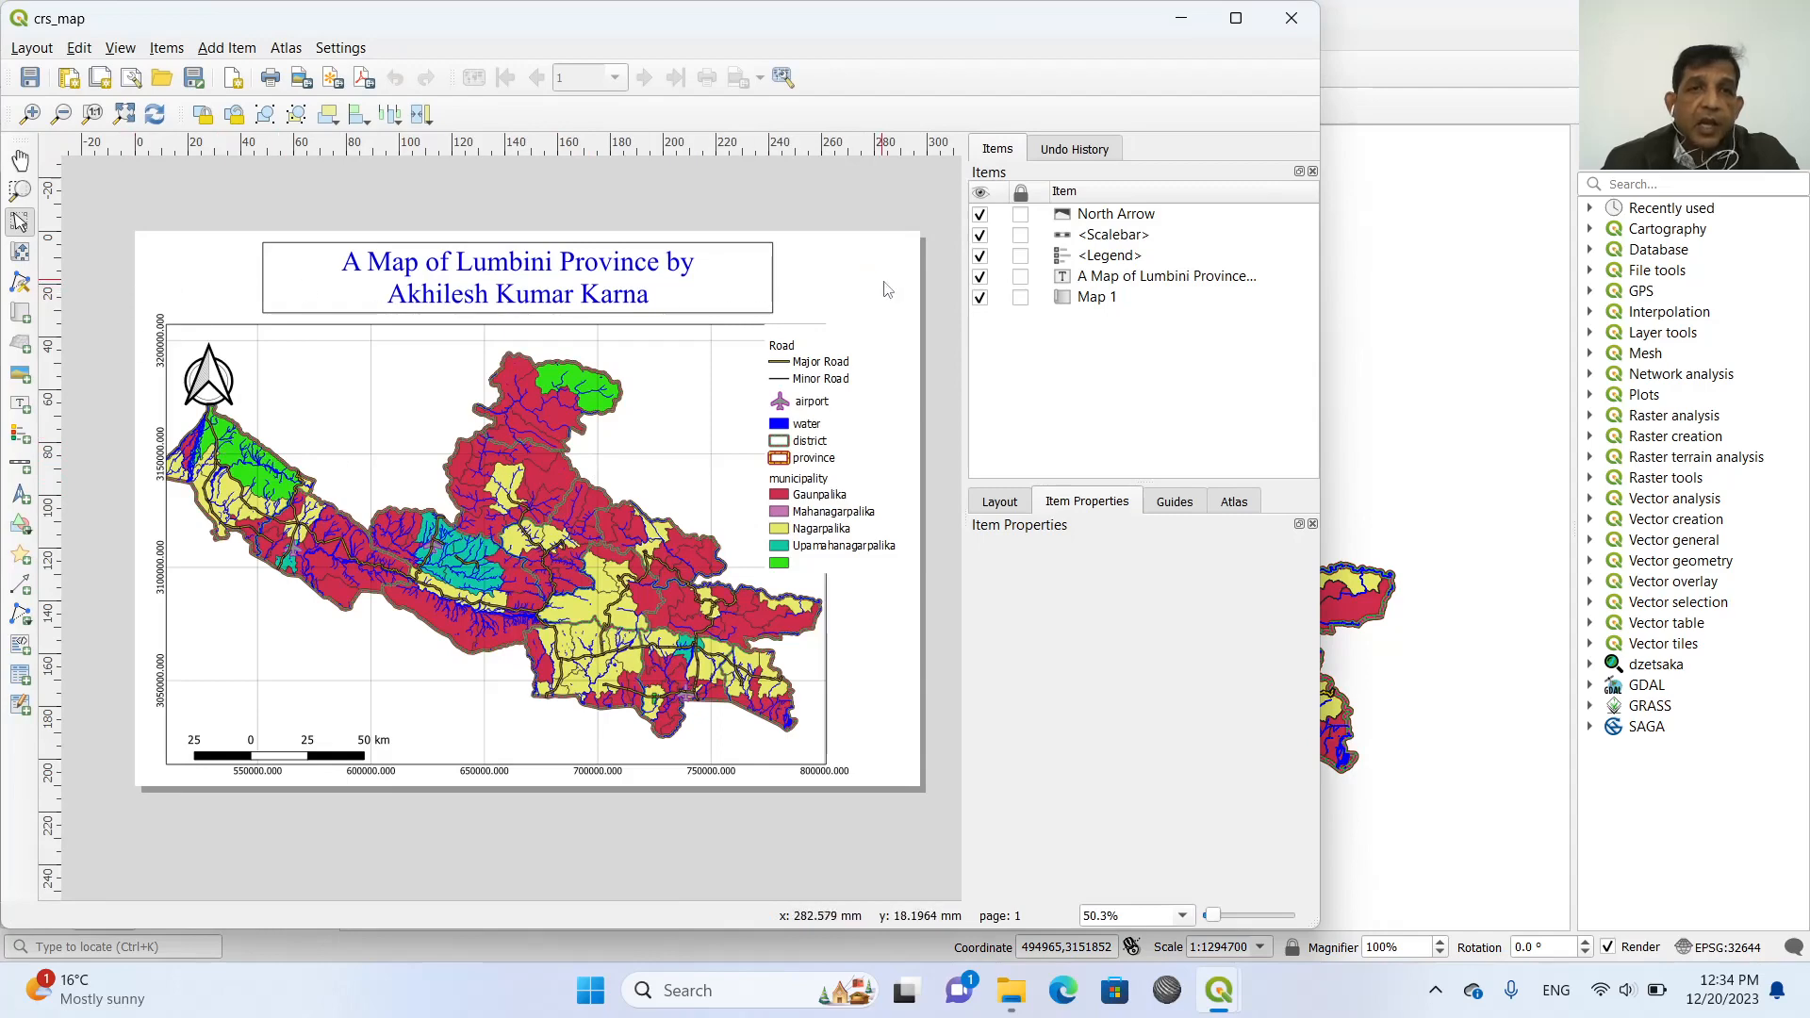
mouse_move(887, 731)
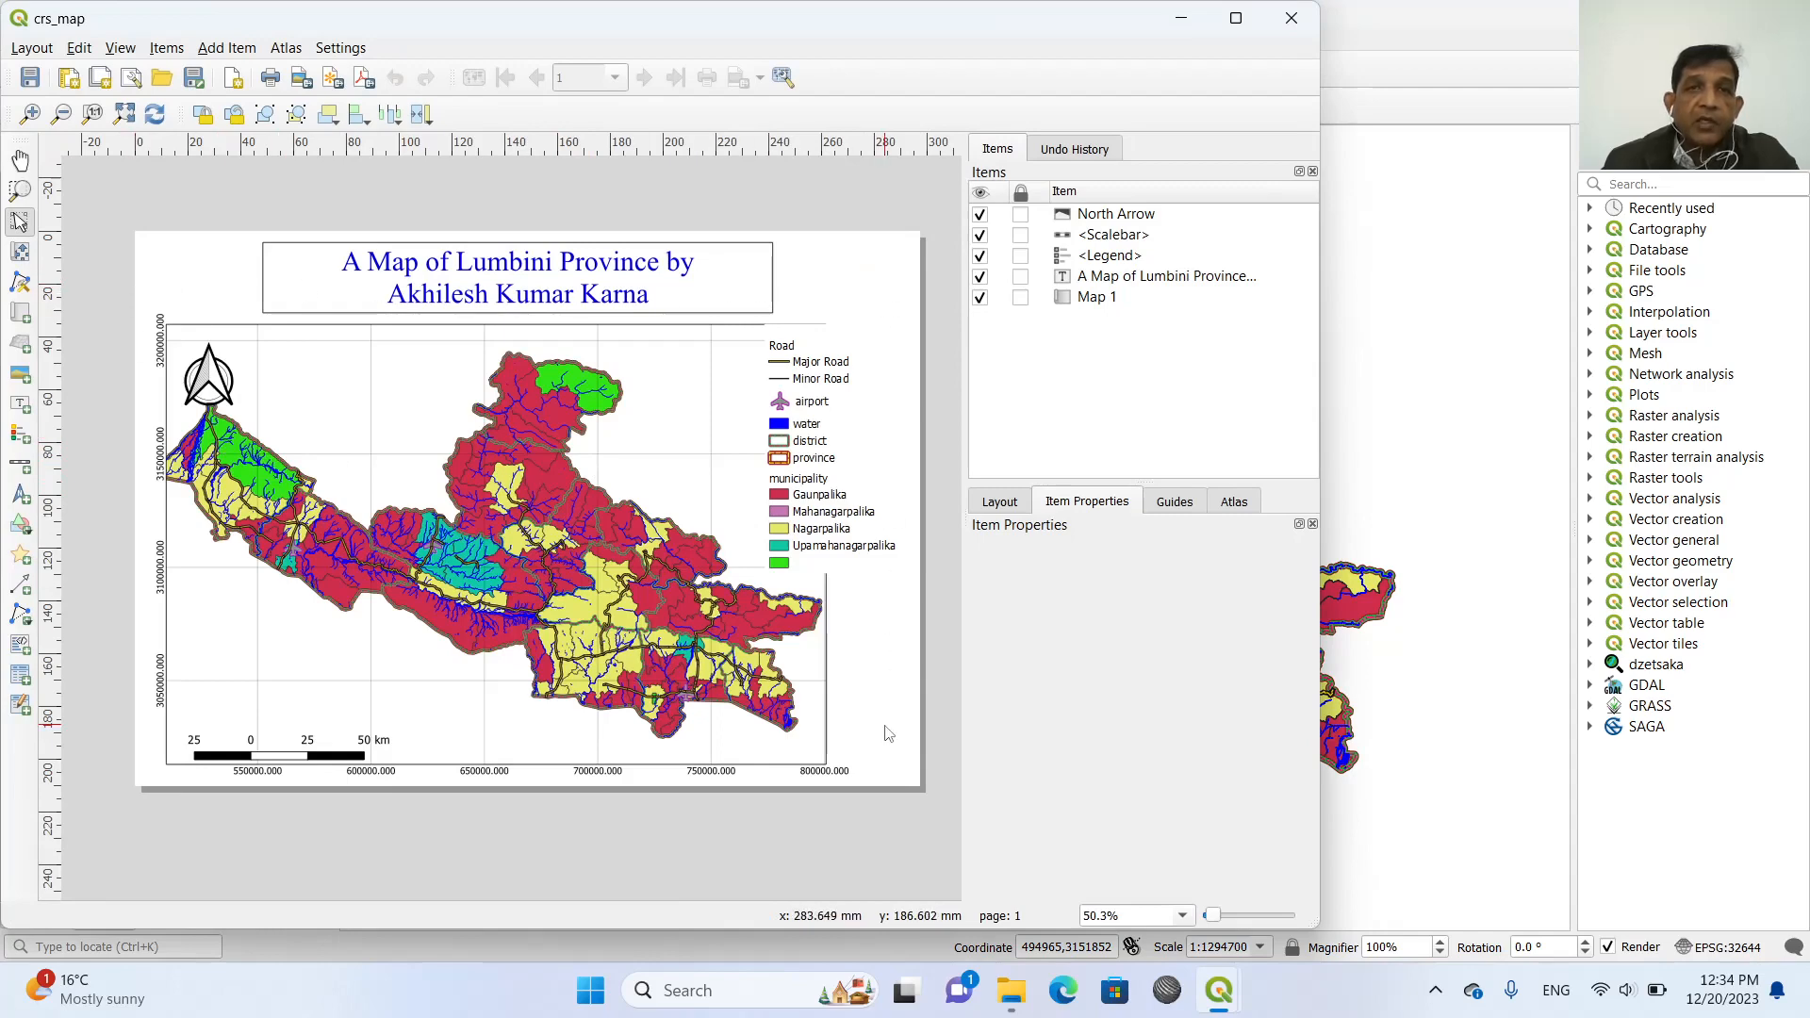
click(1239, 17)
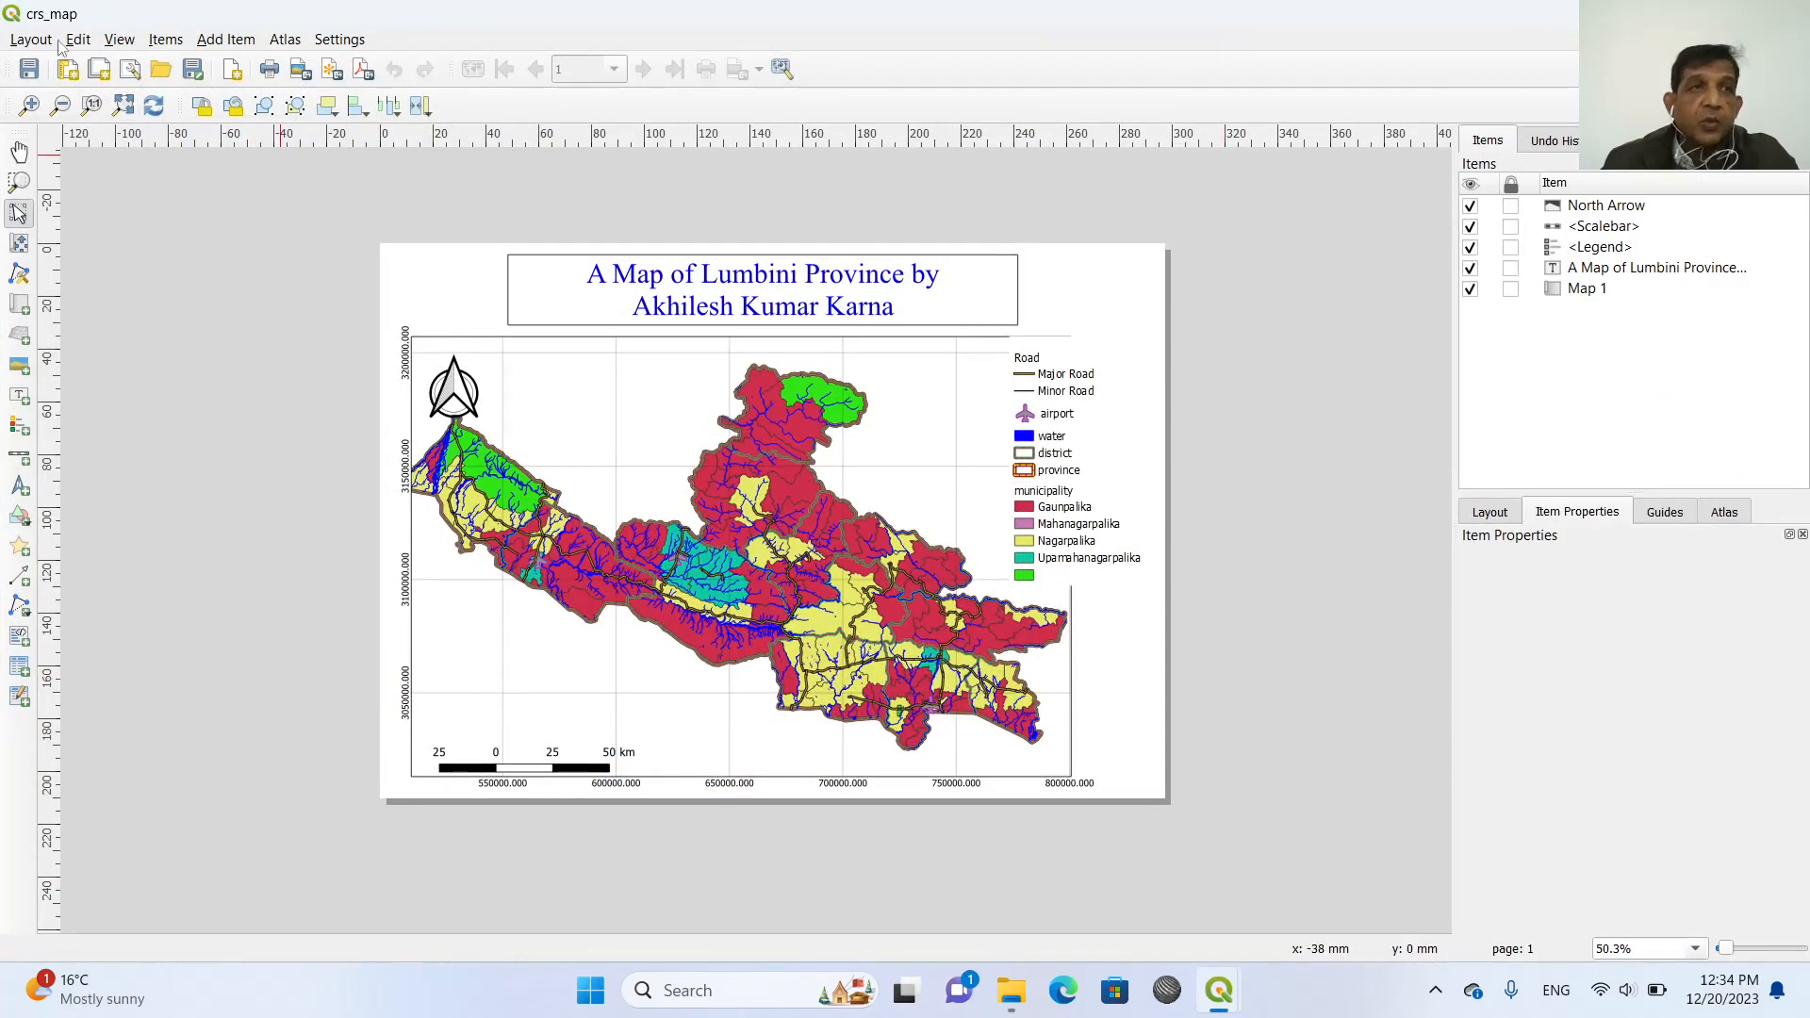
mouse_move(810, 228)
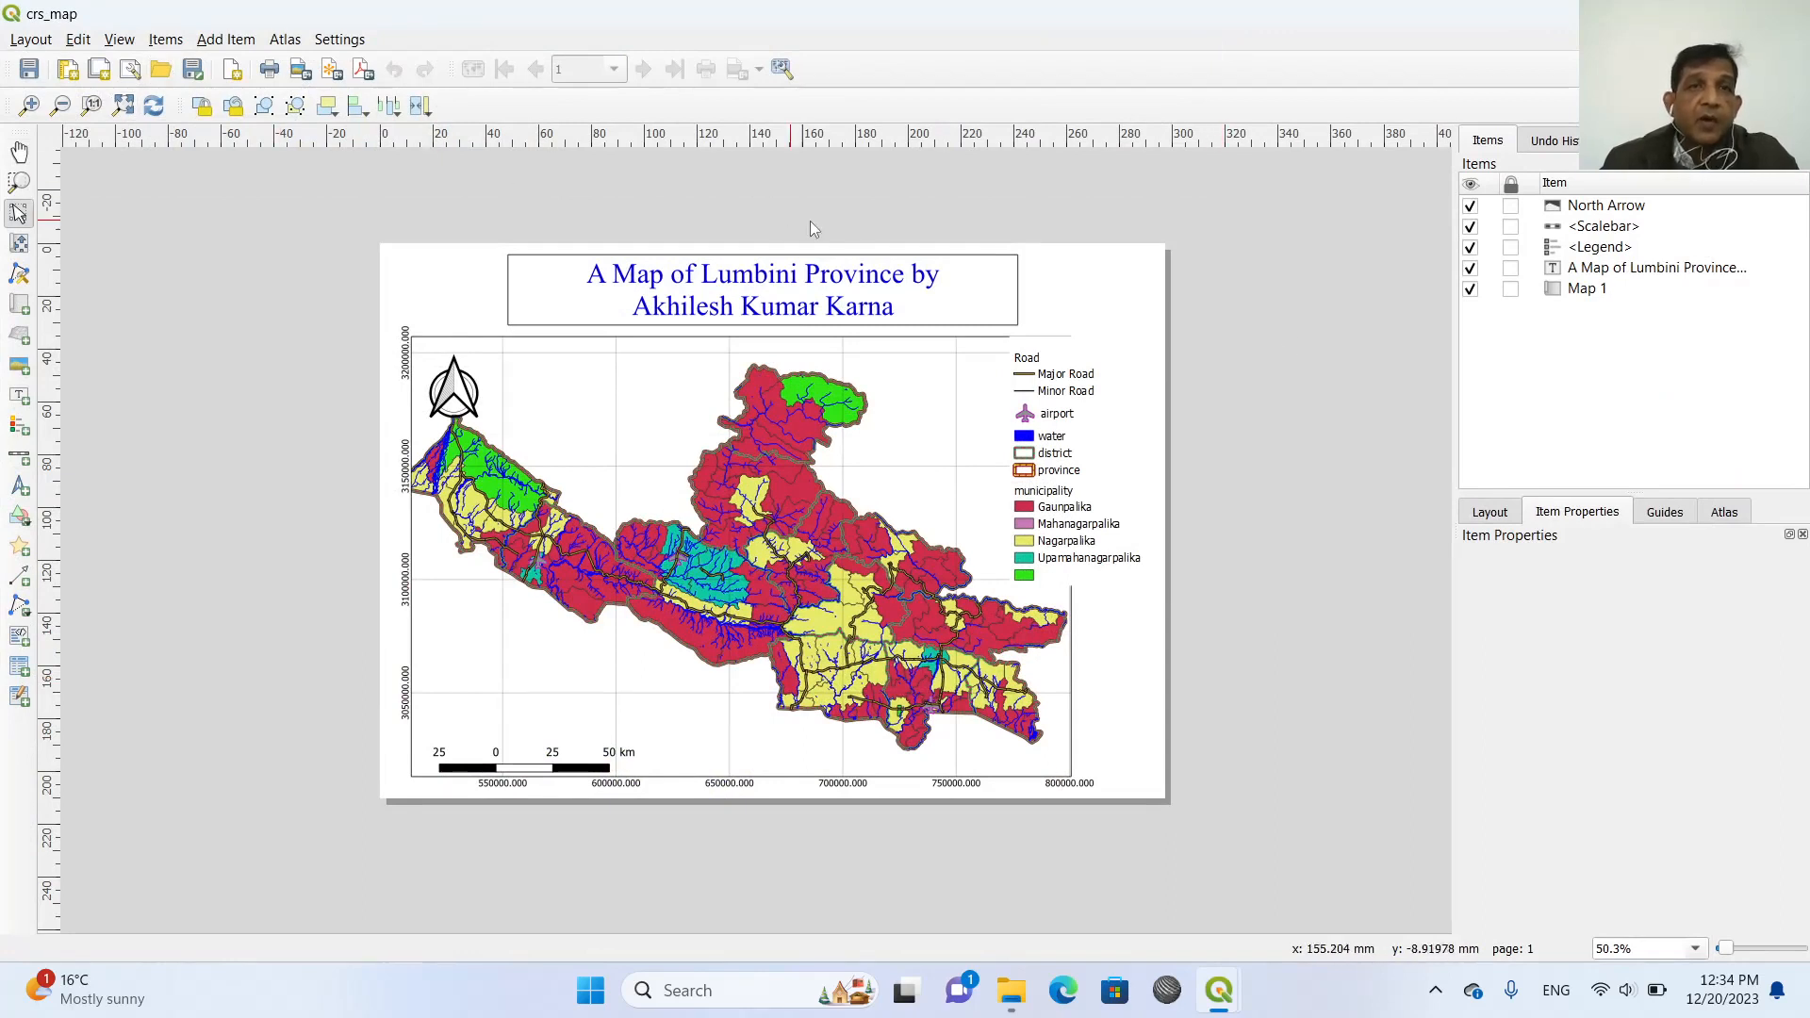
mouse_move(407, 833)
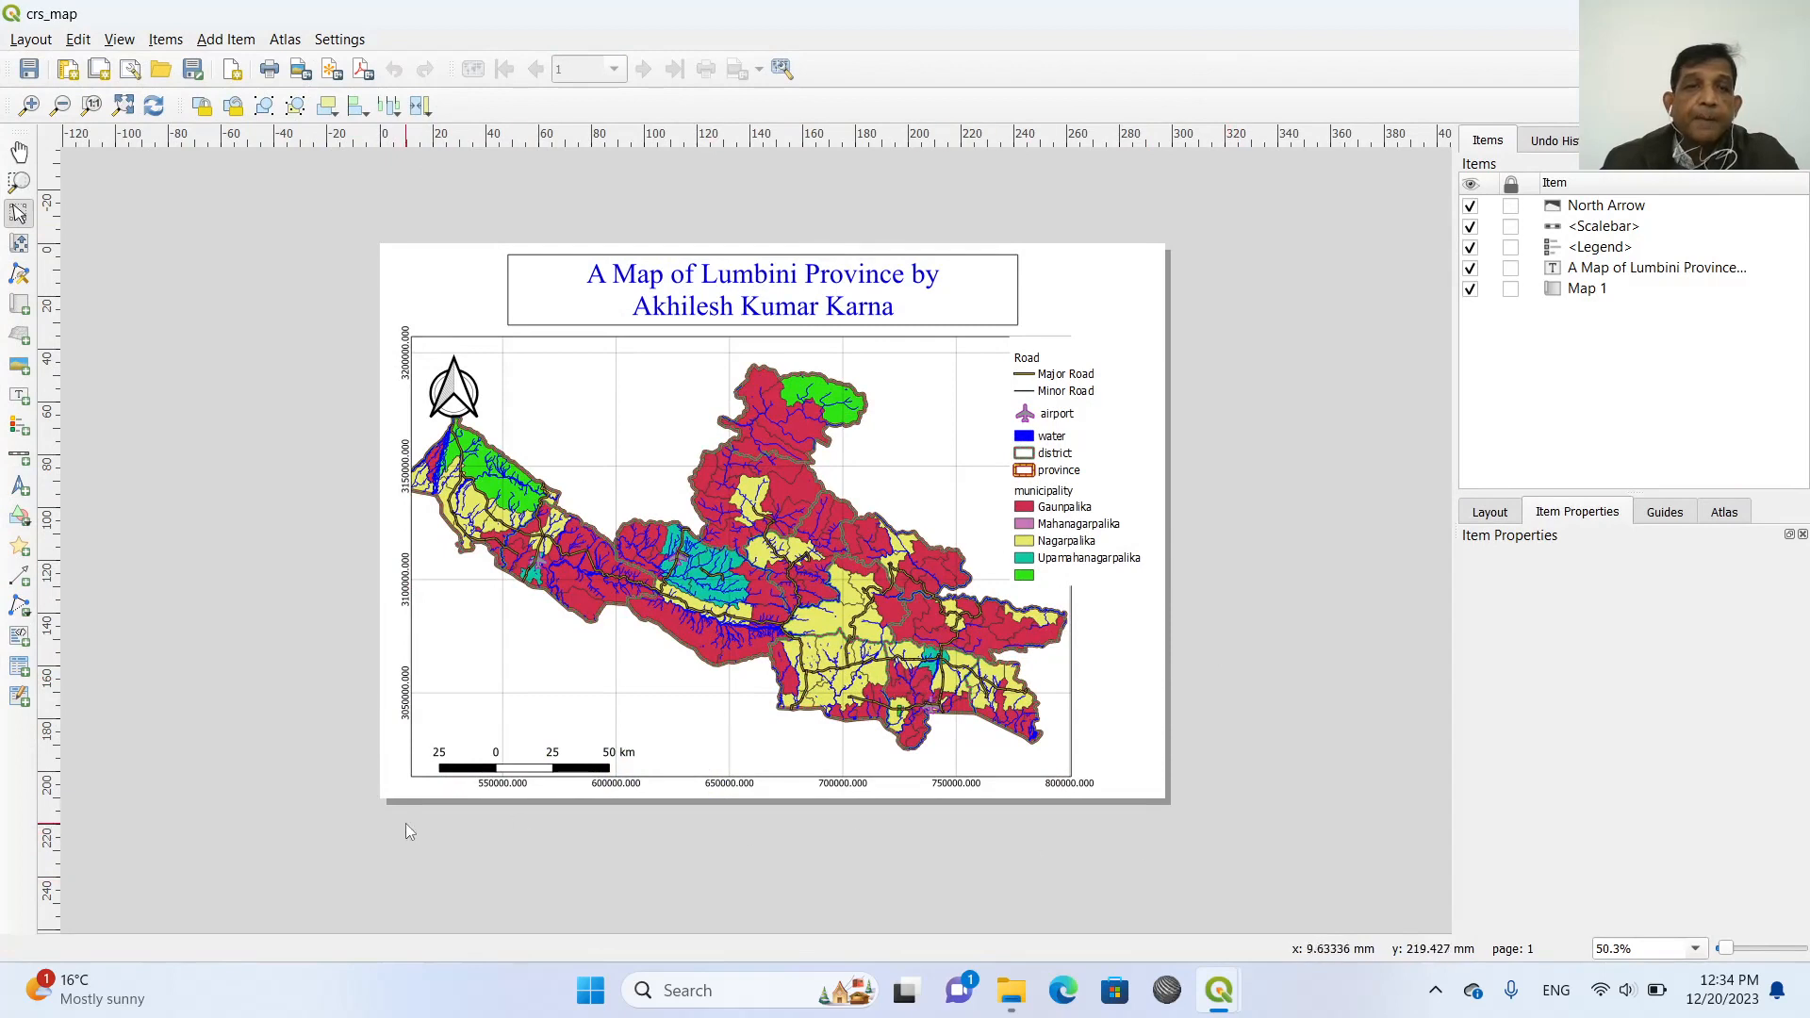
mouse_move(1180, 436)
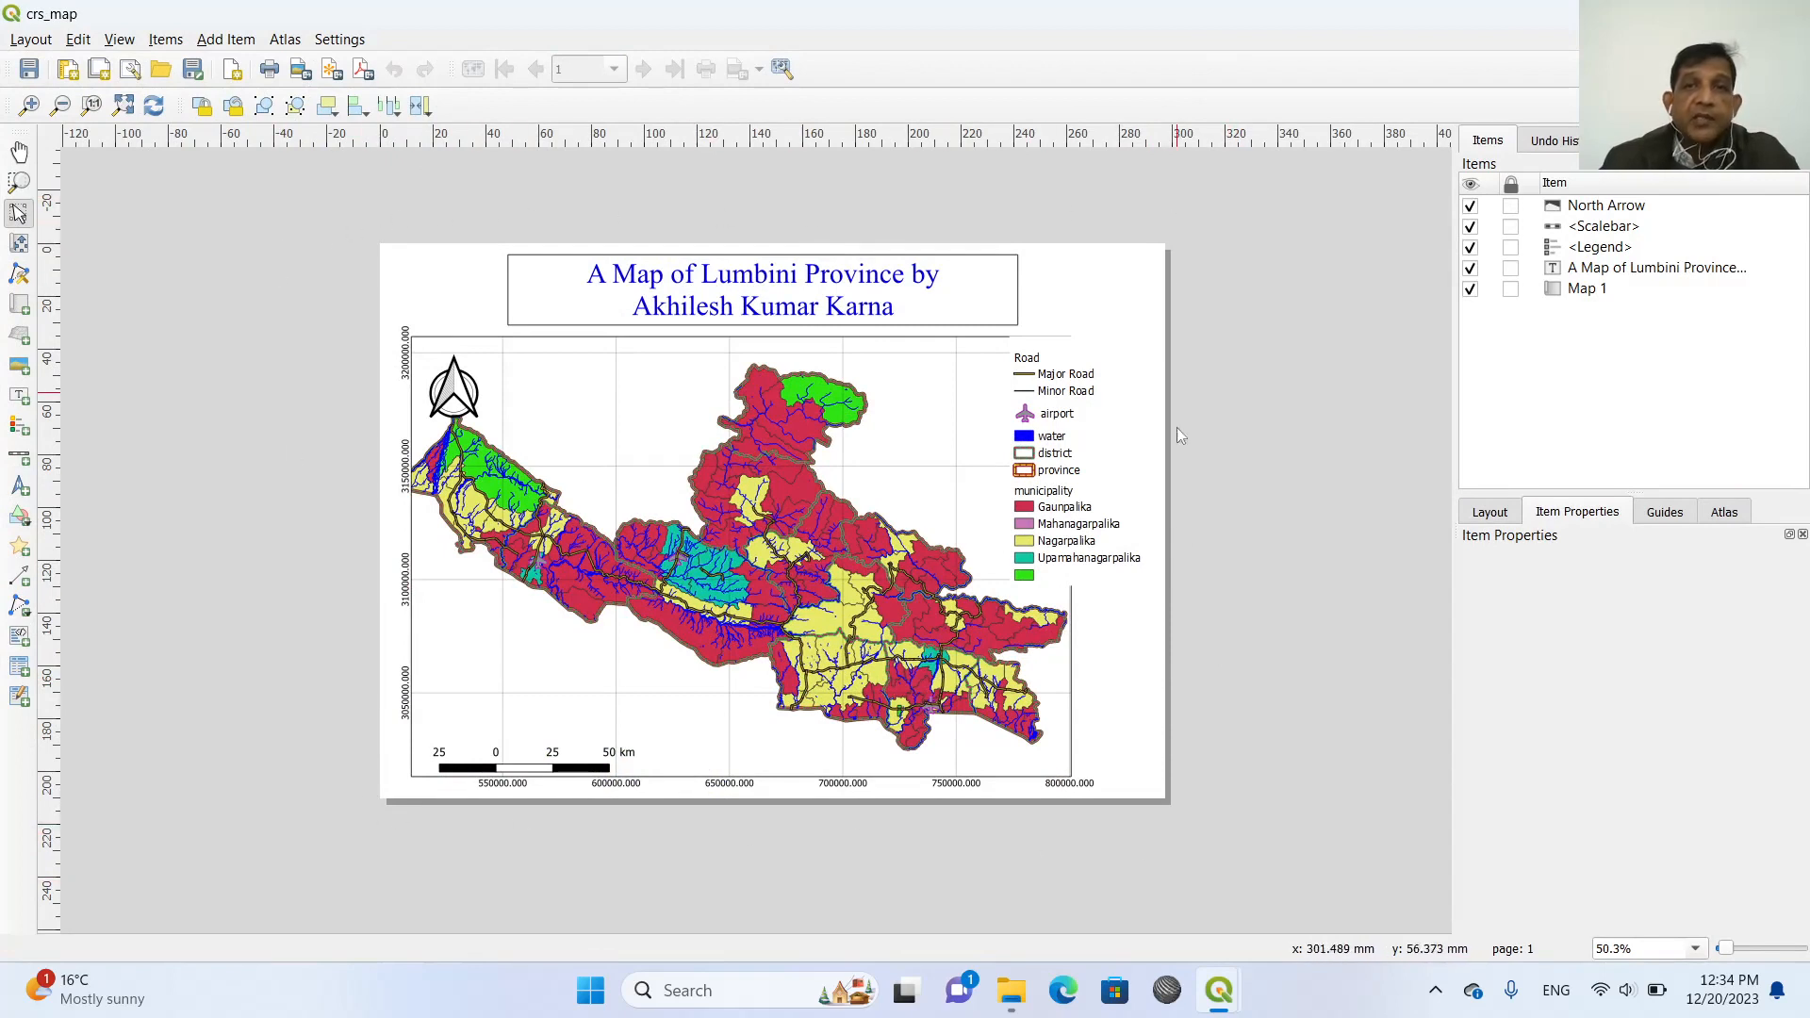
Duplicate the crs_map layout as crs_map_for_atlas and open the copy.
click(30, 37)
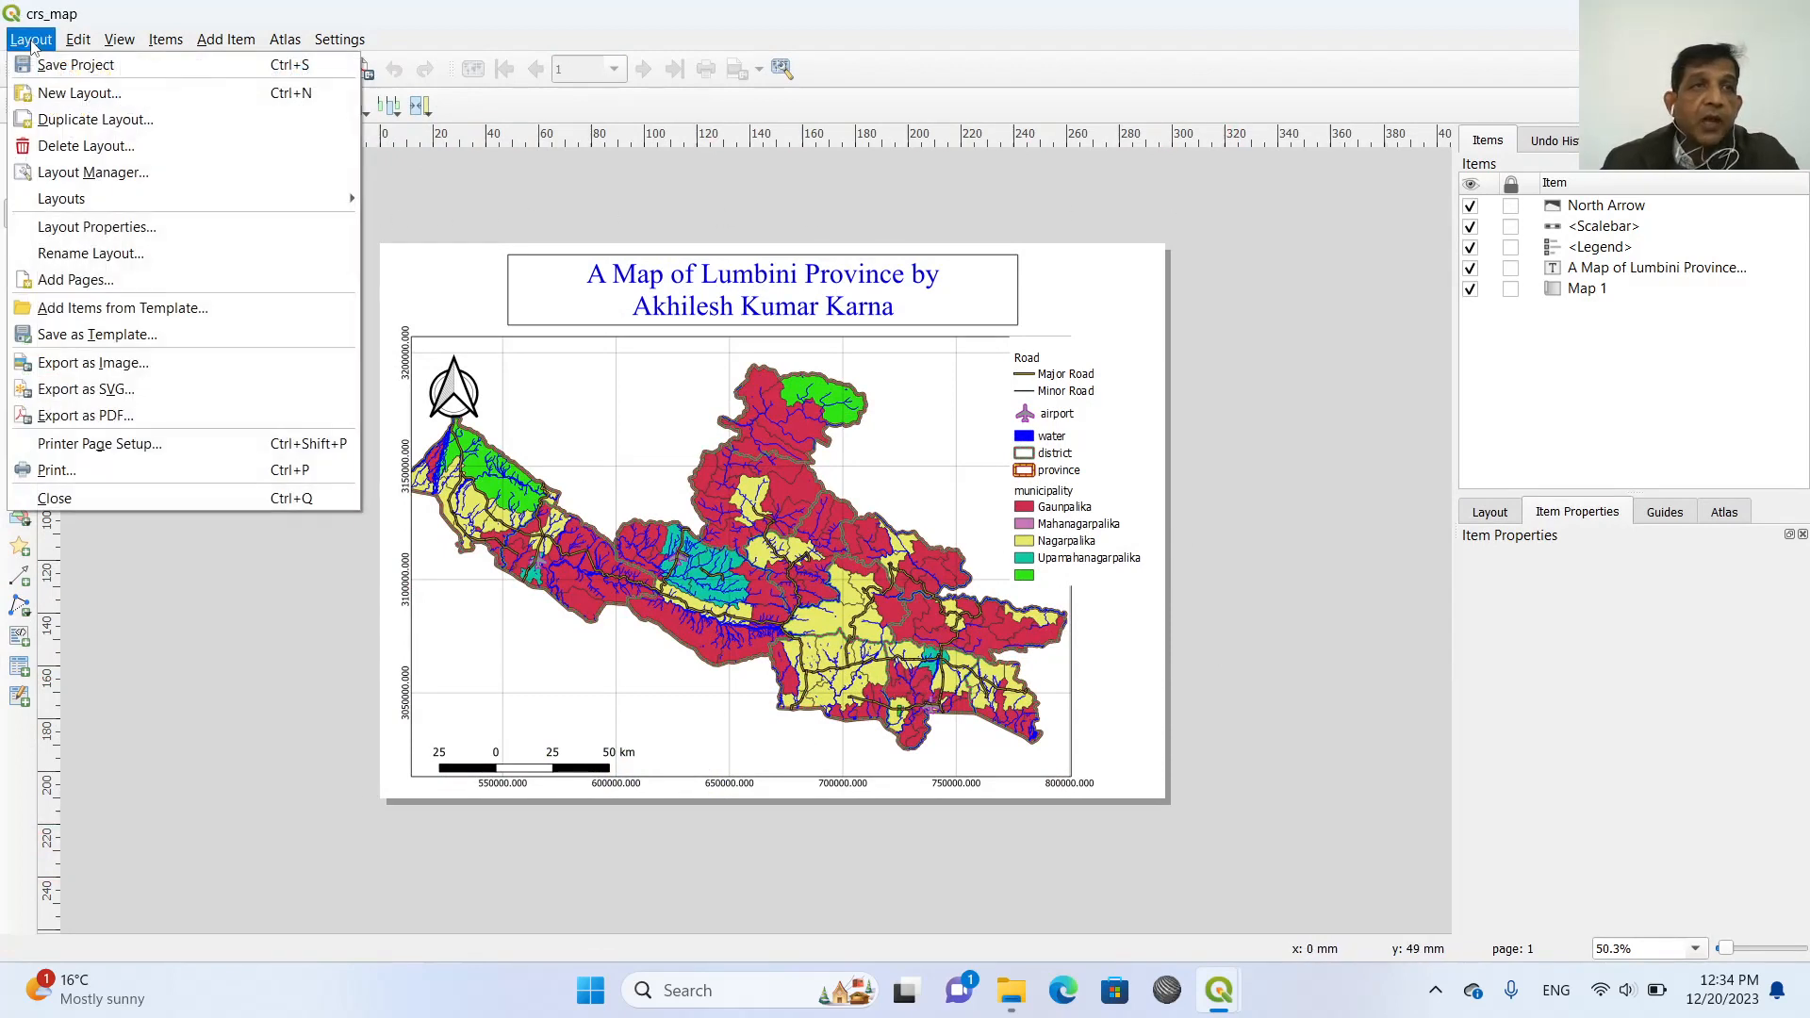
click(87, 119)
text(crs_map_for)
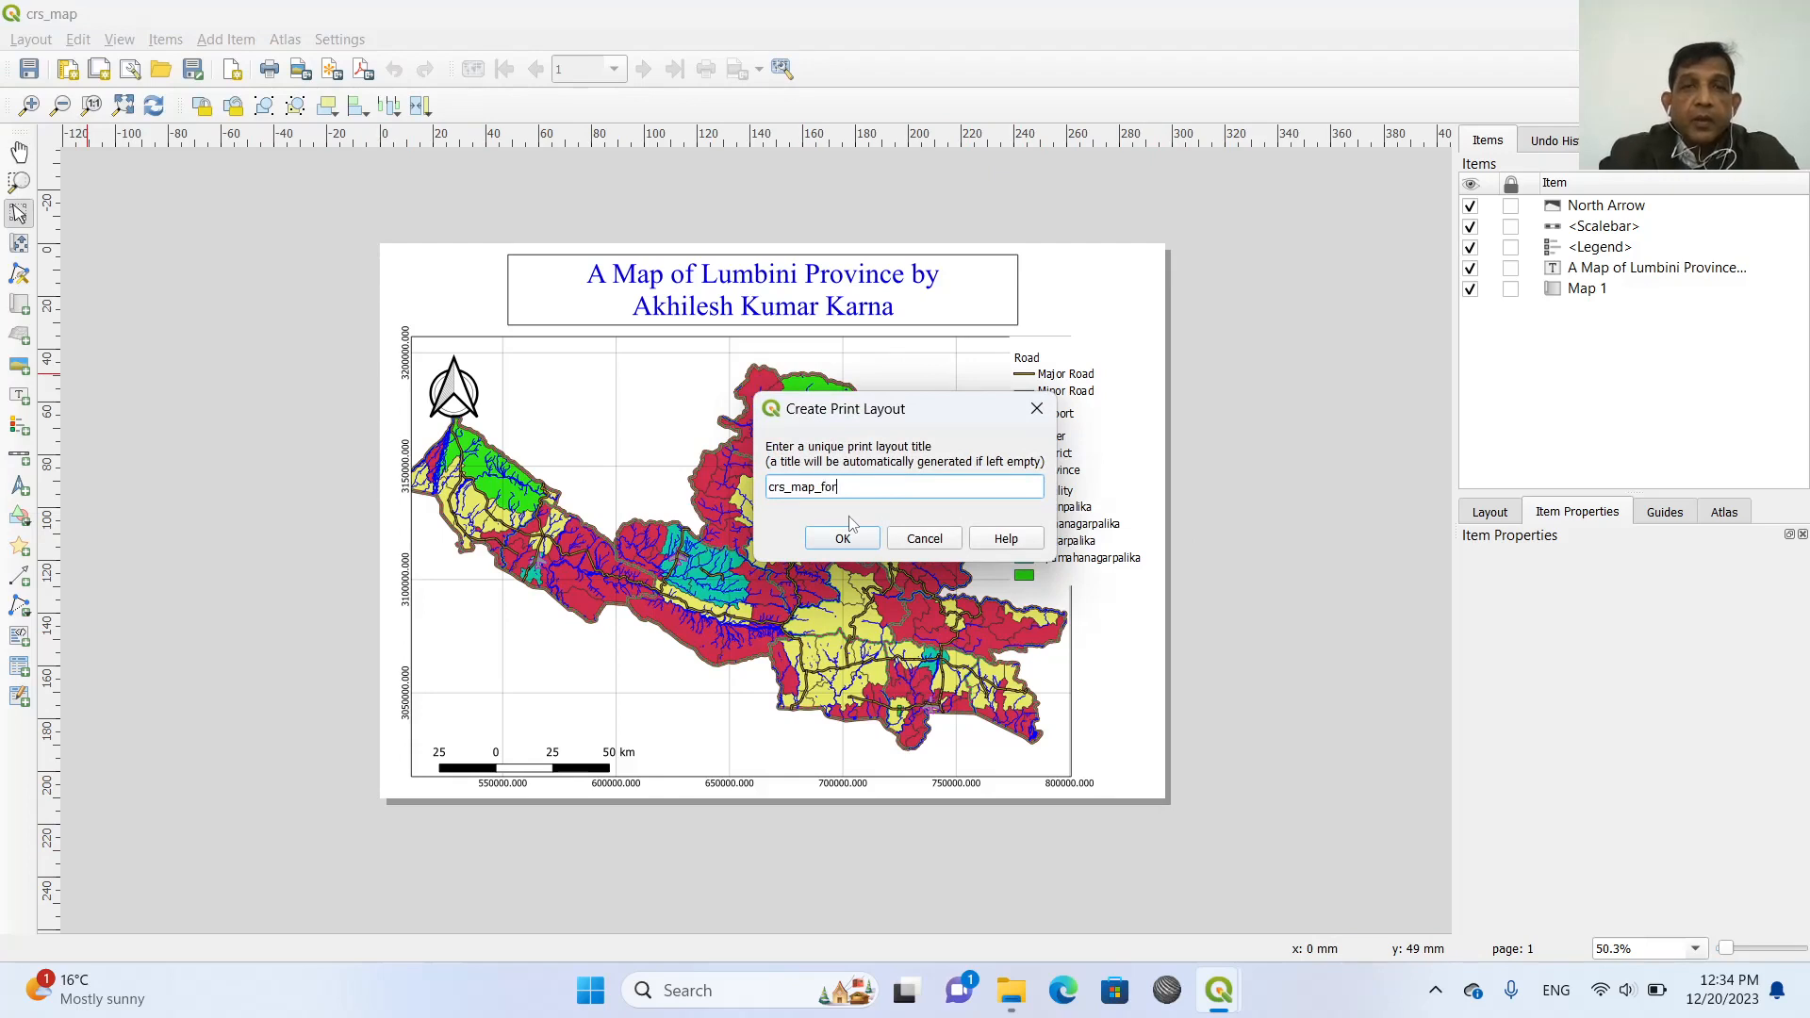
text(atlas)
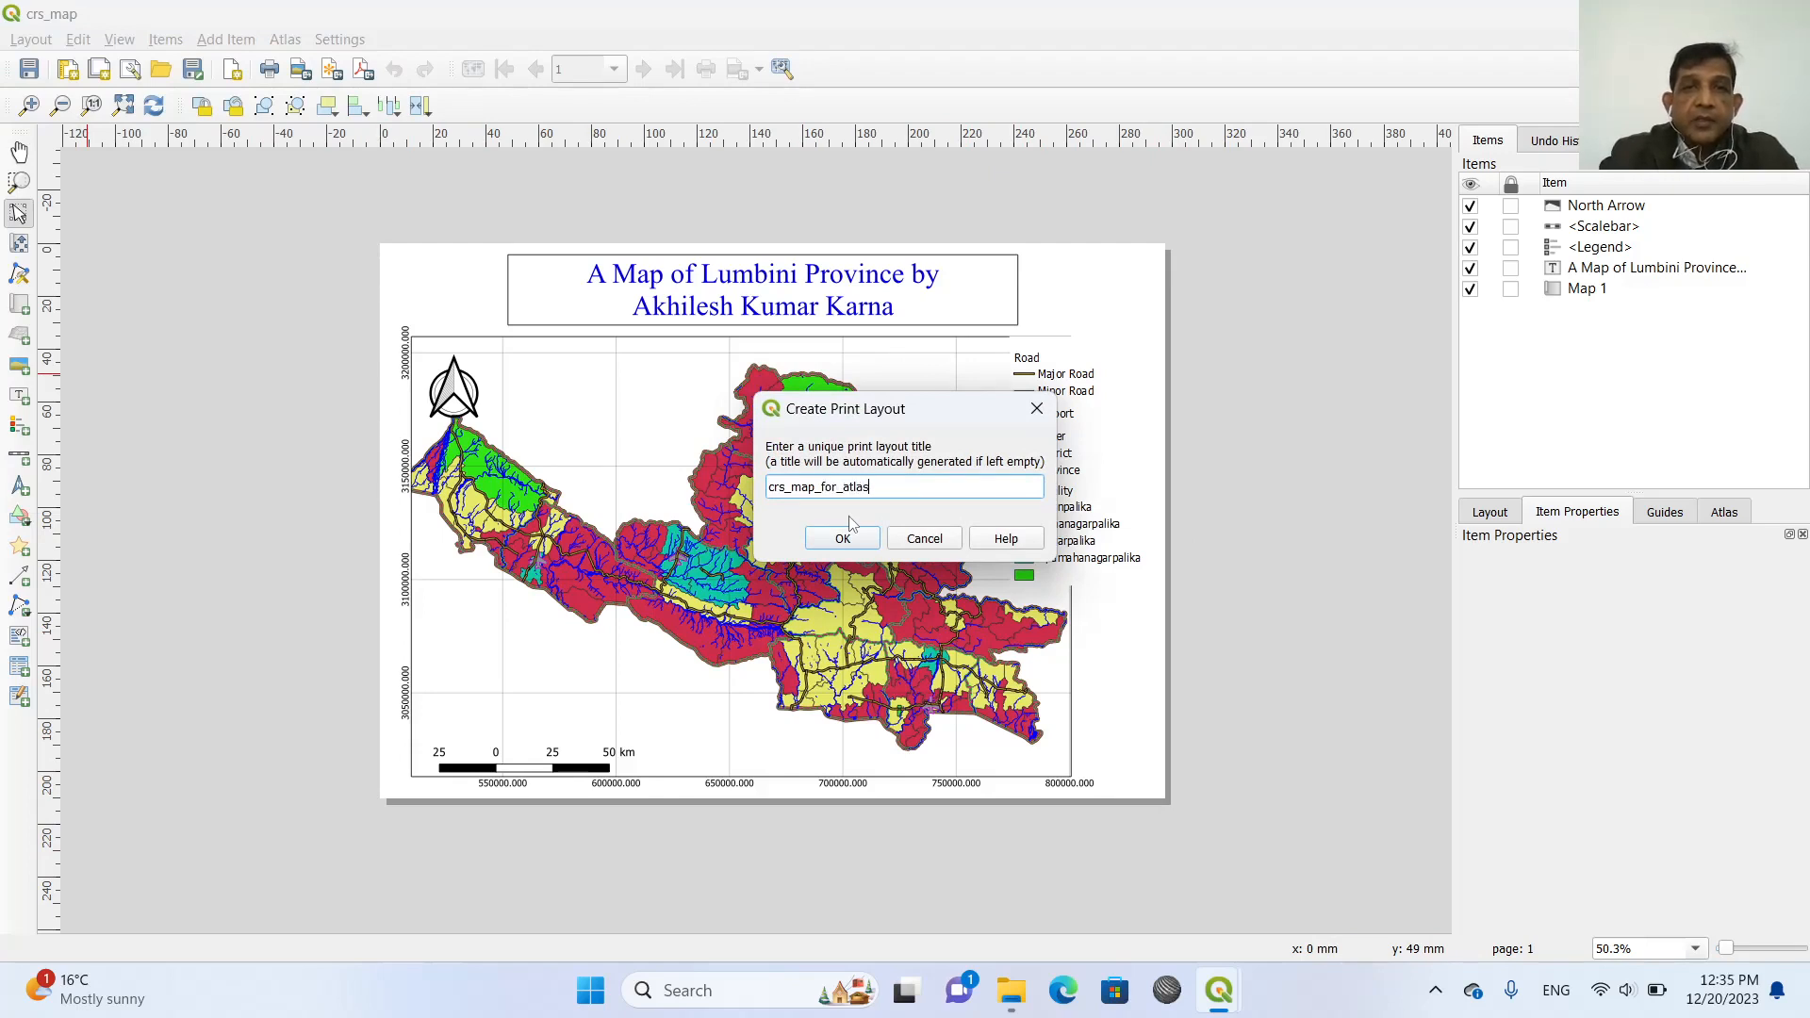
click(841, 539)
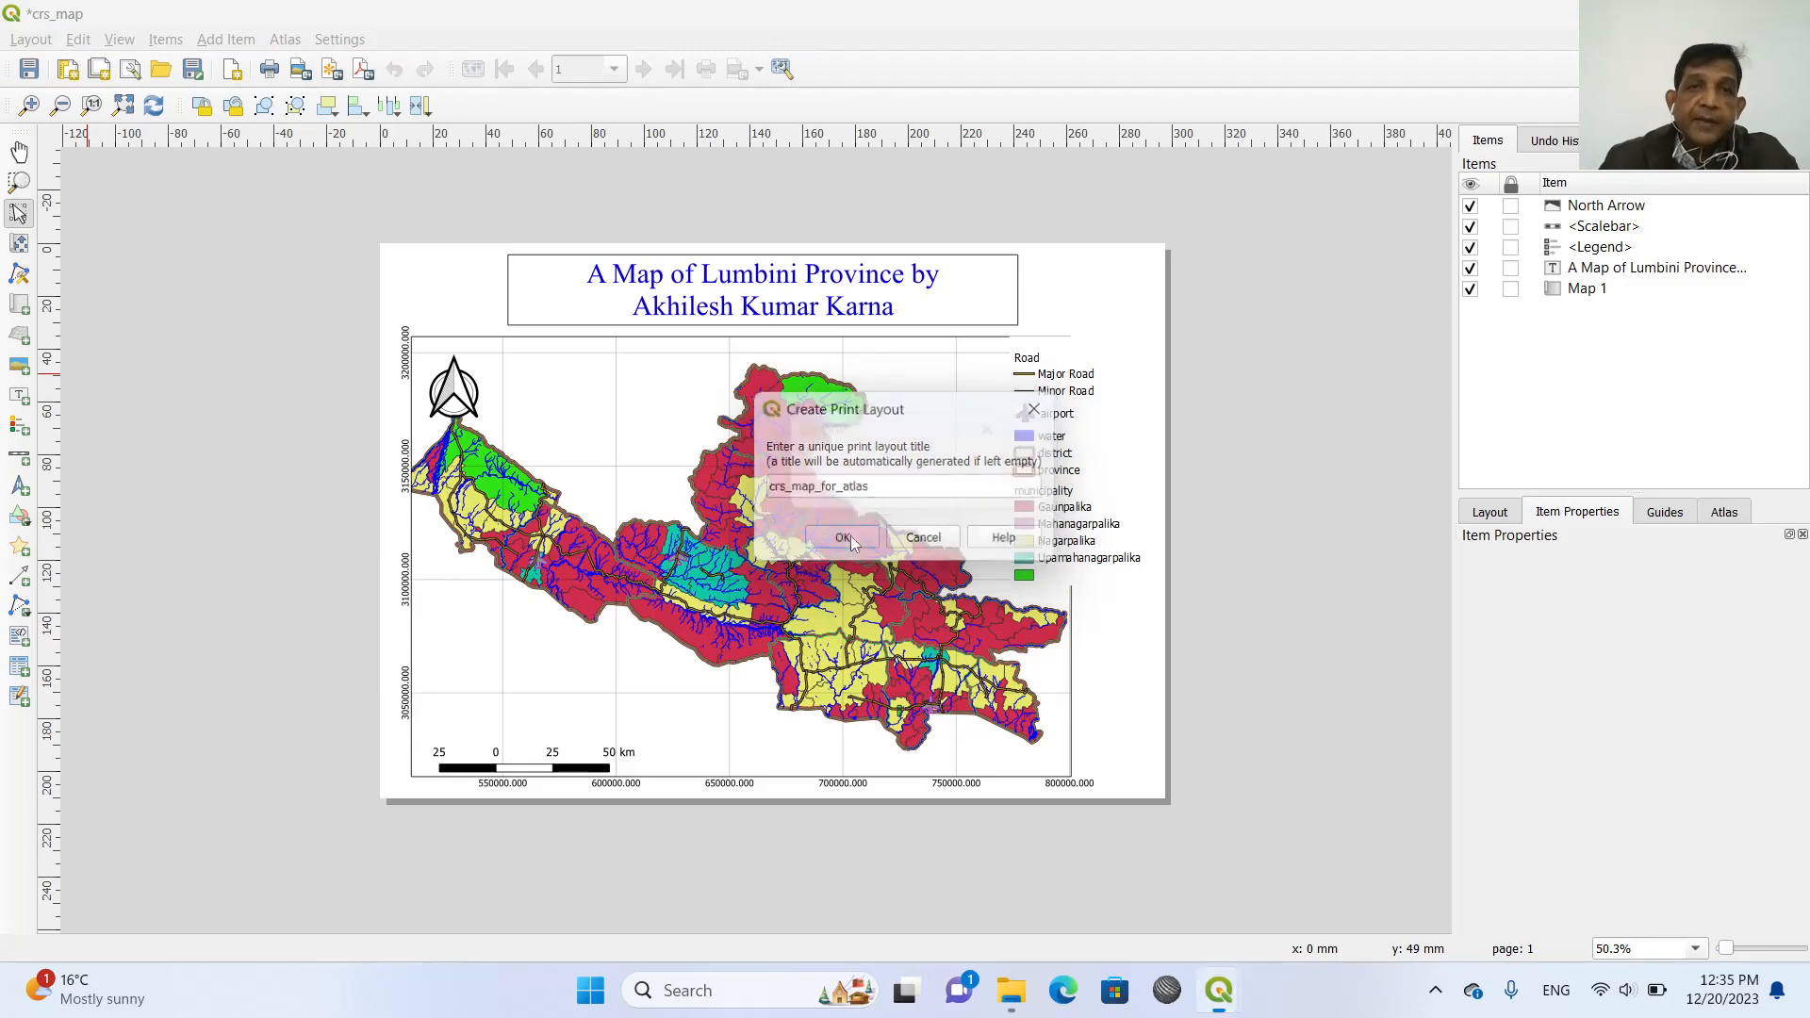
click(845, 537)
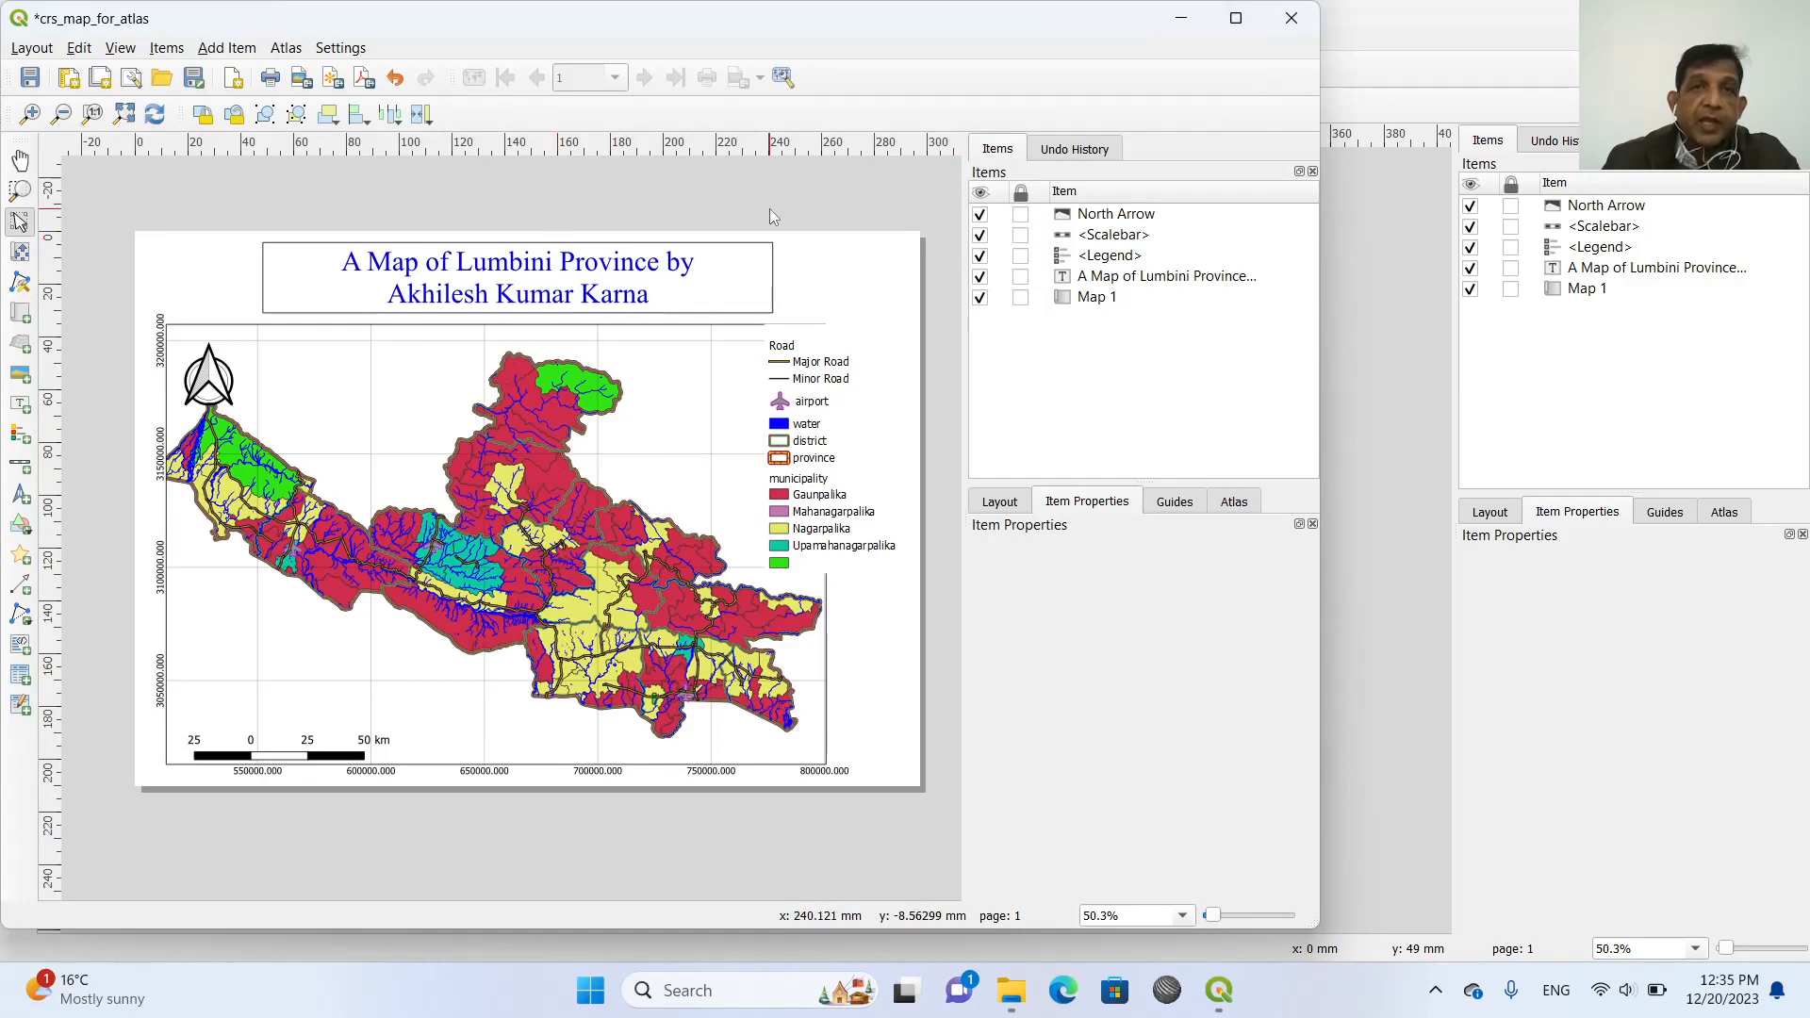
mouse_move(829, 217)
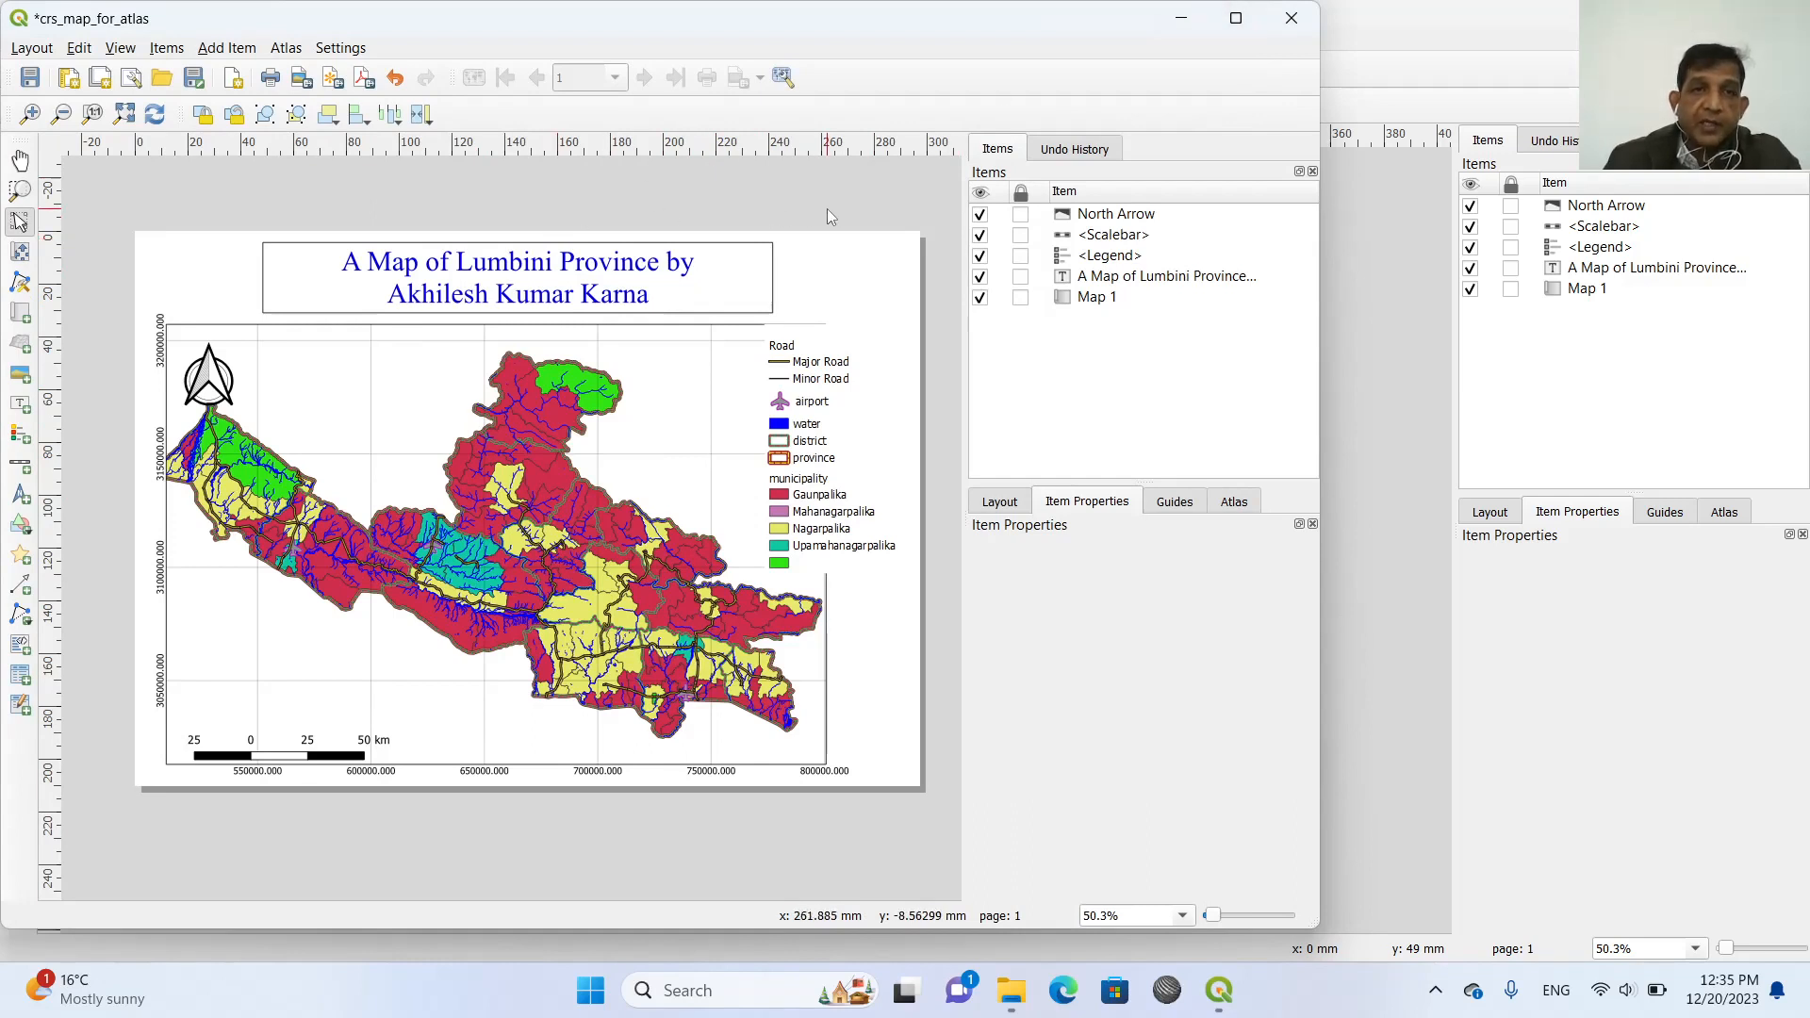
mouse_move(1333, 630)
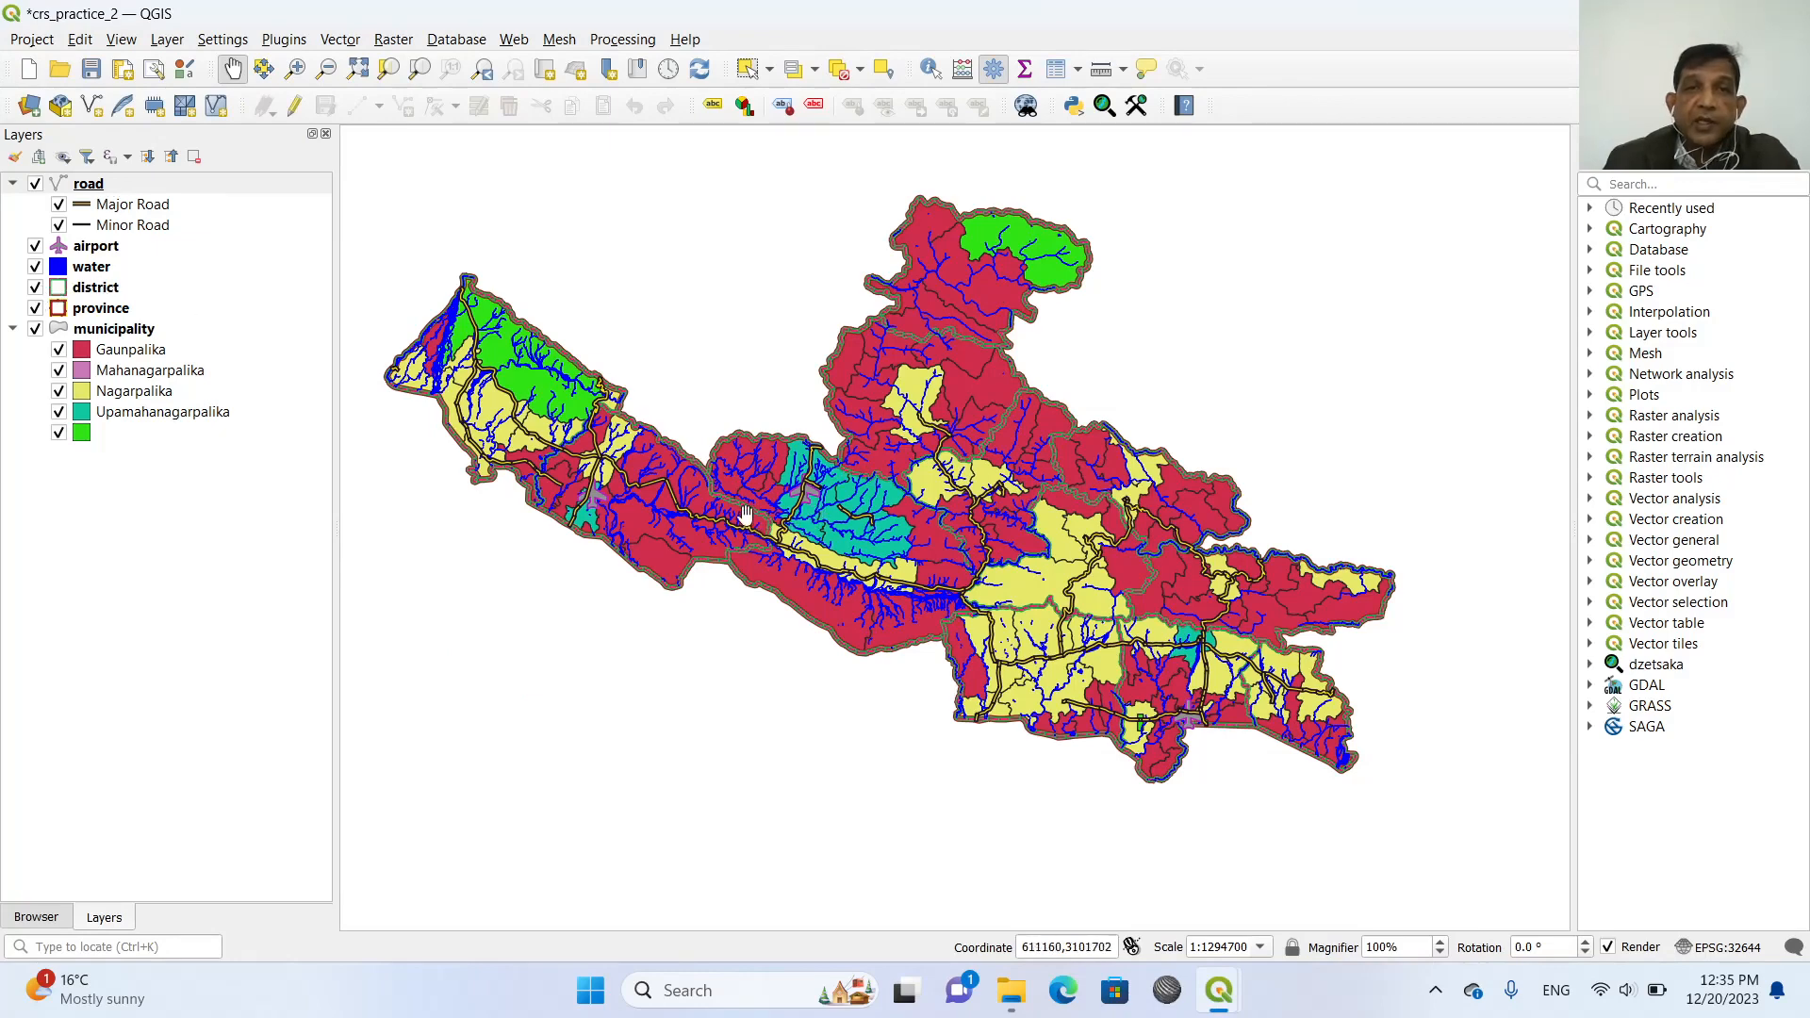
mouse_move(903, 649)
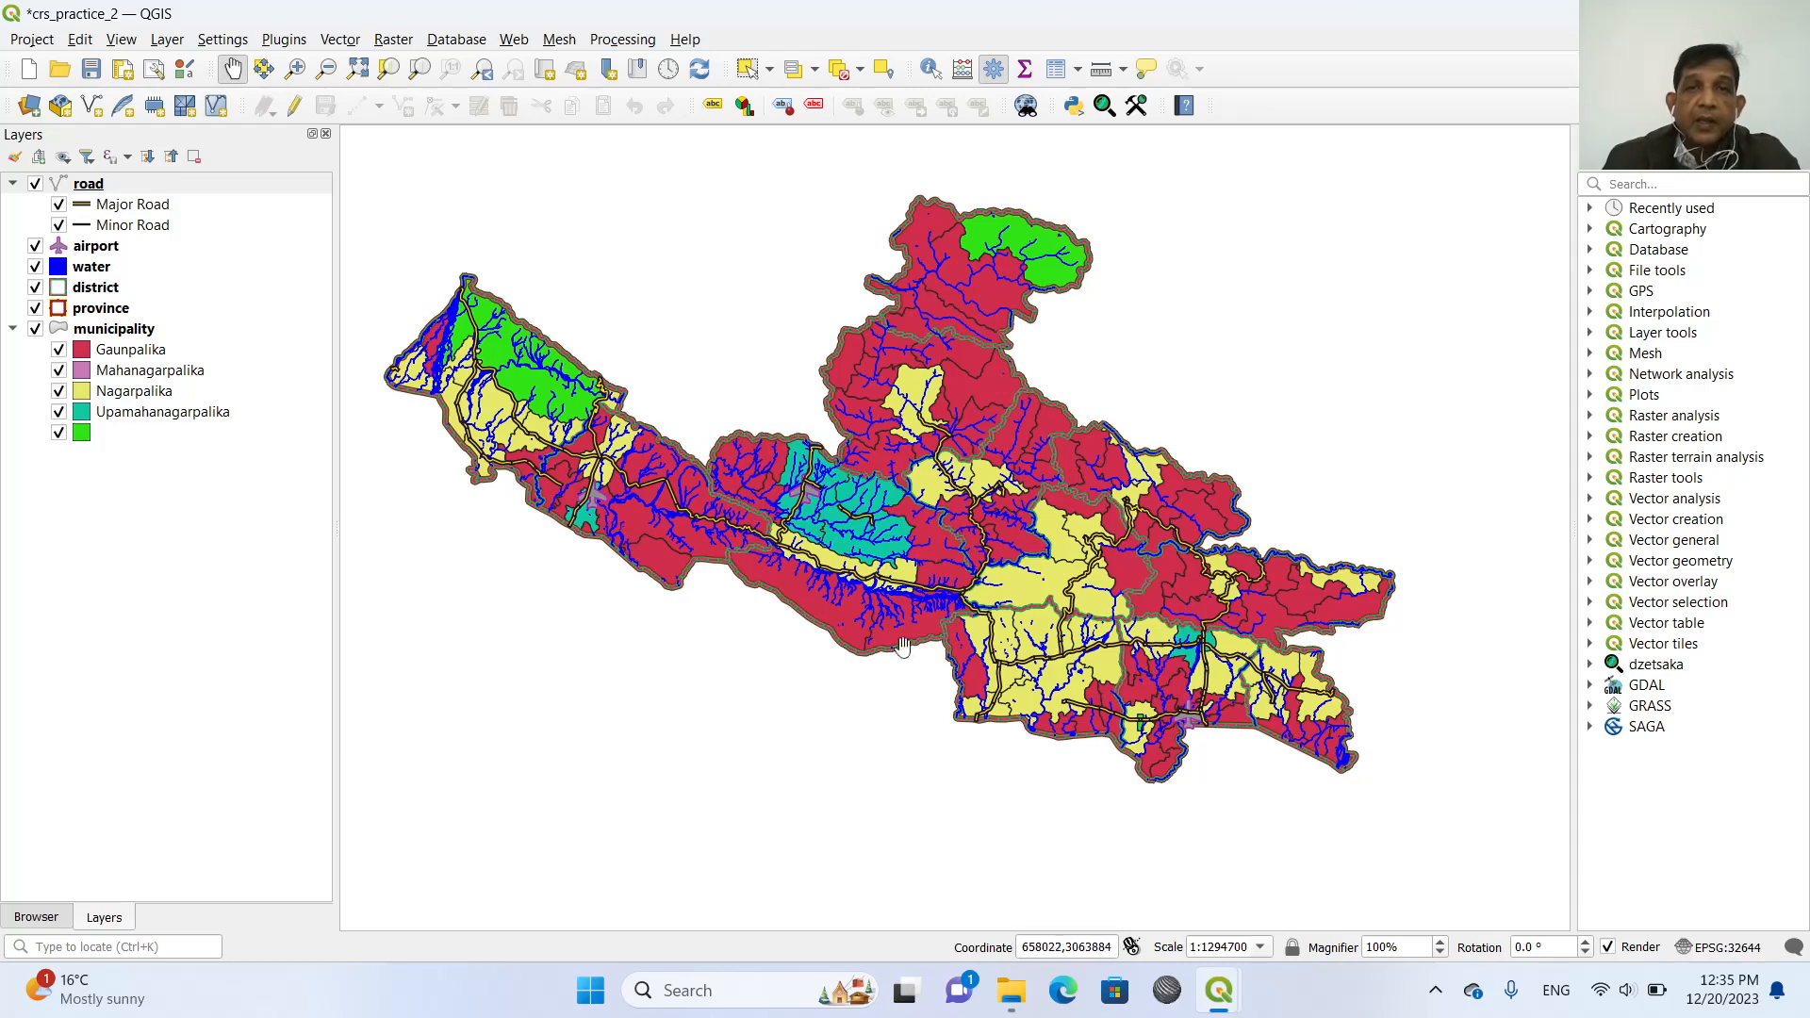
mouse_move(886, 475)
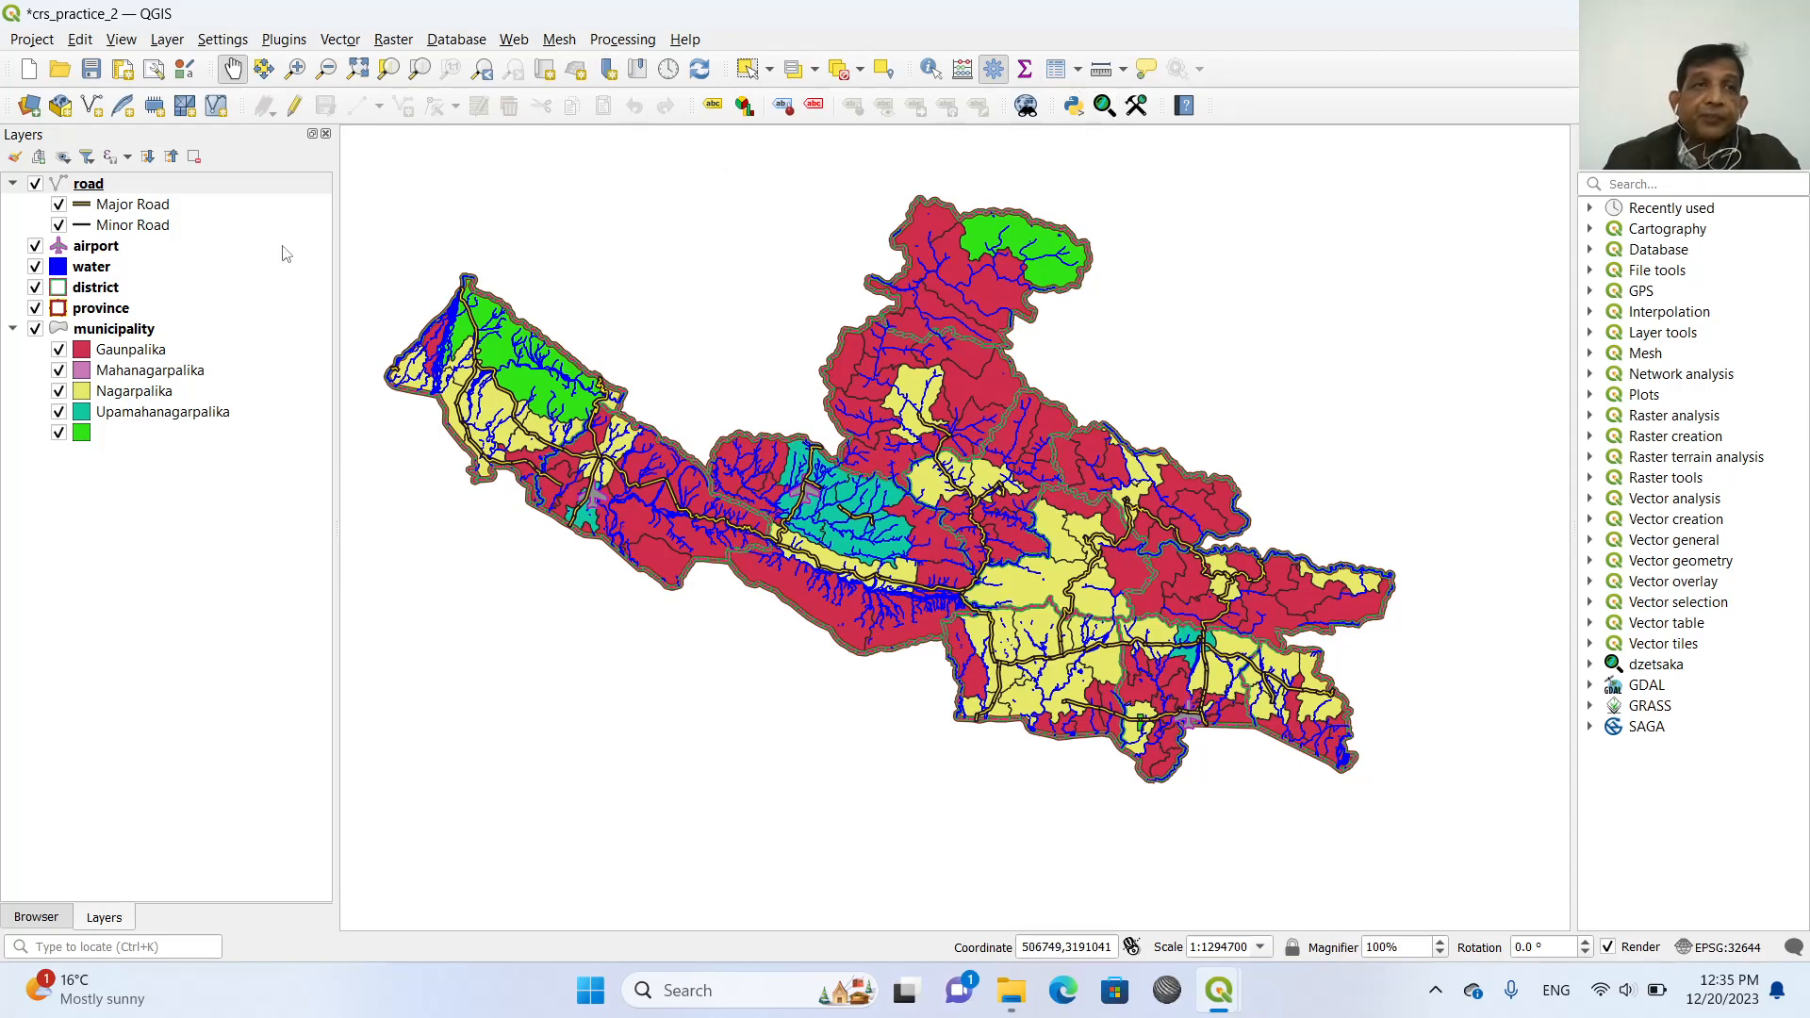
Select the district layer in the crs_practice_2 project's layer list.
click(94, 286)
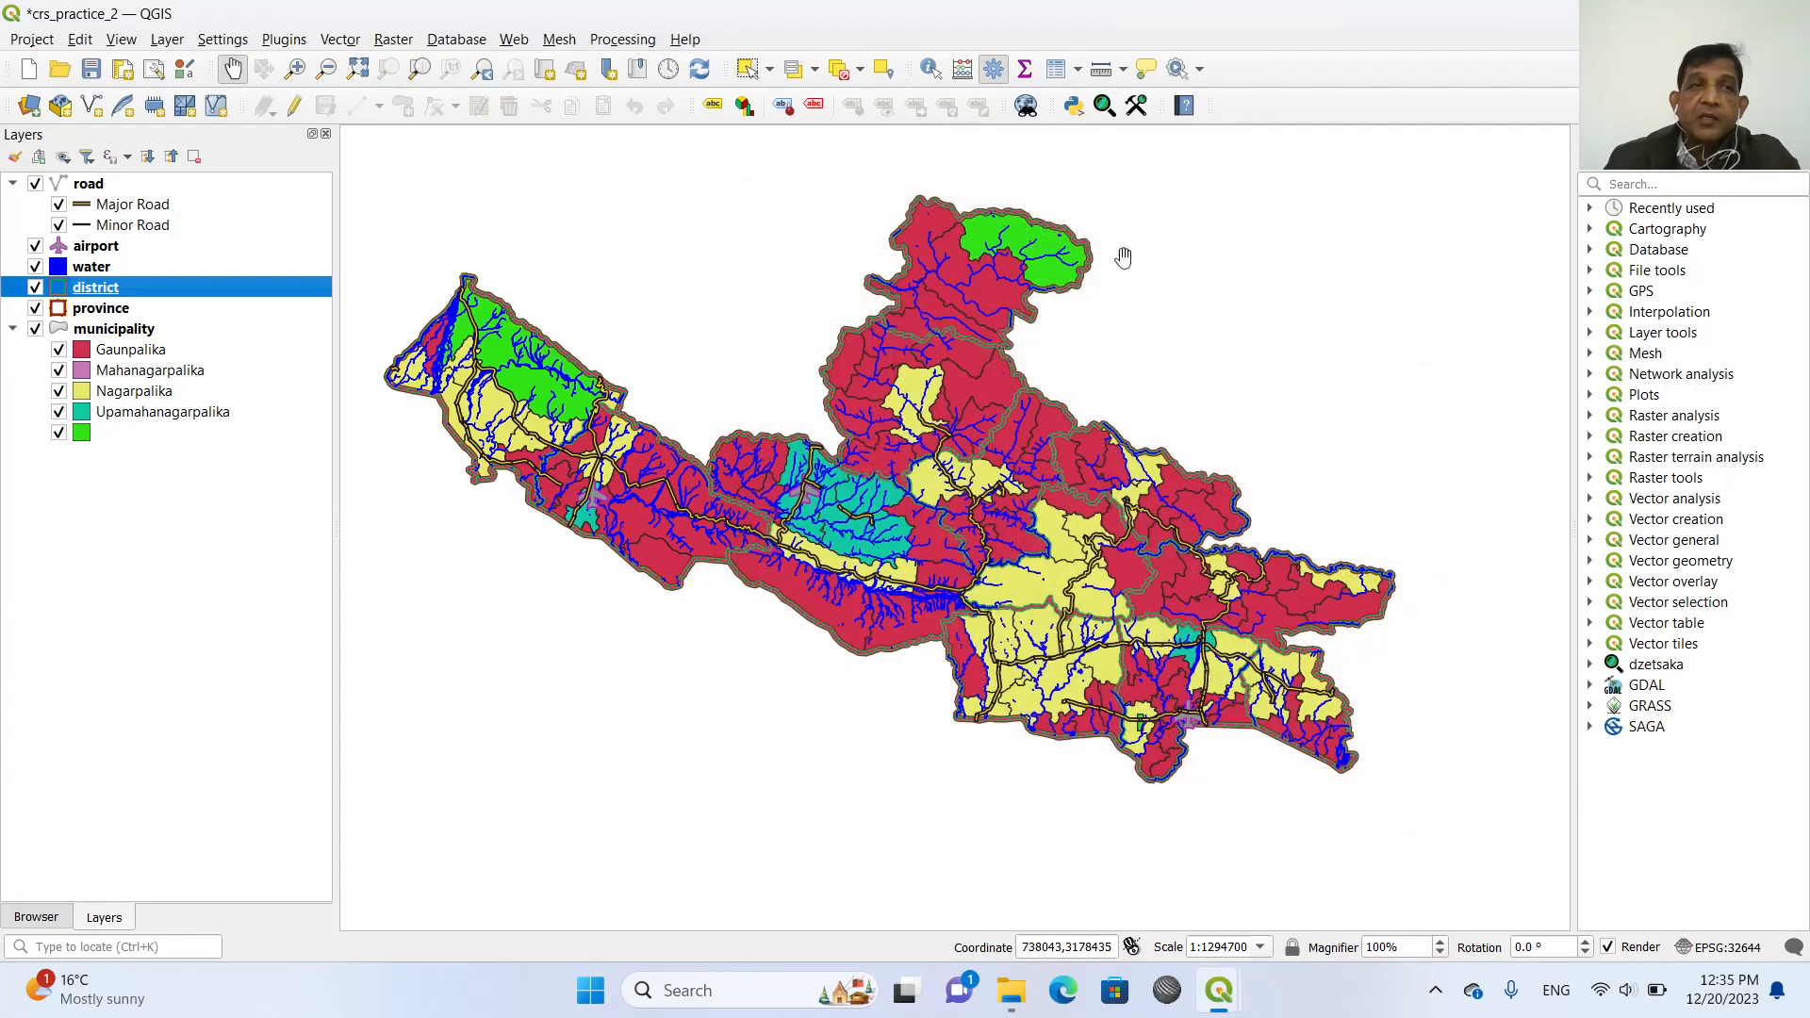
mouse_move(1018, 822)
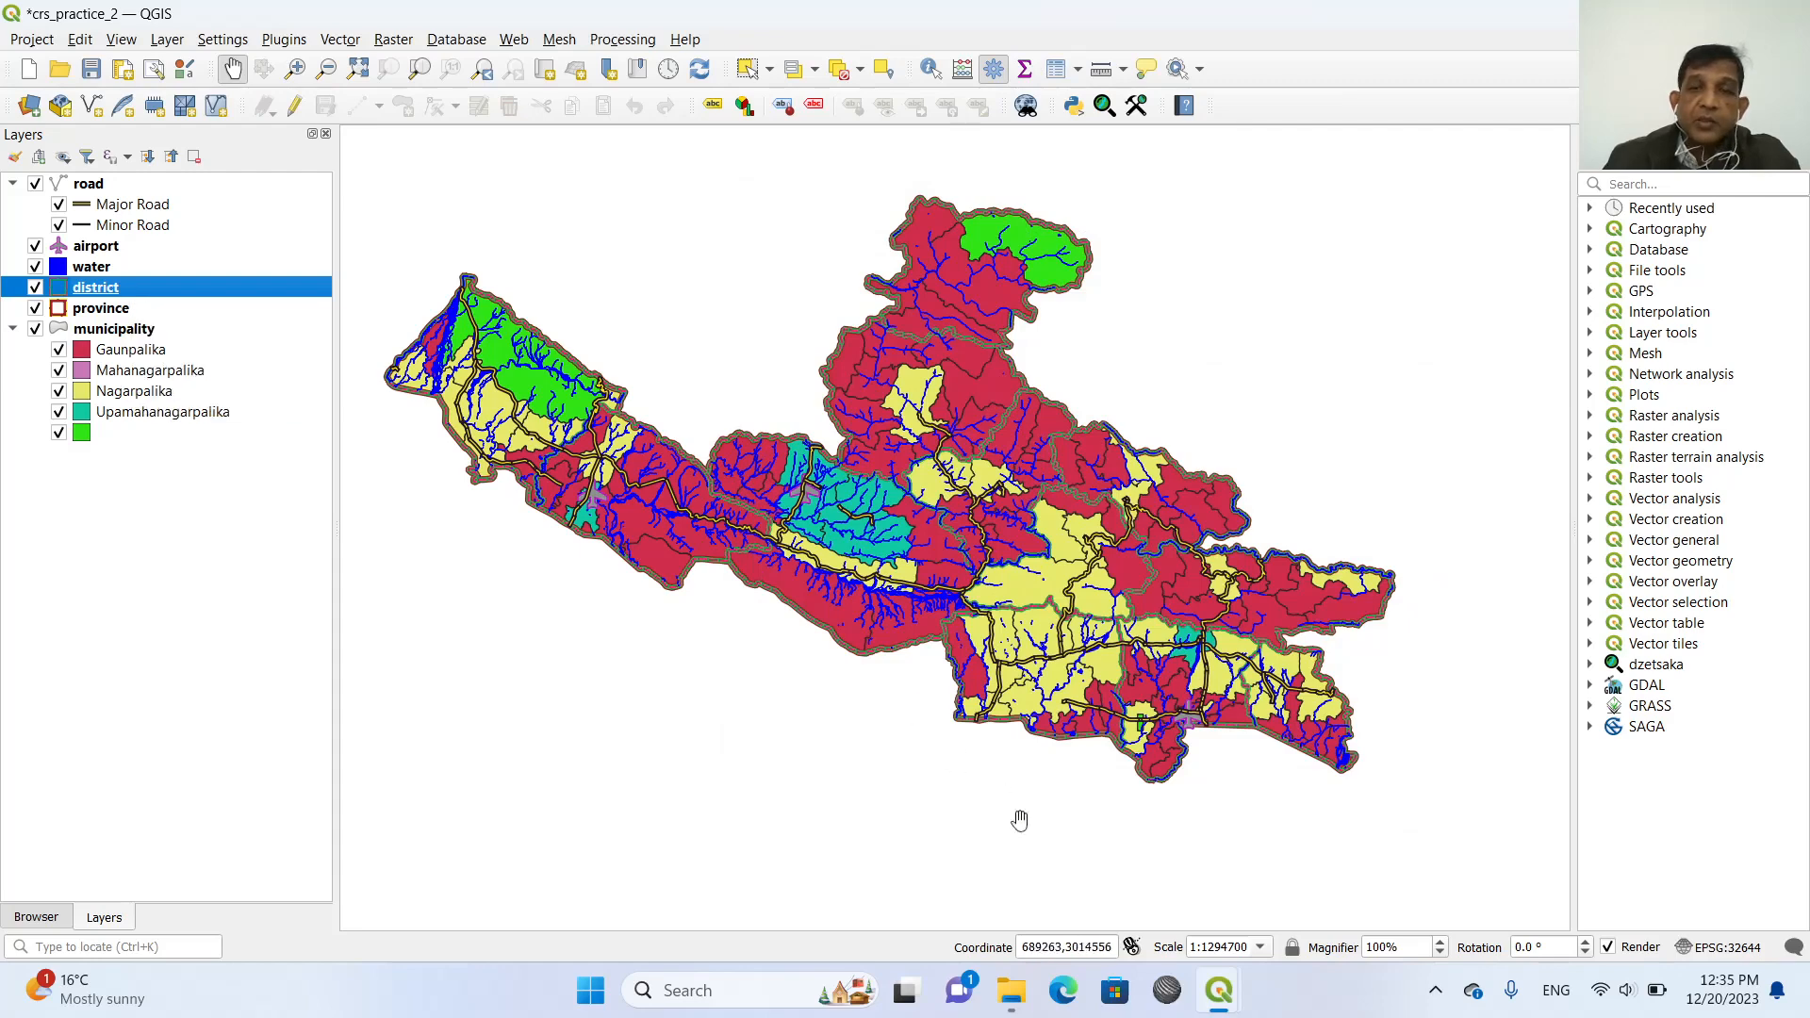
mouse_move(1218, 990)
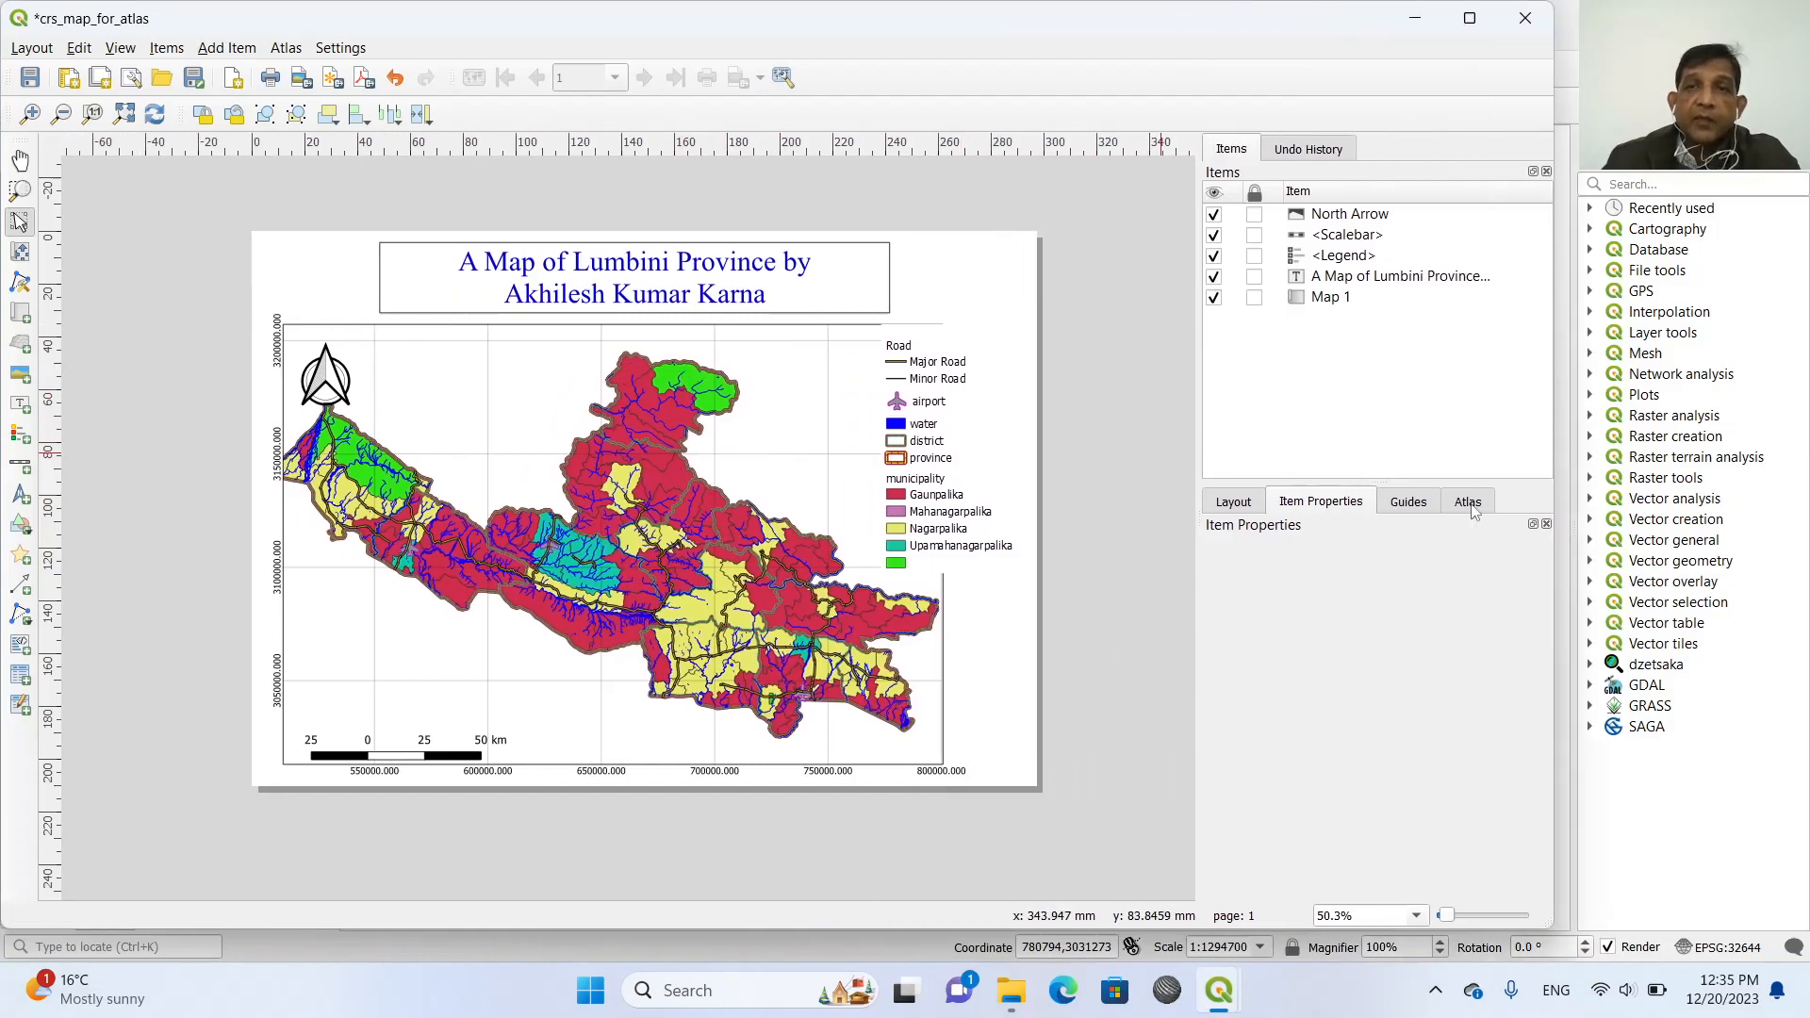
Show the layout's Atlas settings, glancing at the Guides panel on the way.
click(1467, 502)
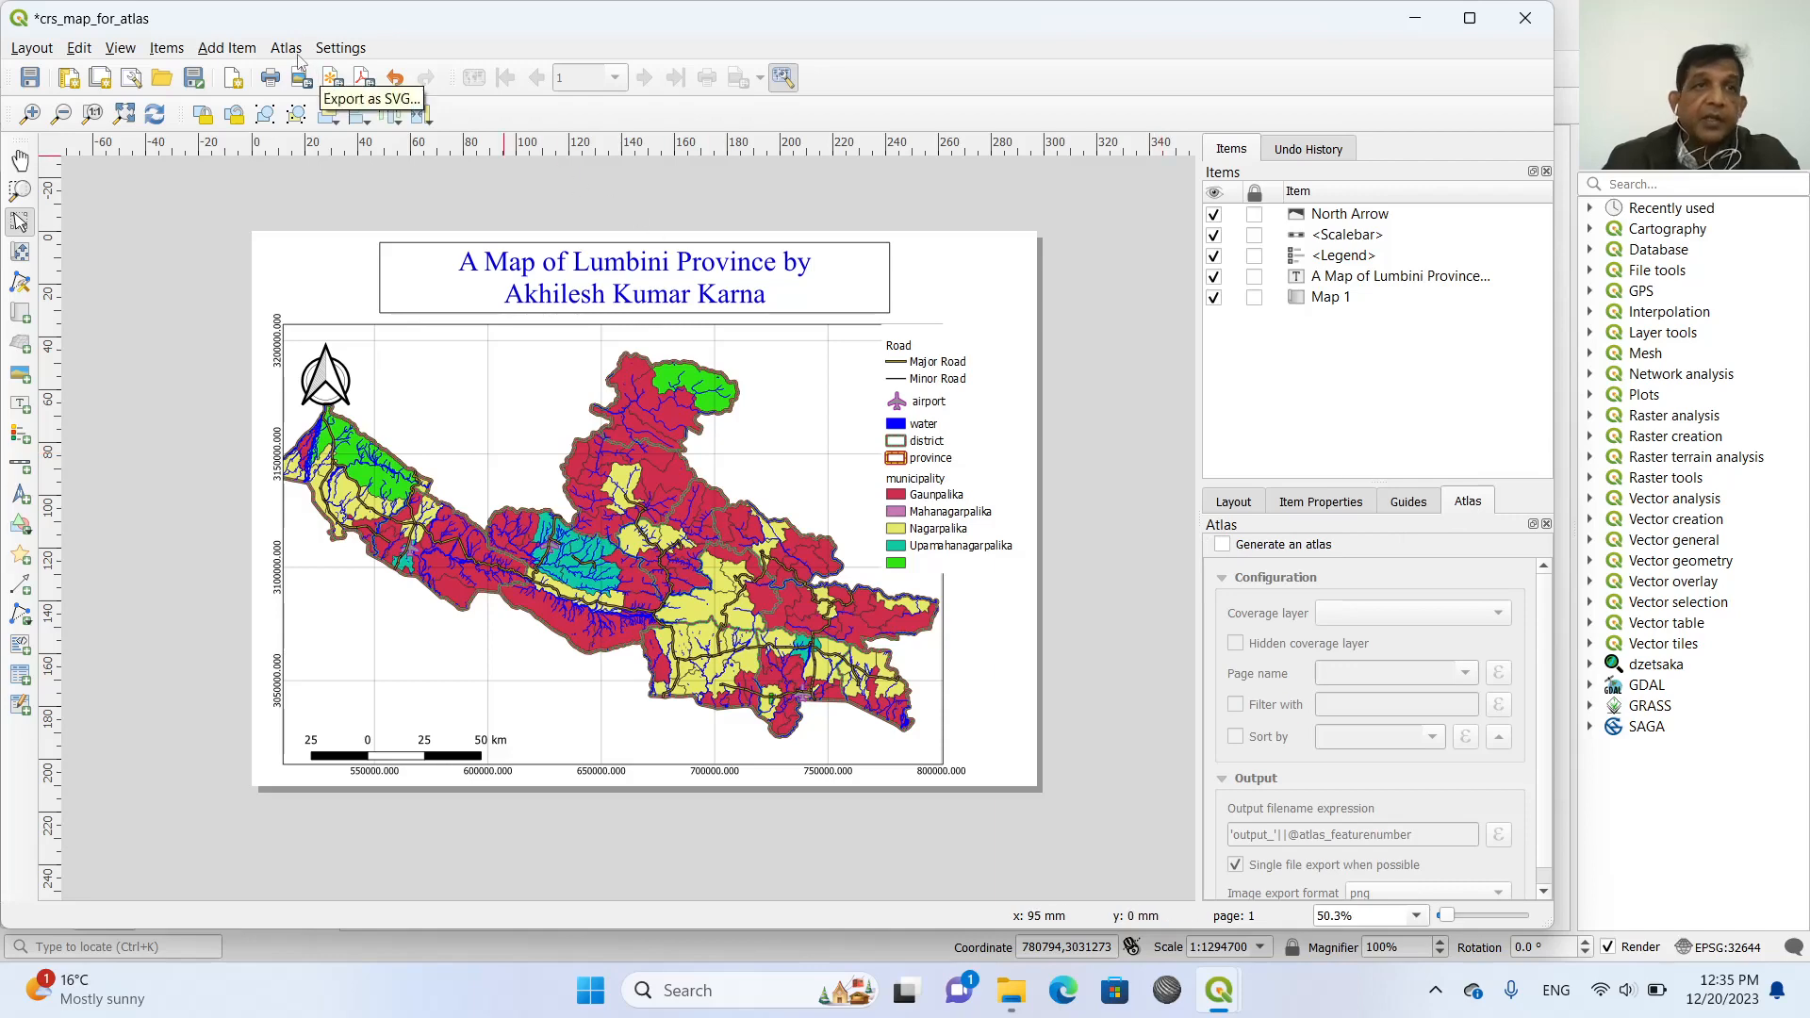
click(1409, 501)
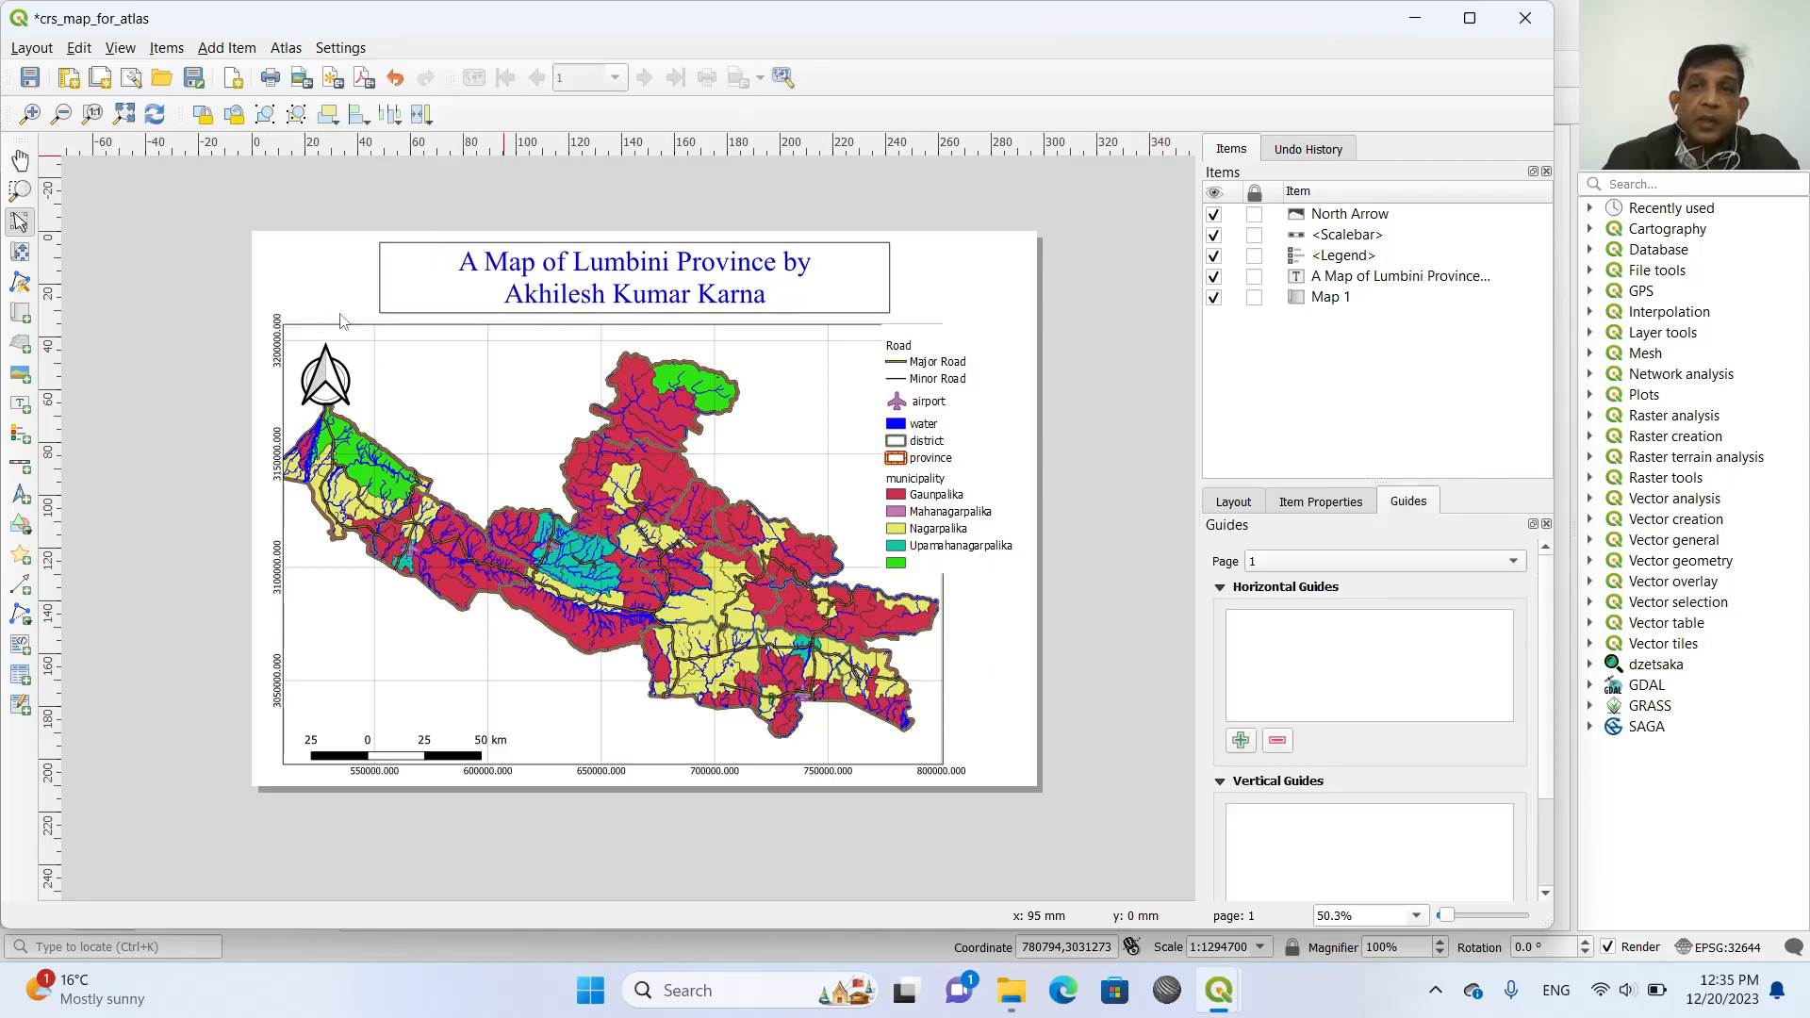
click(287, 48)
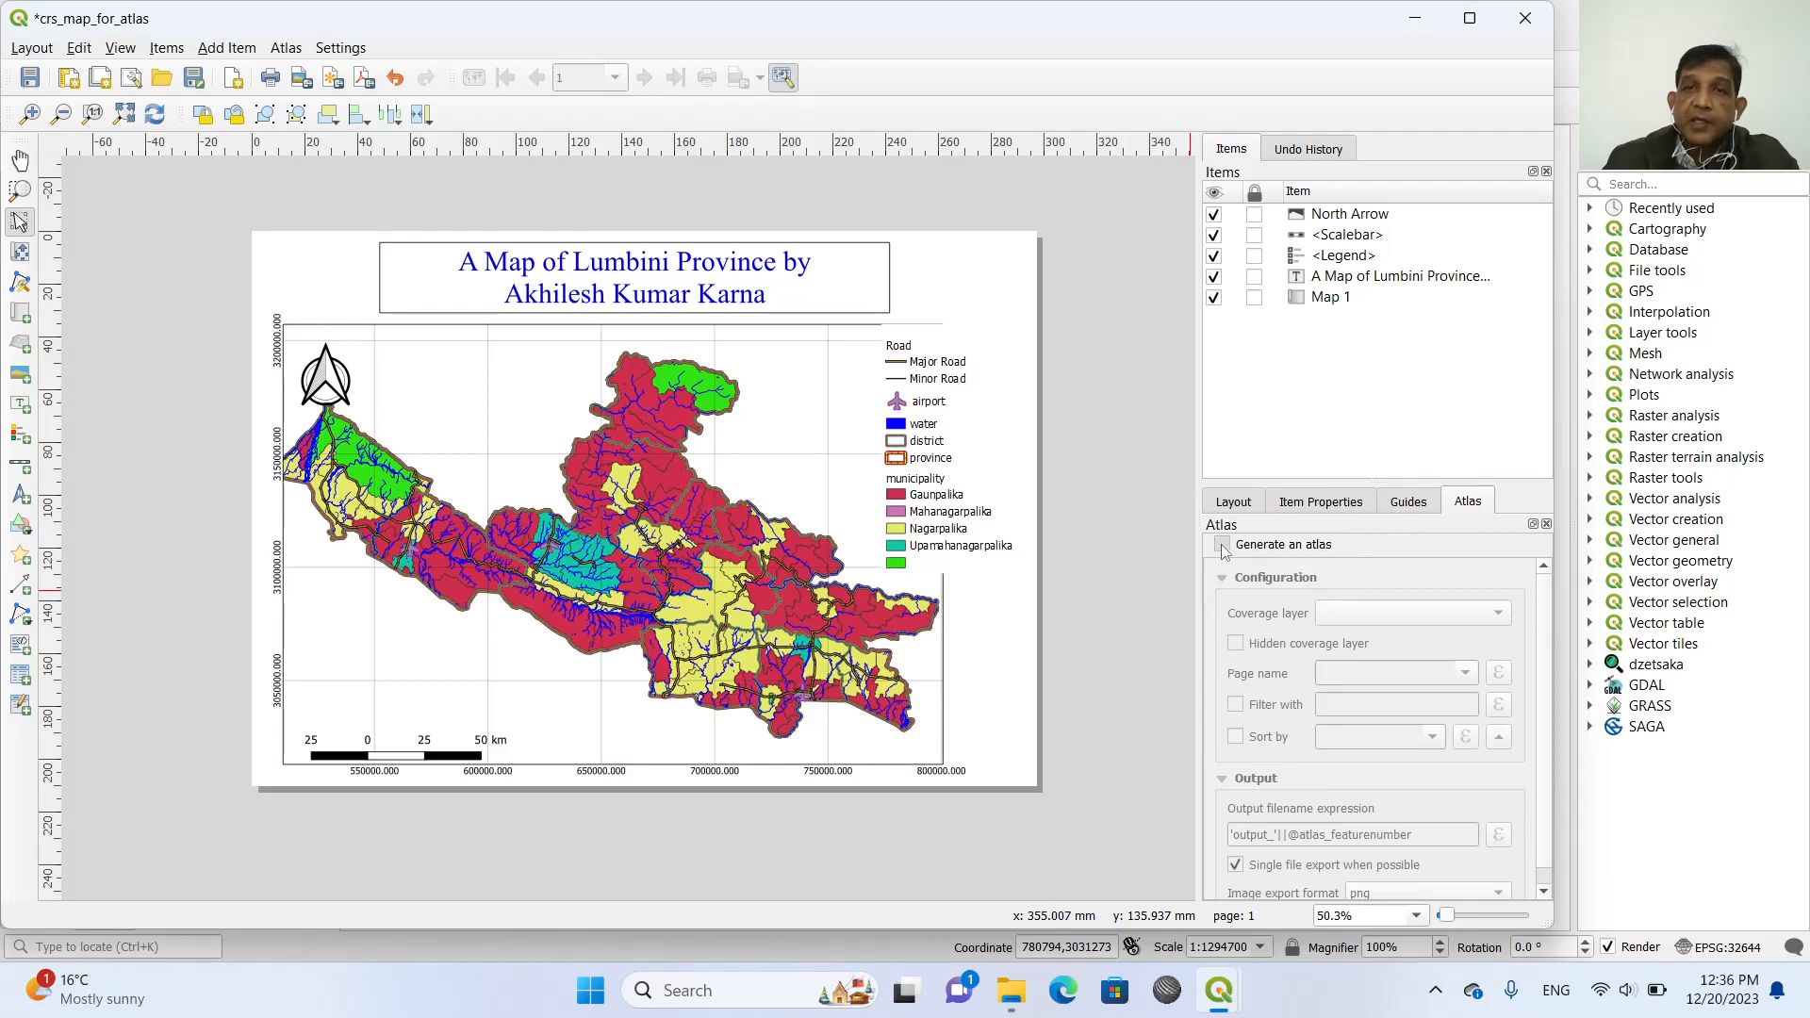
Enable atlas generation with the district layer as the coverage layer.
click(1222, 543)
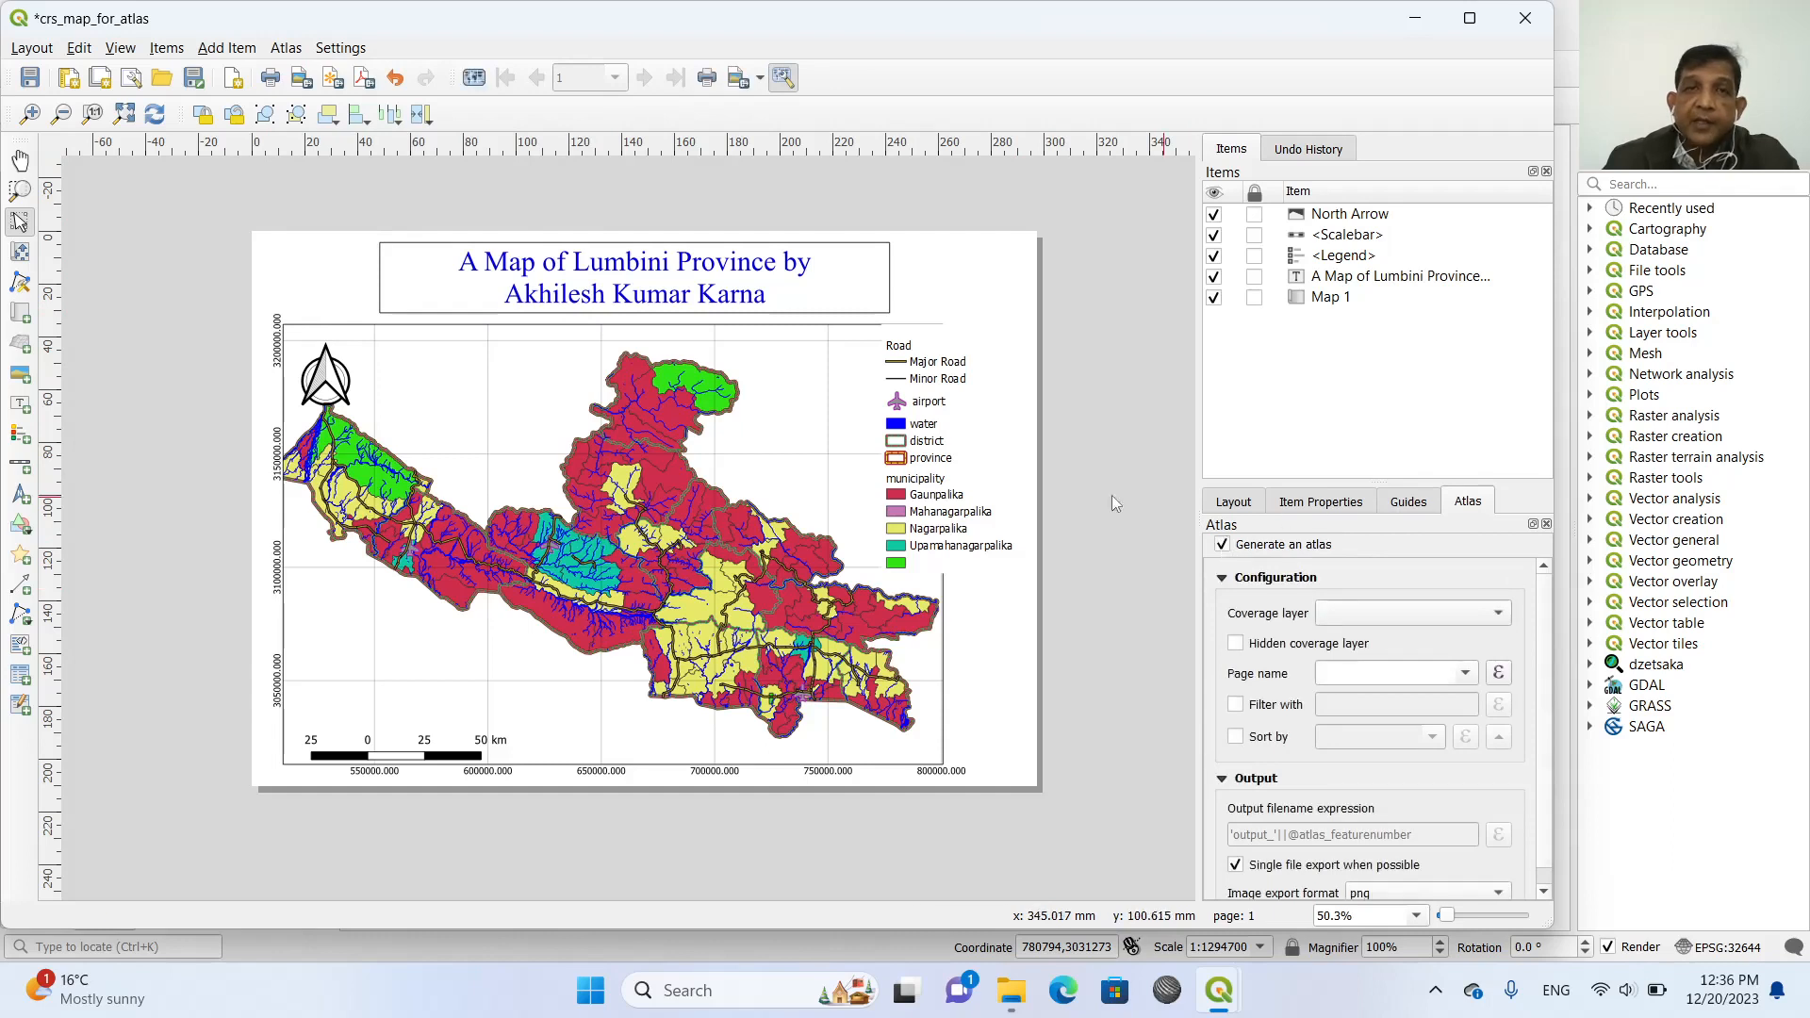
click(823, 421)
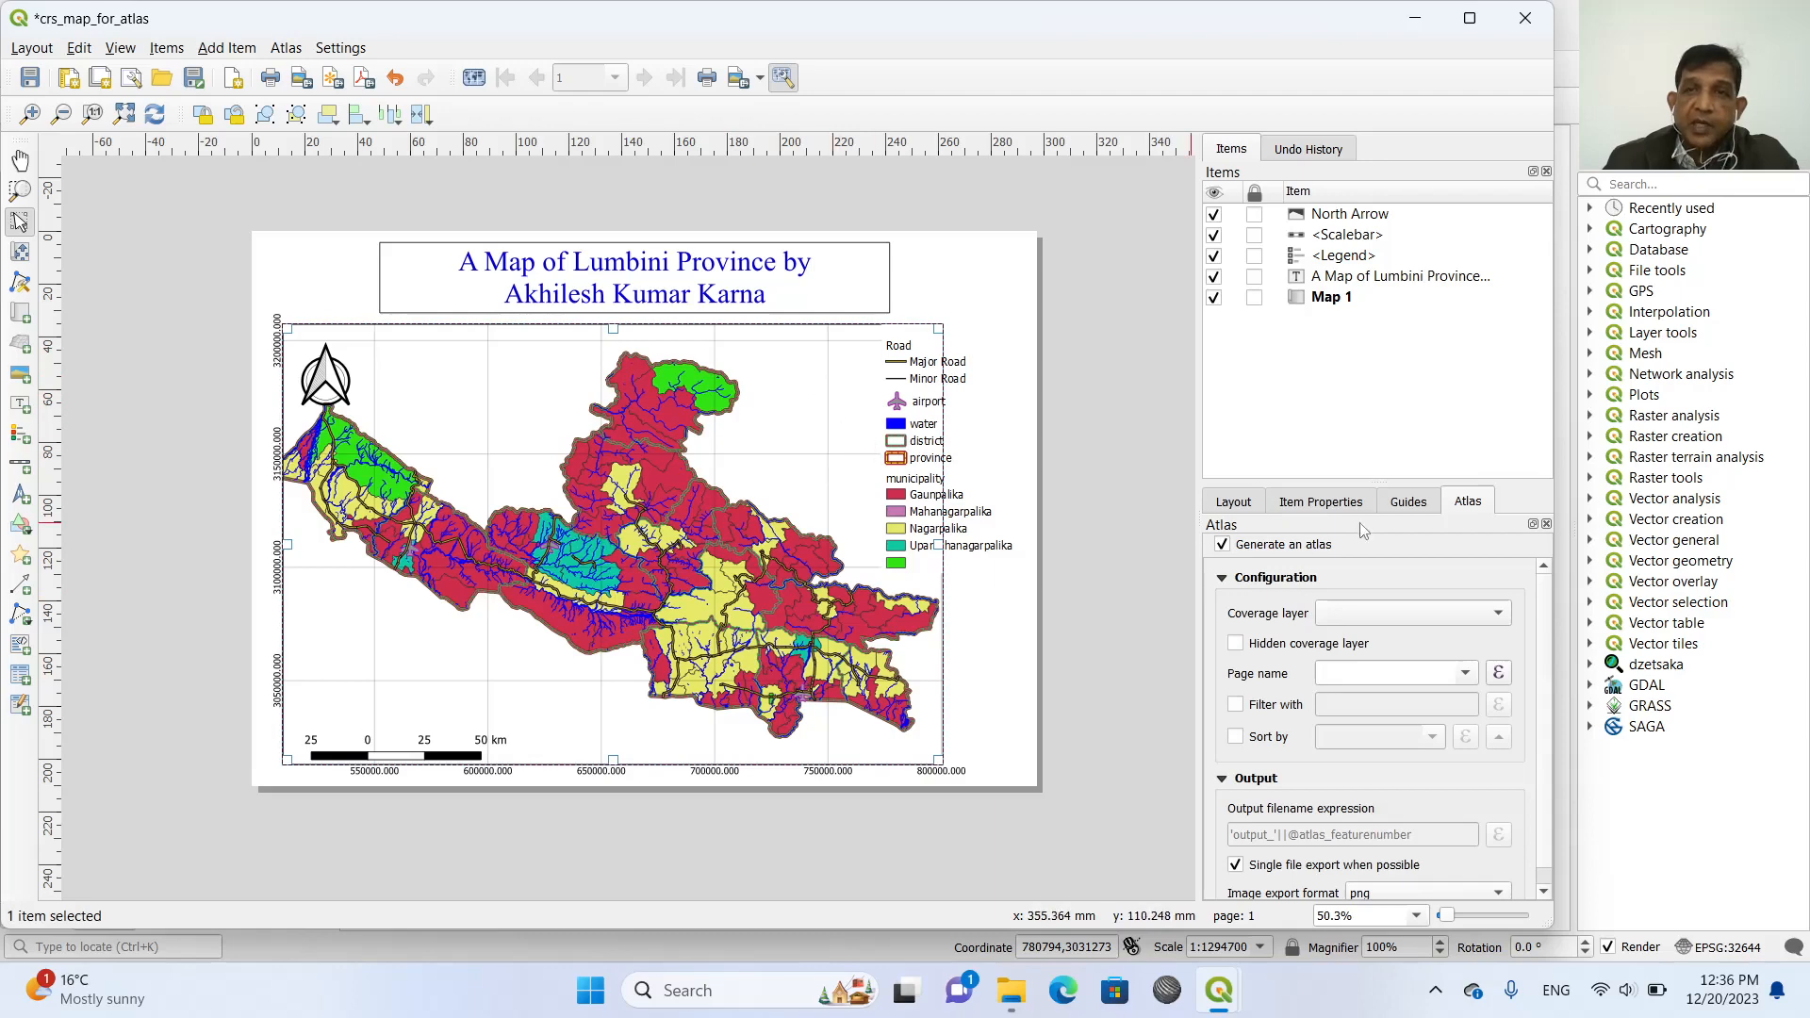
click(1320, 502)
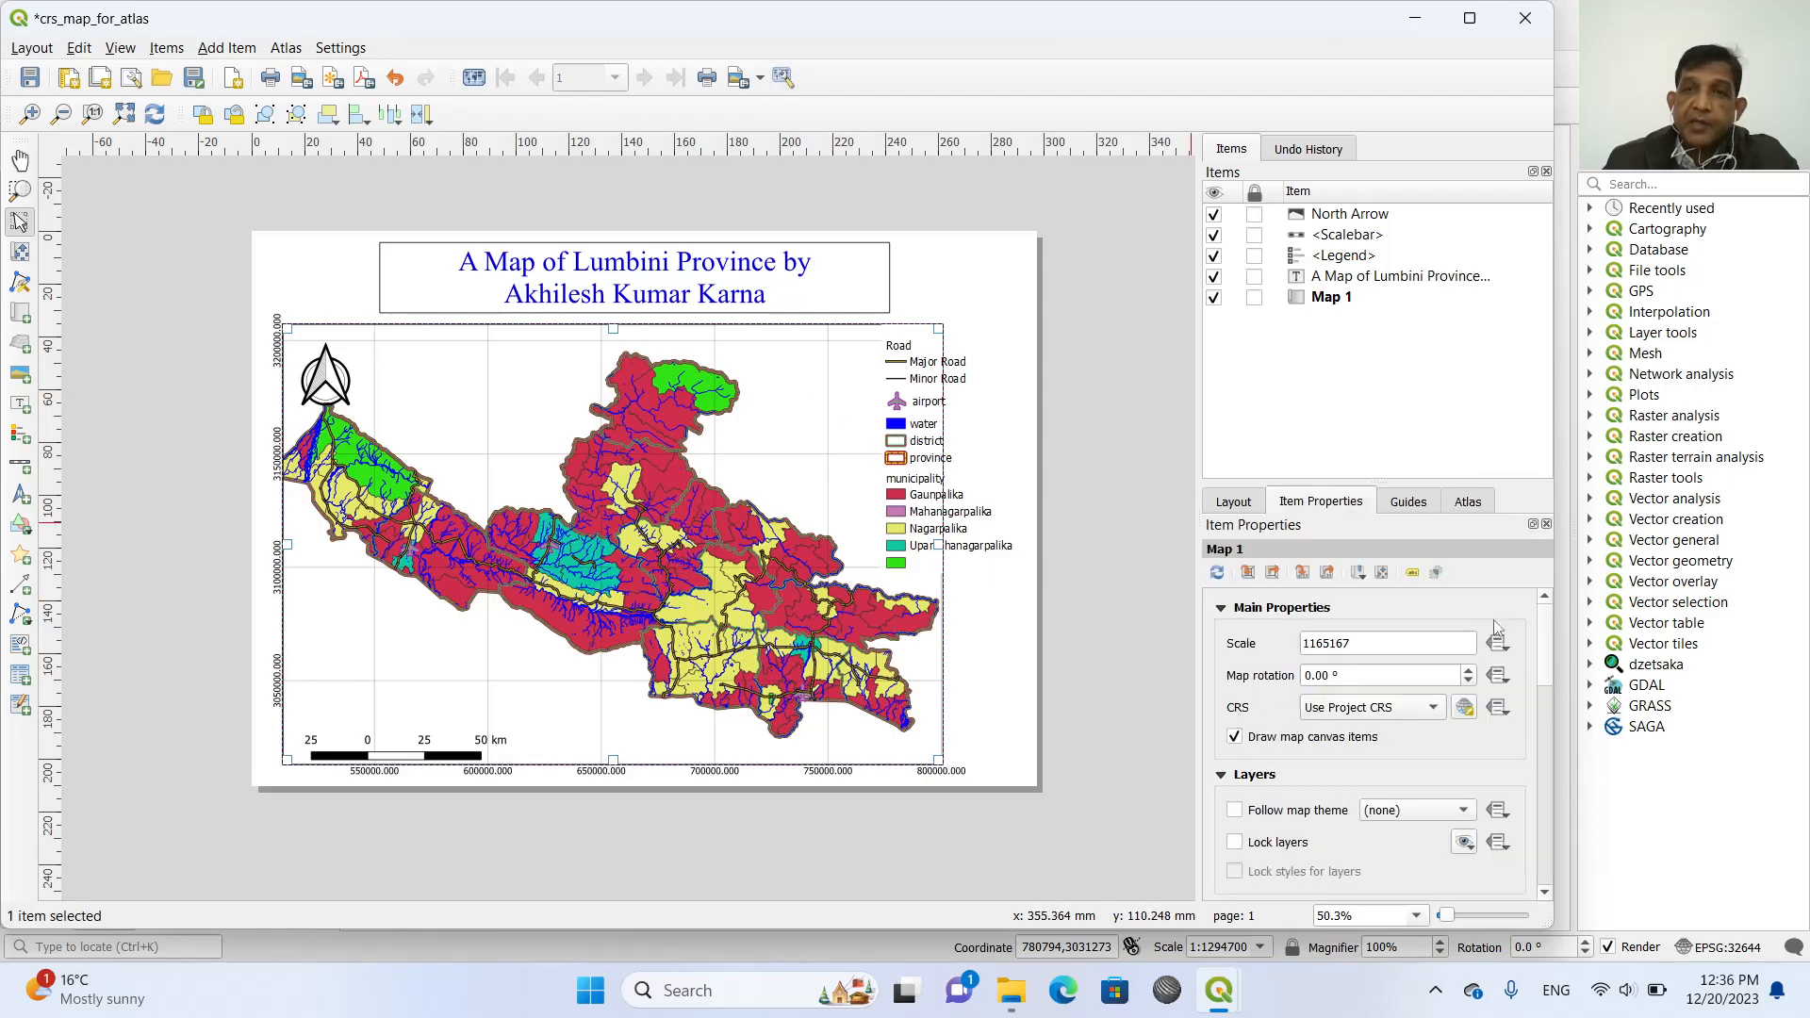
scroll(down, 3)
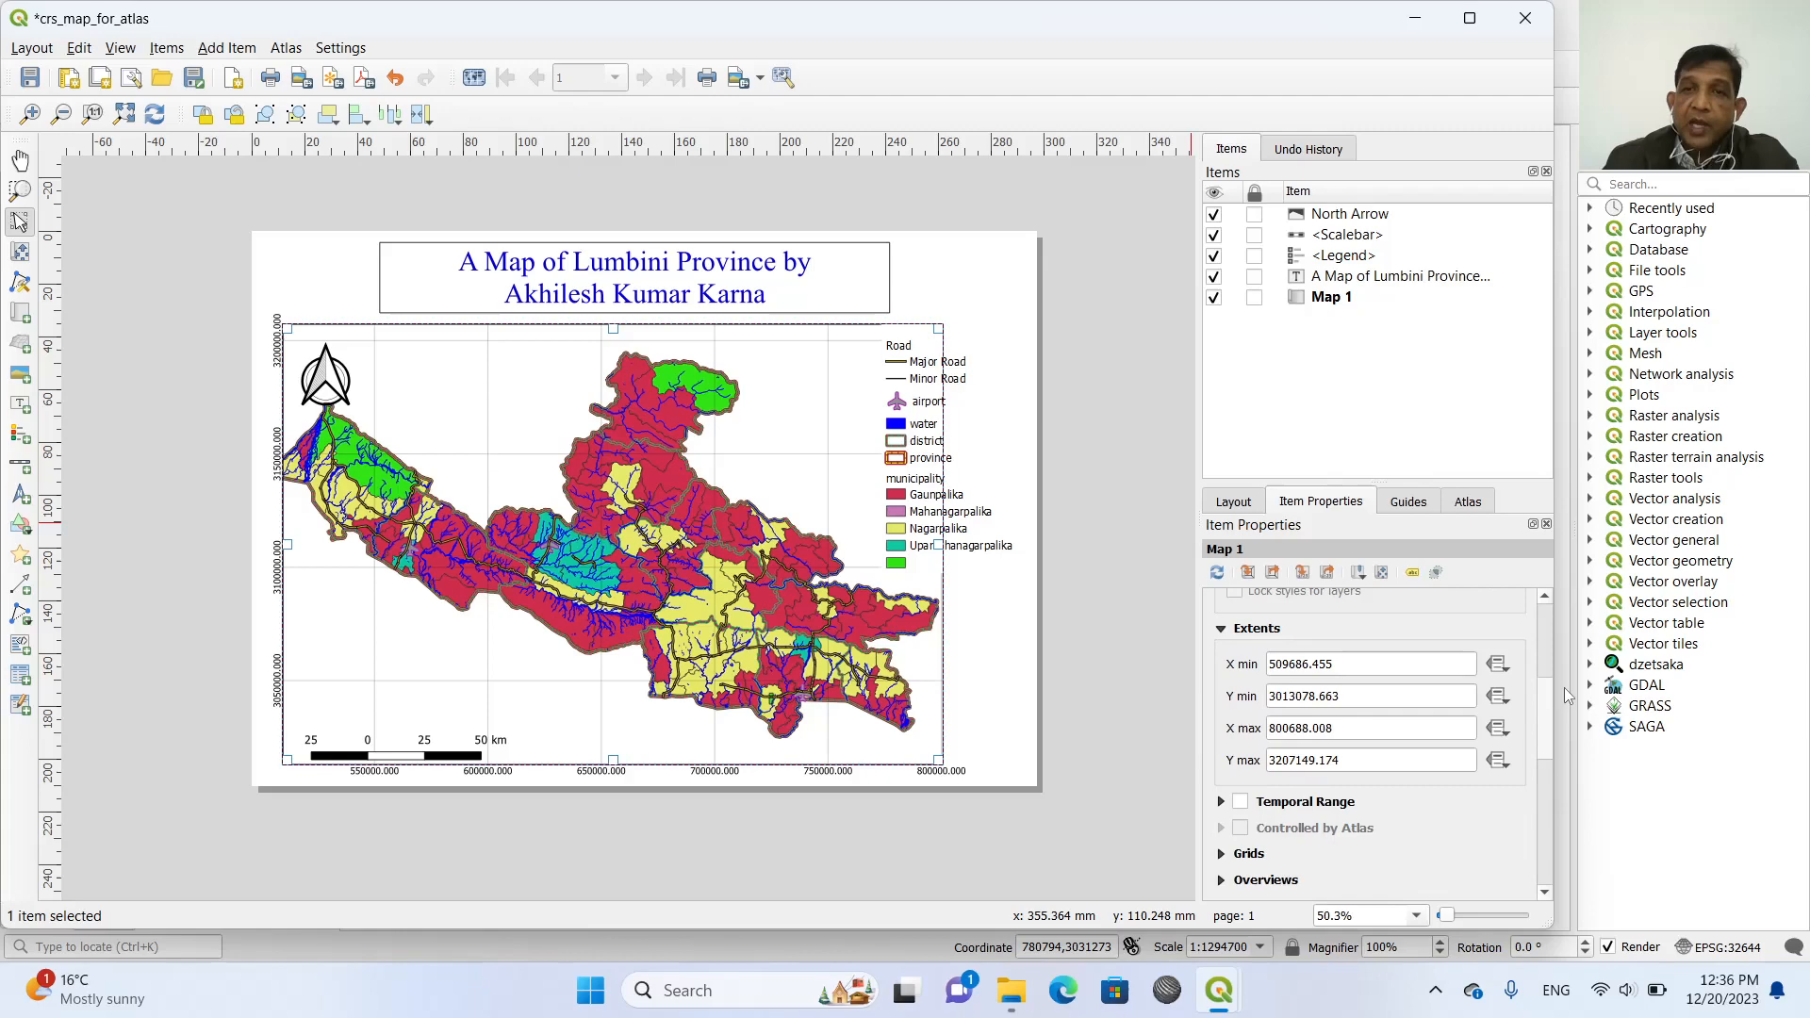
click(1467, 502)
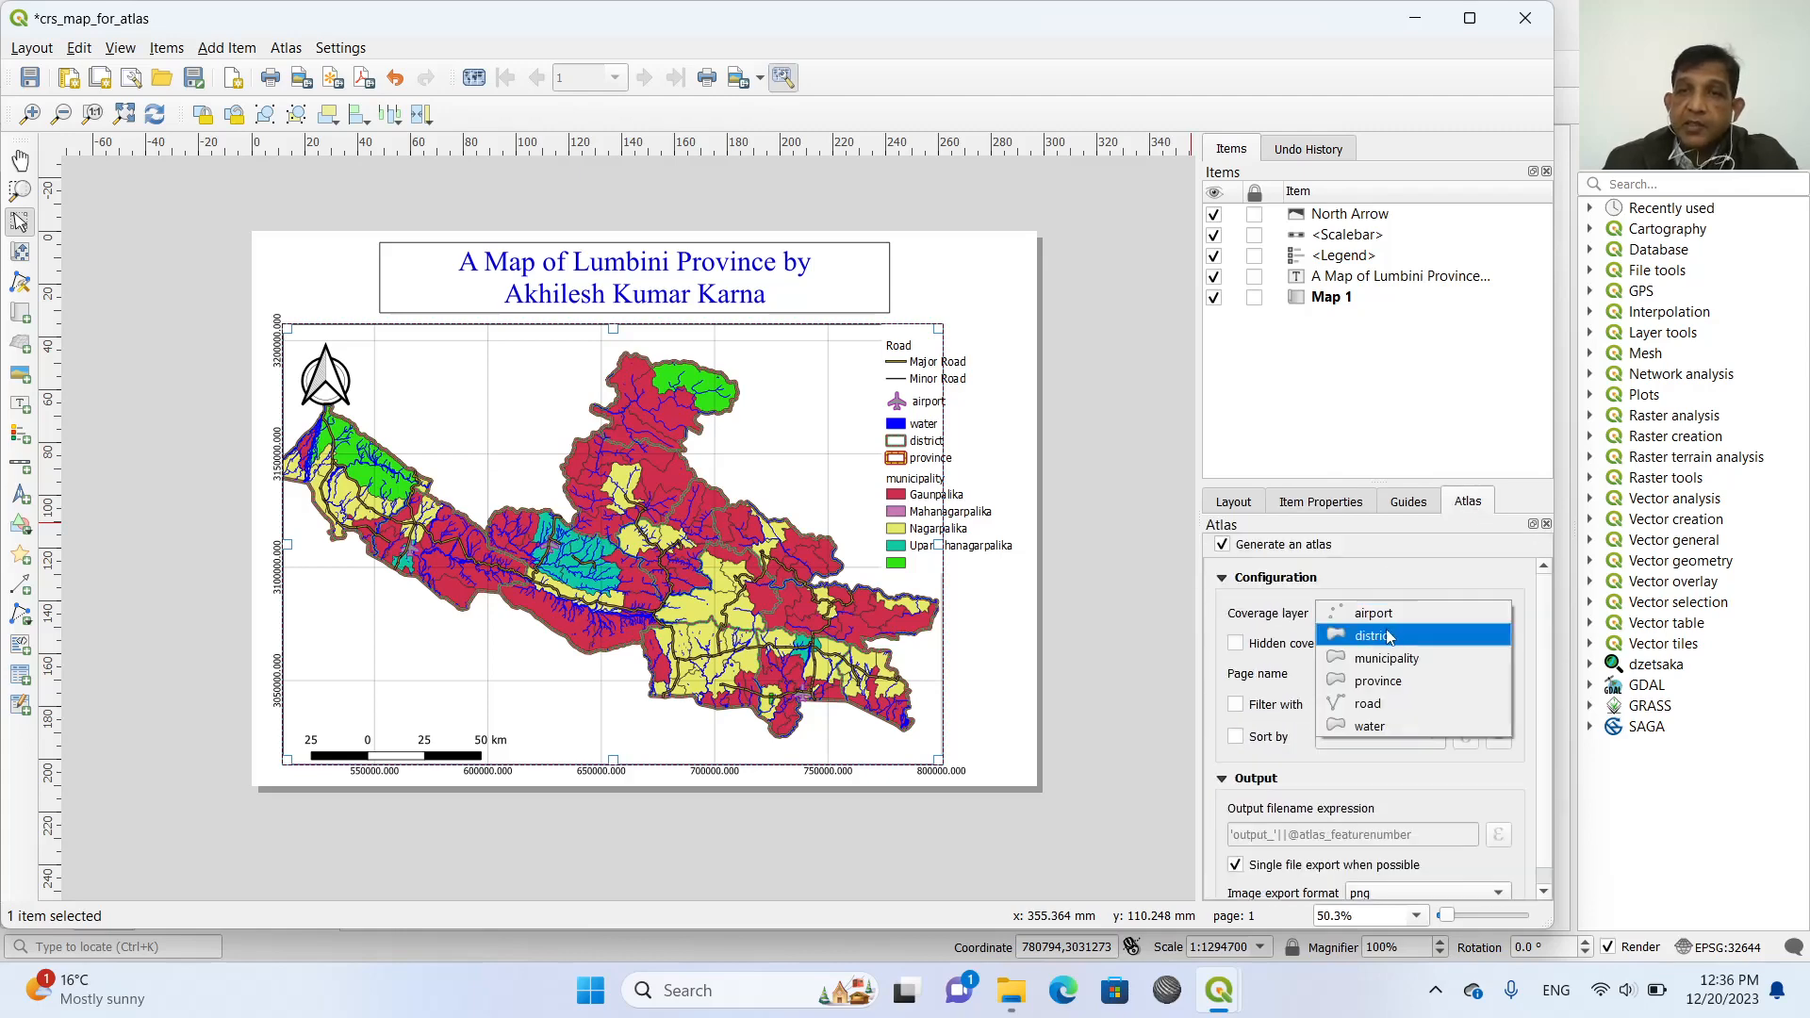
click(1372, 636)
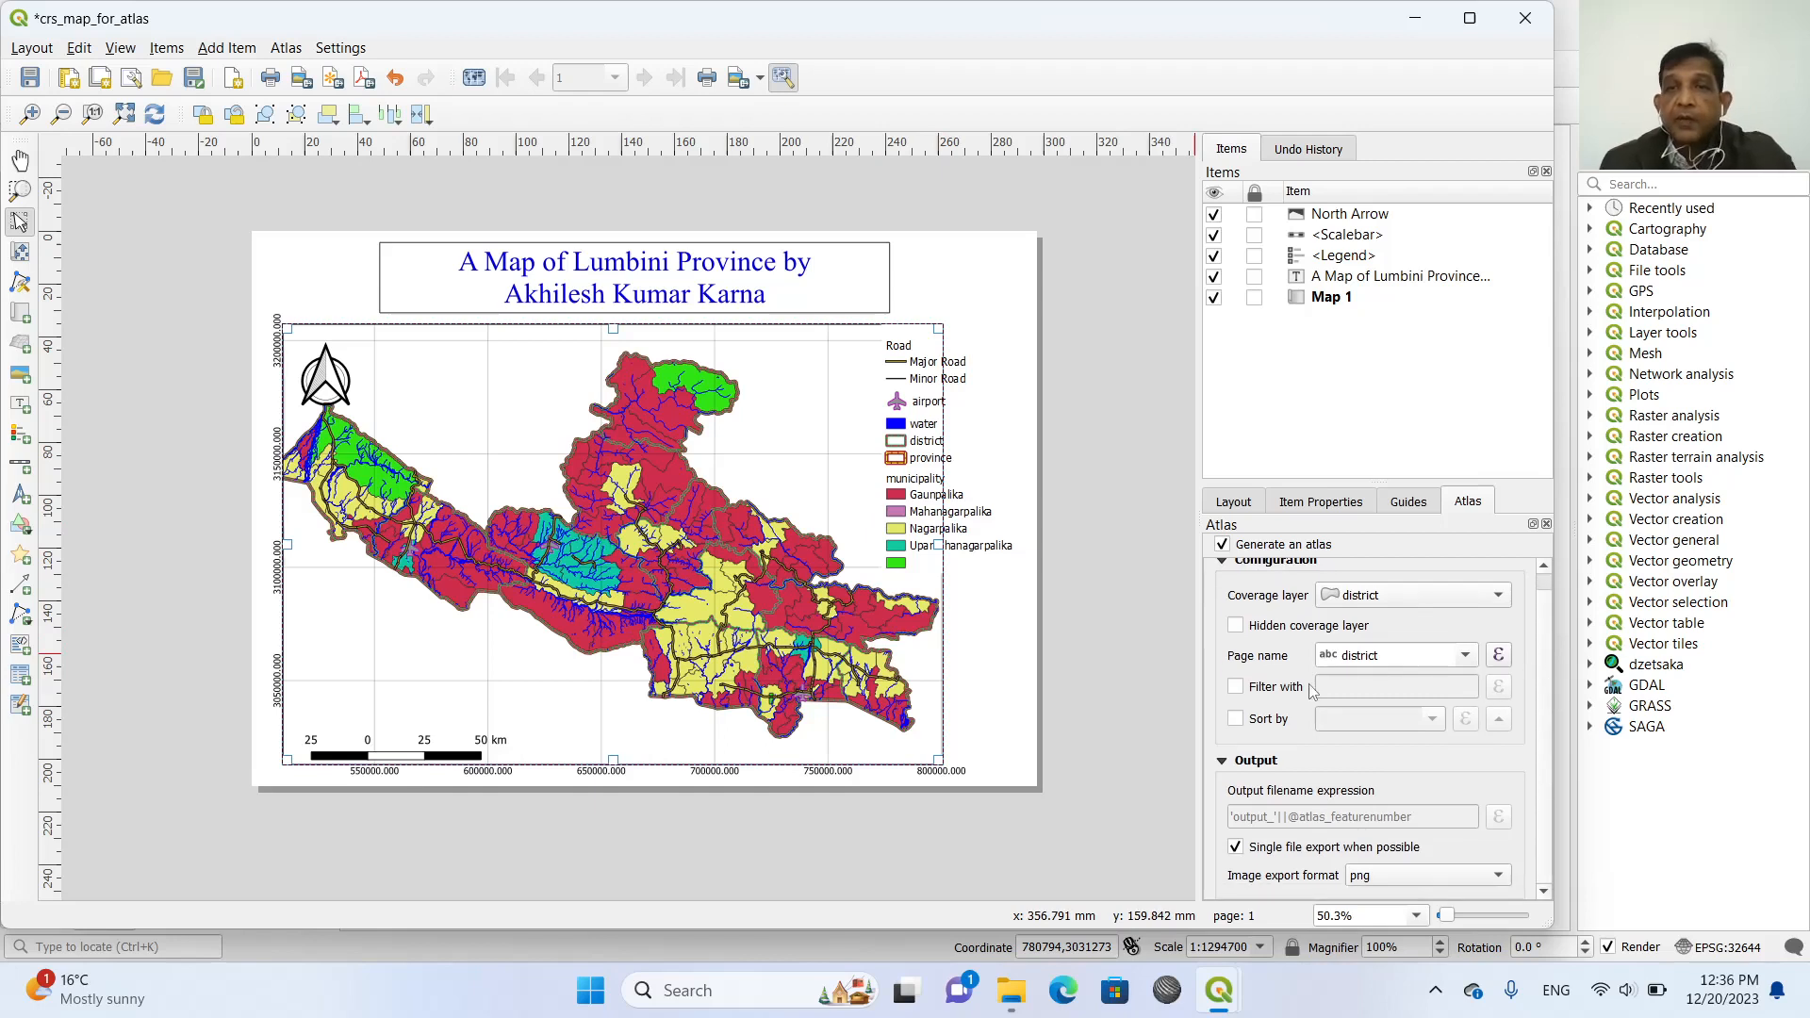
mouse_move(1321, 660)
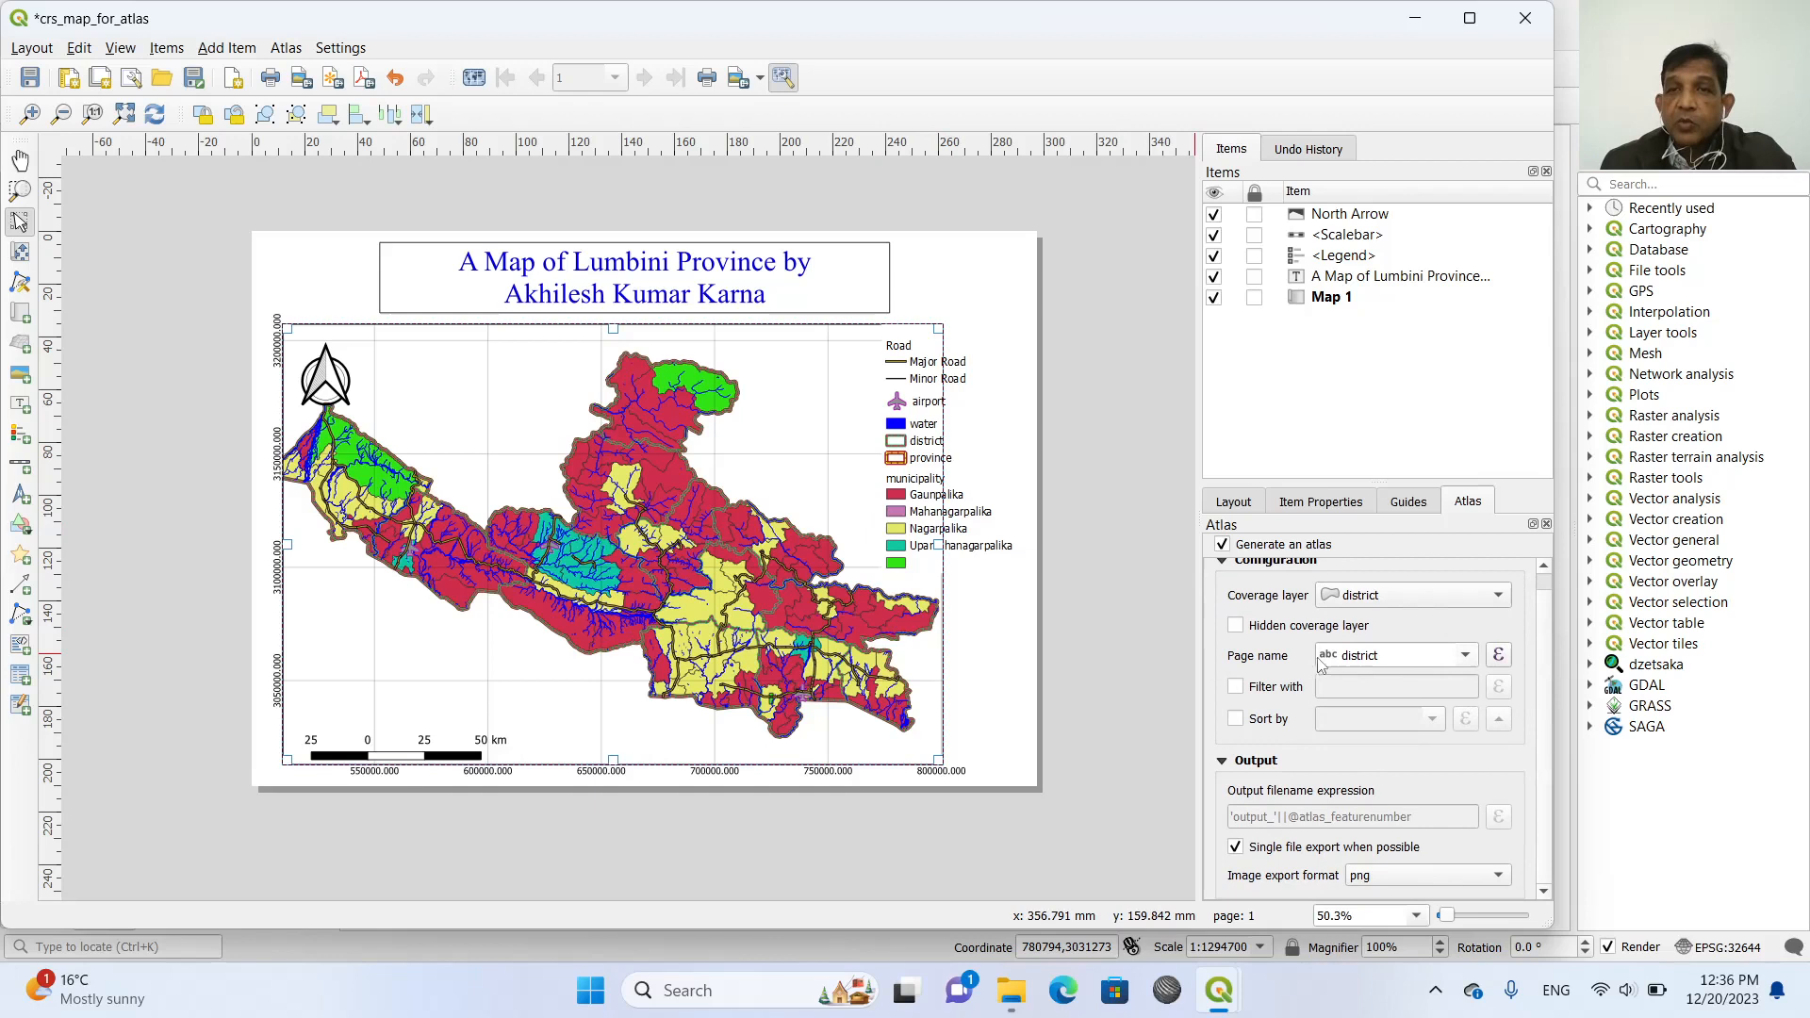
mouse_move(1475, 675)
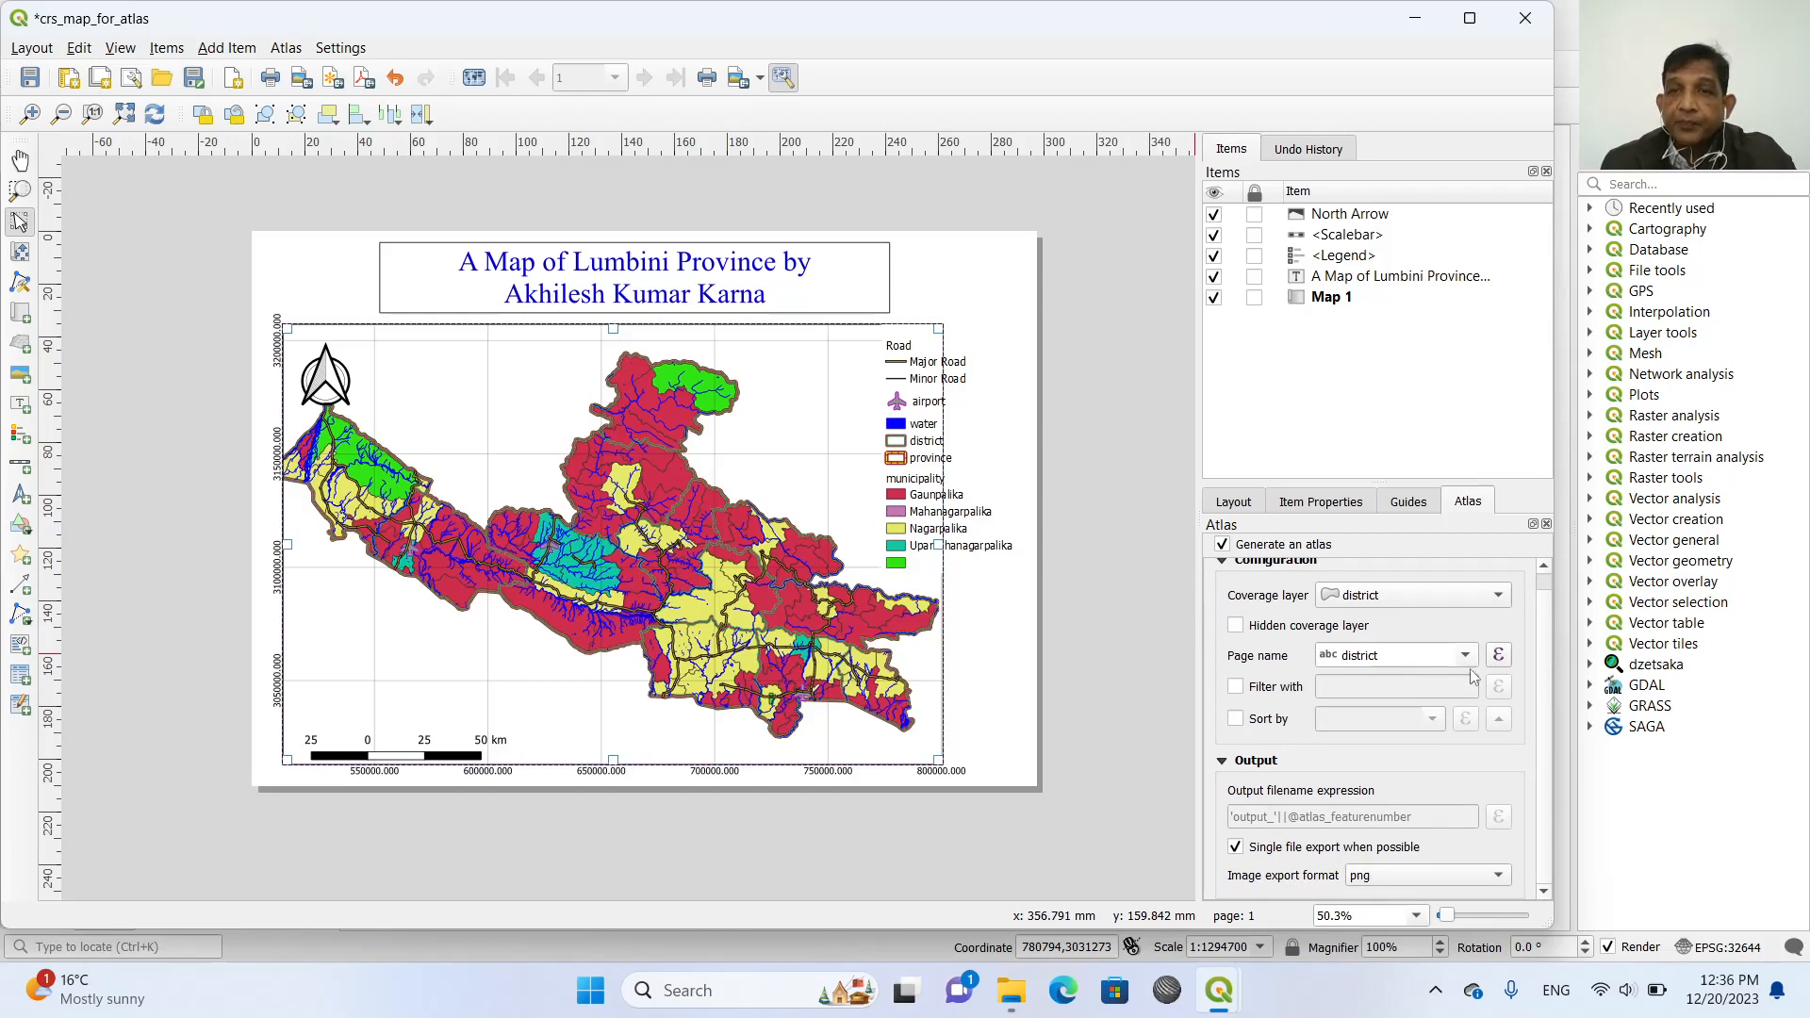
mouse_move(1216, 701)
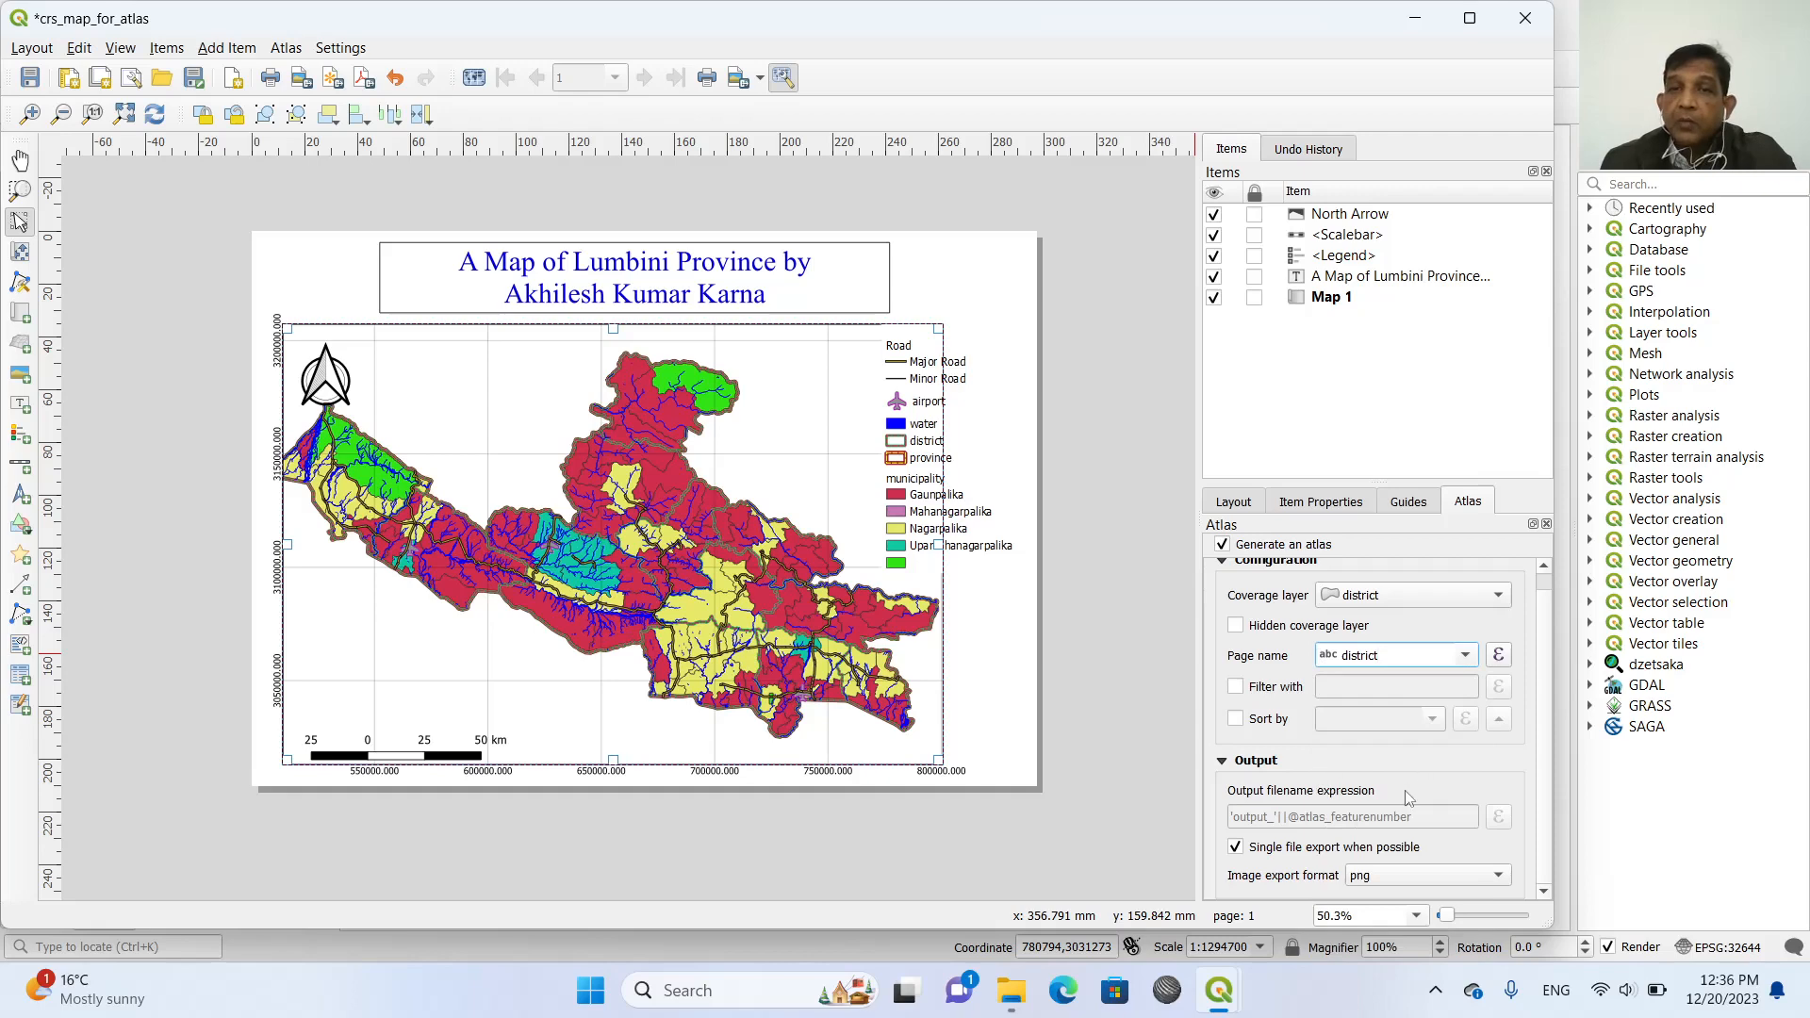
mouse_move(1029, 547)
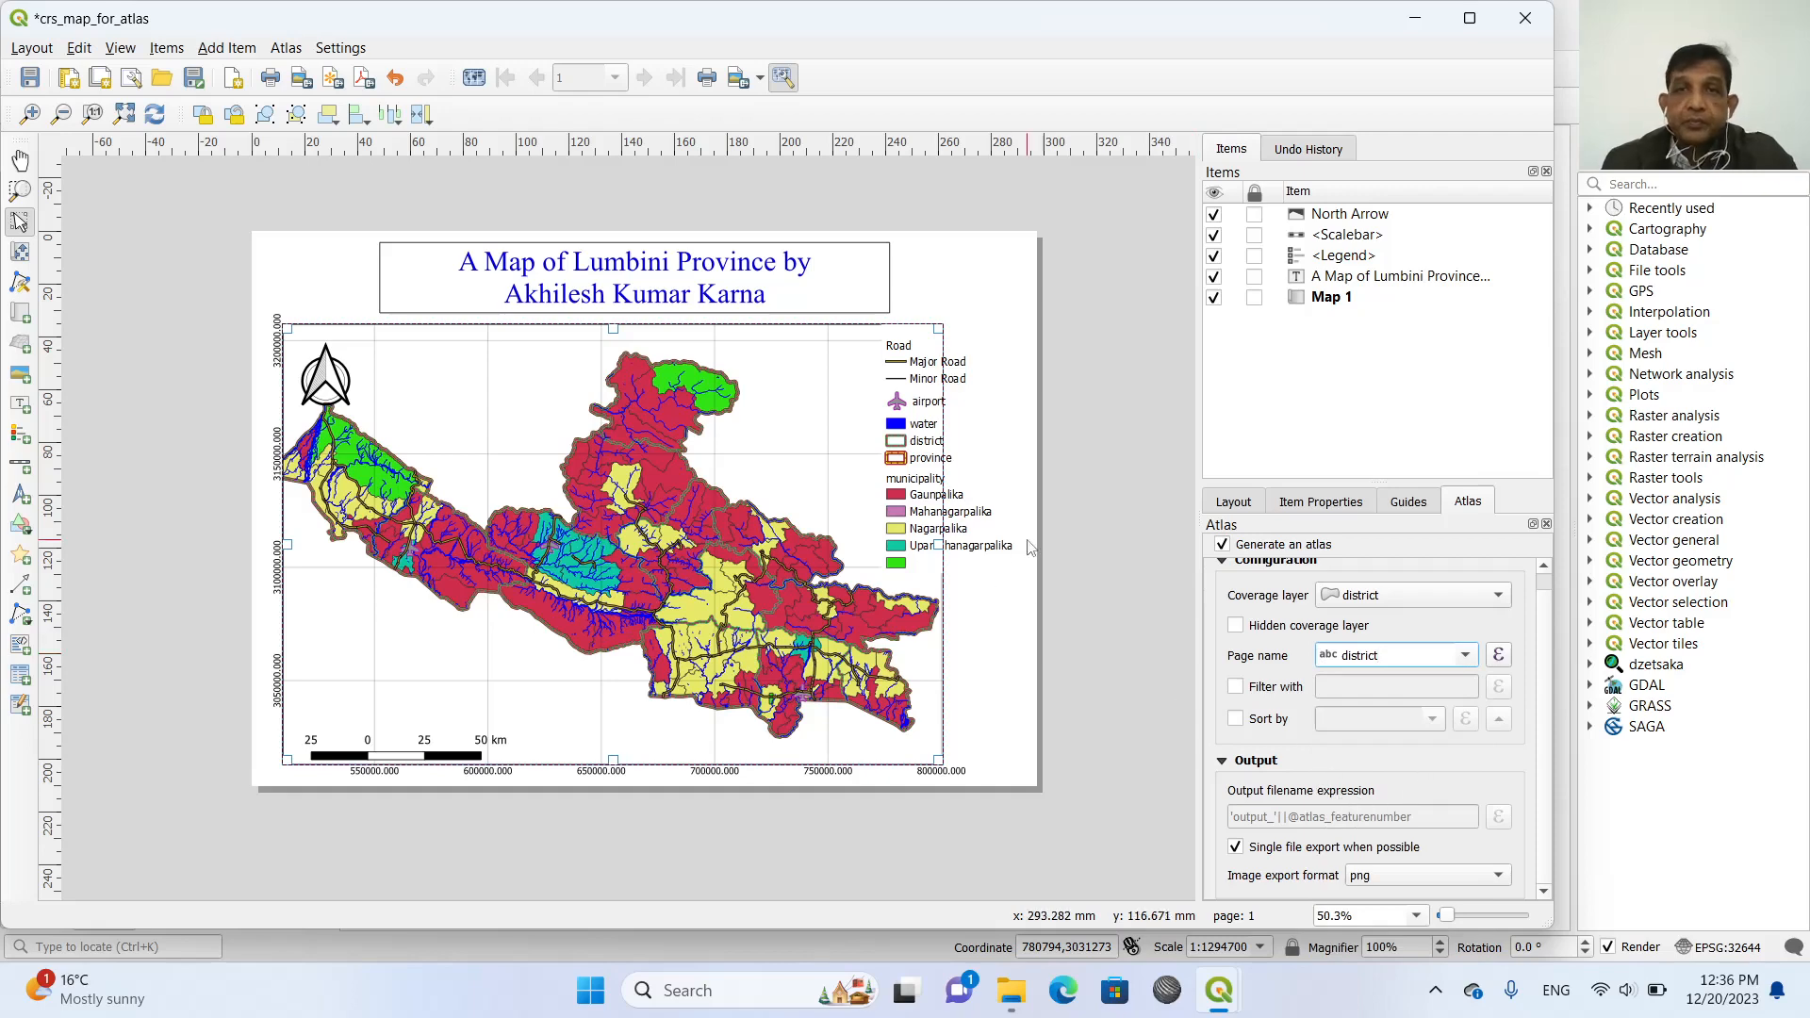
Set Map 1 to be controlled by the atlas and preview the per-district pages, reaching Banke.
click(1320, 501)
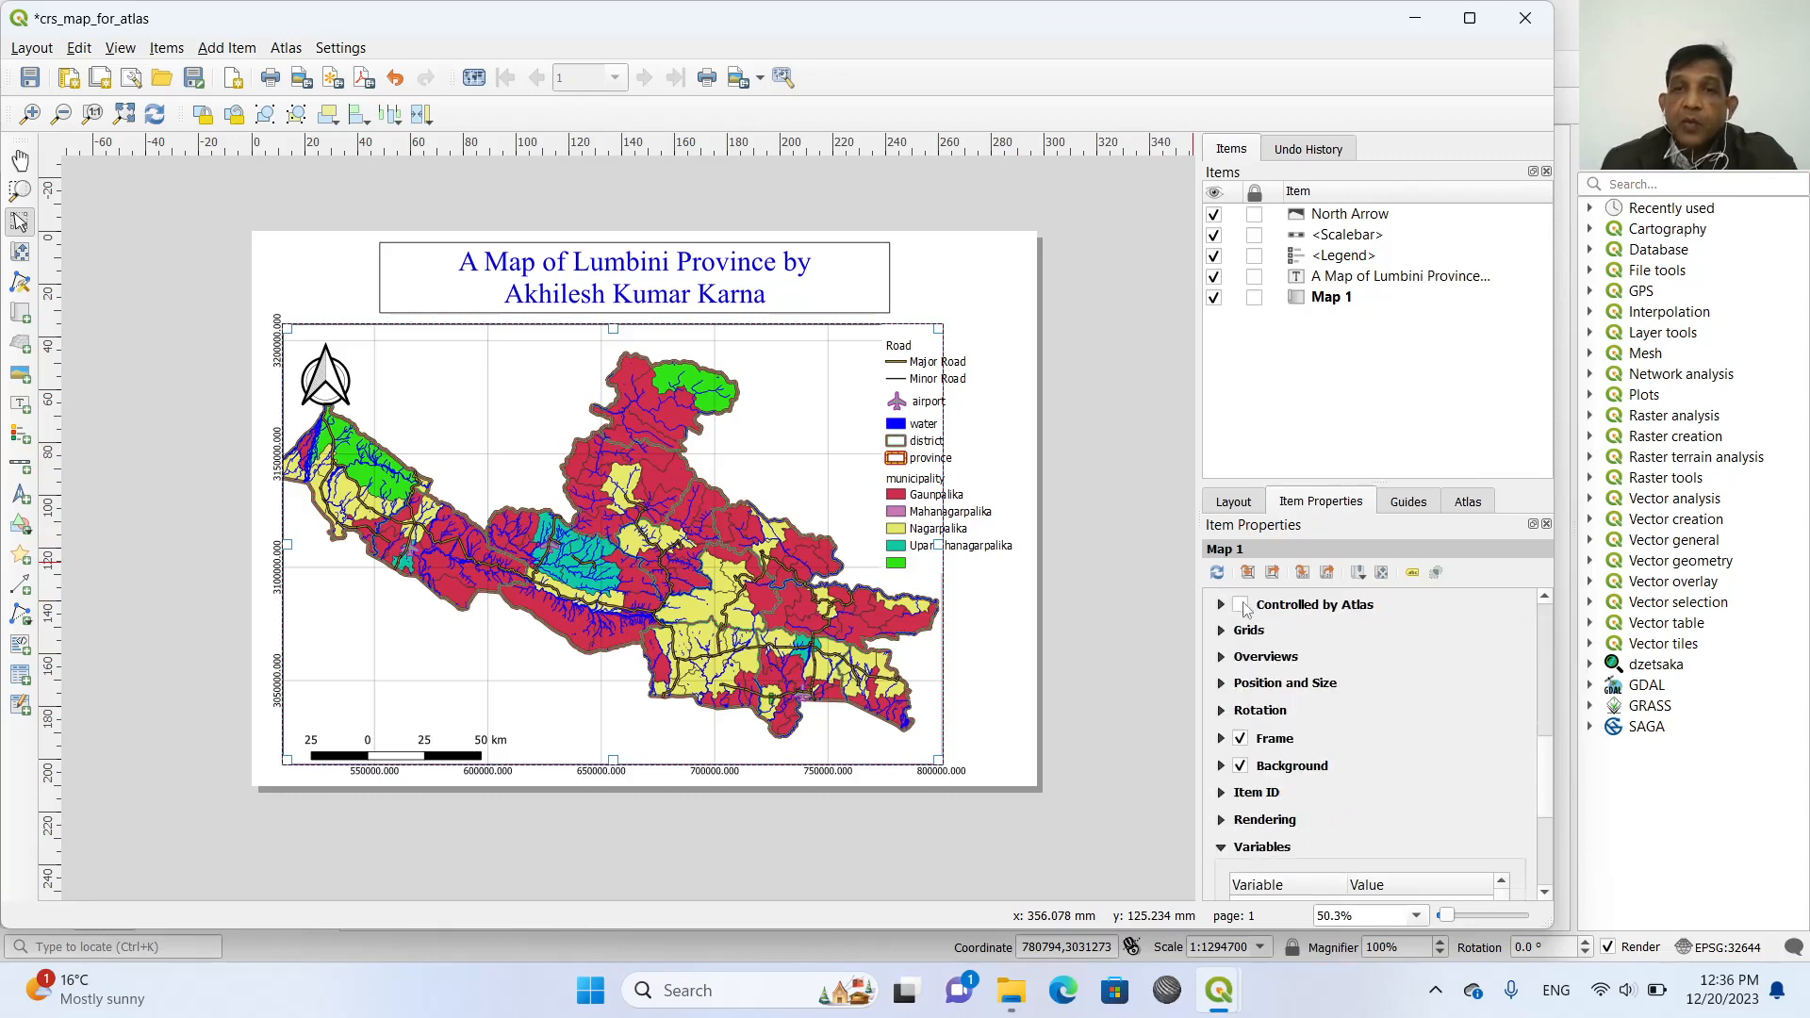
click(1240, 604)
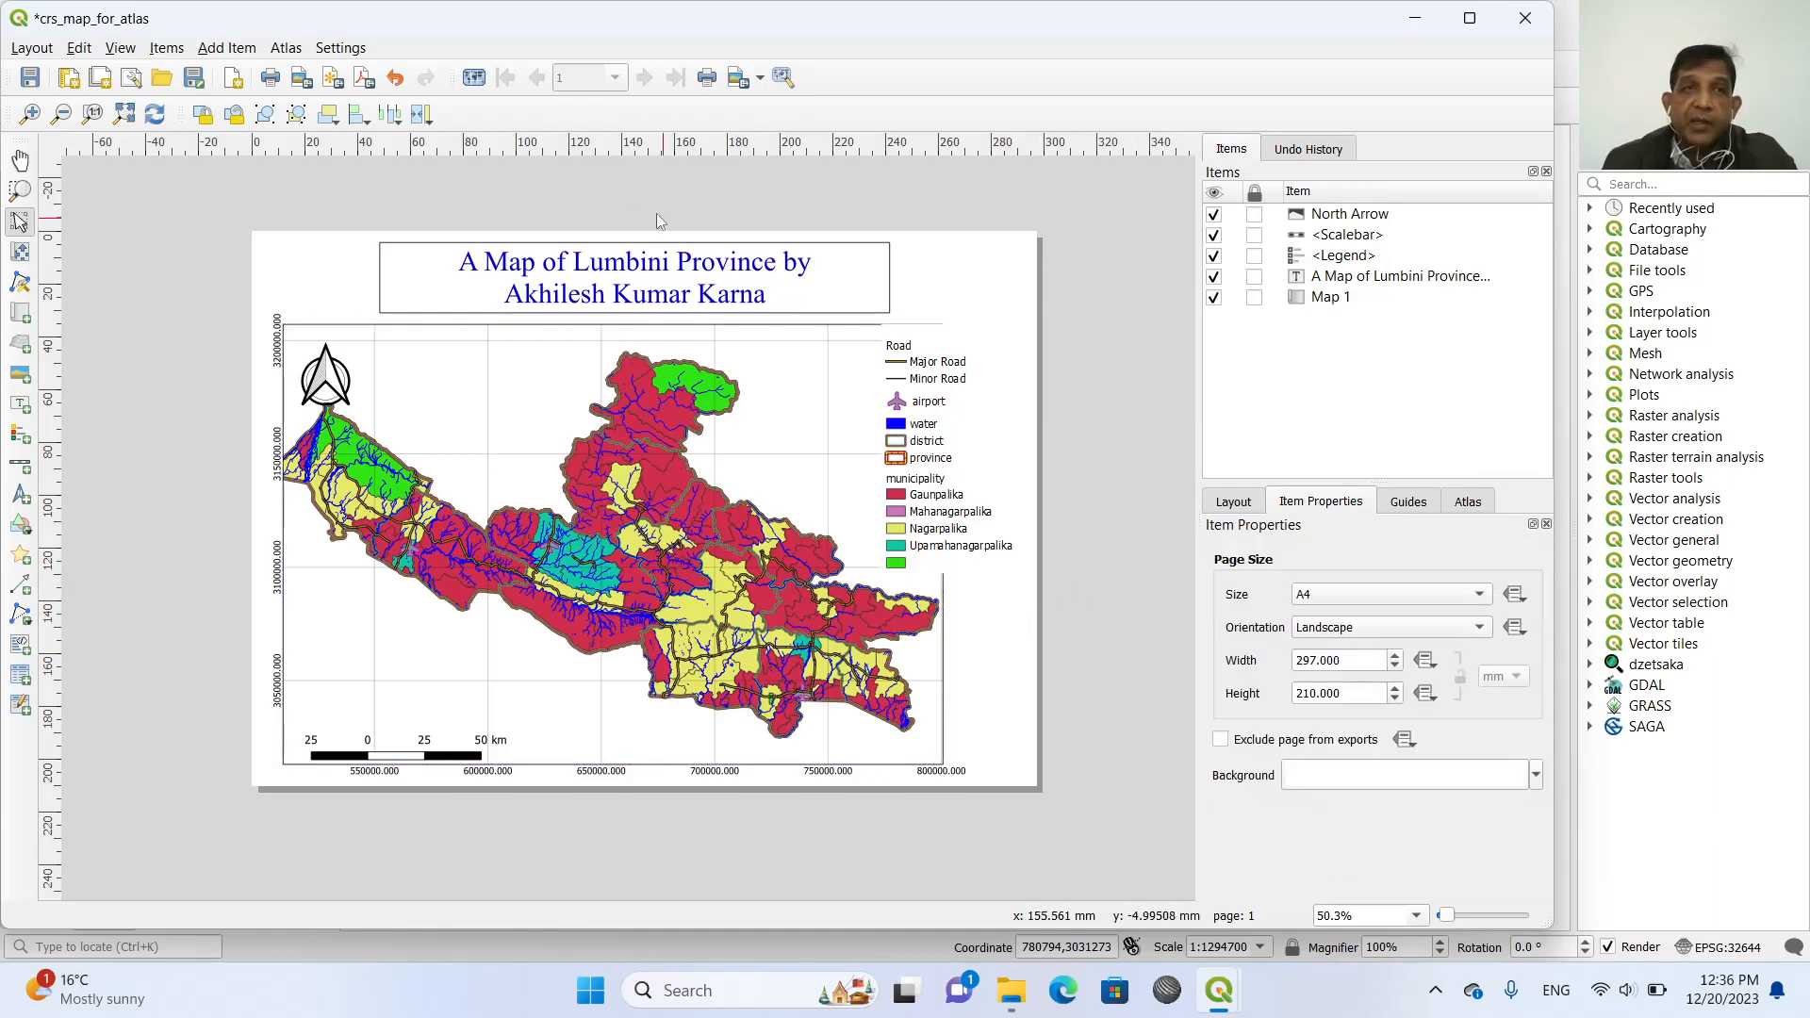
click(472, 77)
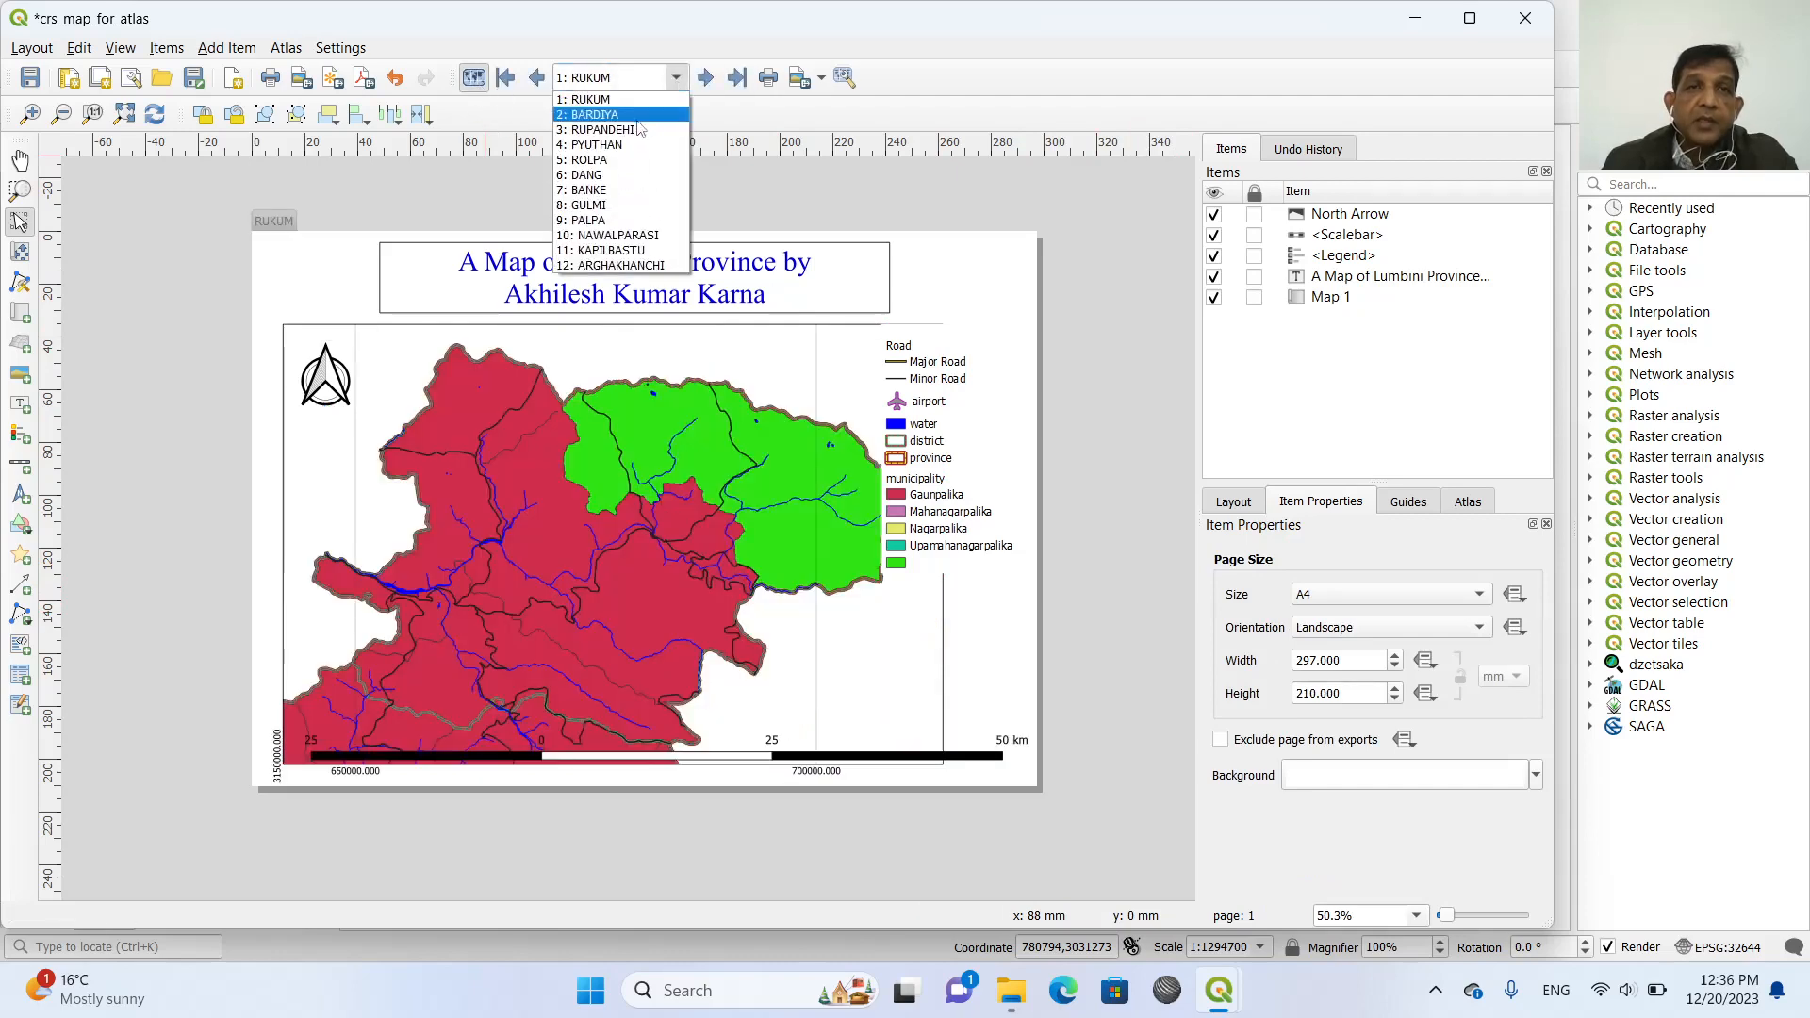
click(609, 128)
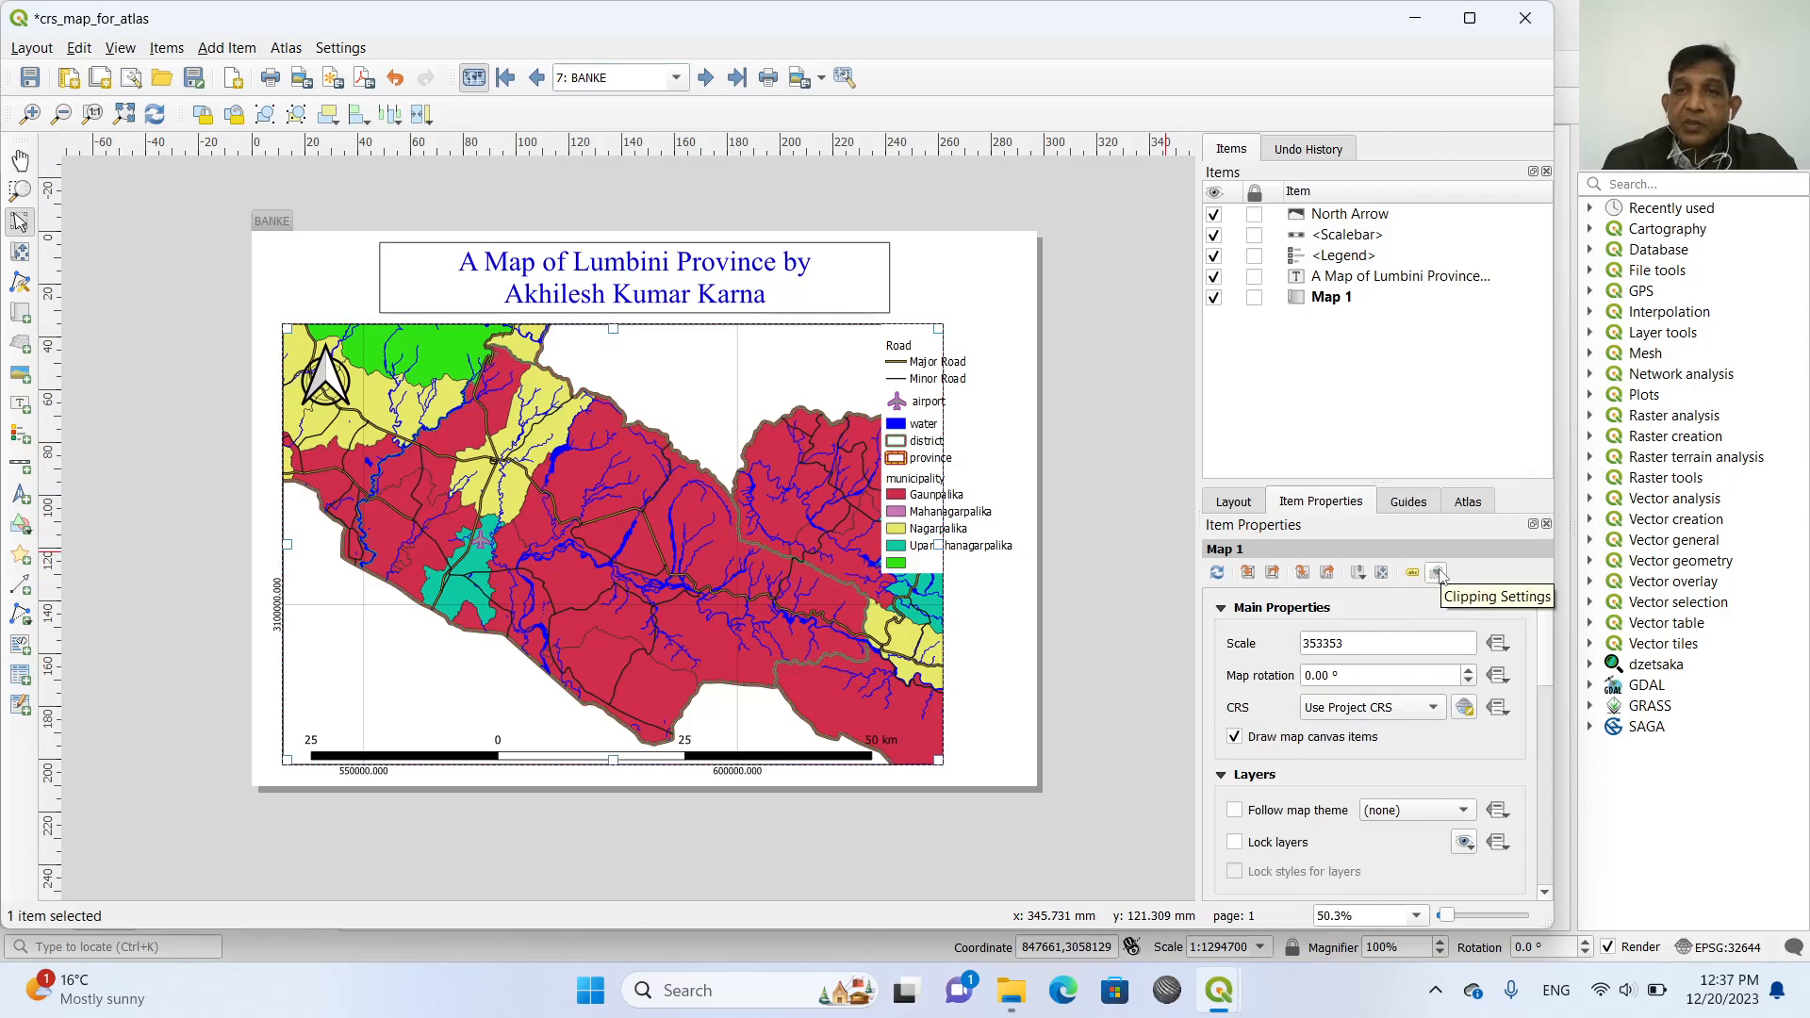
Clip Map 1 to the current atlas feature and step through Gulmi to the Palpa page.
click(1437, 573)
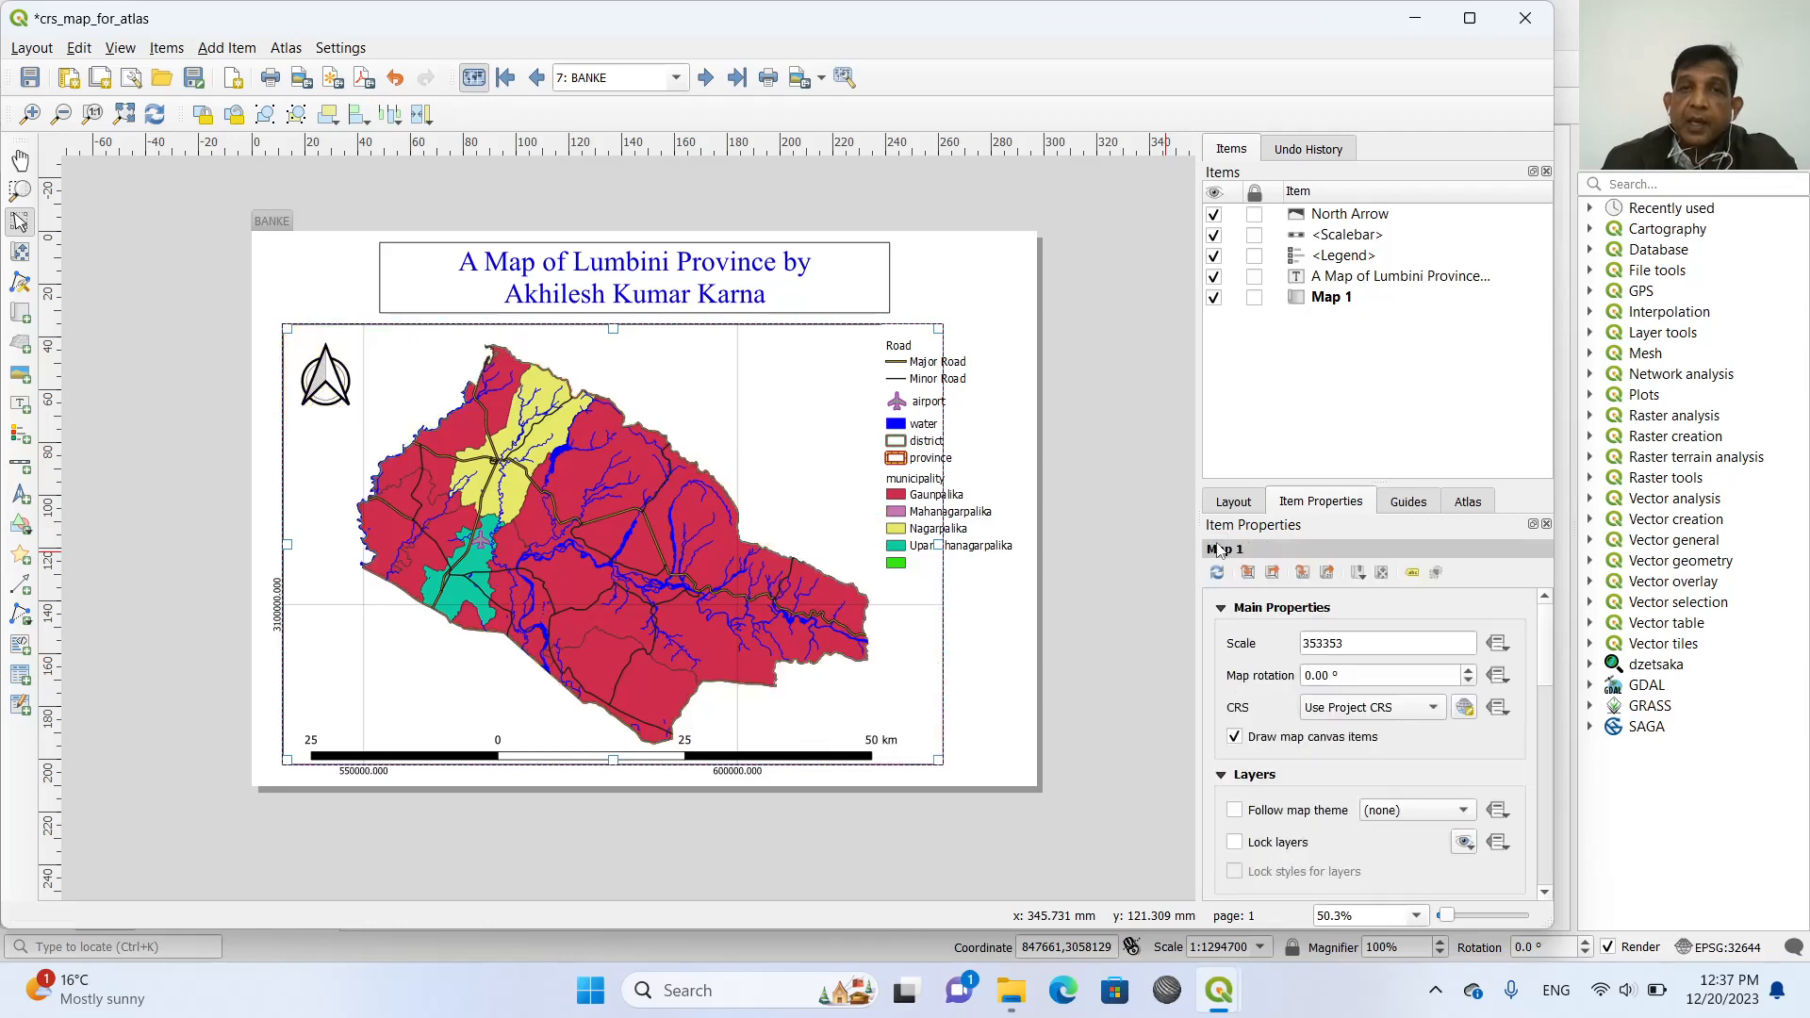
click(705, 77)
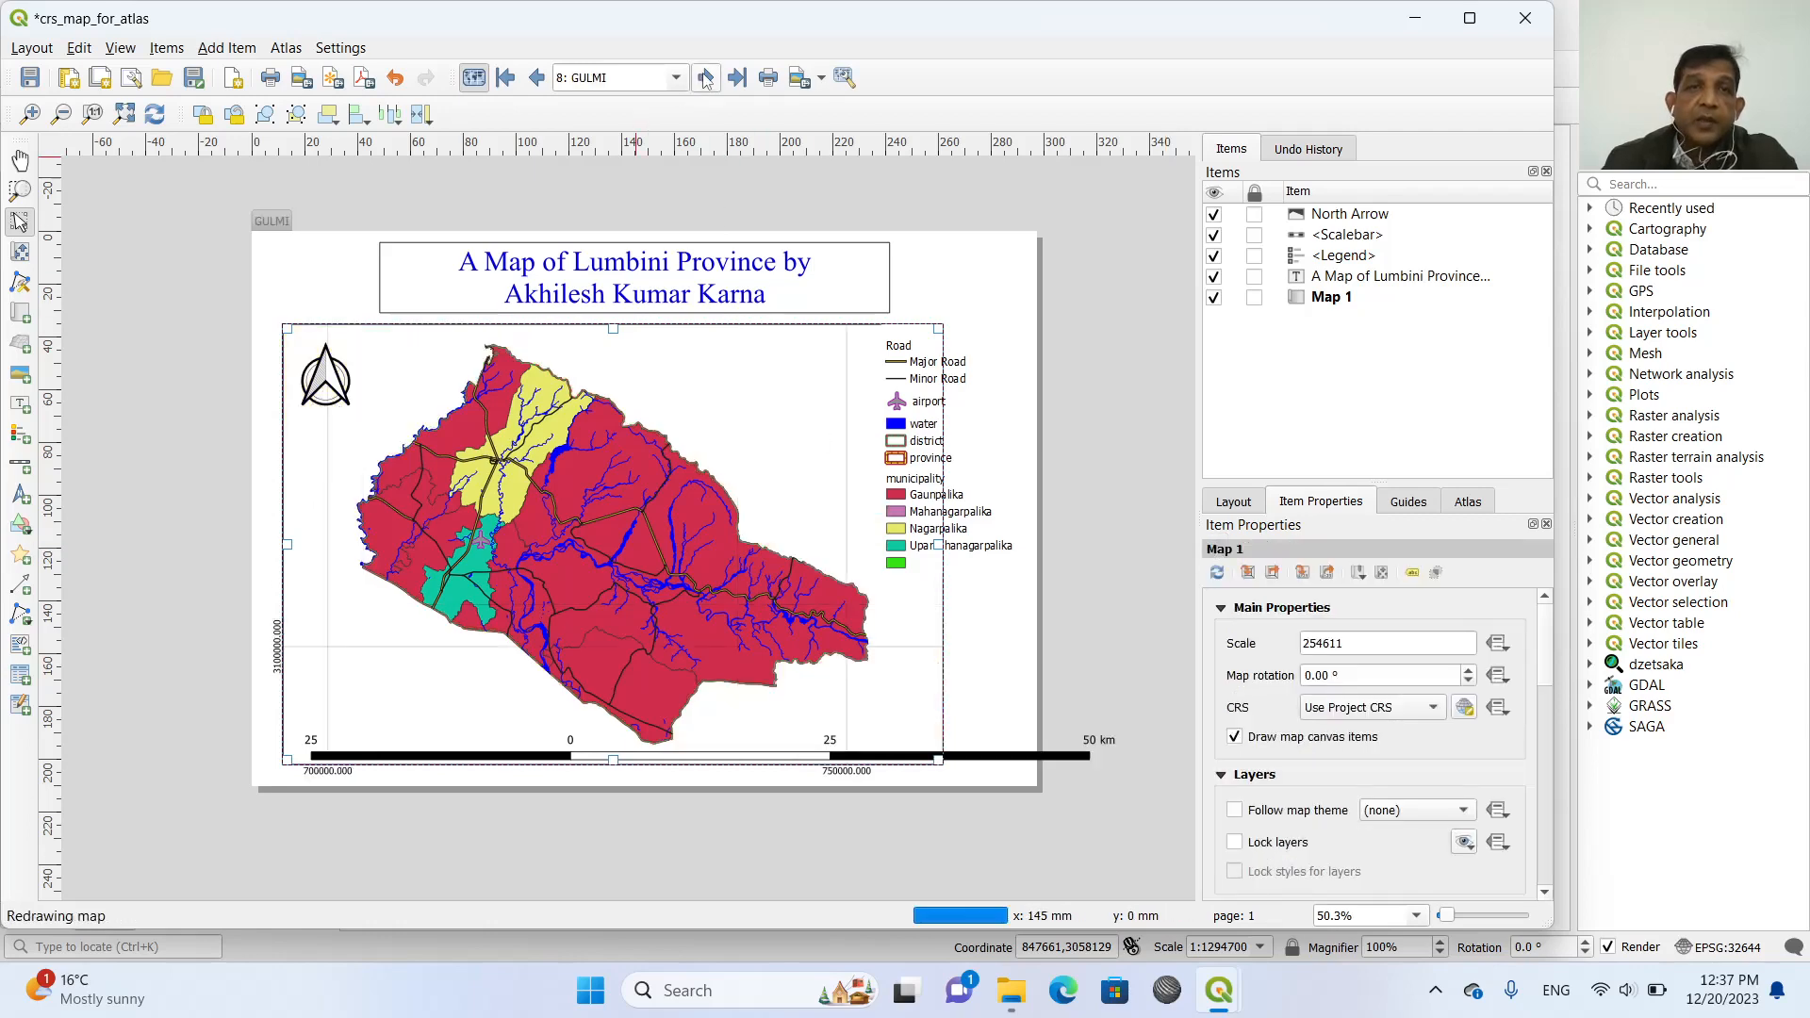
click(705, 77)
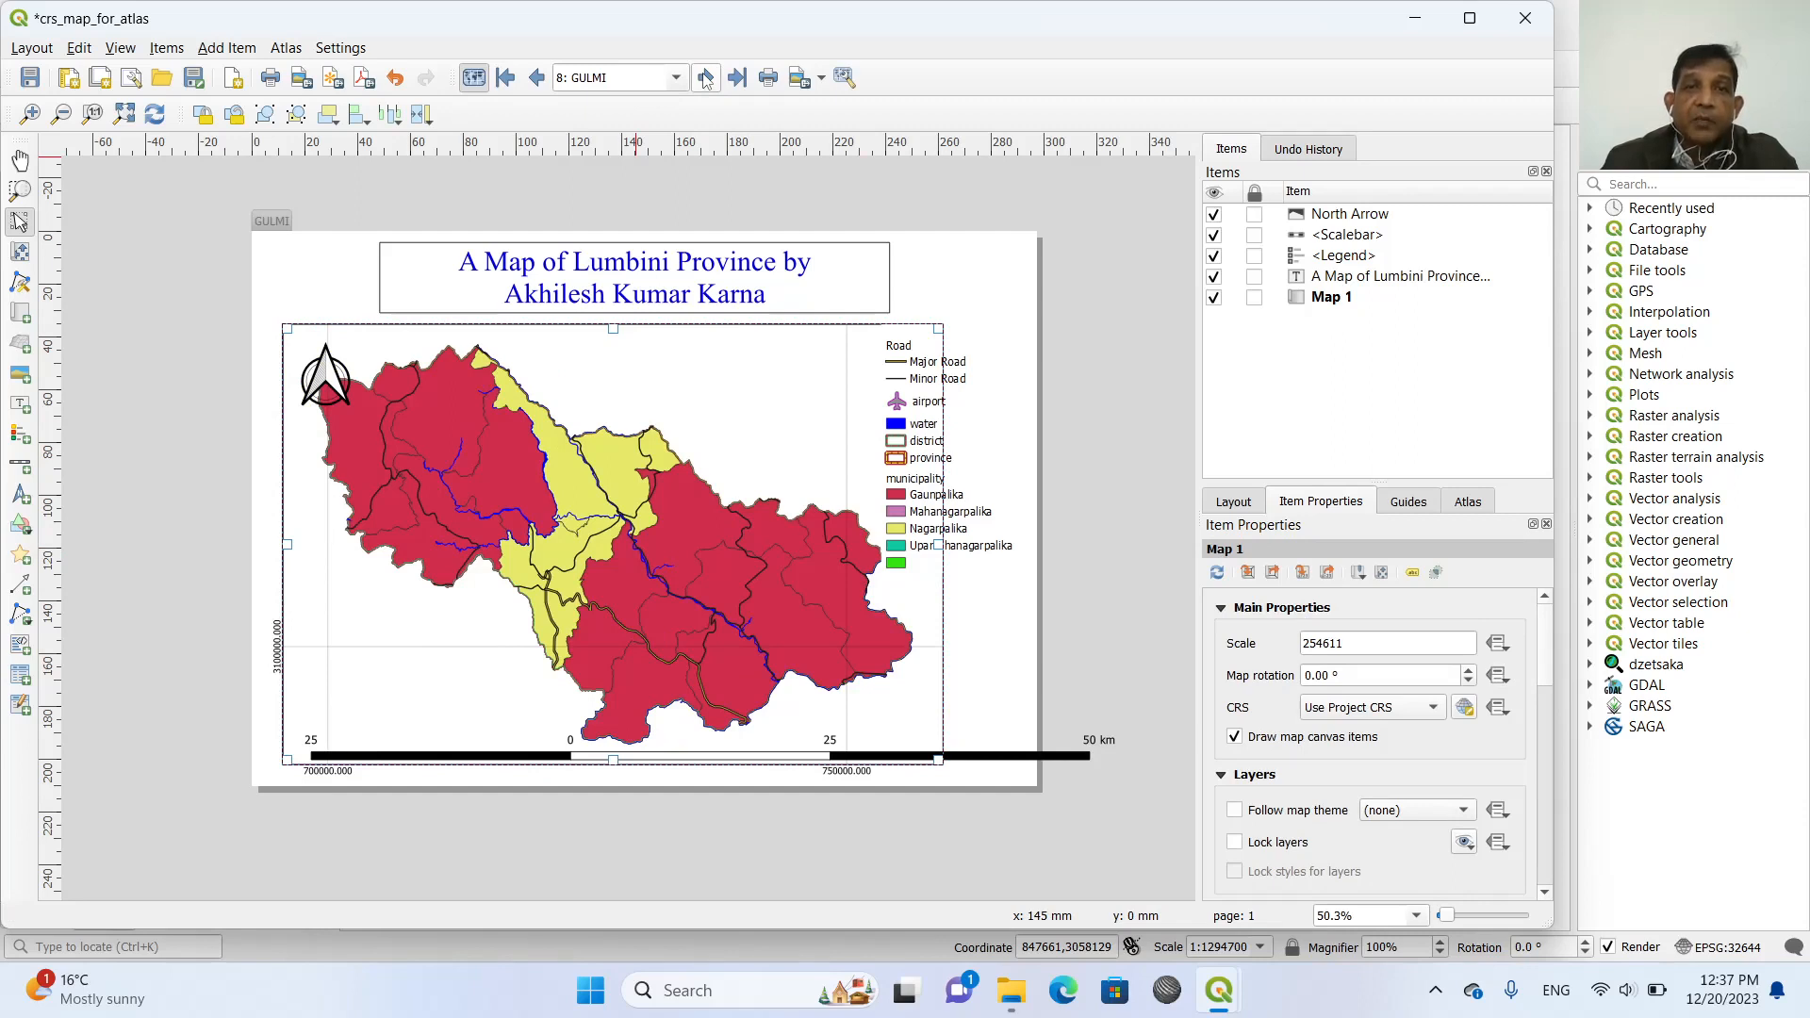
click(707, 78)
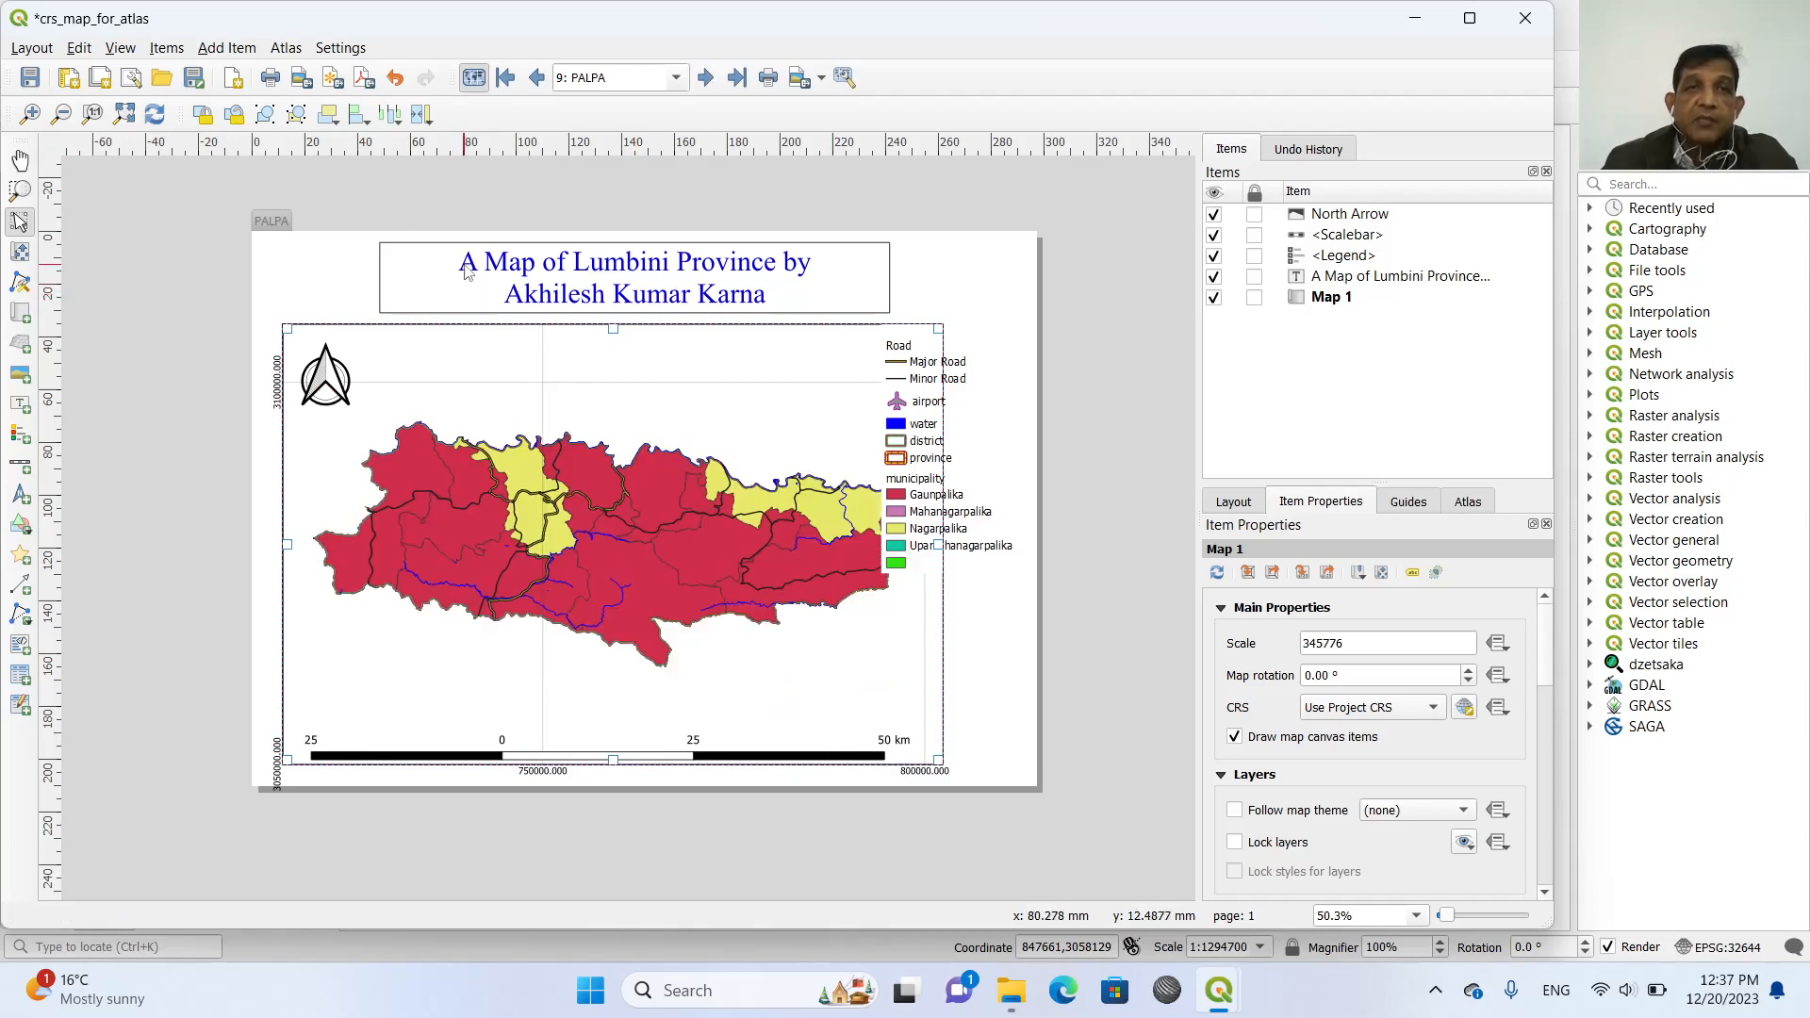
mouse_move(581, 262)
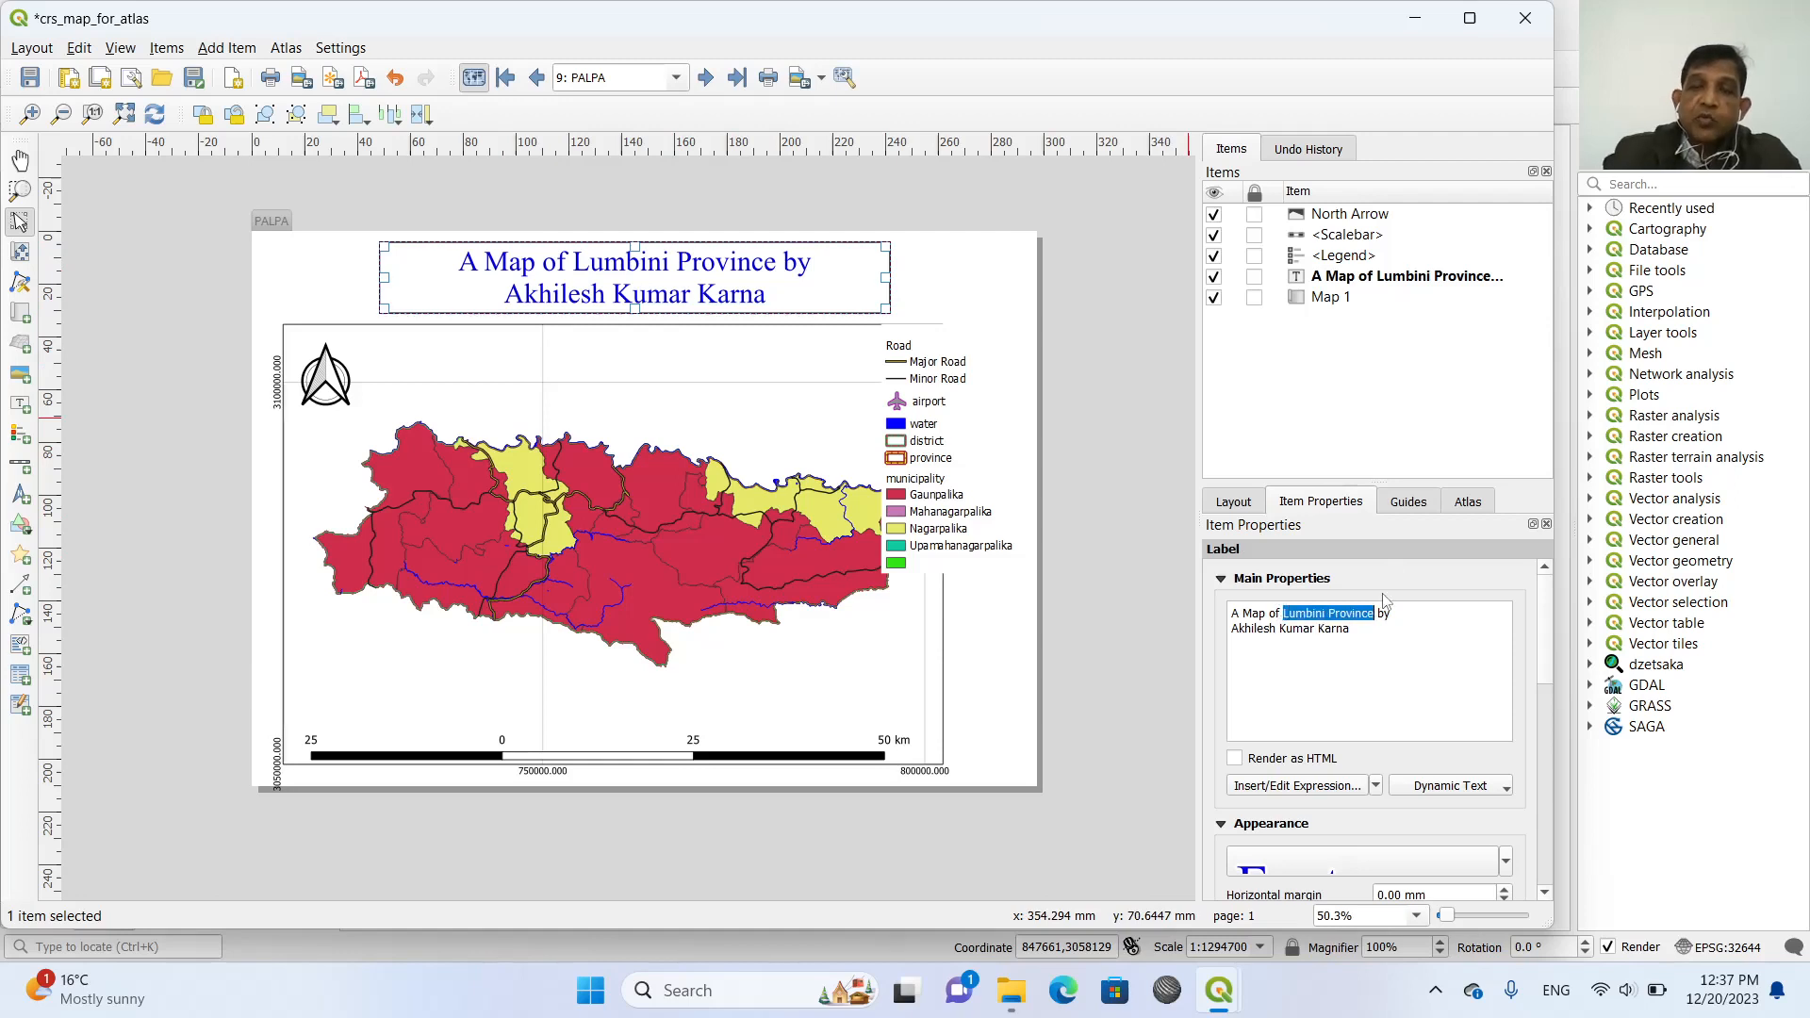
Delete 'Lumbini Province' from the title label and start an expression in its place.
key(Delete)
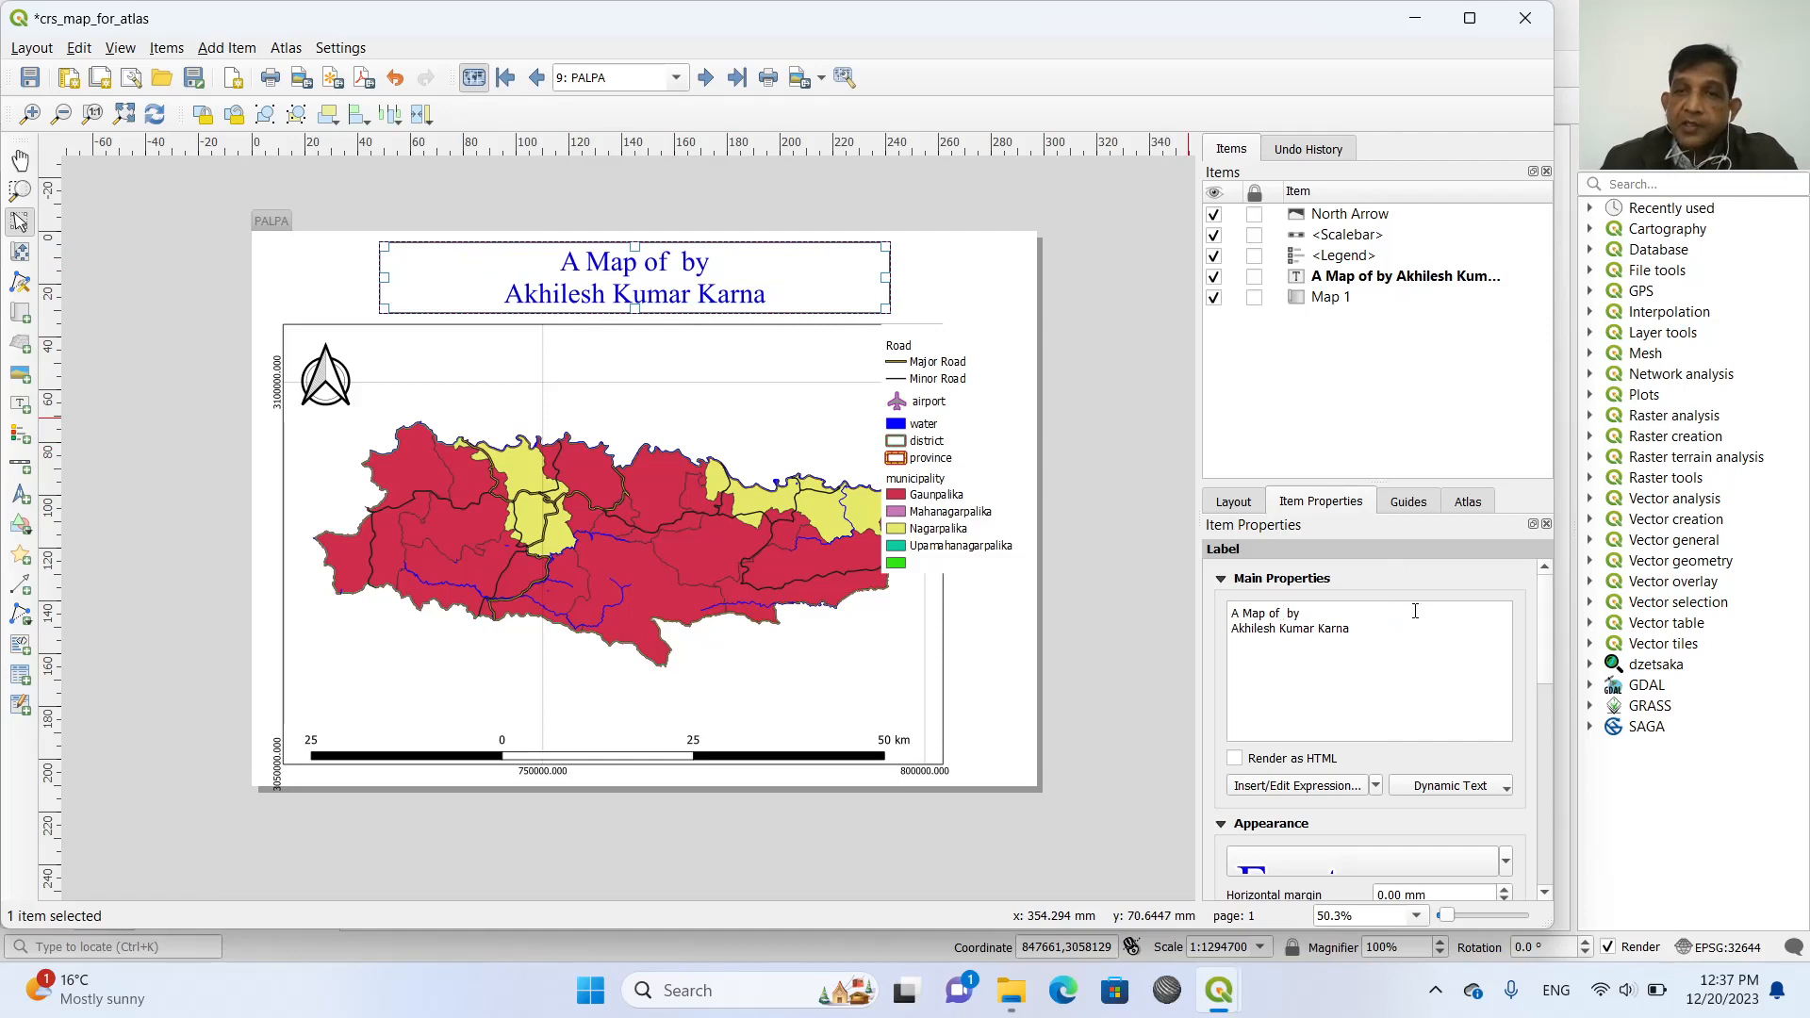
scroll(down, 3)
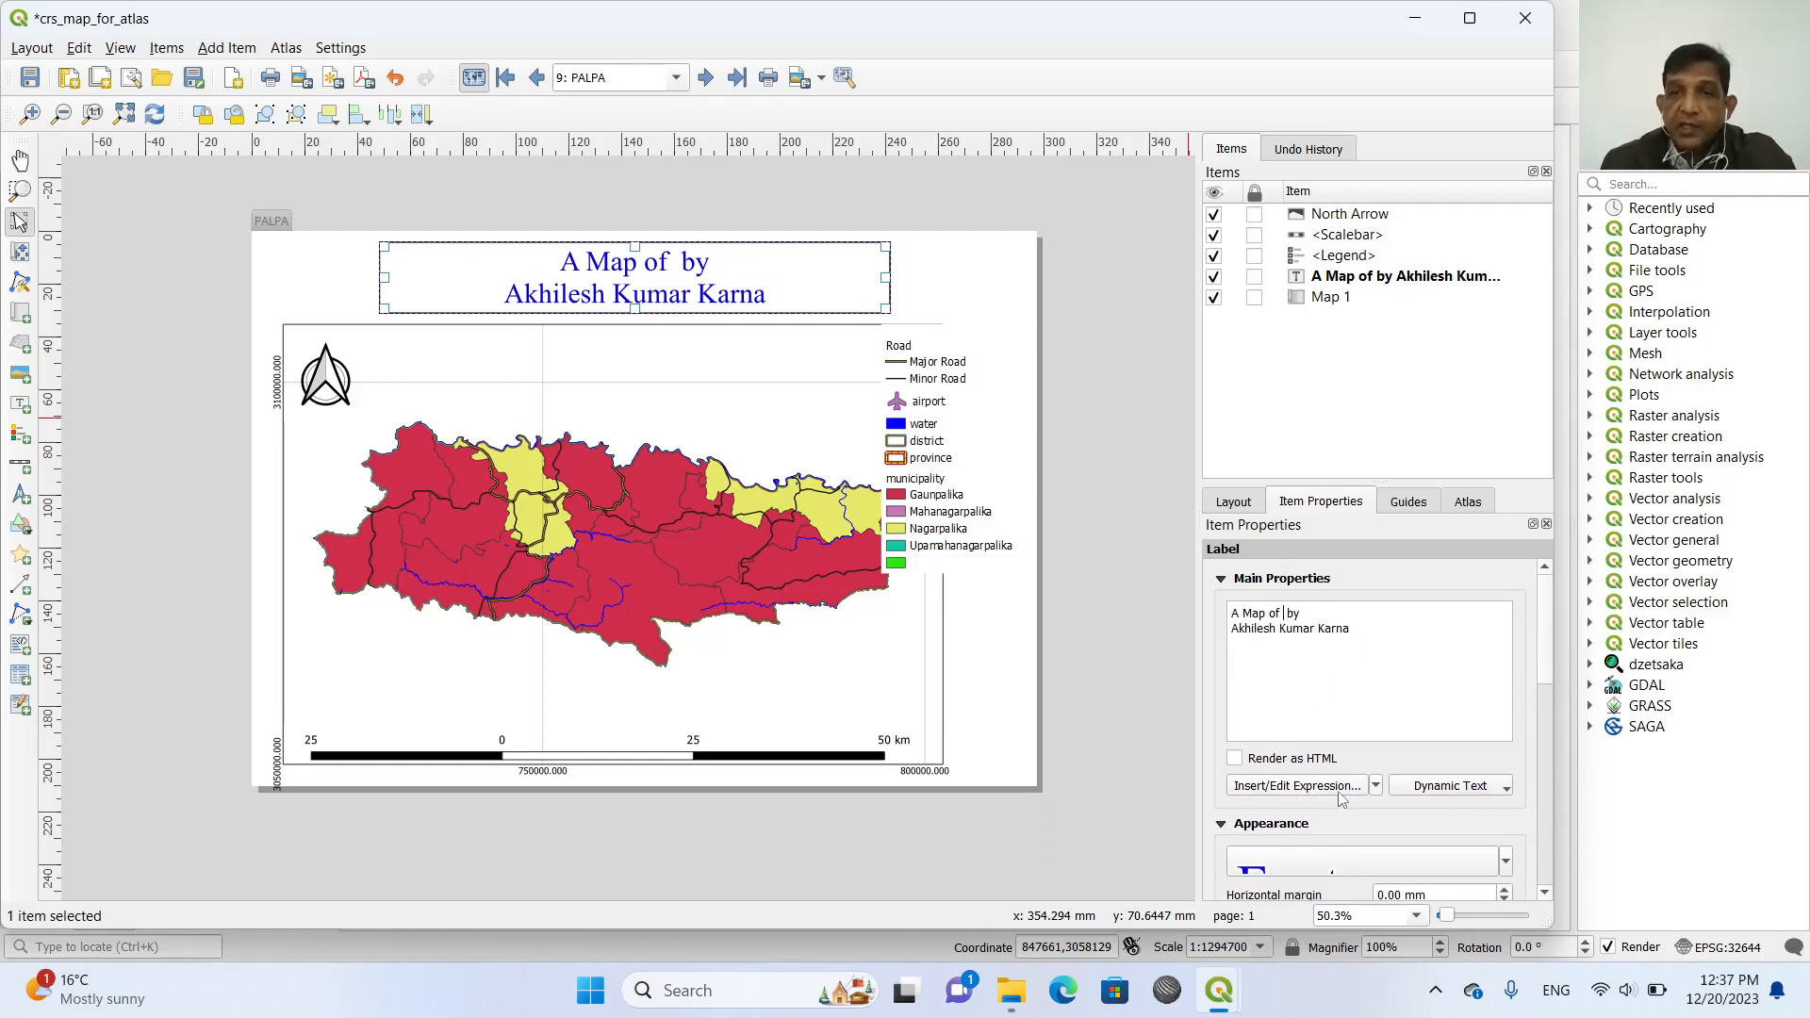
click(1296, 784)
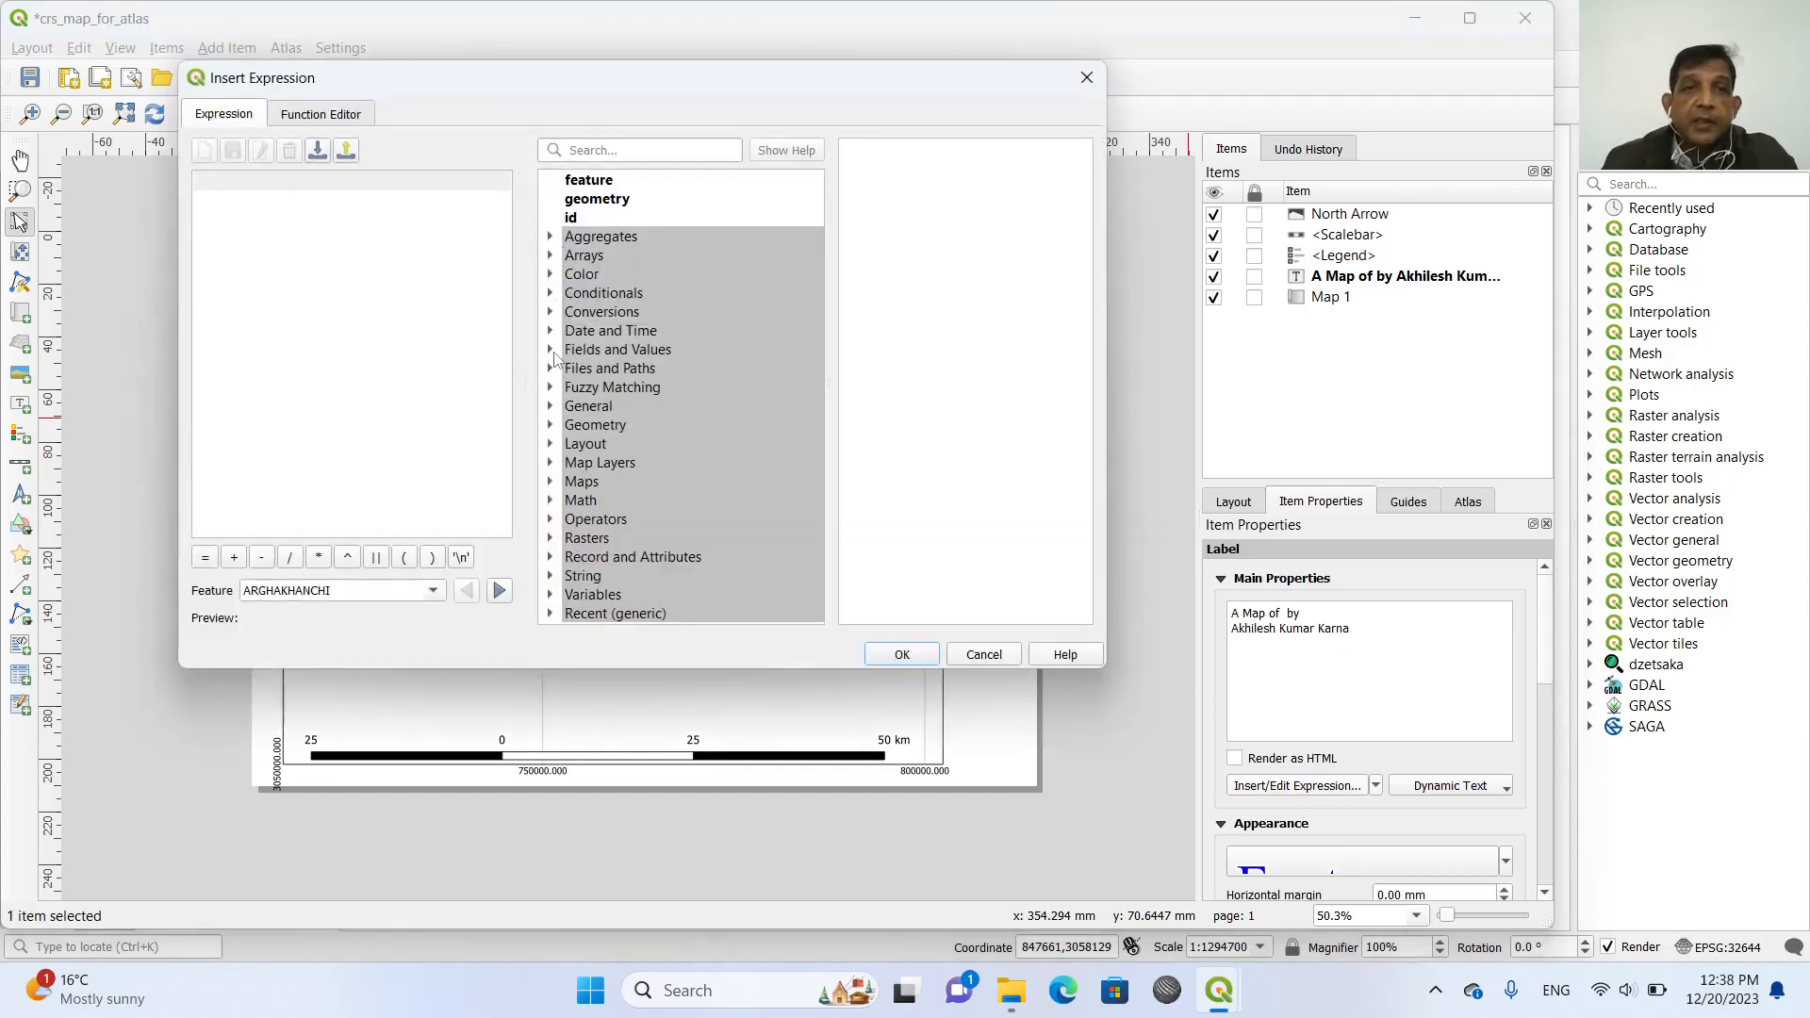
Insert the district field into the title and preview pages up to 'A Map of KAPILBASTU'.
click(550, 349)
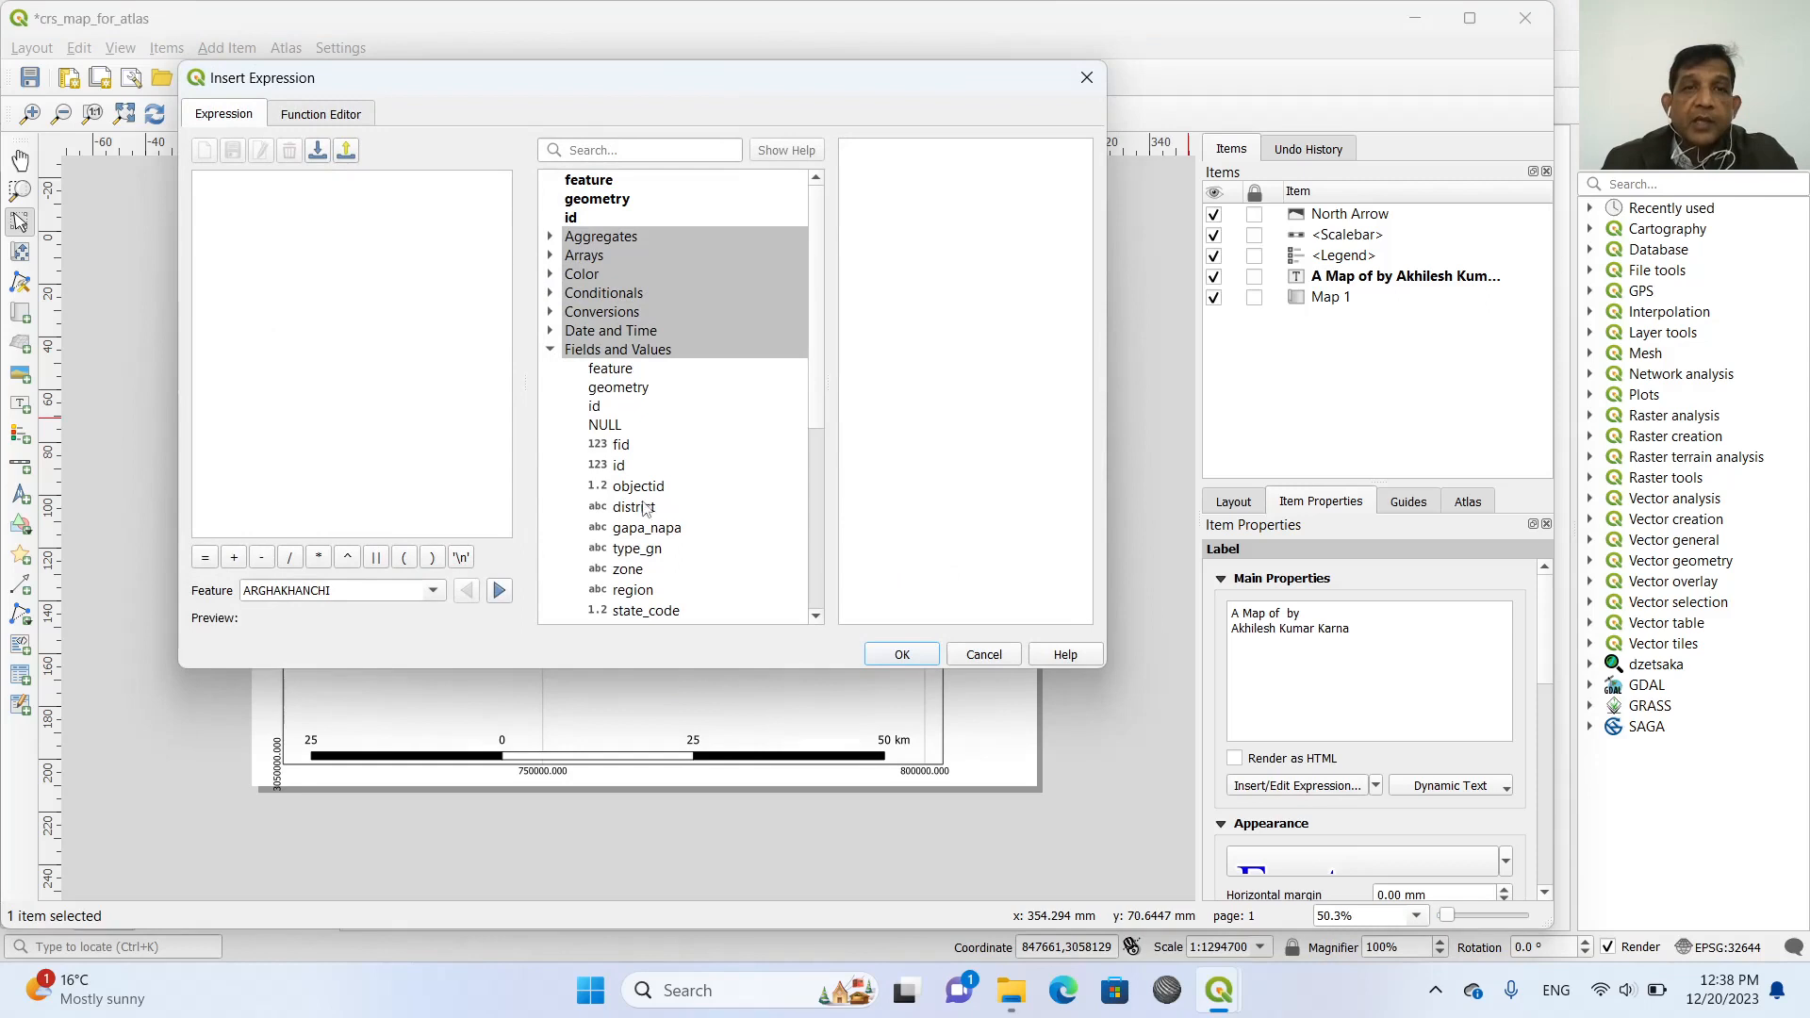
double_click(634, 505)
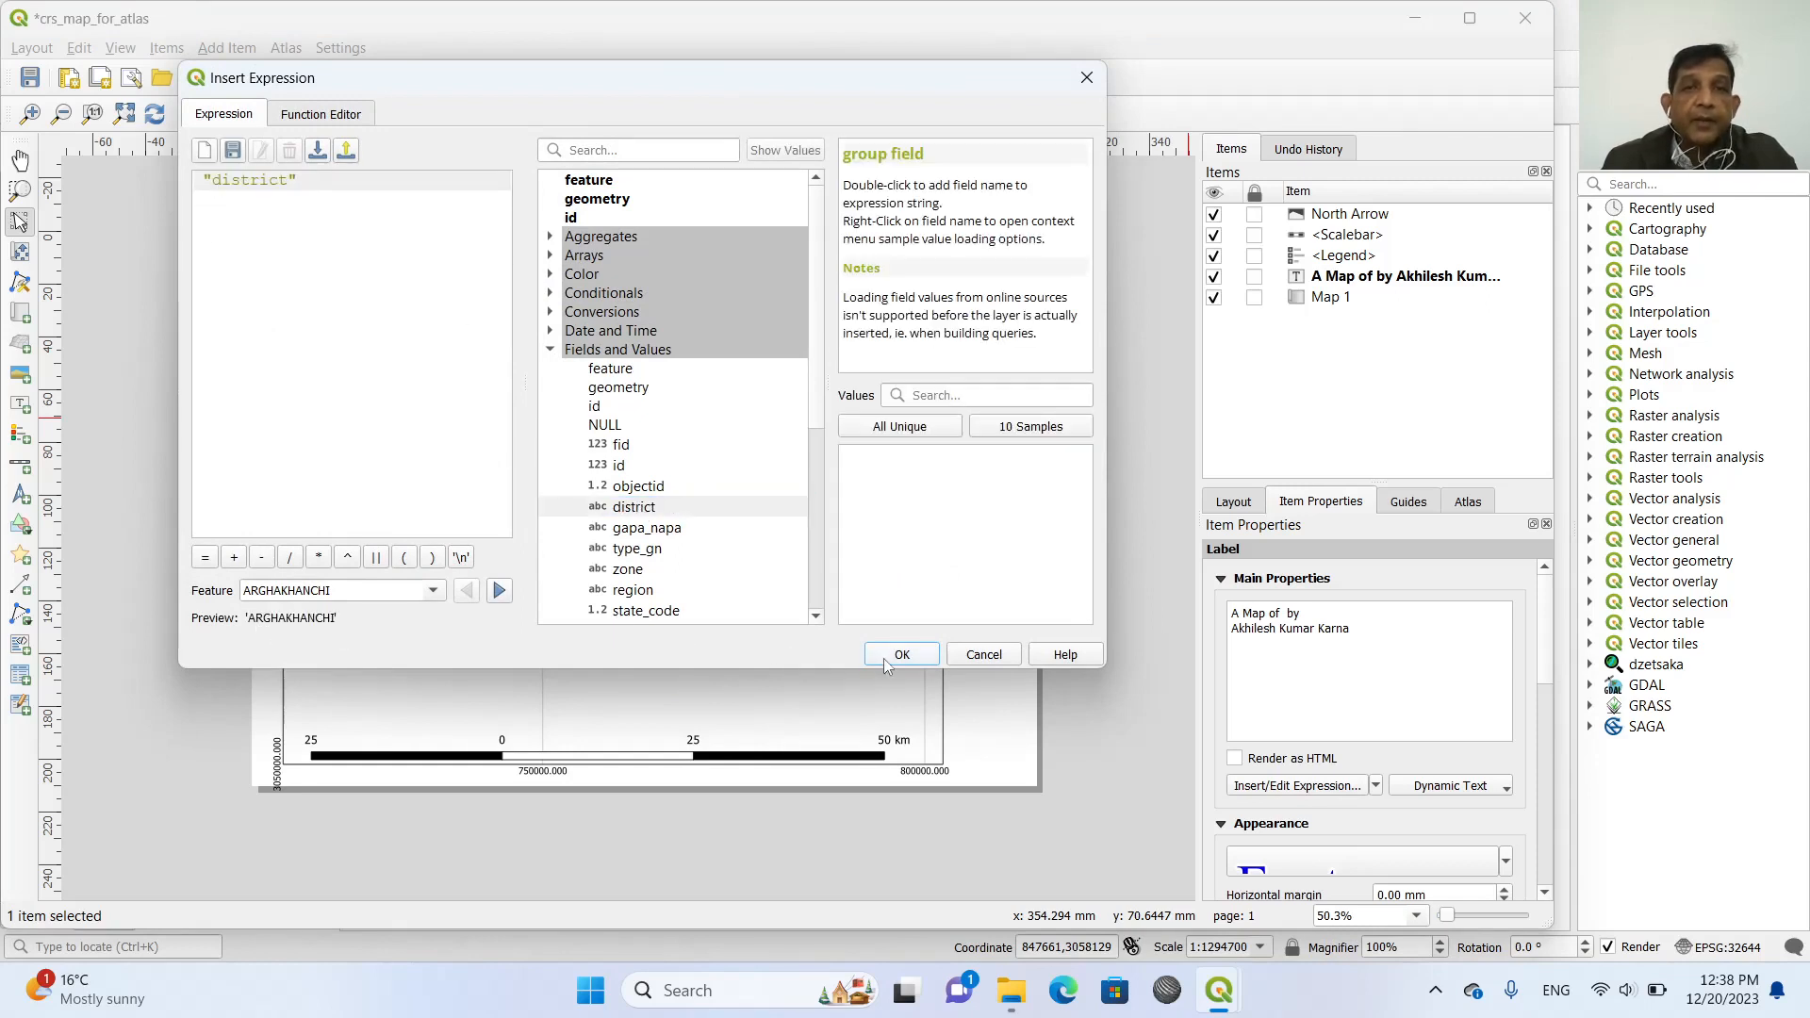
click(902, 654)
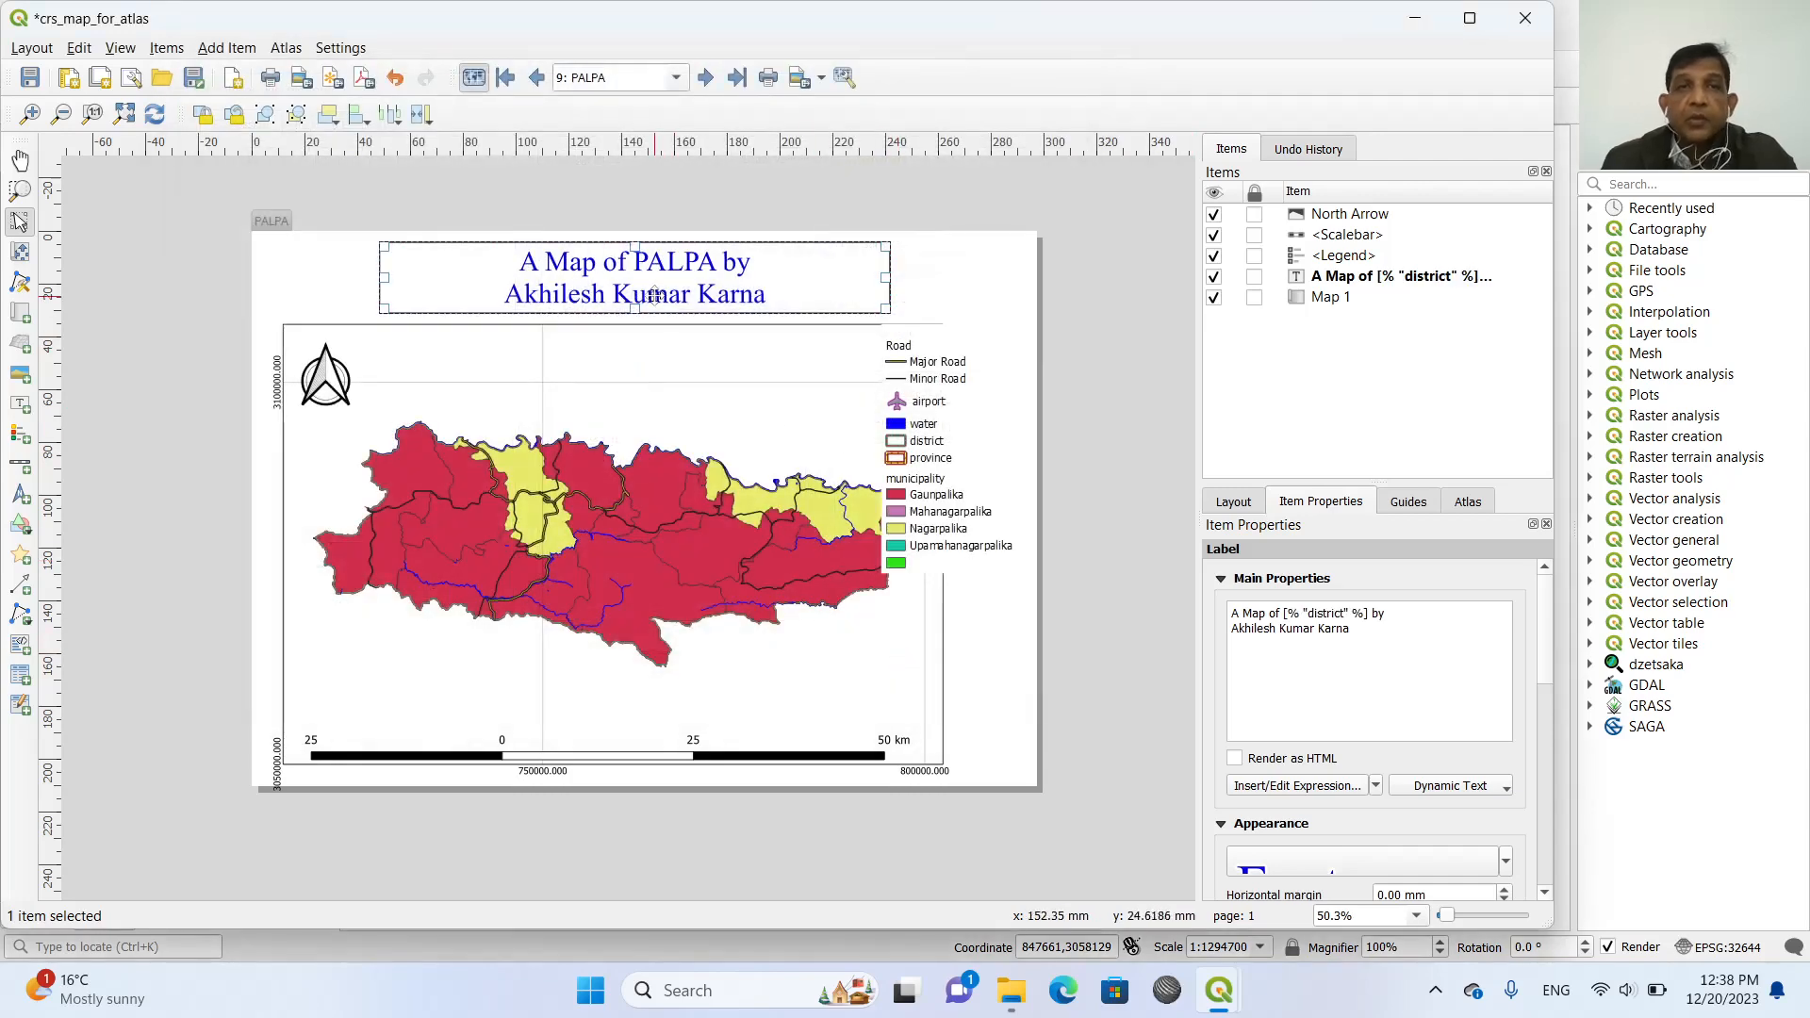
mouse_move(717, 144)
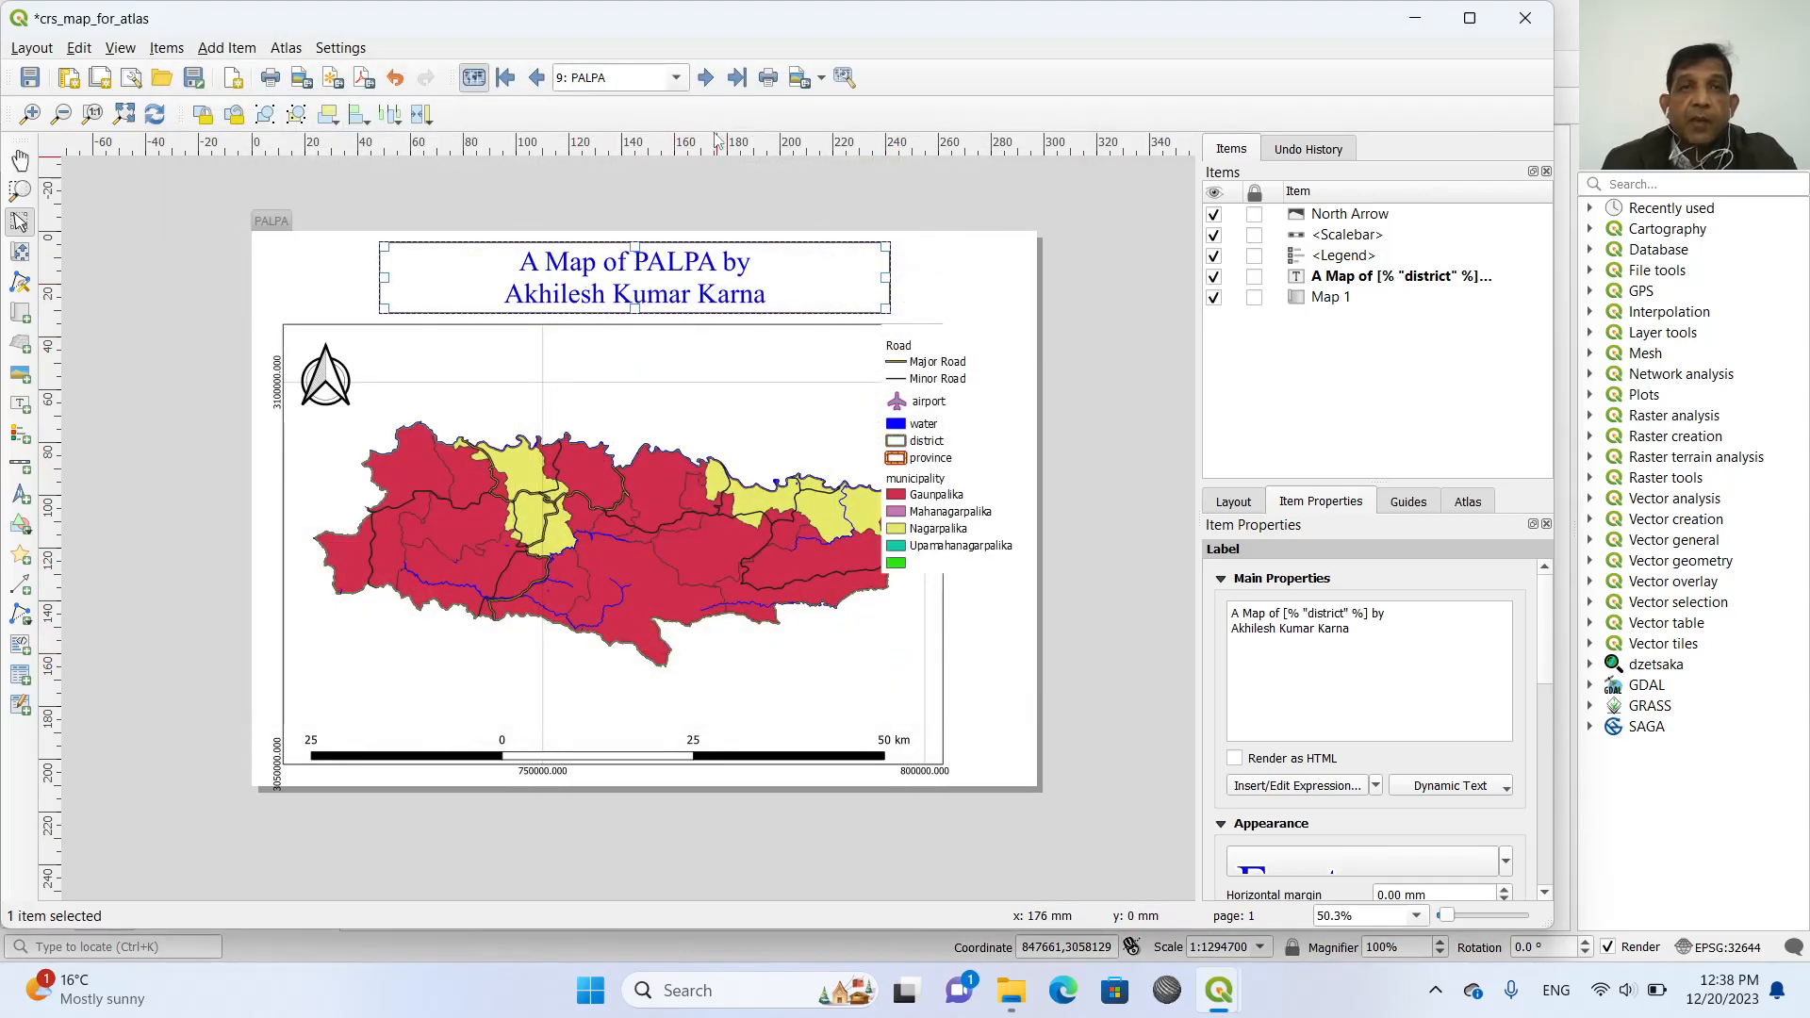
click(705, 77)
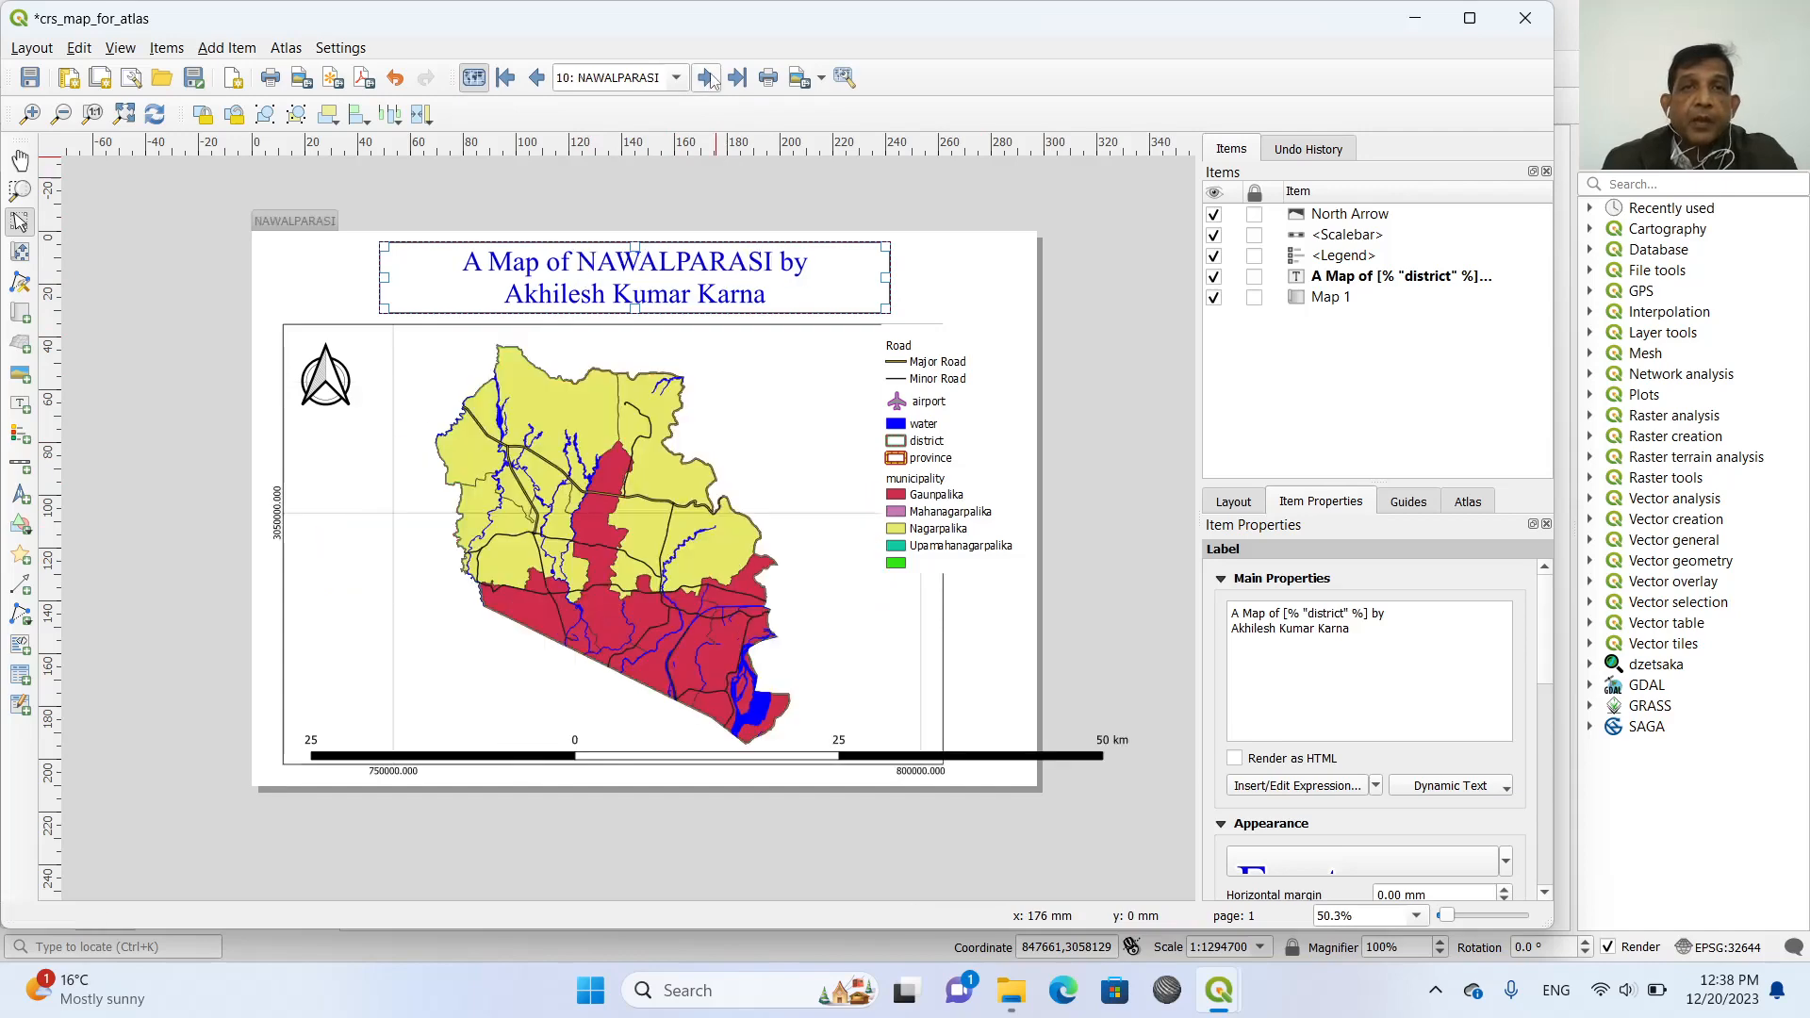
click(707, 77)
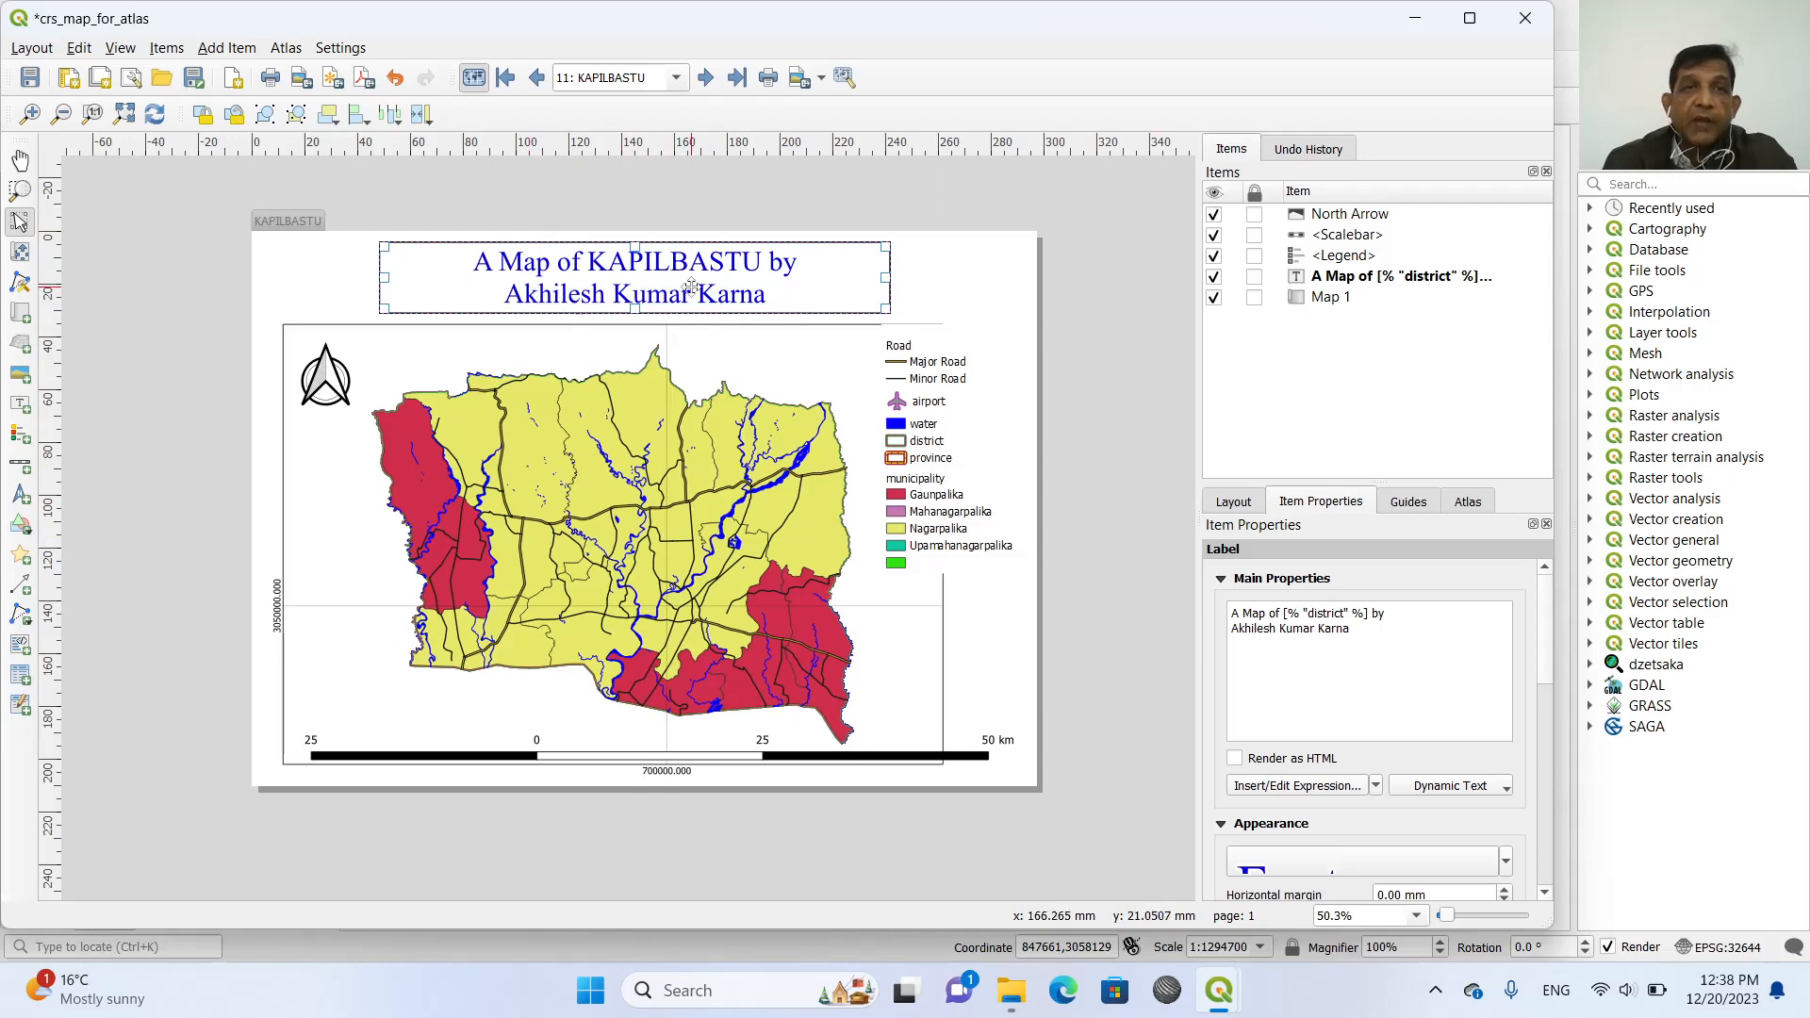
mouse_move(732, 260)
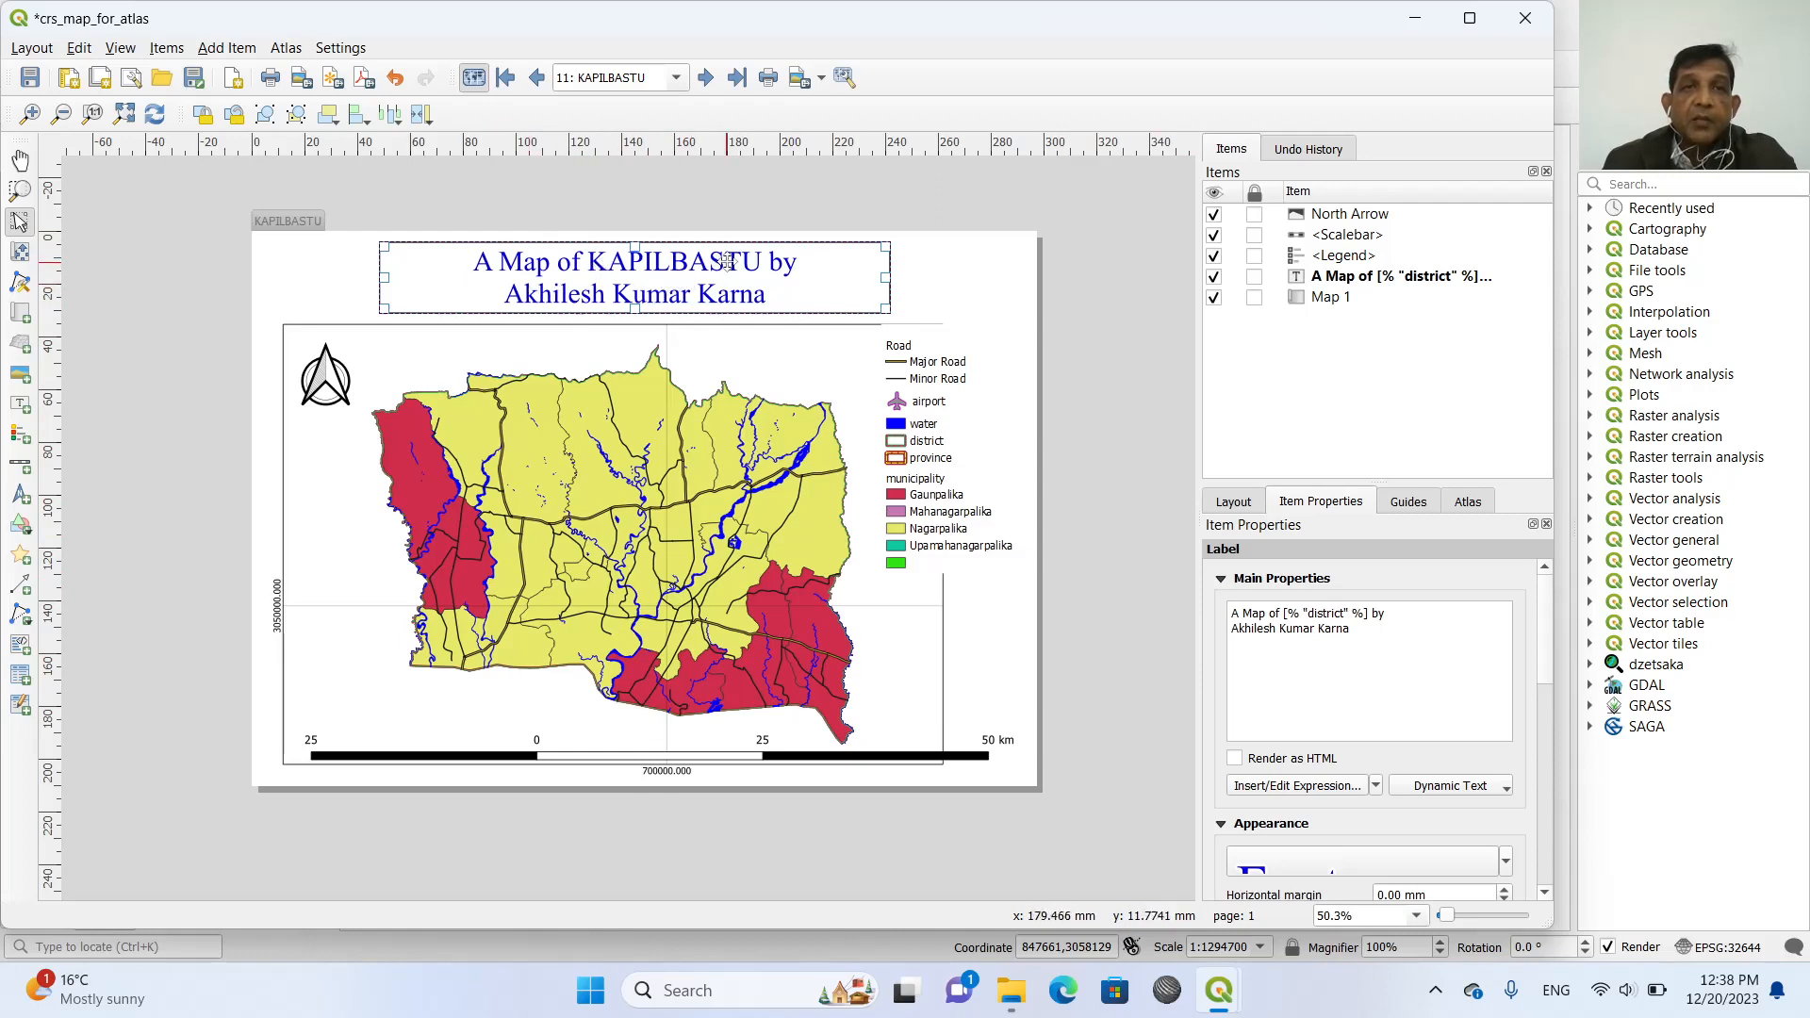
mouse_move(789, 286)
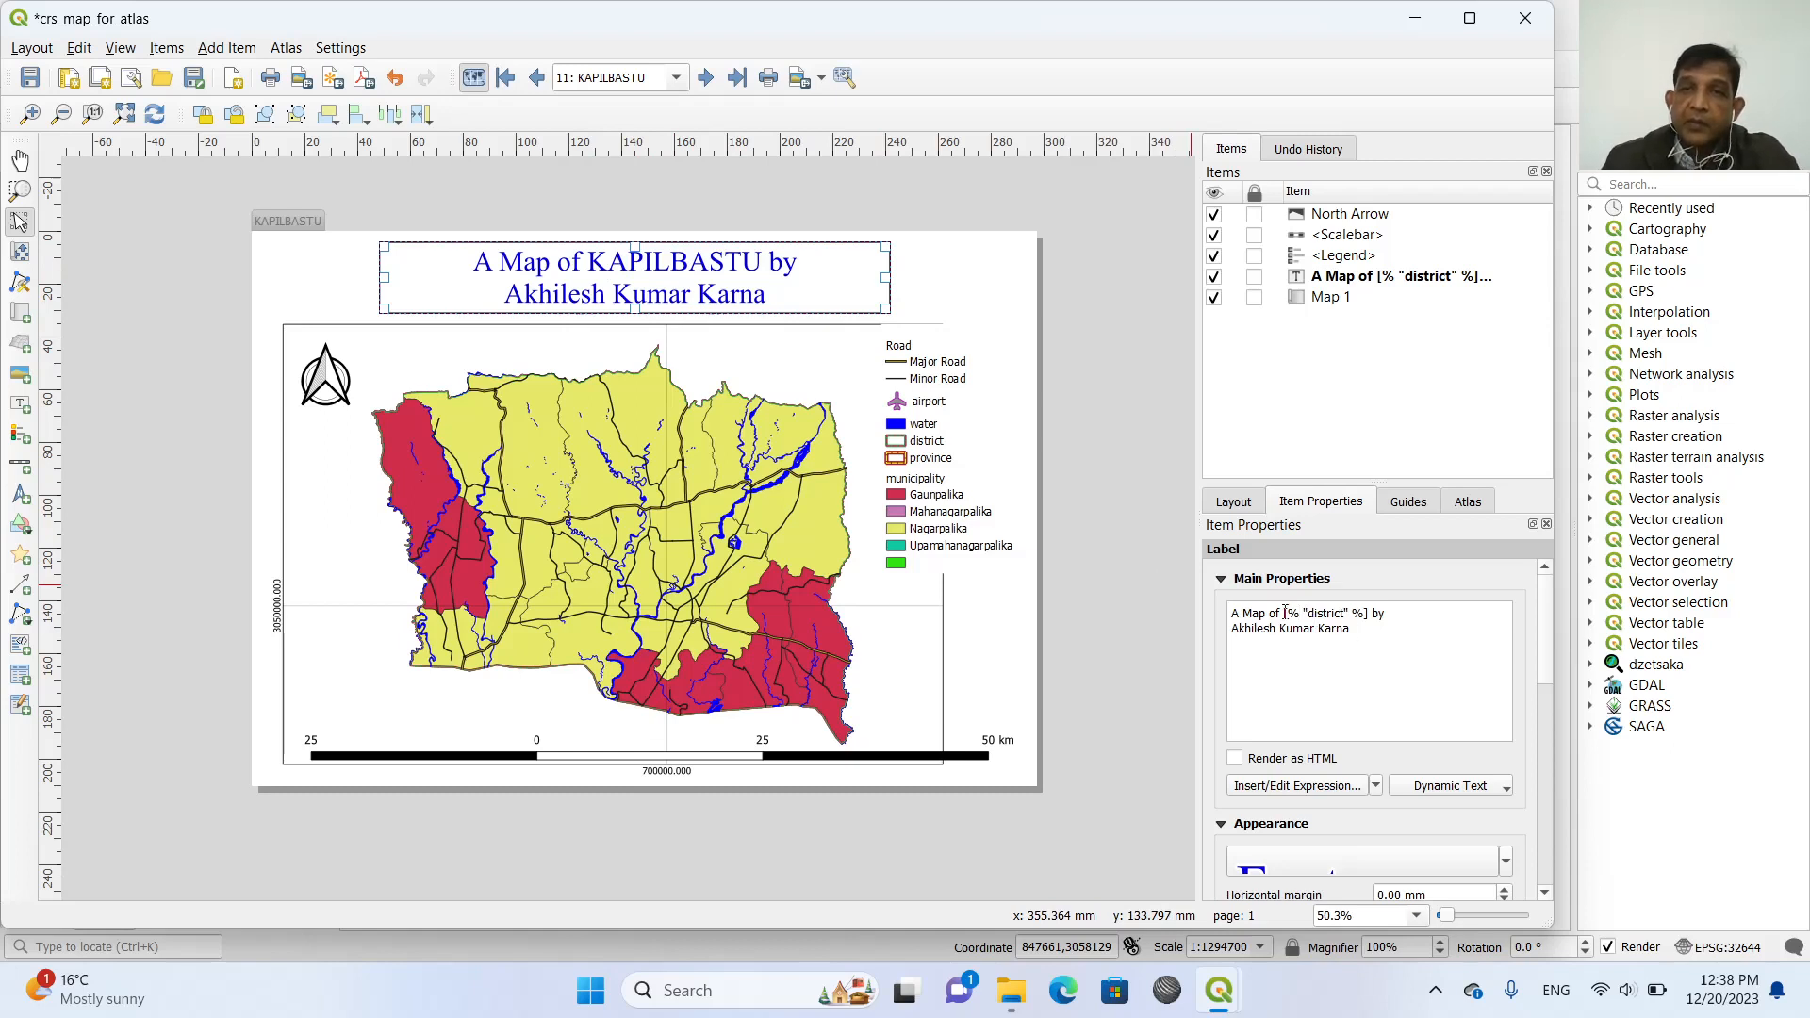
Replace the title expression with title("district") and preview pages such as 'A Map of Palpa'.
double_click(1324, 613)
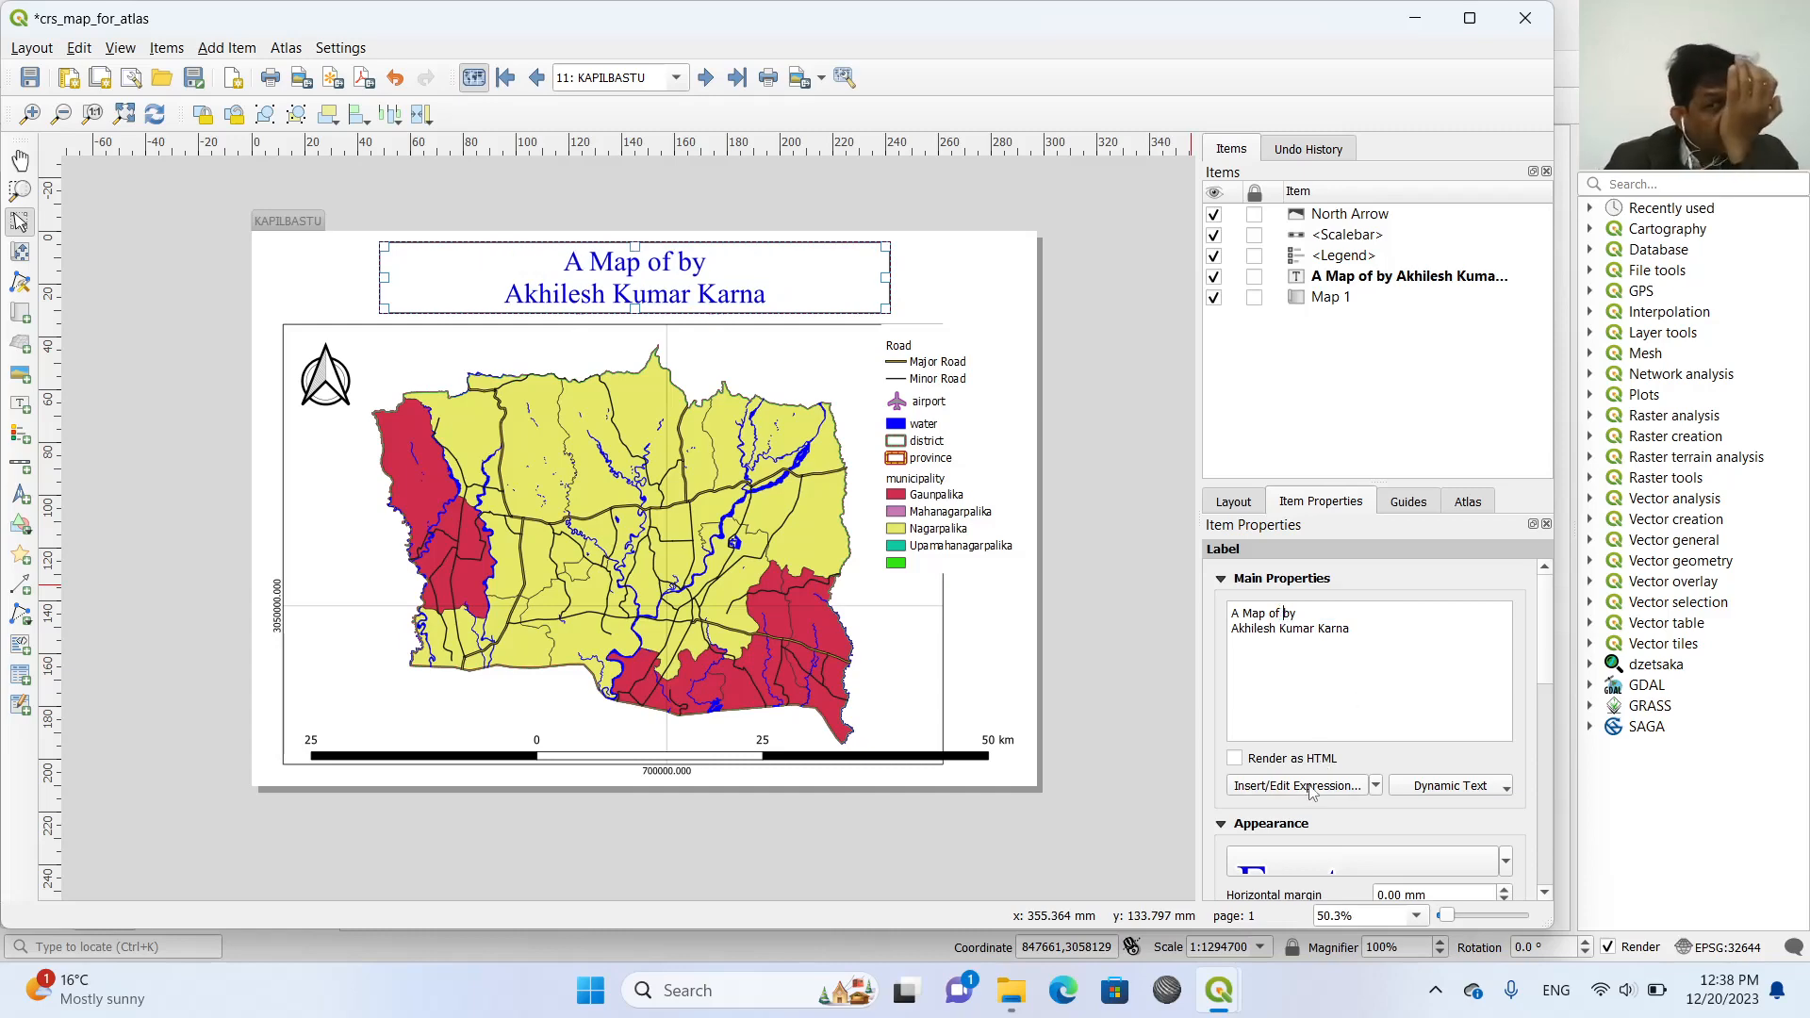
click(1297, 785)
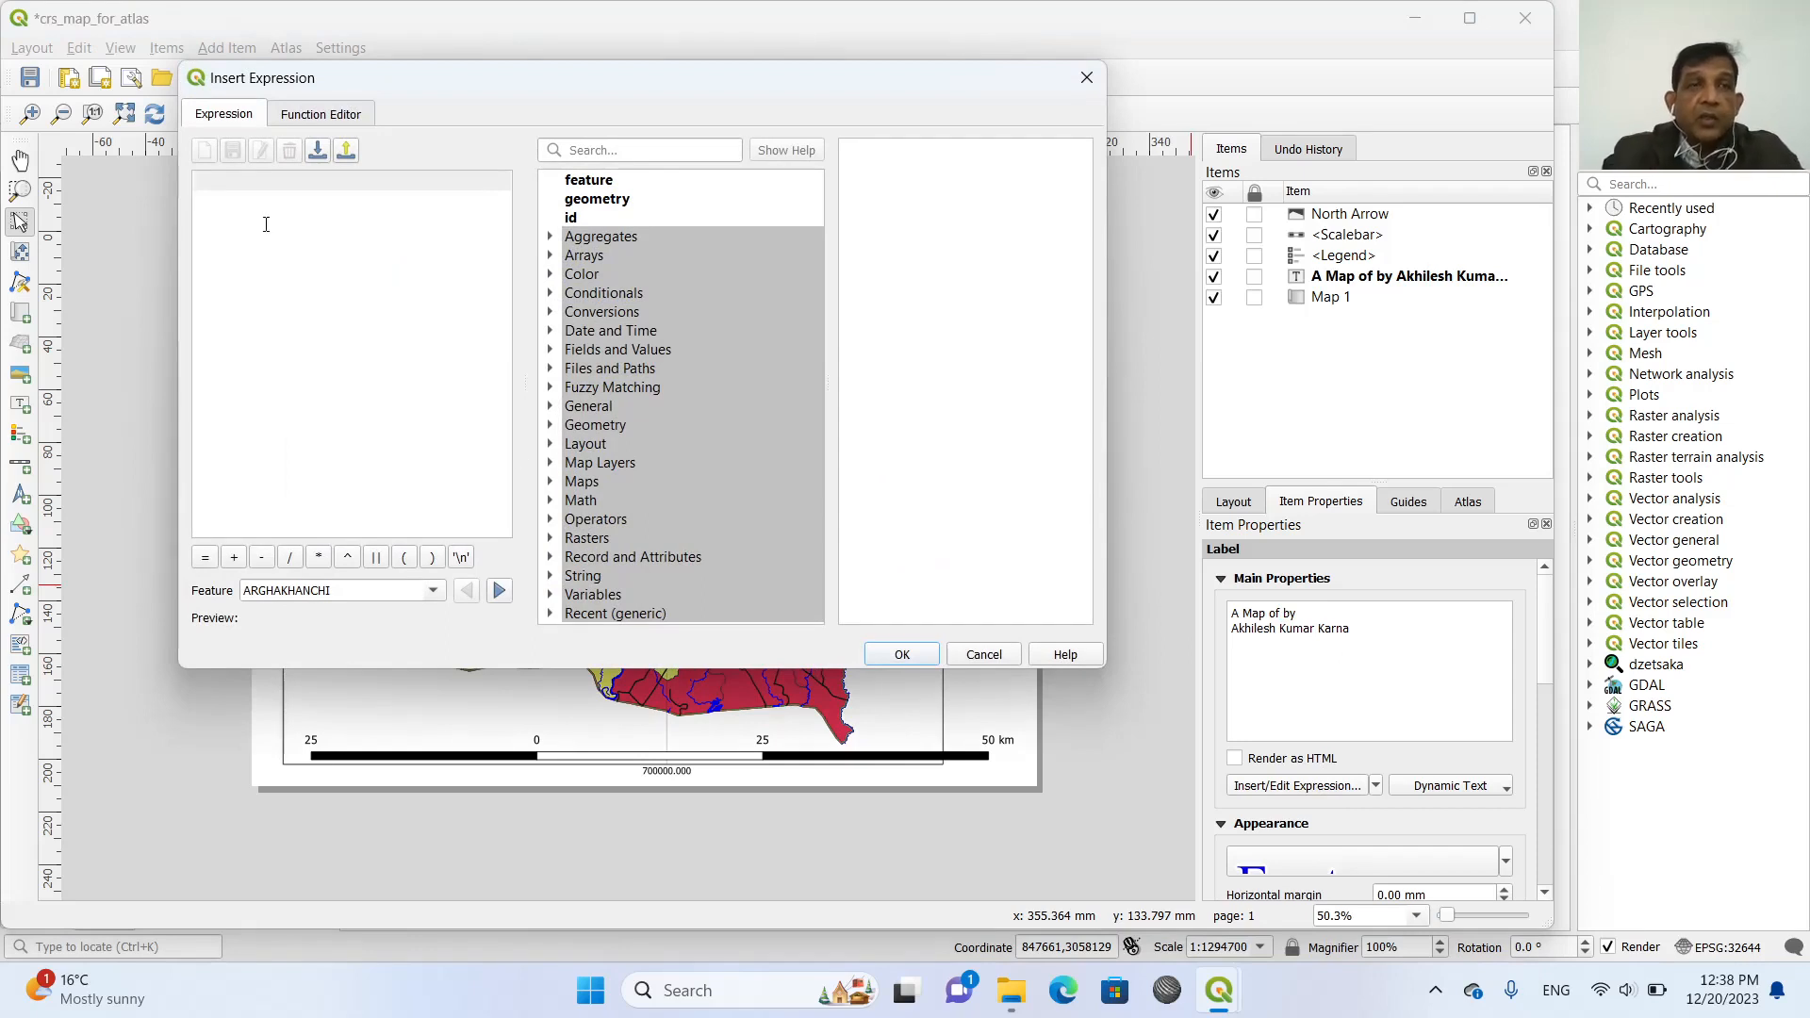
text(title()
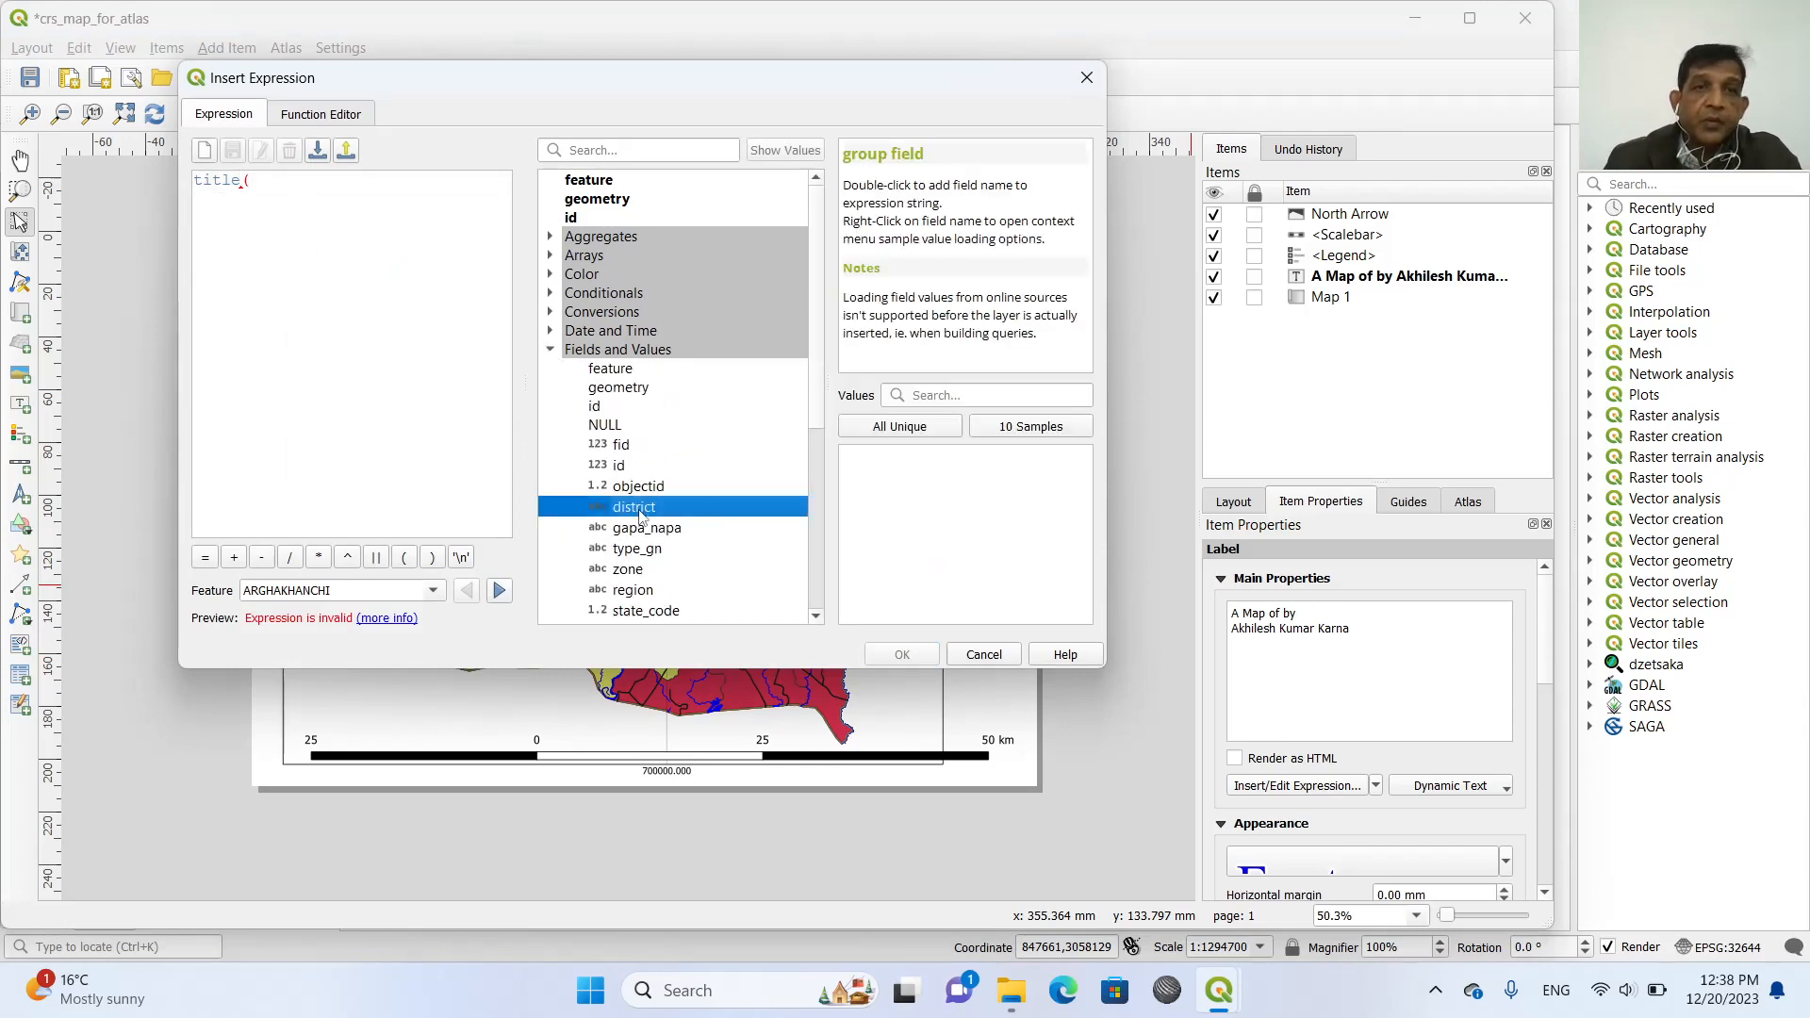
double_click(633, 506)
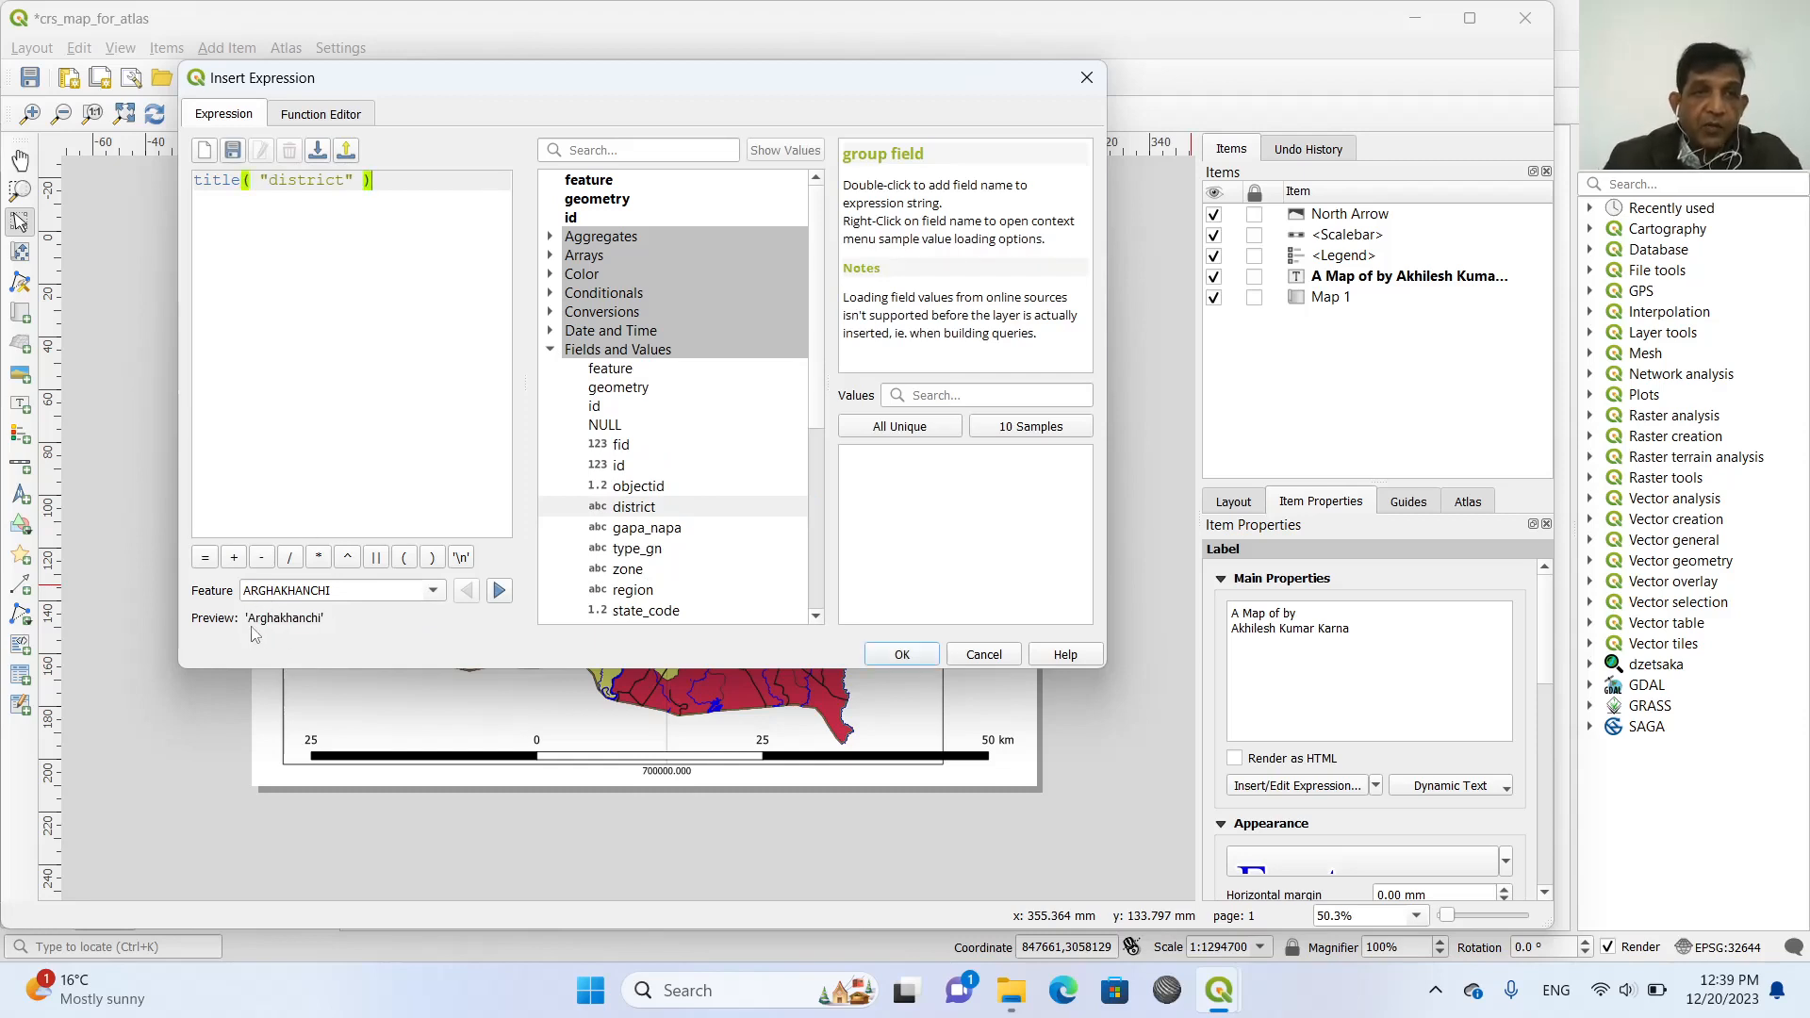
mouse_move(298, 641)
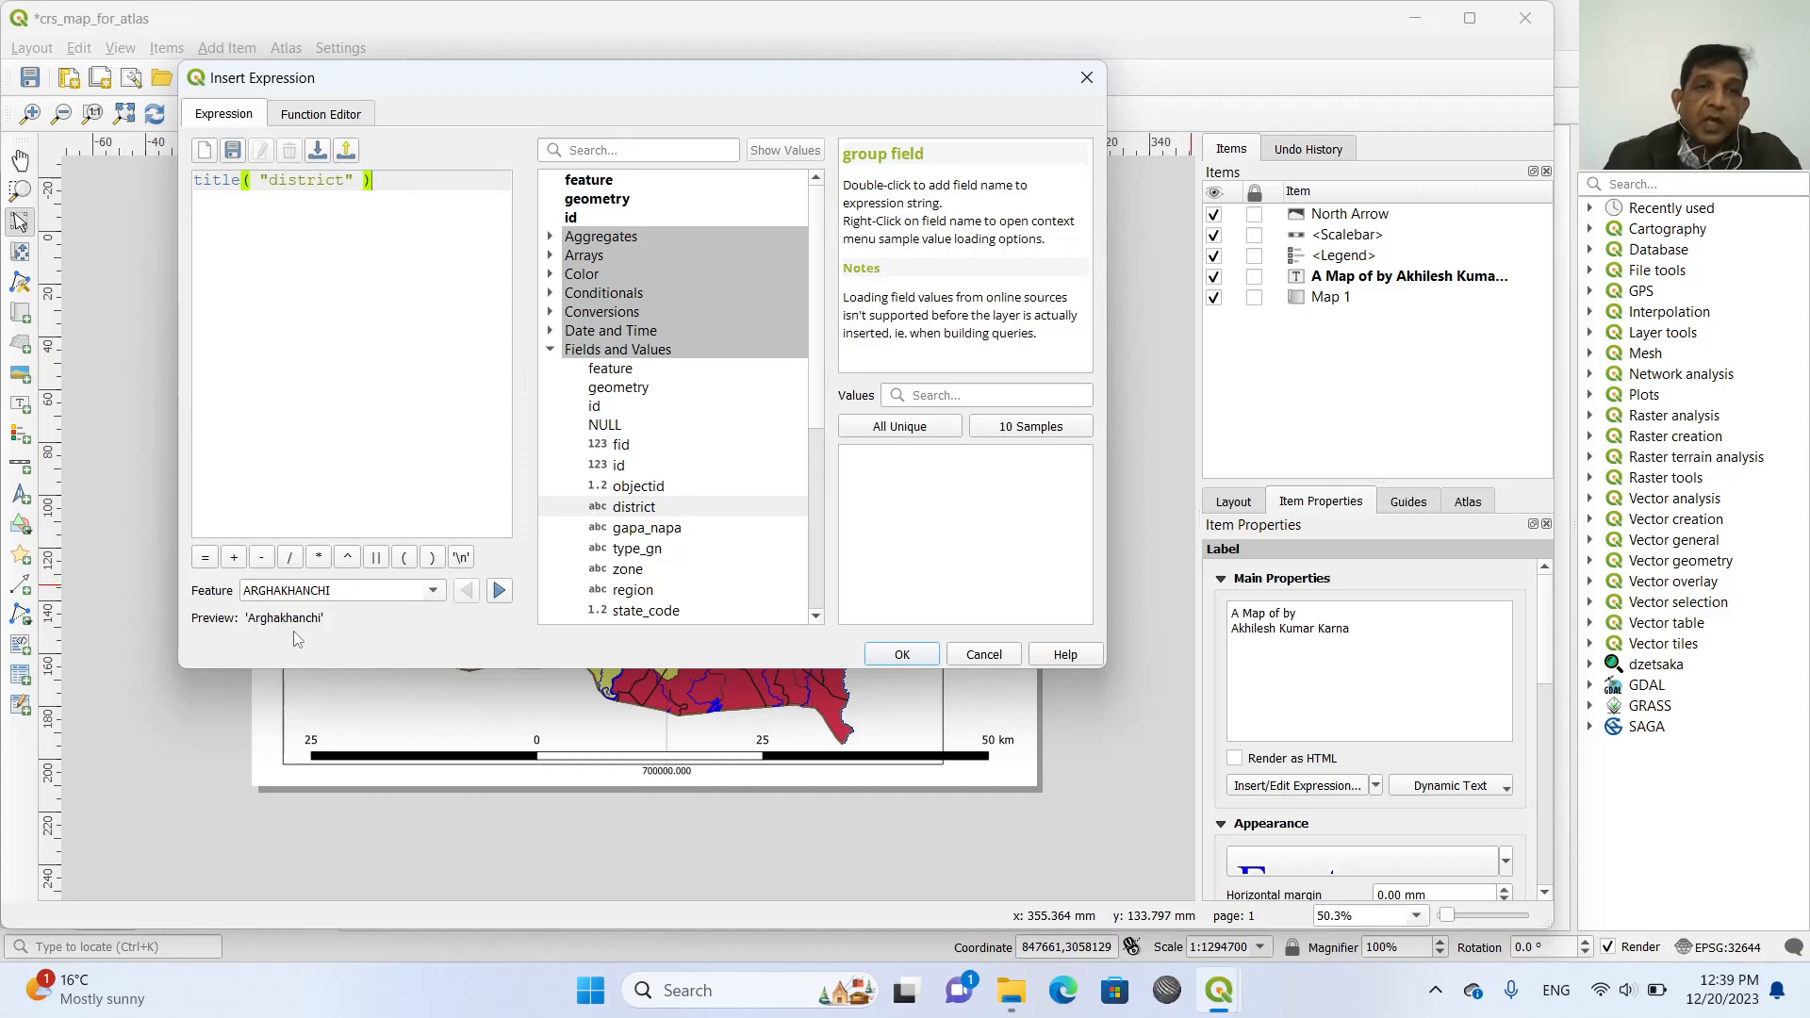
click(902, 654)
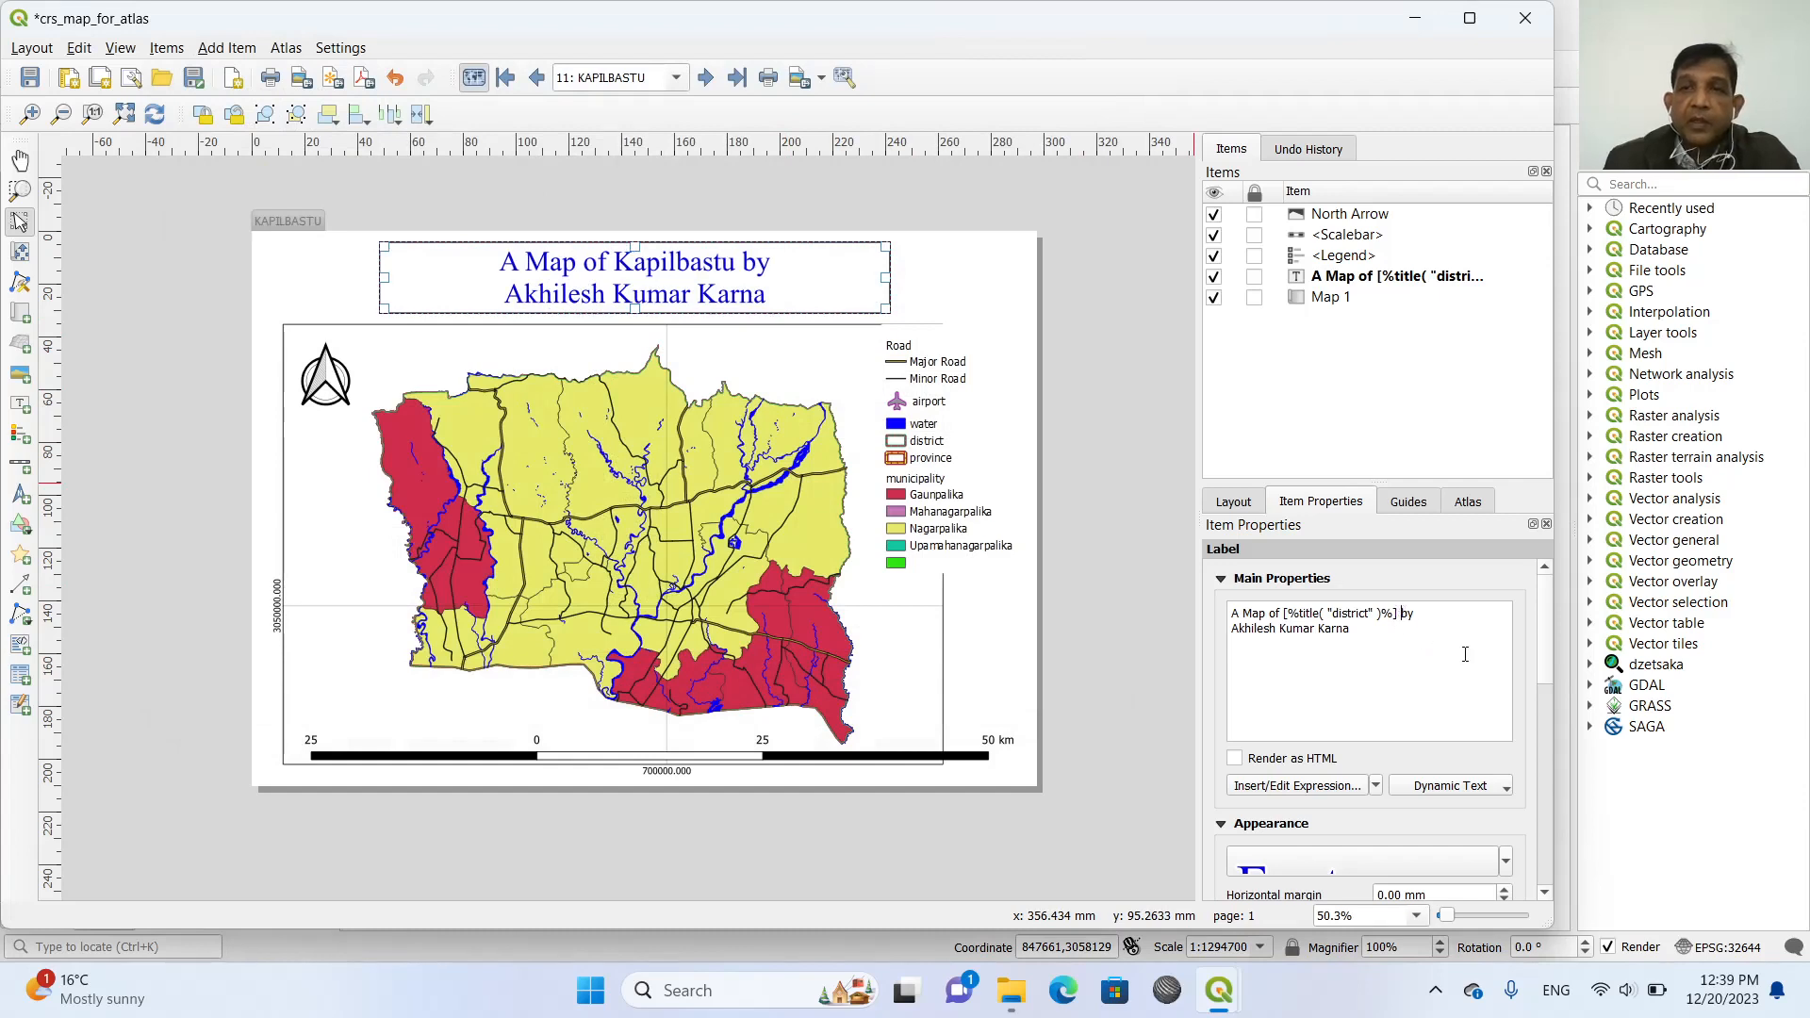
mouse_move(667, 237)
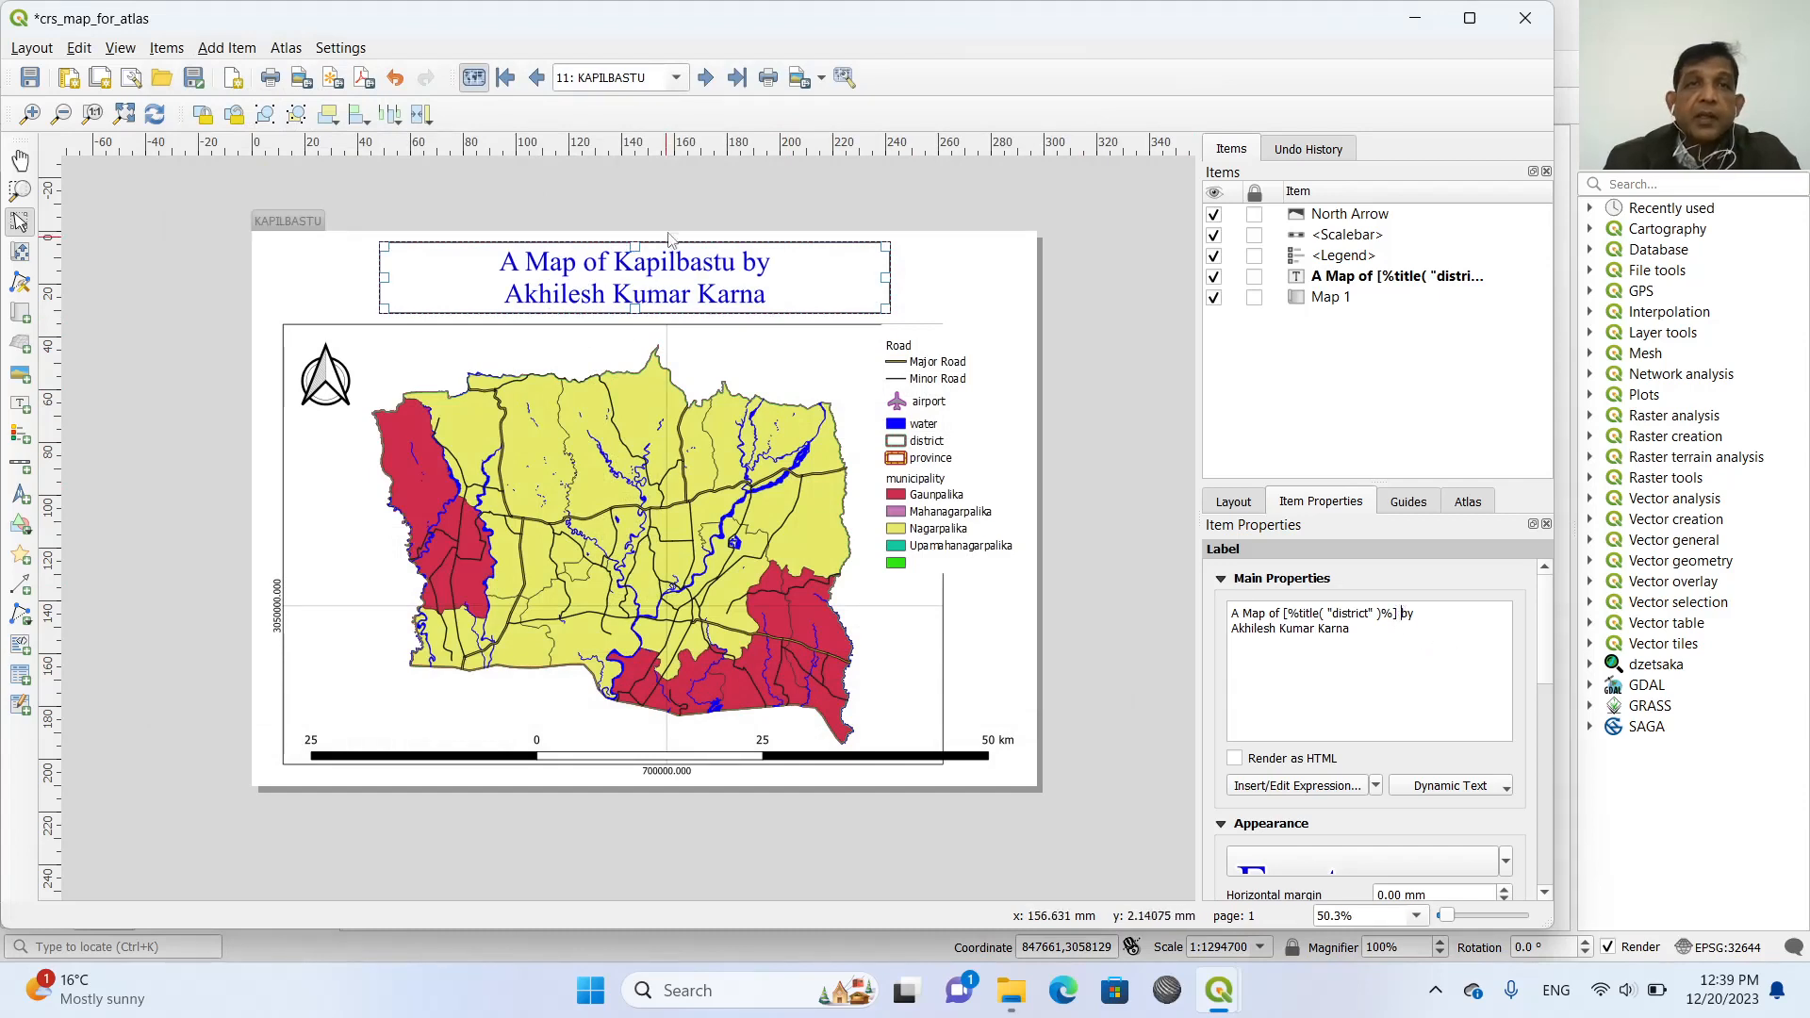
click(706, 78)
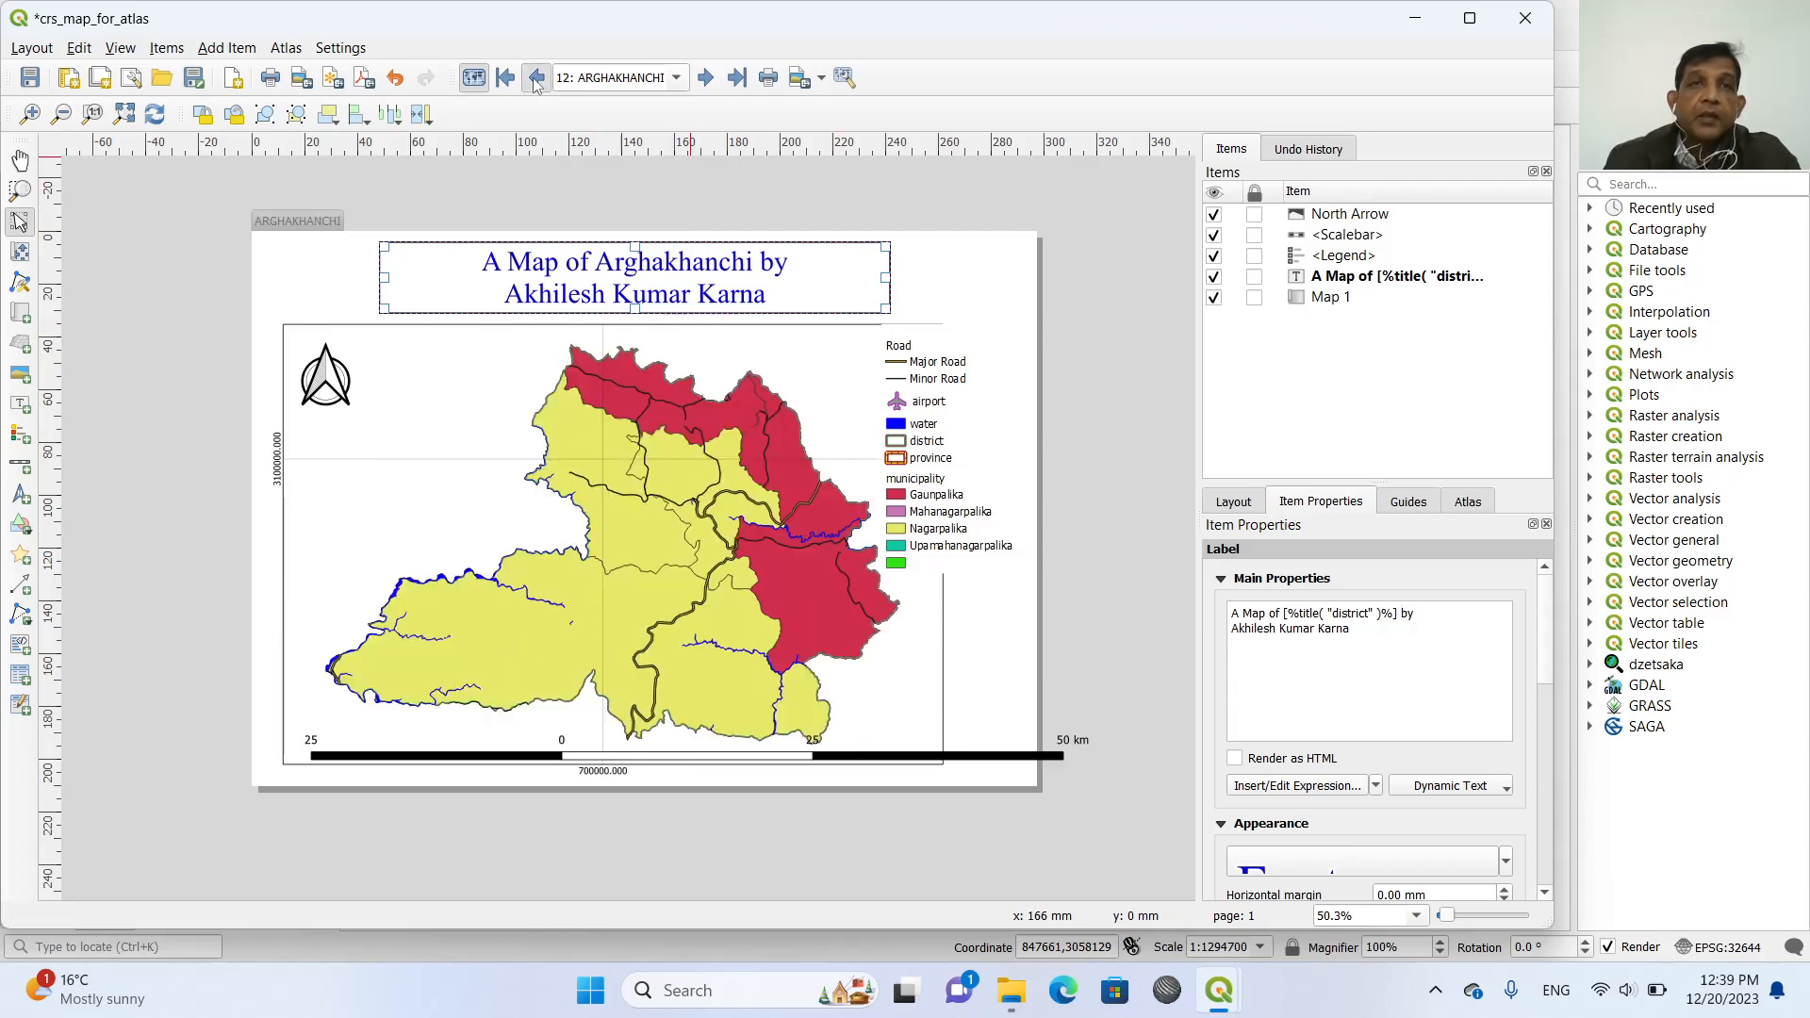
click(533, 78)
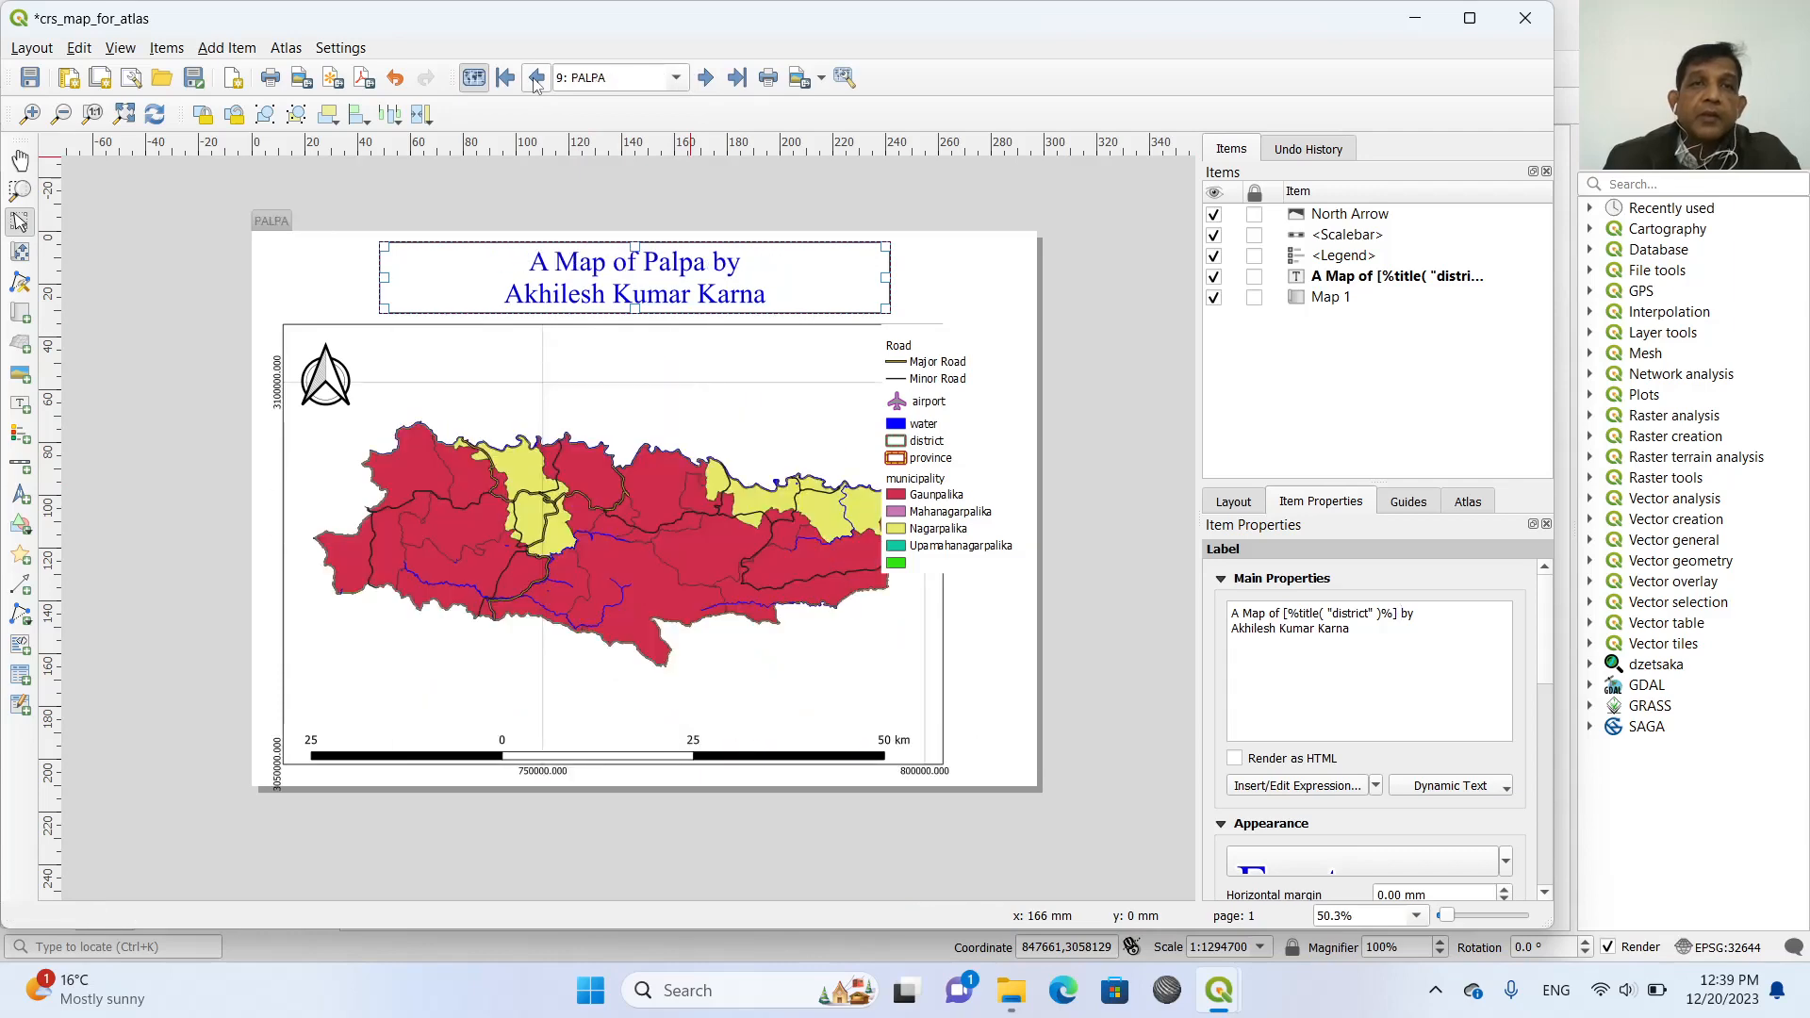
mouse_move(737, 238)
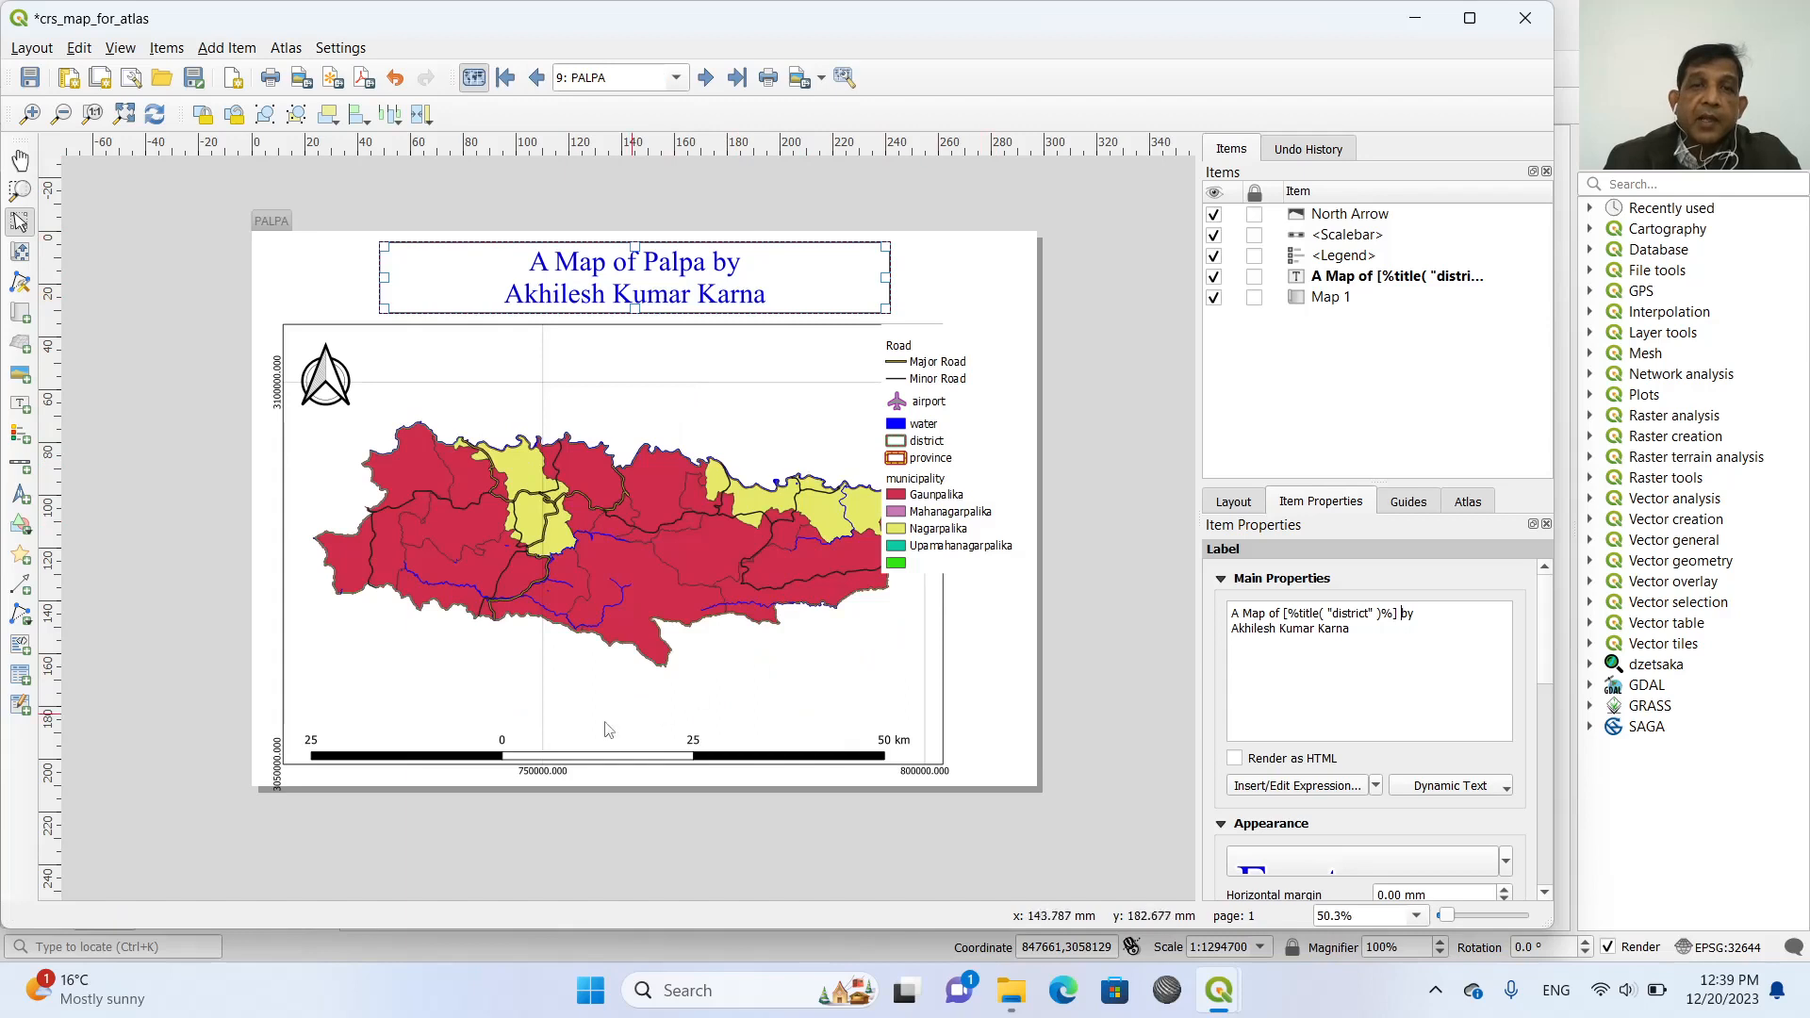
mouse_move(528, 757)
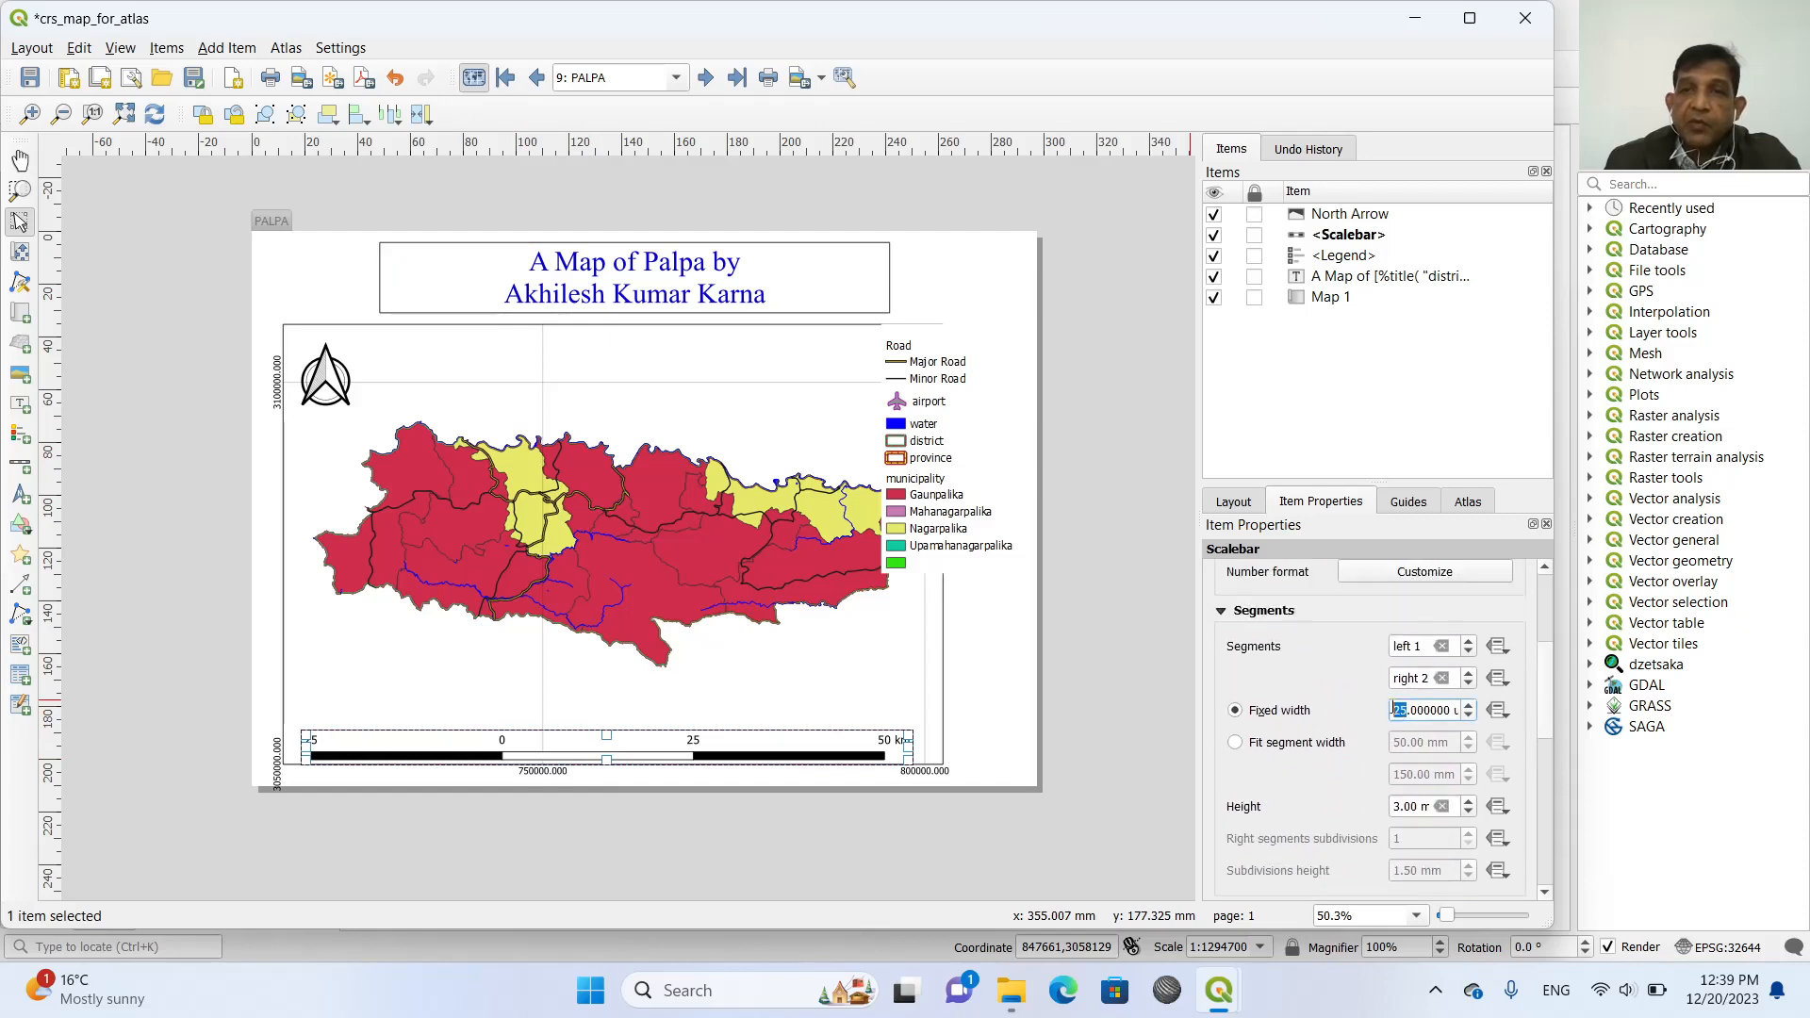
Set the scale bar's fixed segment width to 10 map units.
text(10.000000)
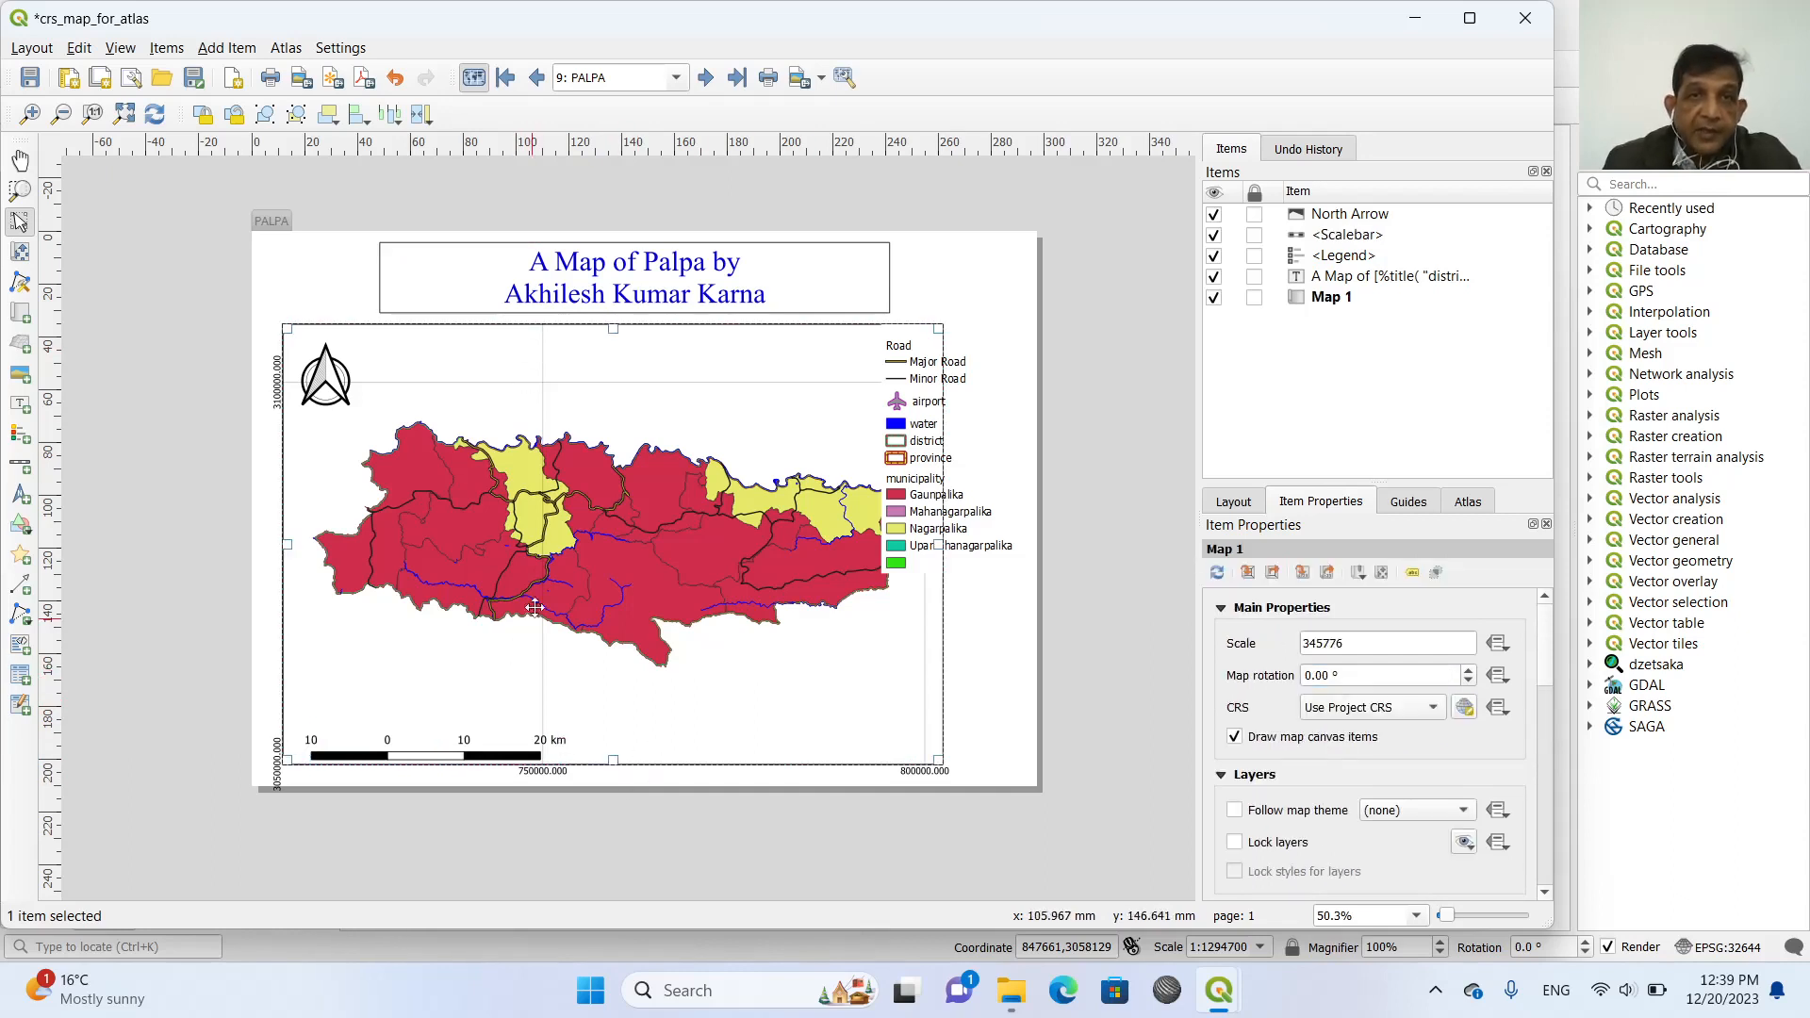
mouse_move(543, 373)
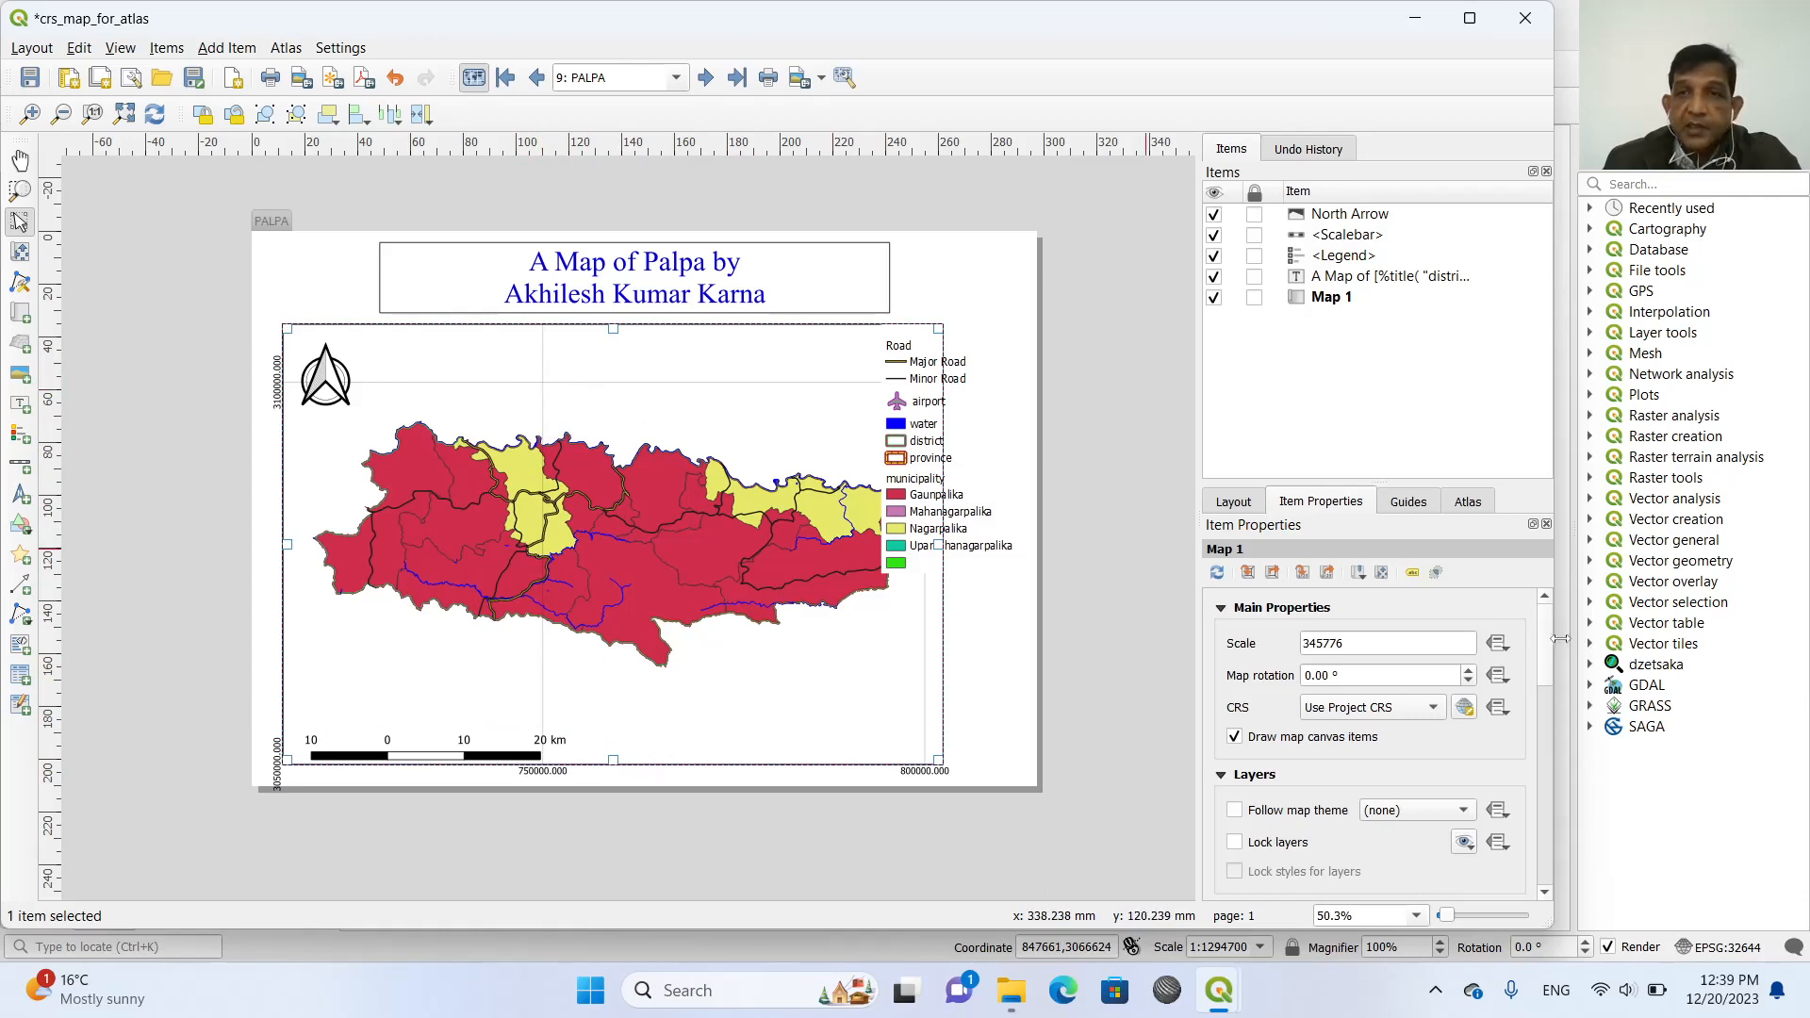
Set the Map 1 grid interval to 20000 map units via Modify Grid.
scroll(down, 3)
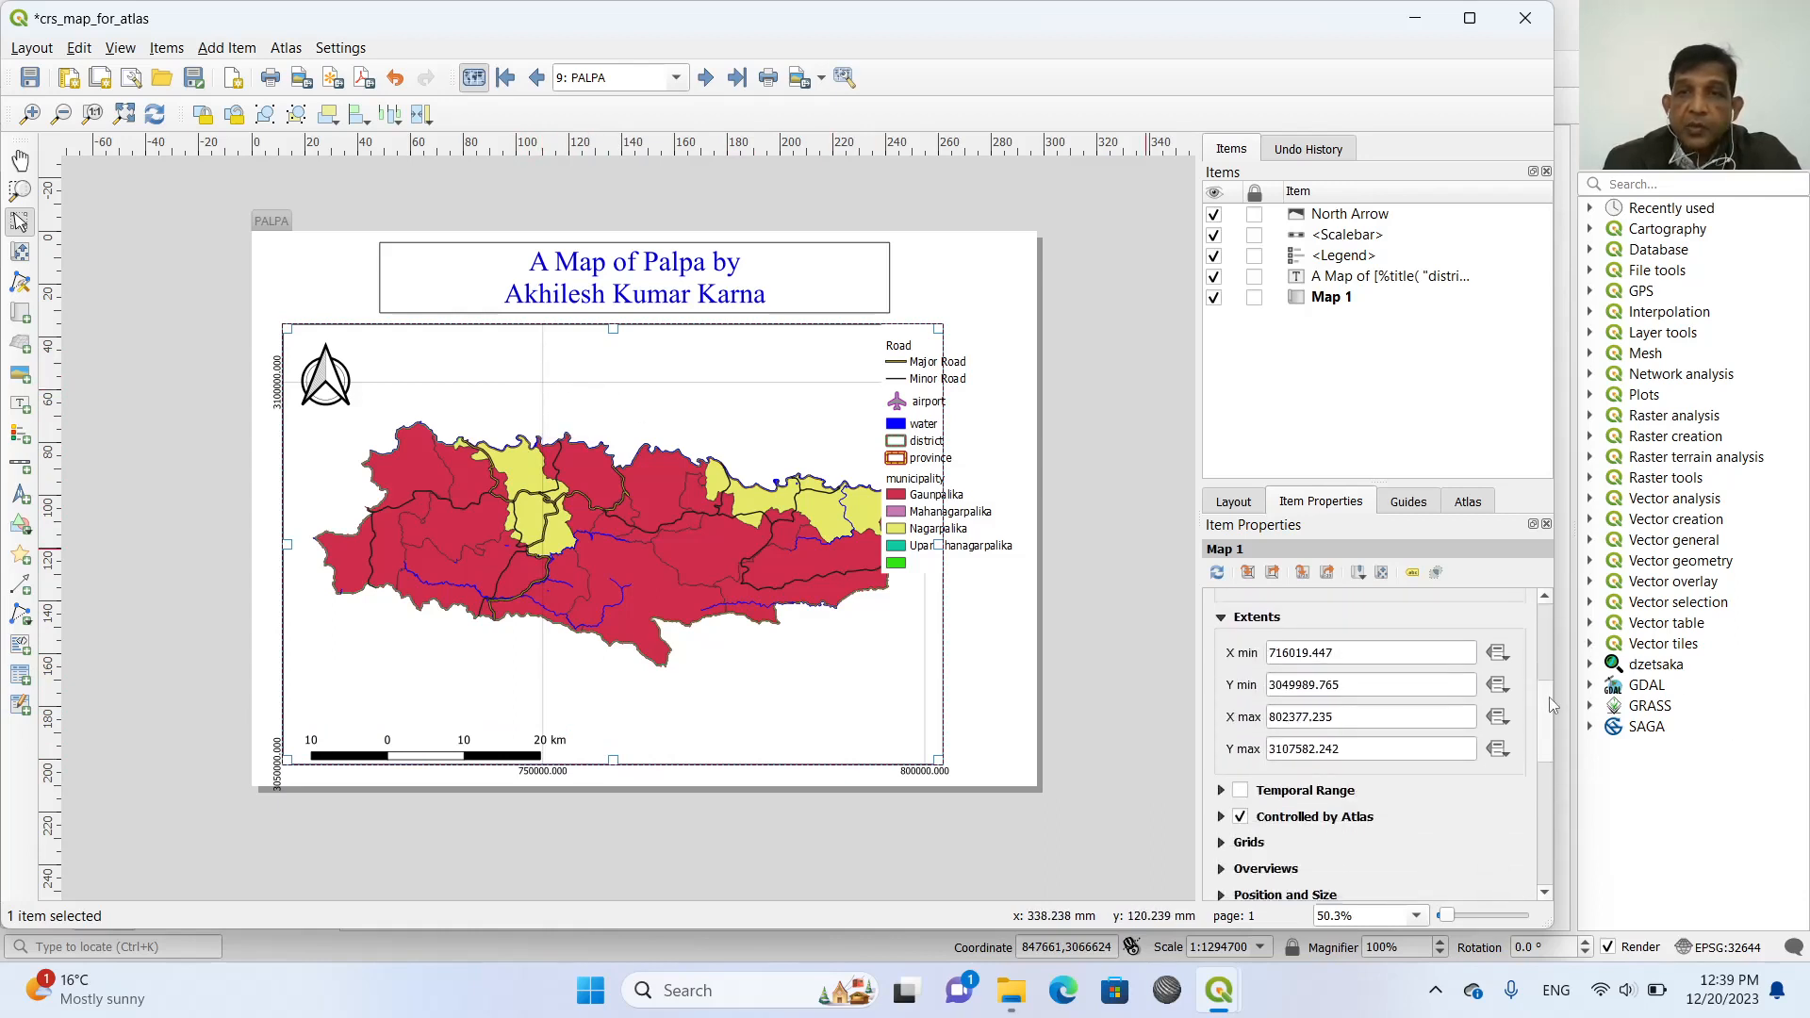
scroll(down, 3)
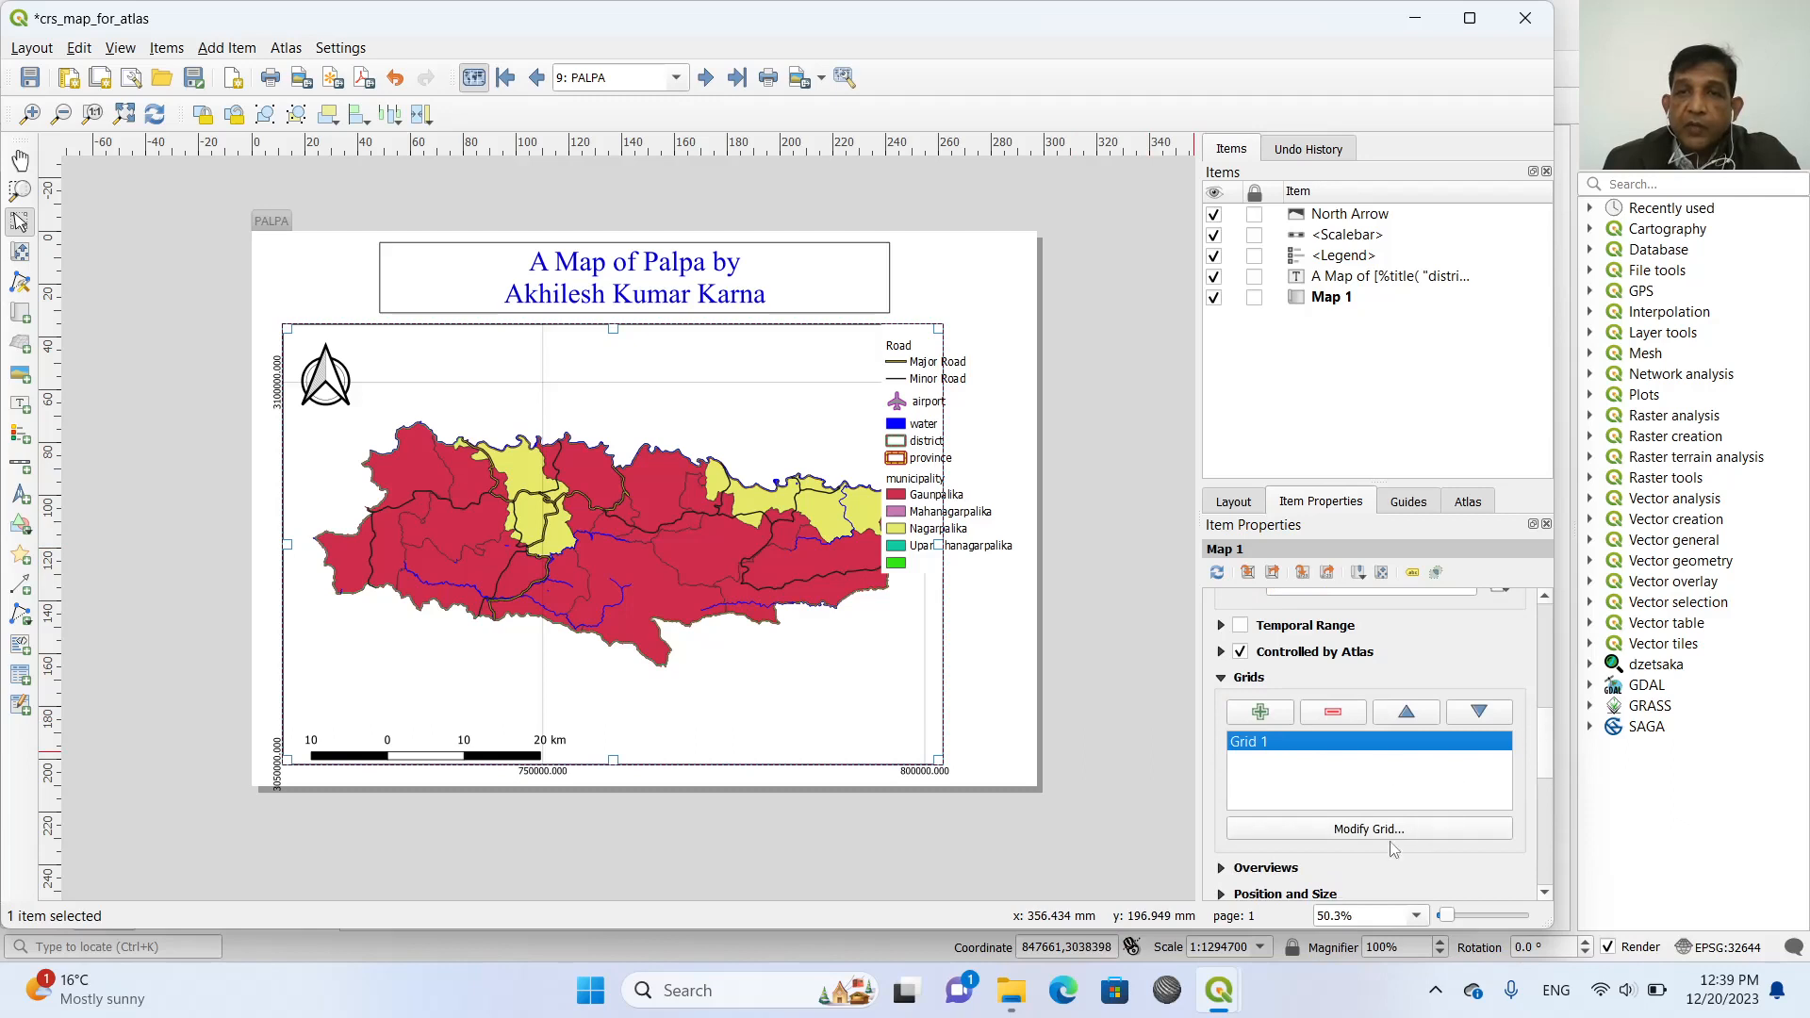
click(1369, 829)
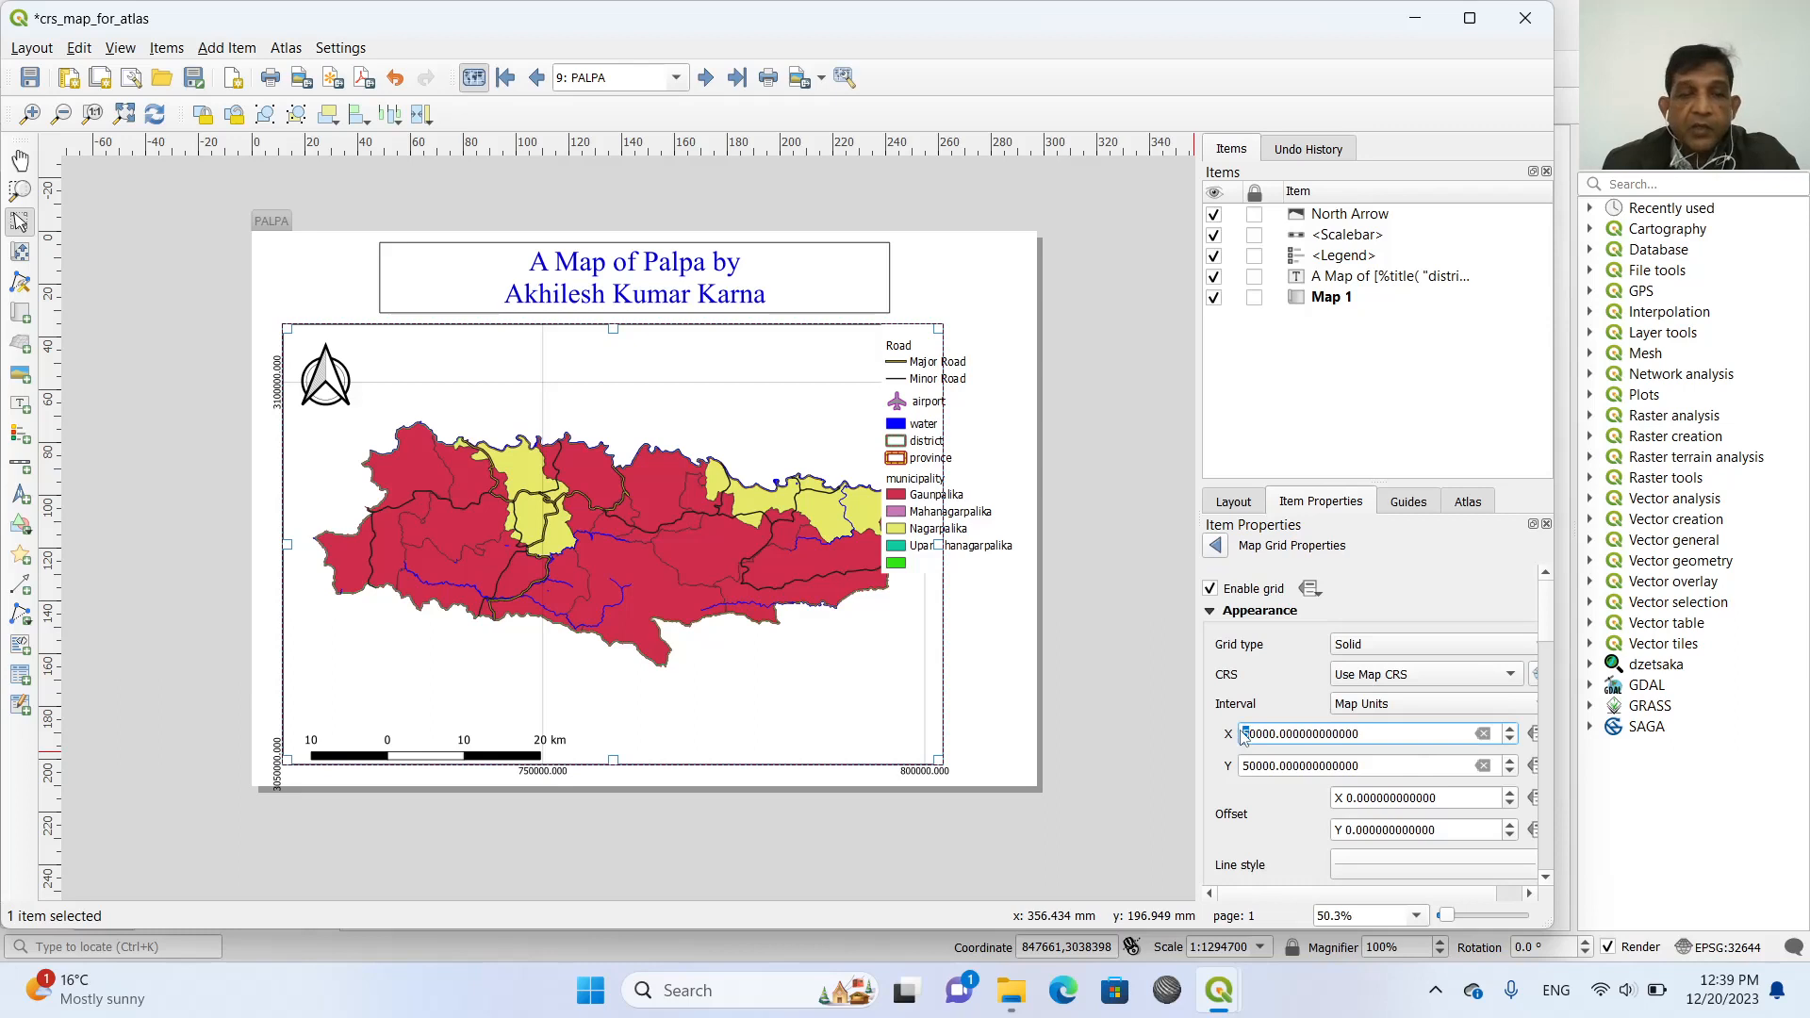
text(20000.000000000000)
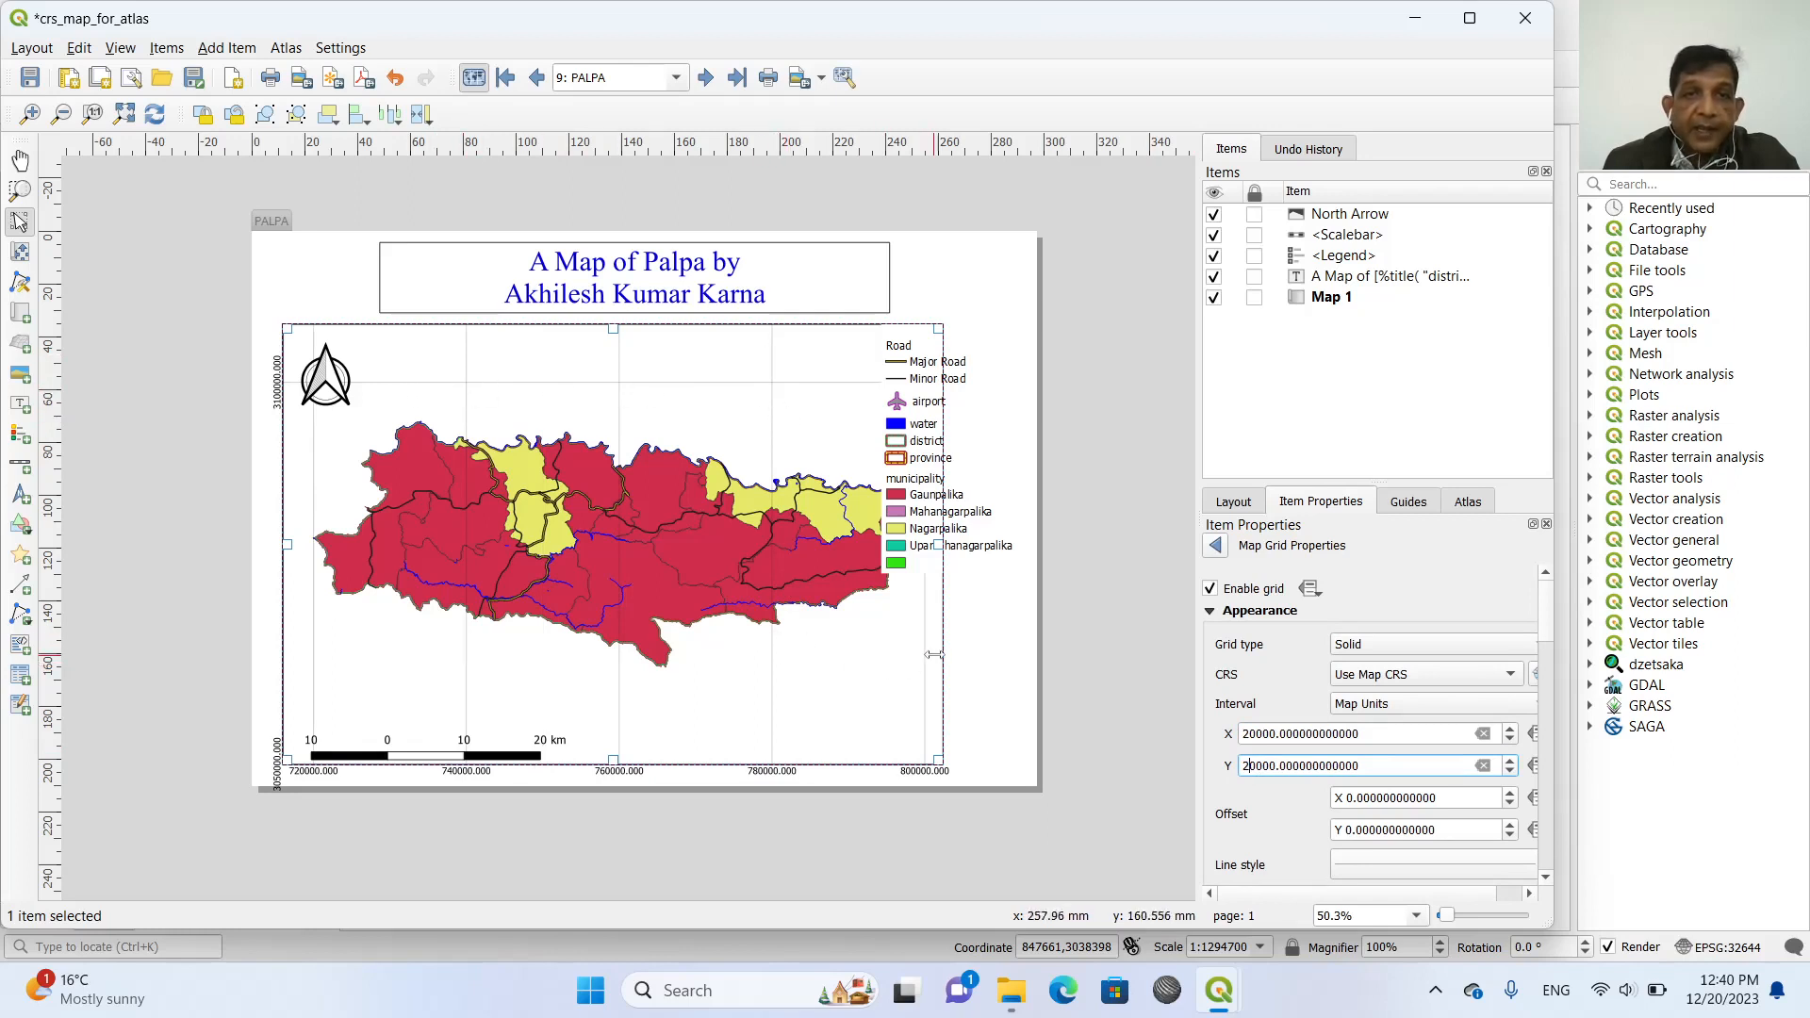
mouse_move(1429, 754)
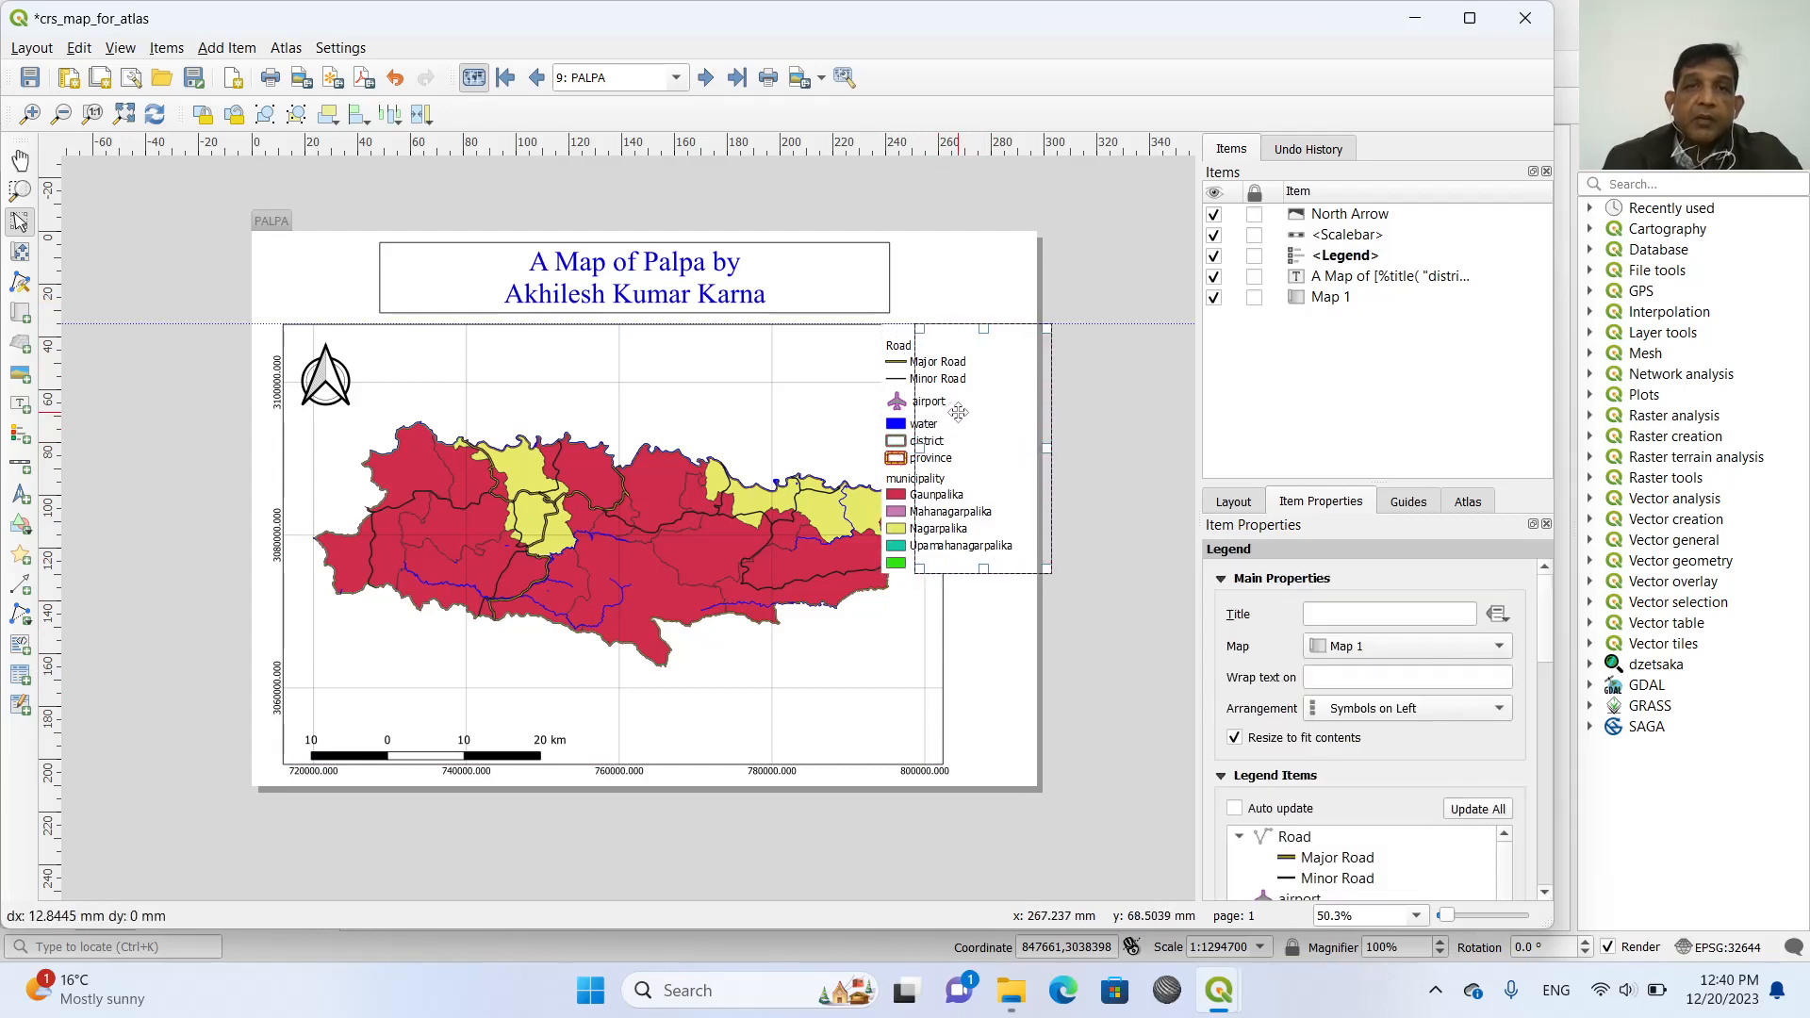
Drag the legend out to sit beside the map's right edge.
drag(958, 413, 950, 328)
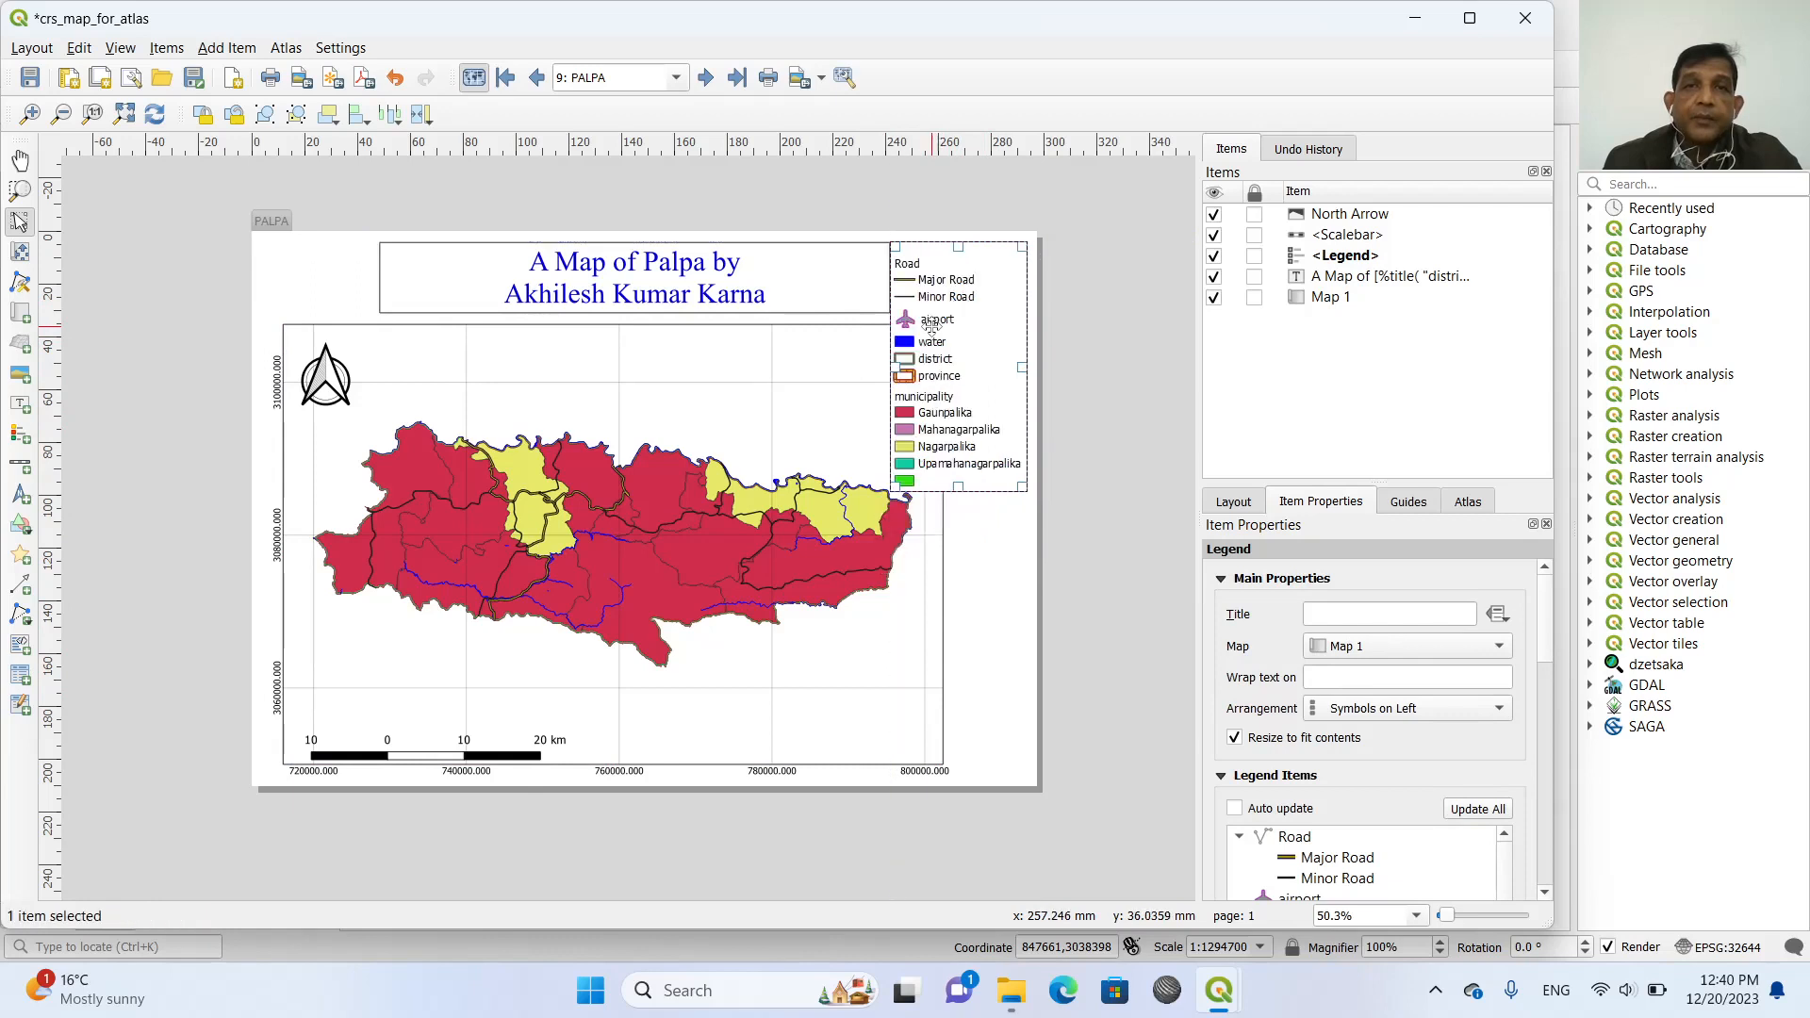
click(986, 577)
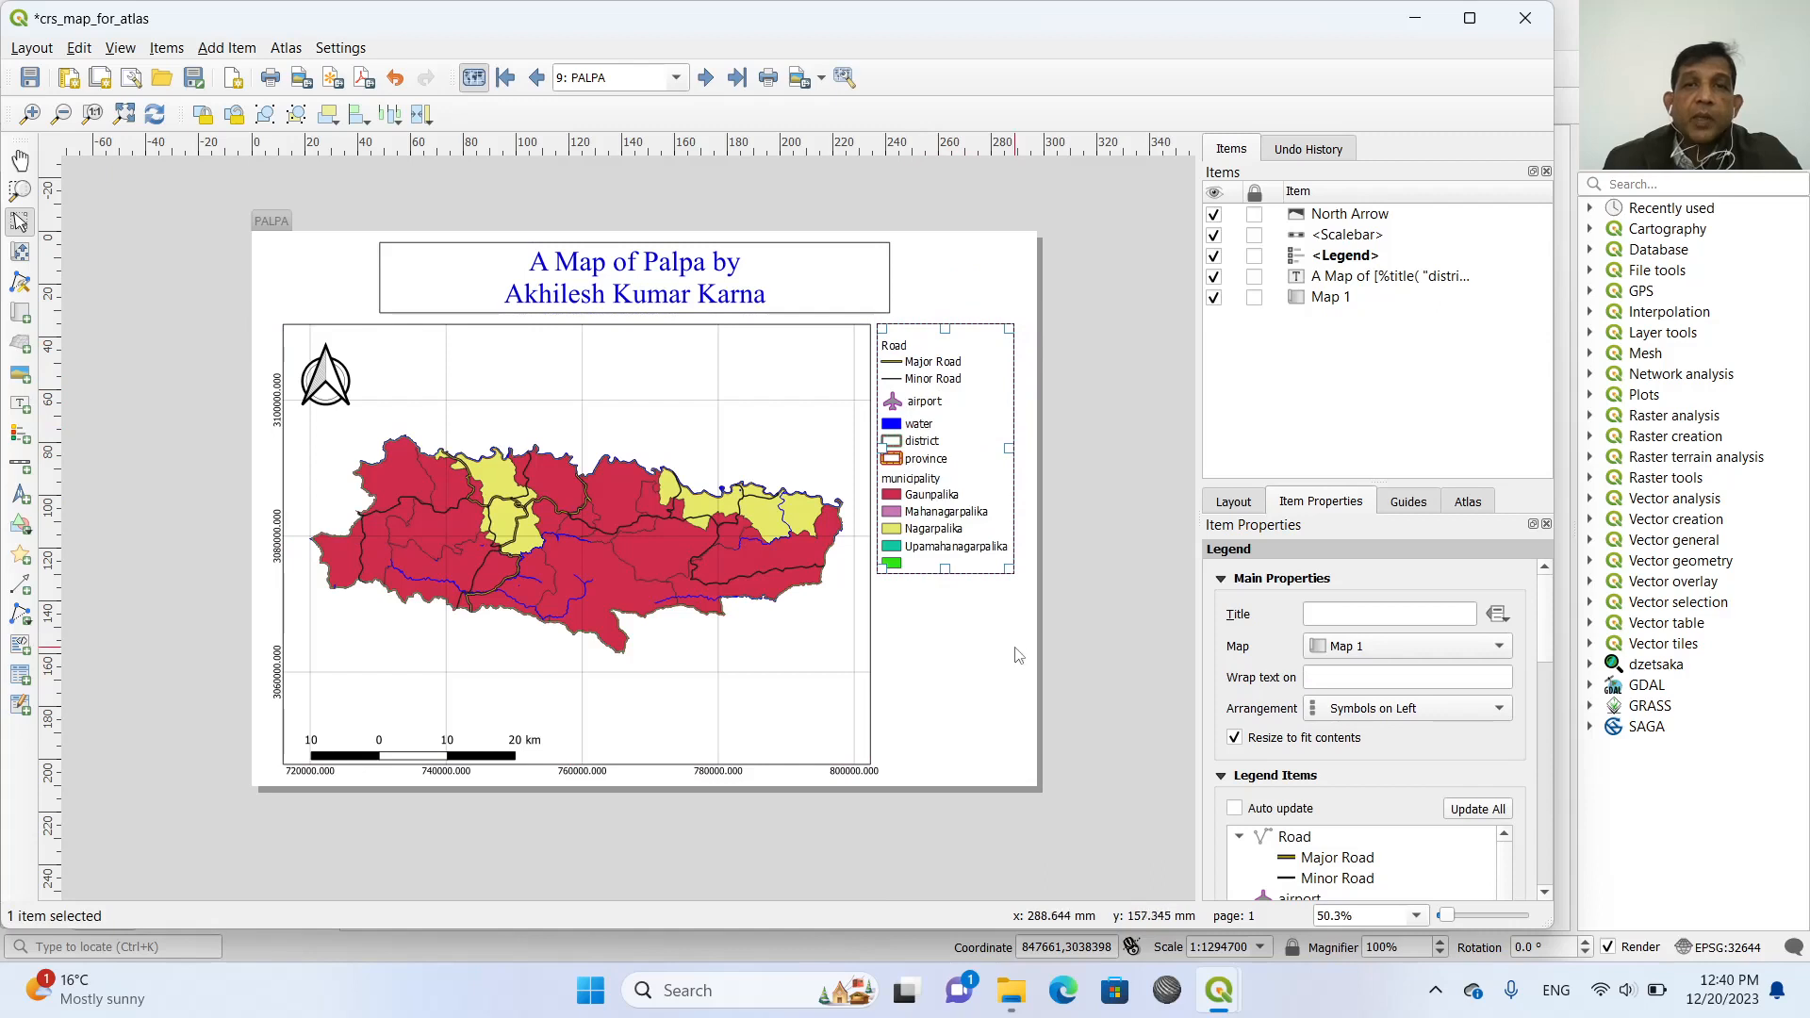
mouse_move(1012, 662)
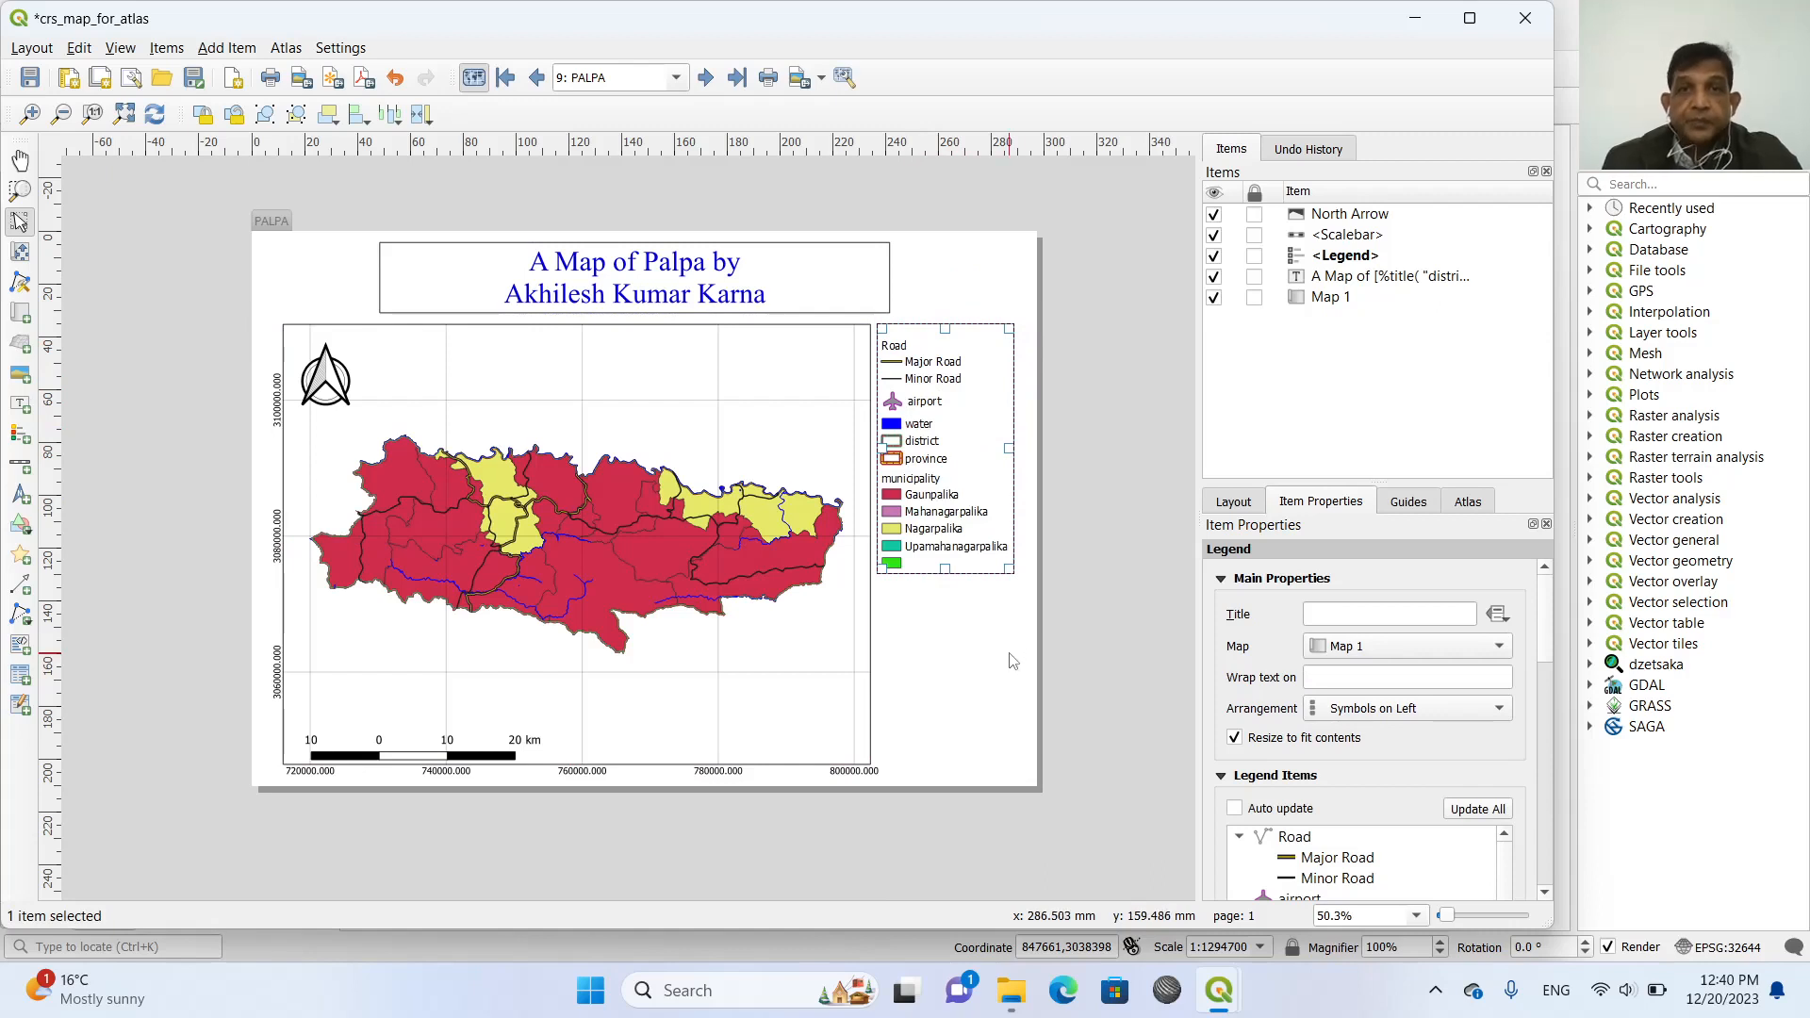
mouse_move(310, 240)
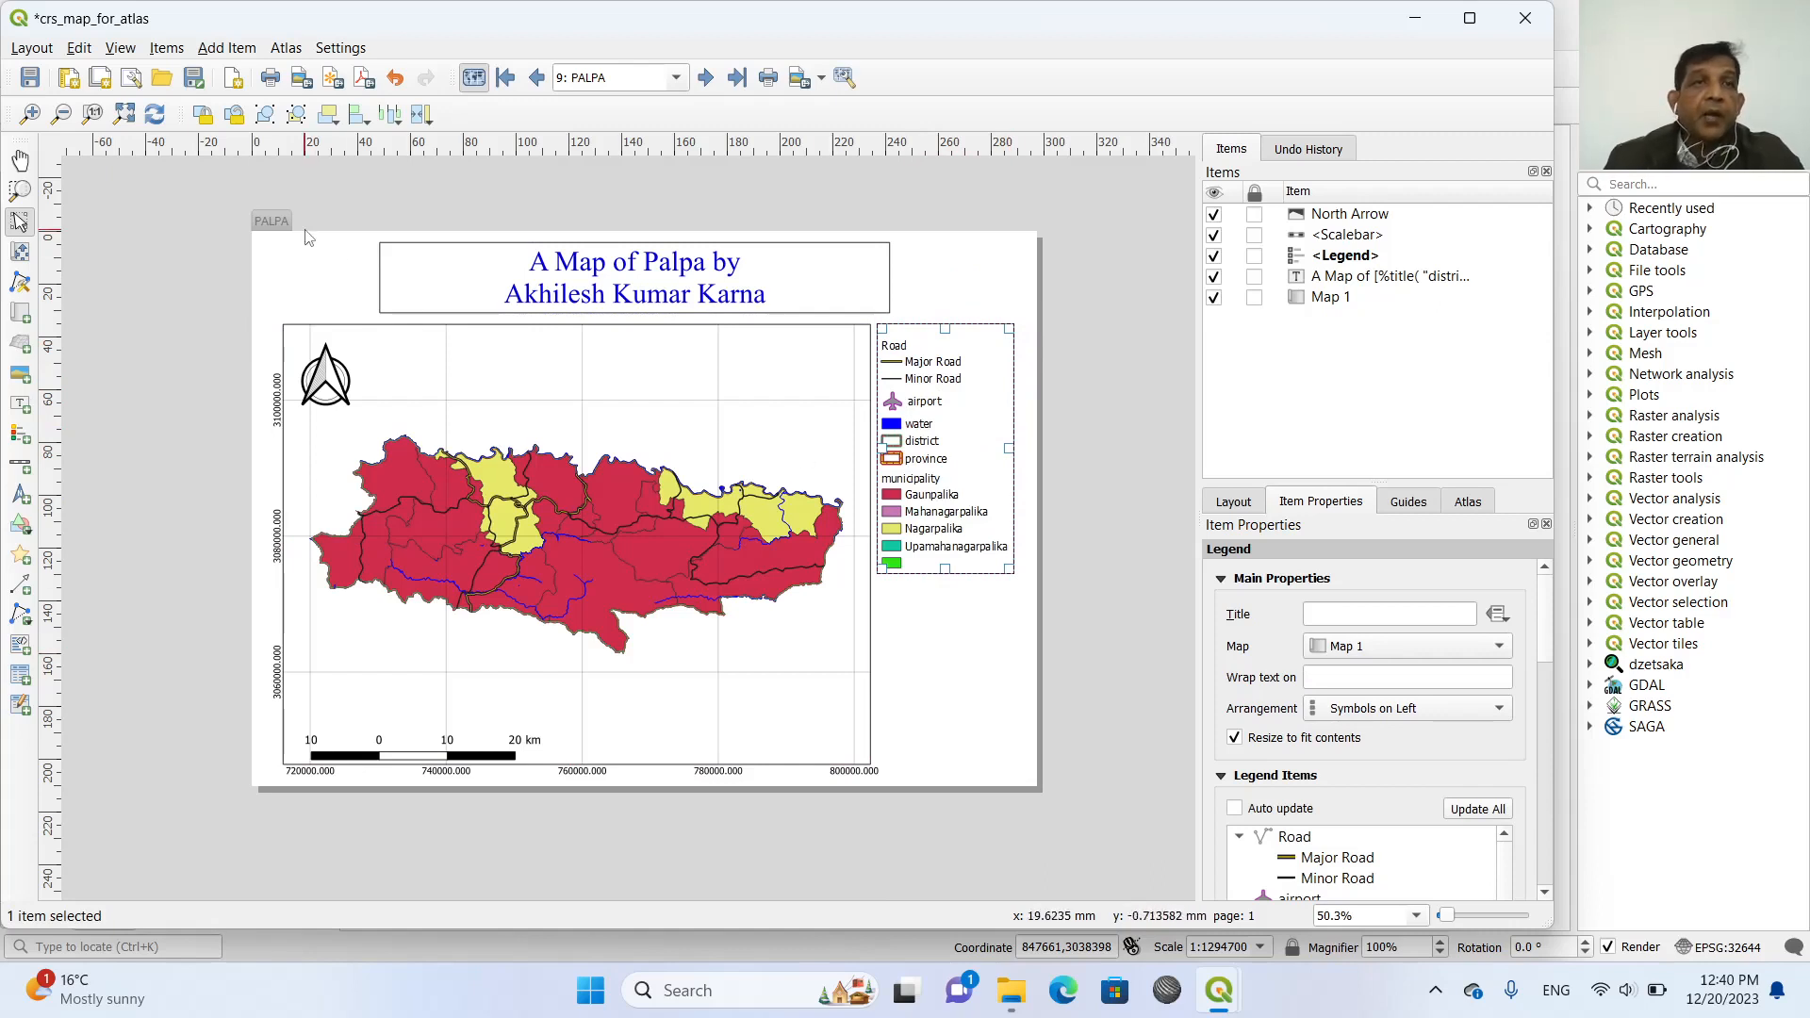
mouse_move(1165, 420)
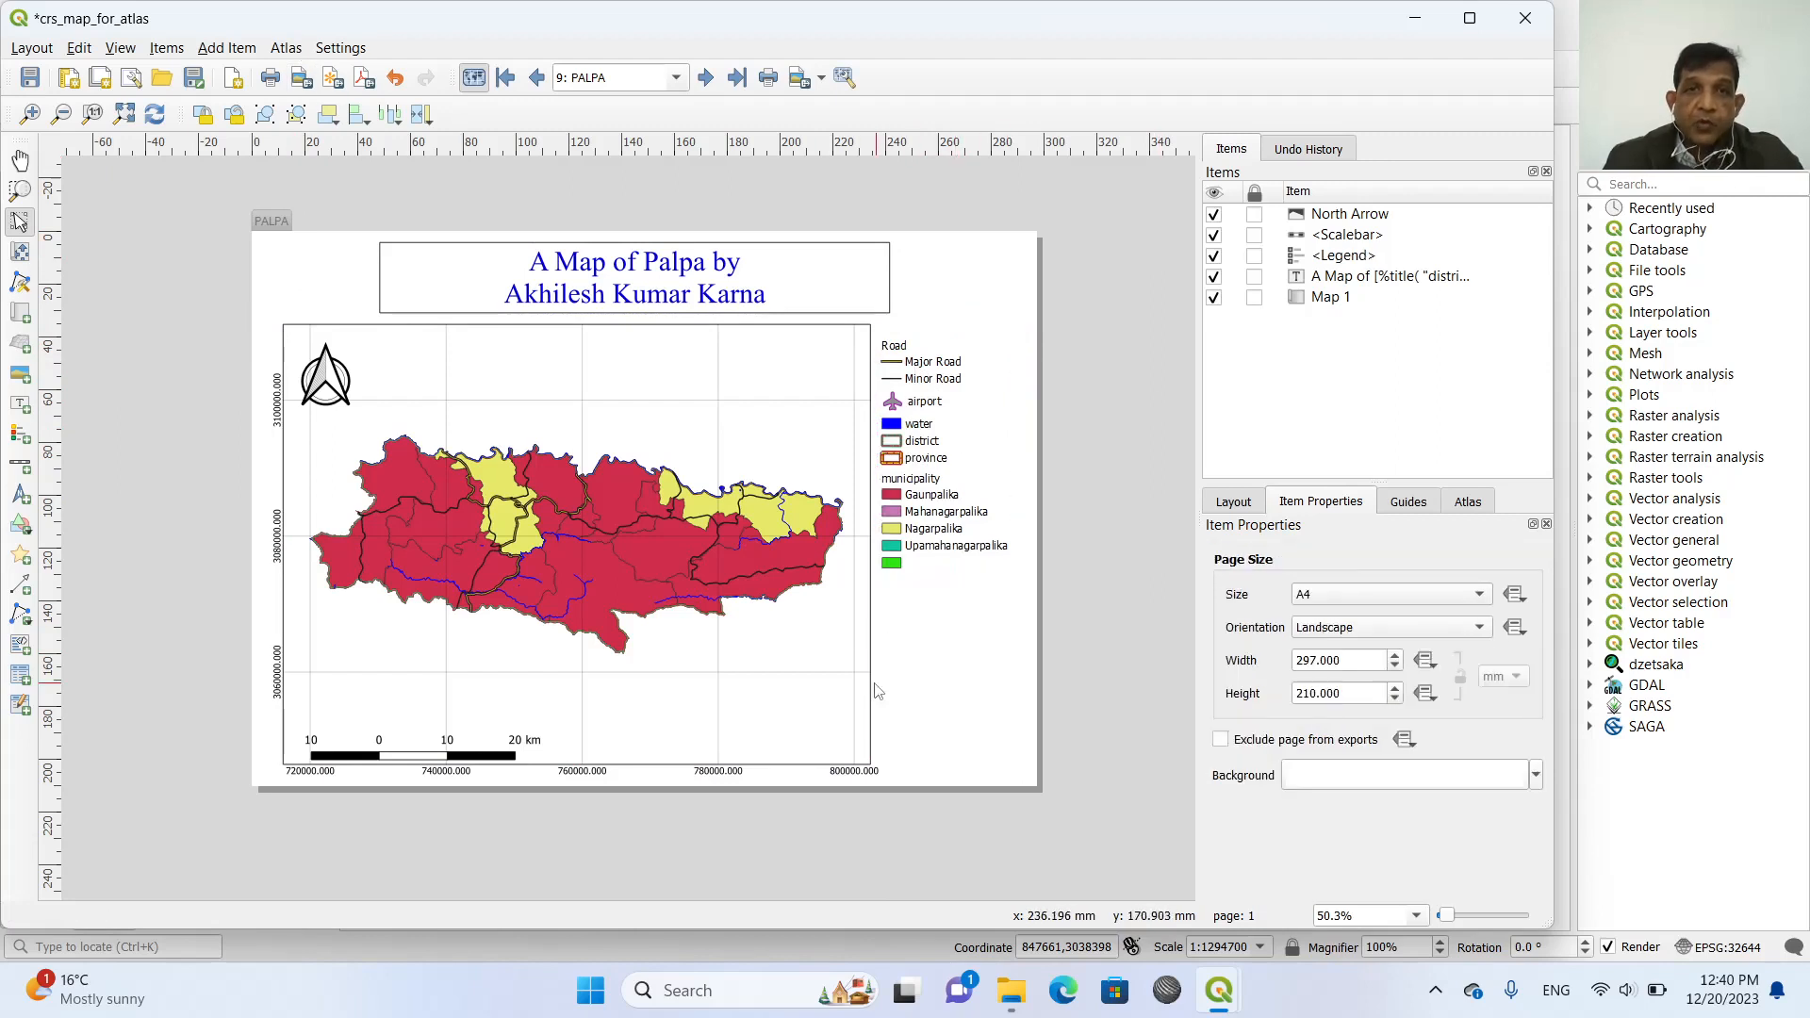
Show the Atlas menu's export commands, ready to export as images.
click(286, 47)
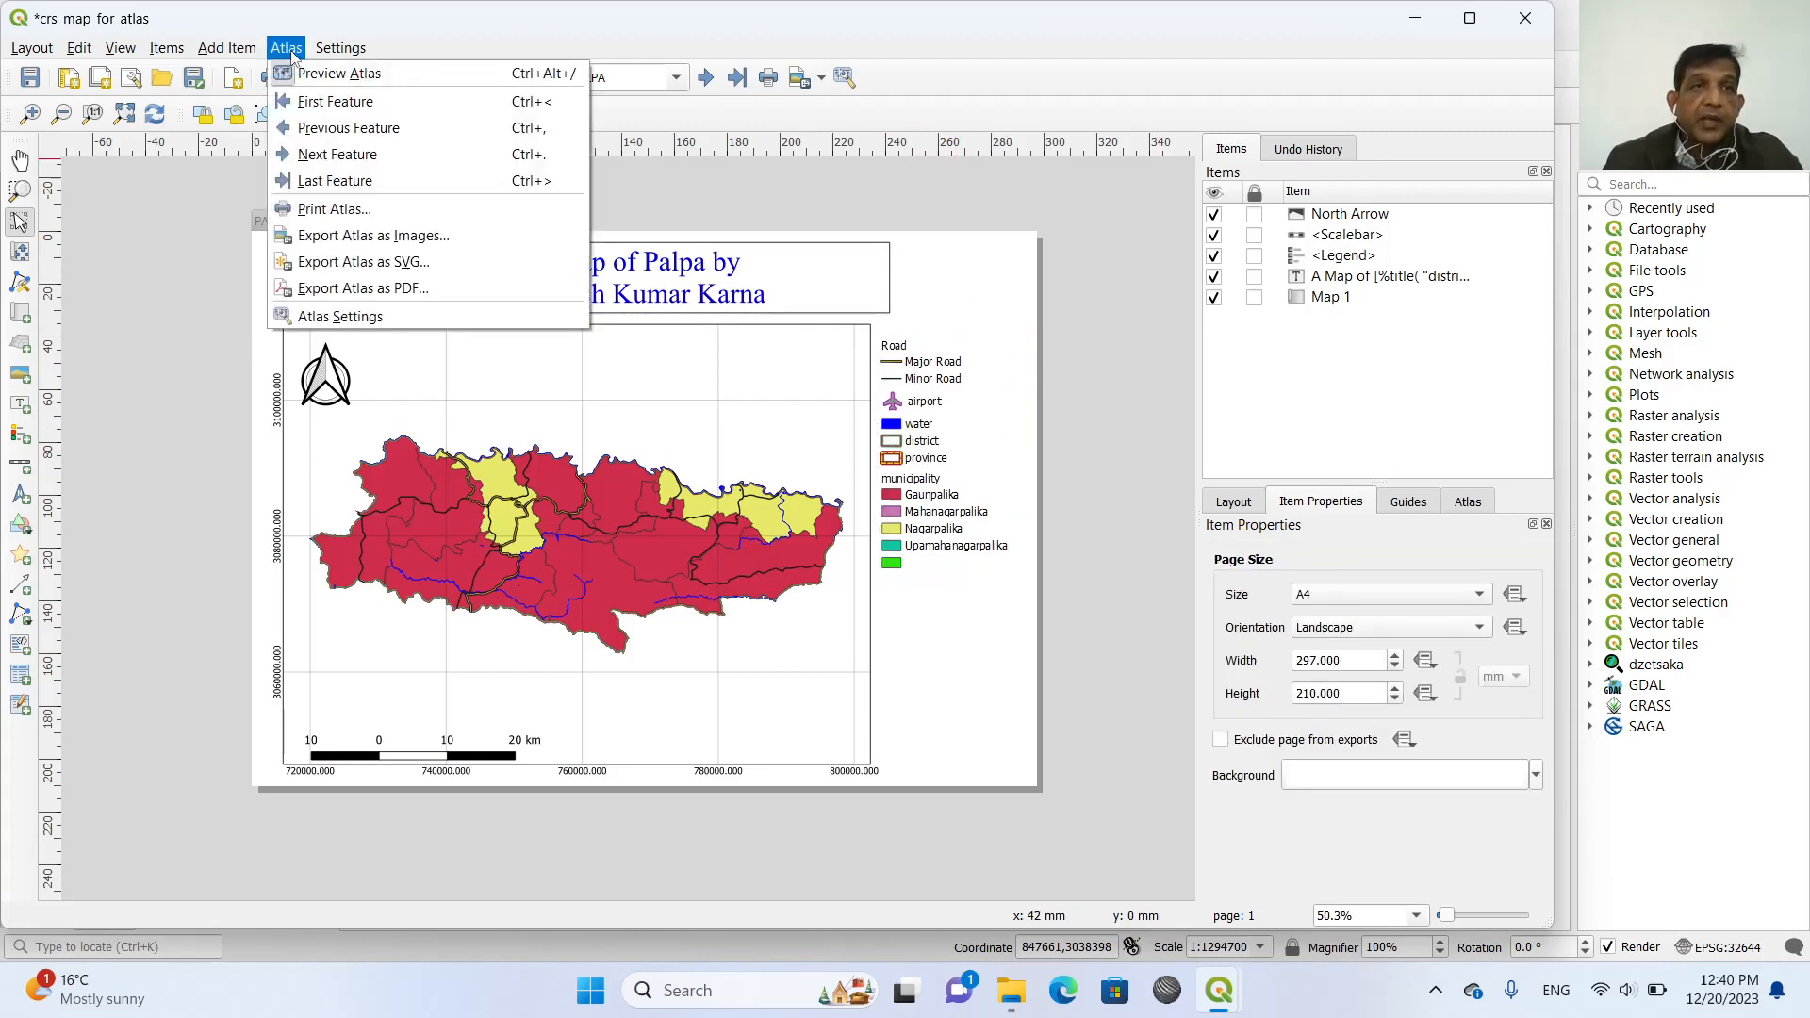
mouse_move(374, 234)
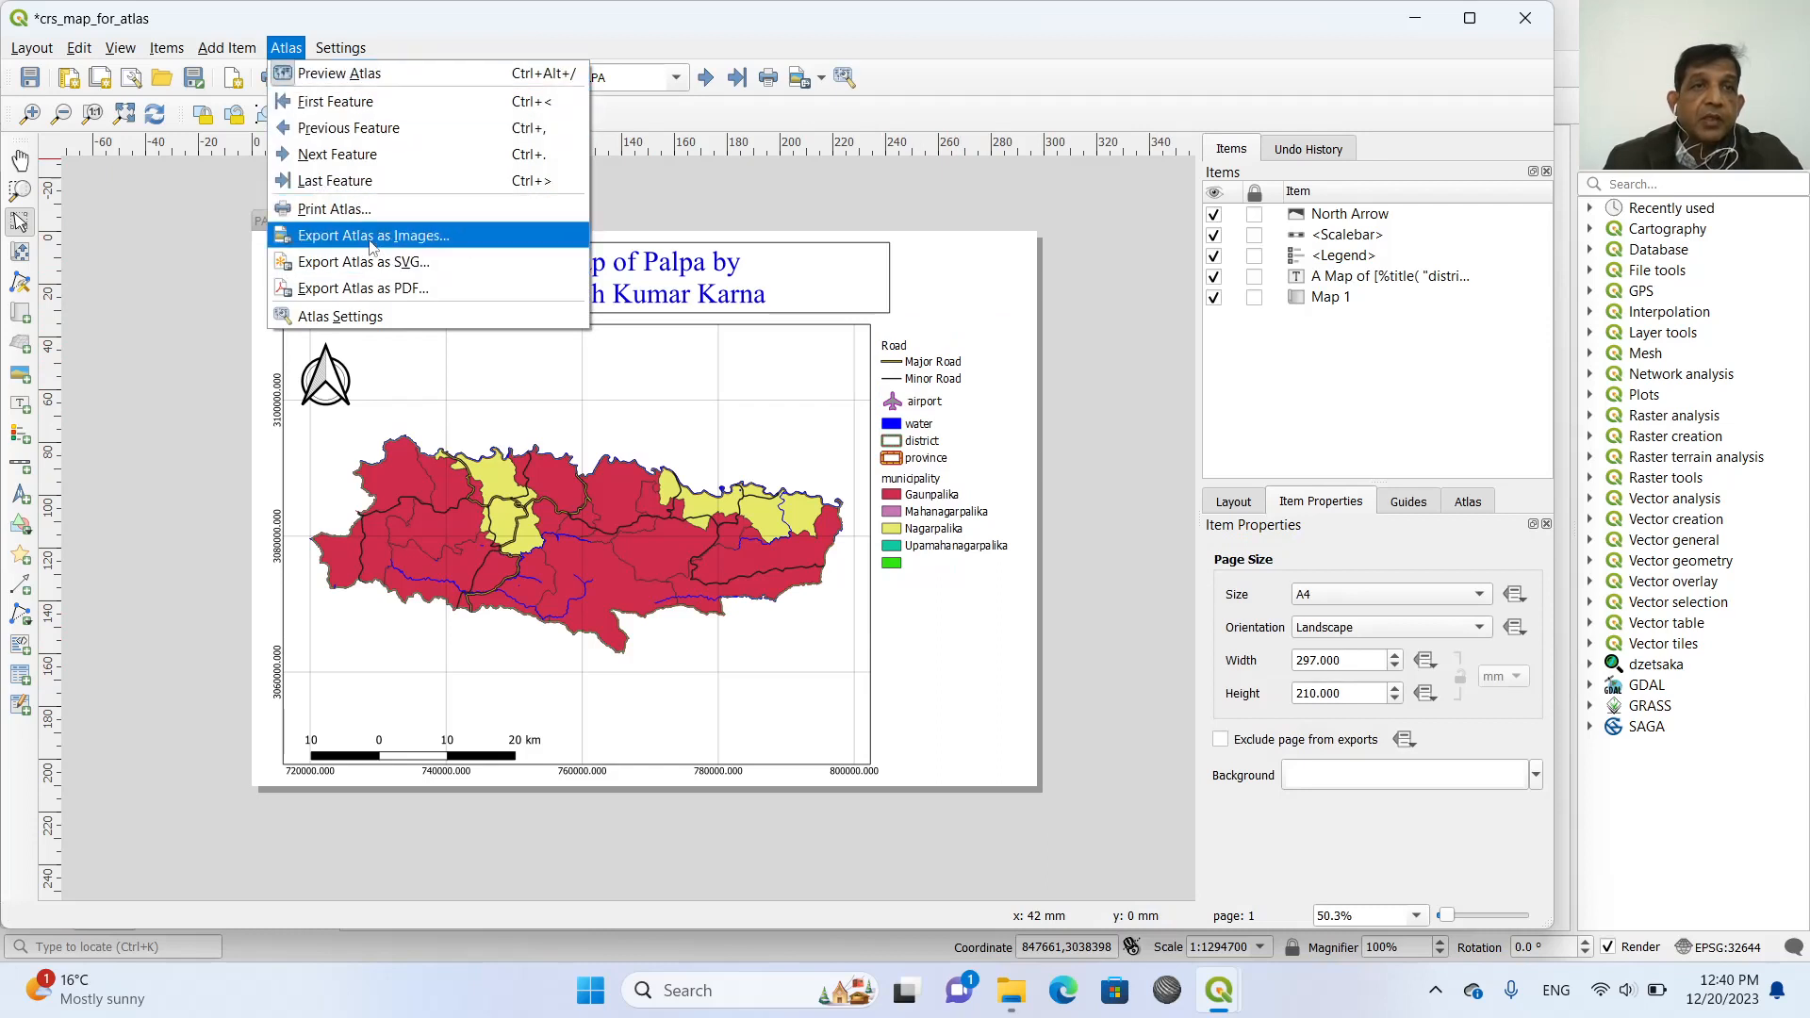